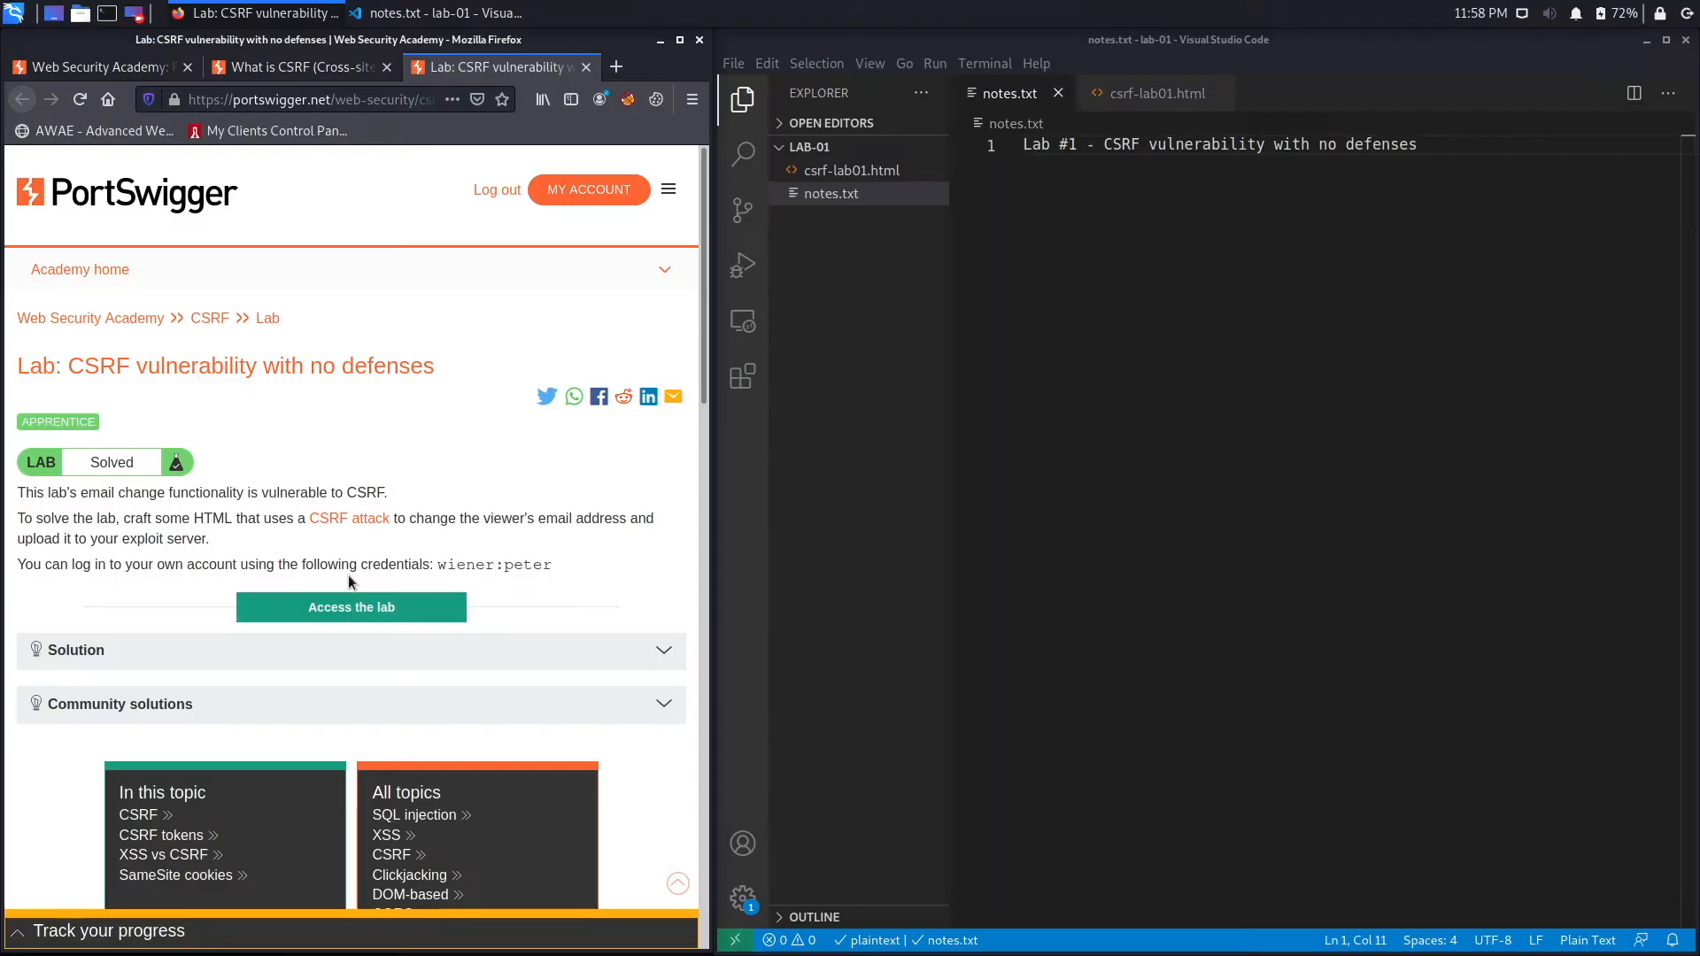
mouse_move(119, 496)
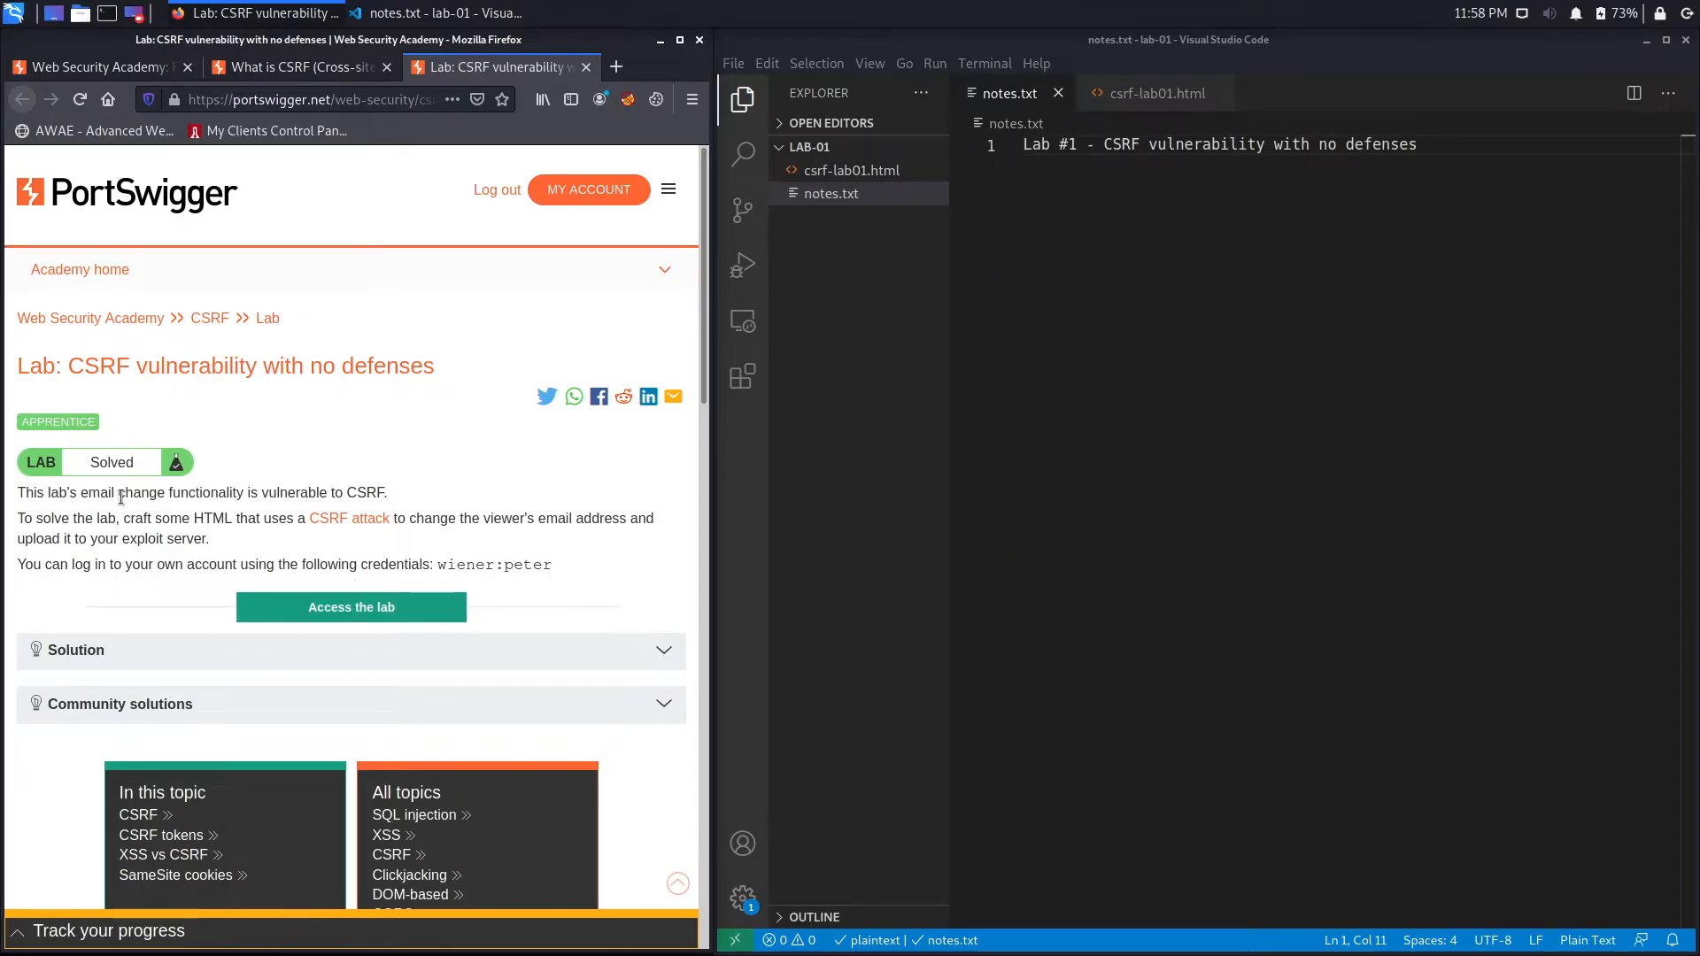
mouse_move(547, 397)
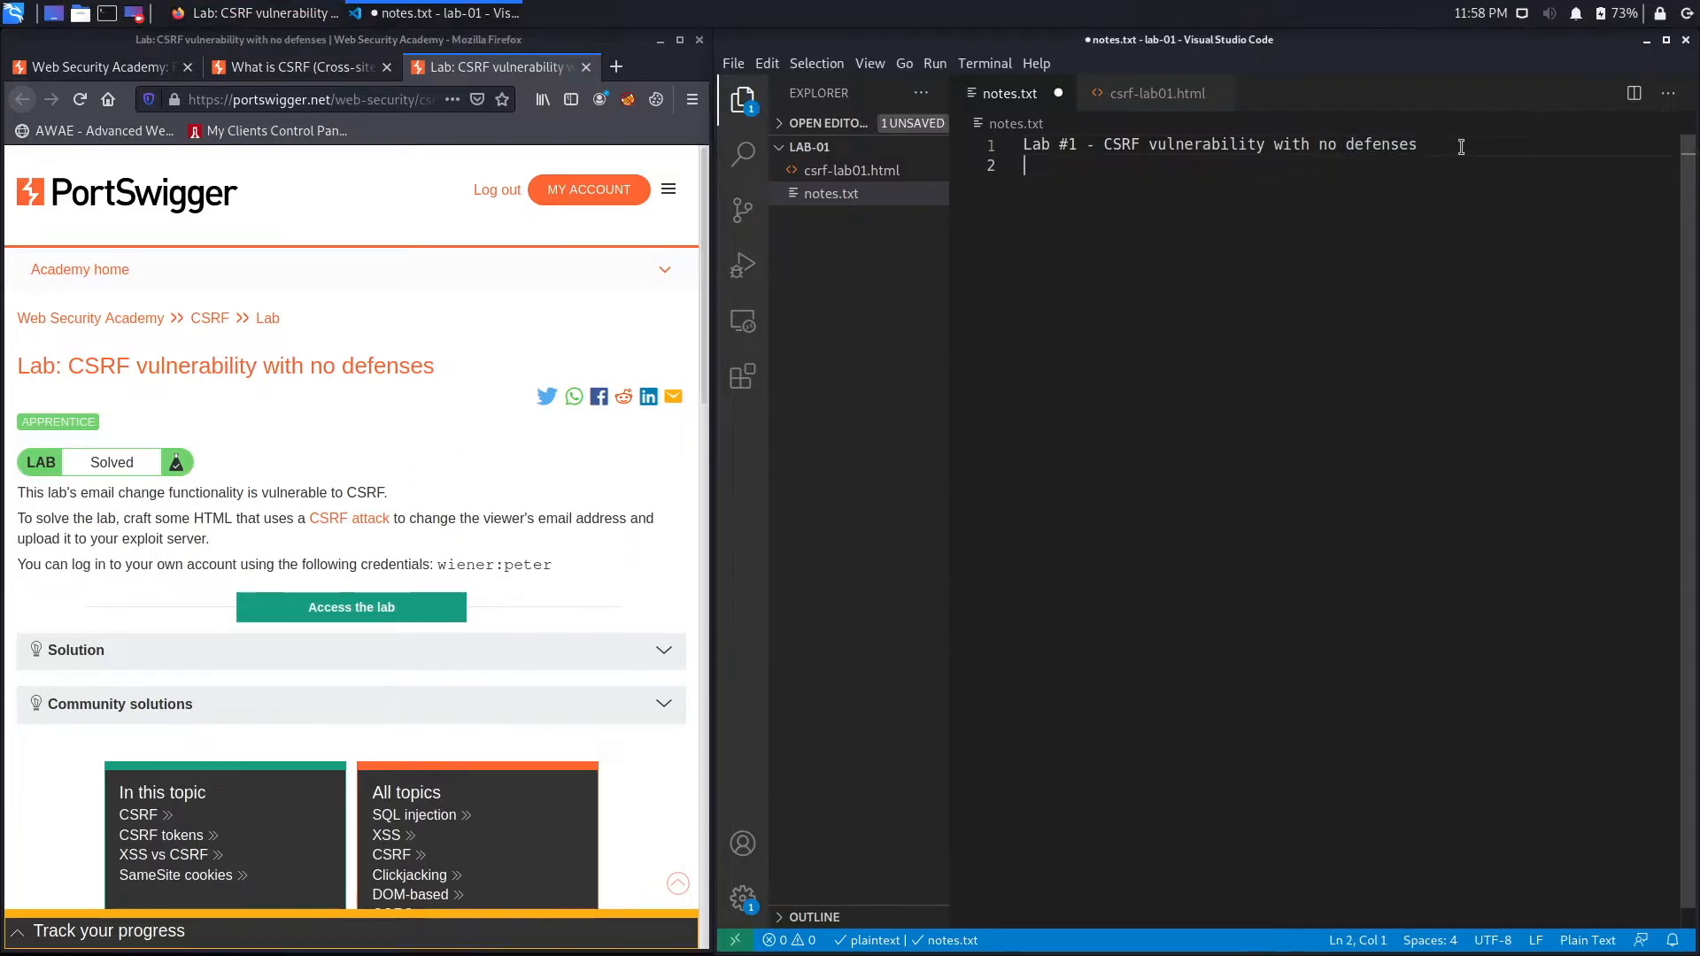
Note the vulnerable parameter as the email change functionality.
type("Vulnerable parameter -")
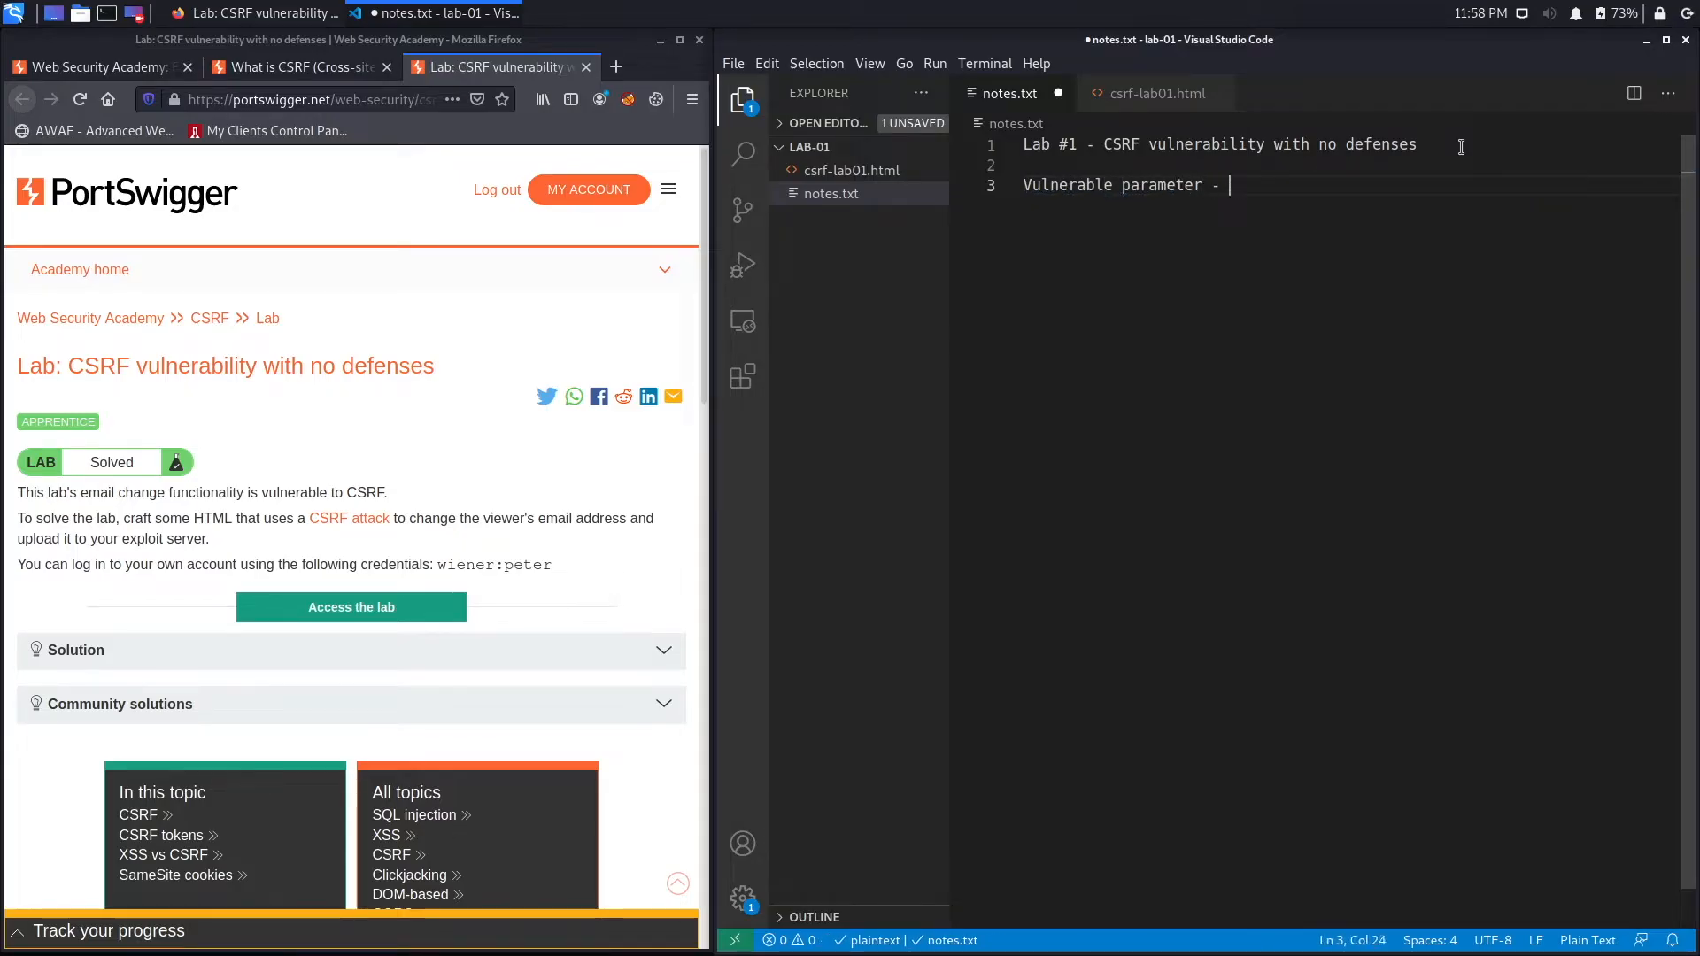
type("email change fu")
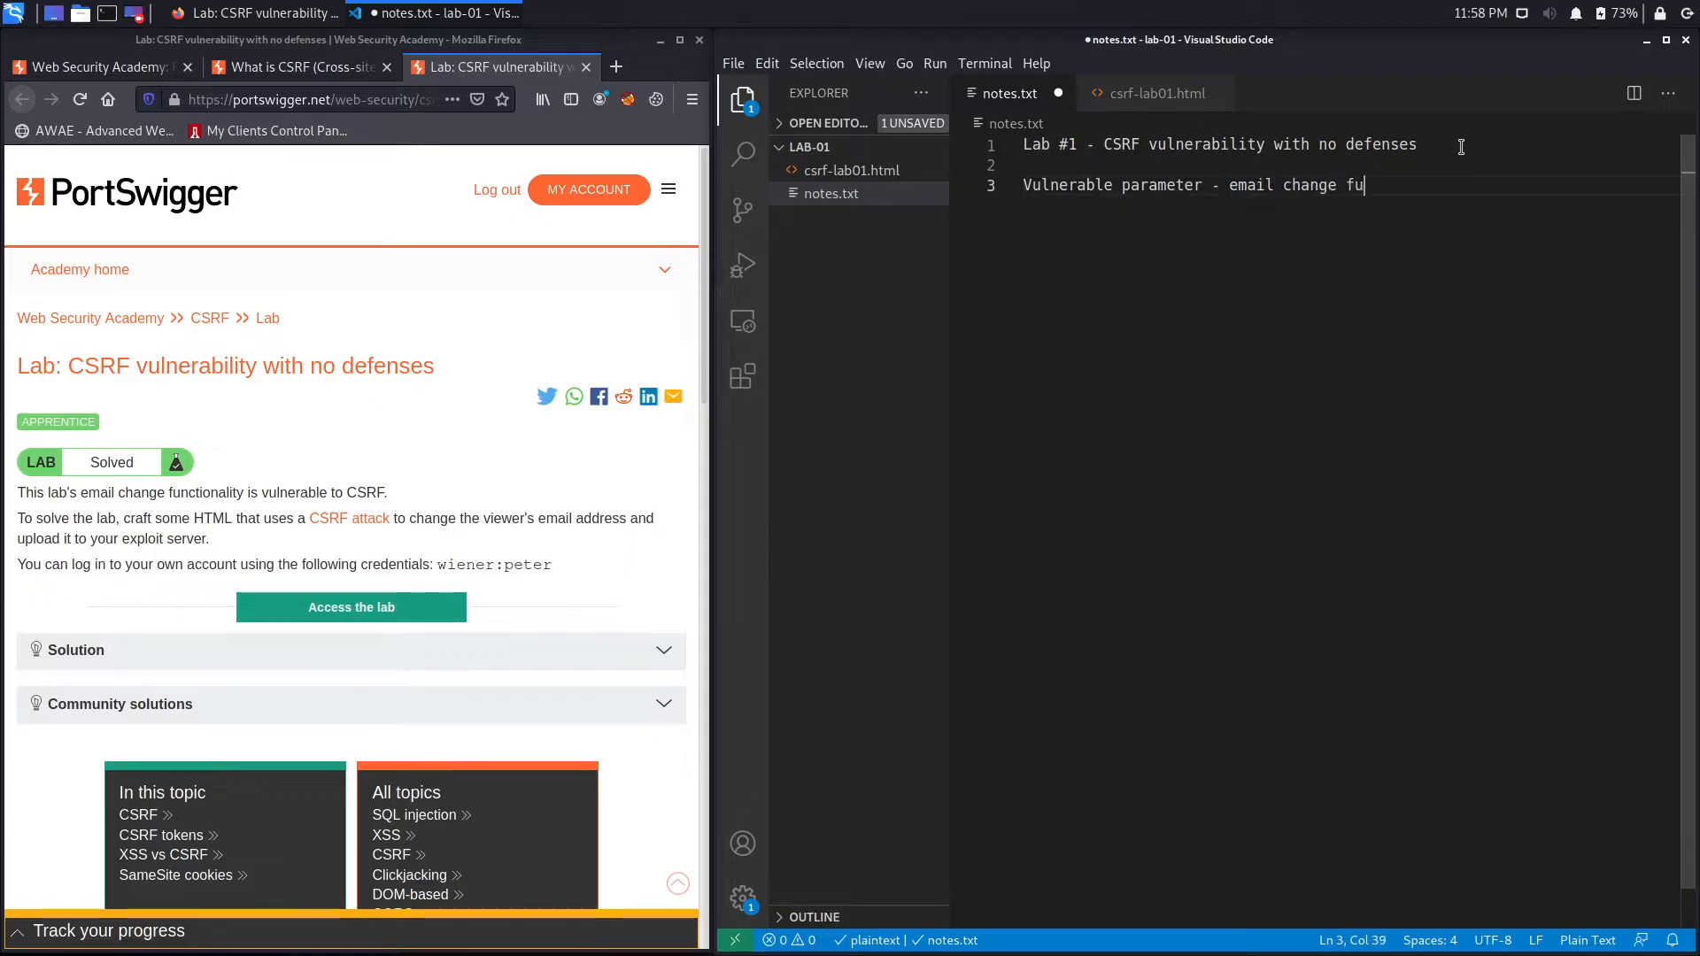
type("nctionality")
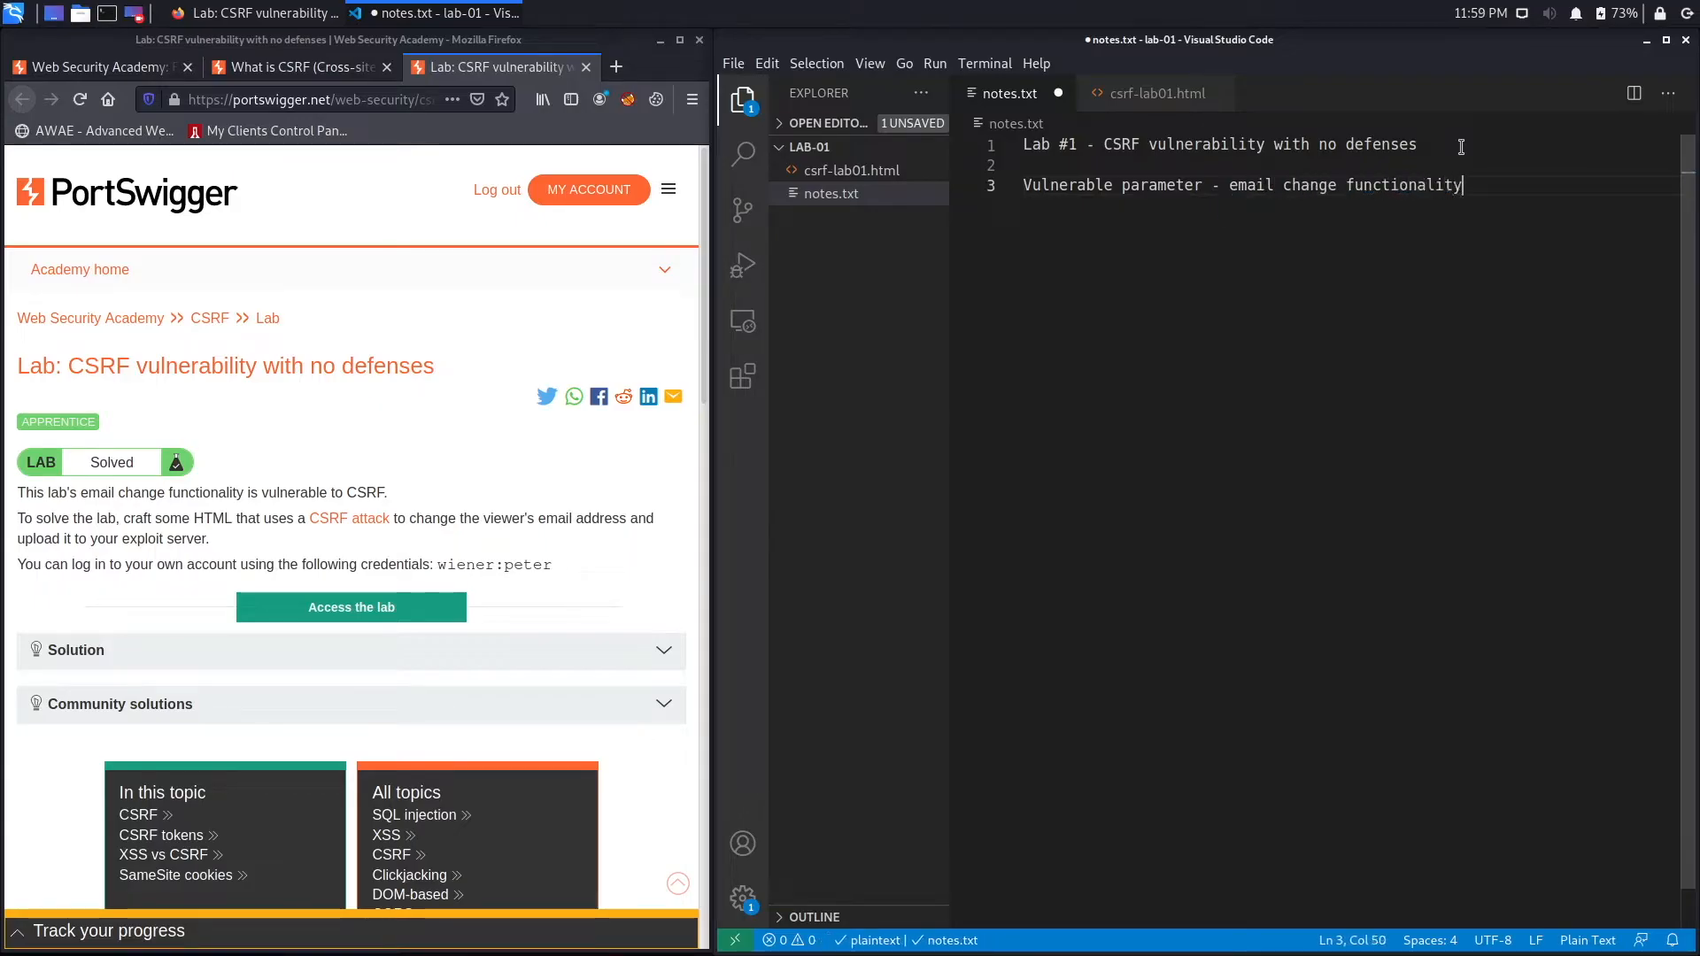
key("Enter")
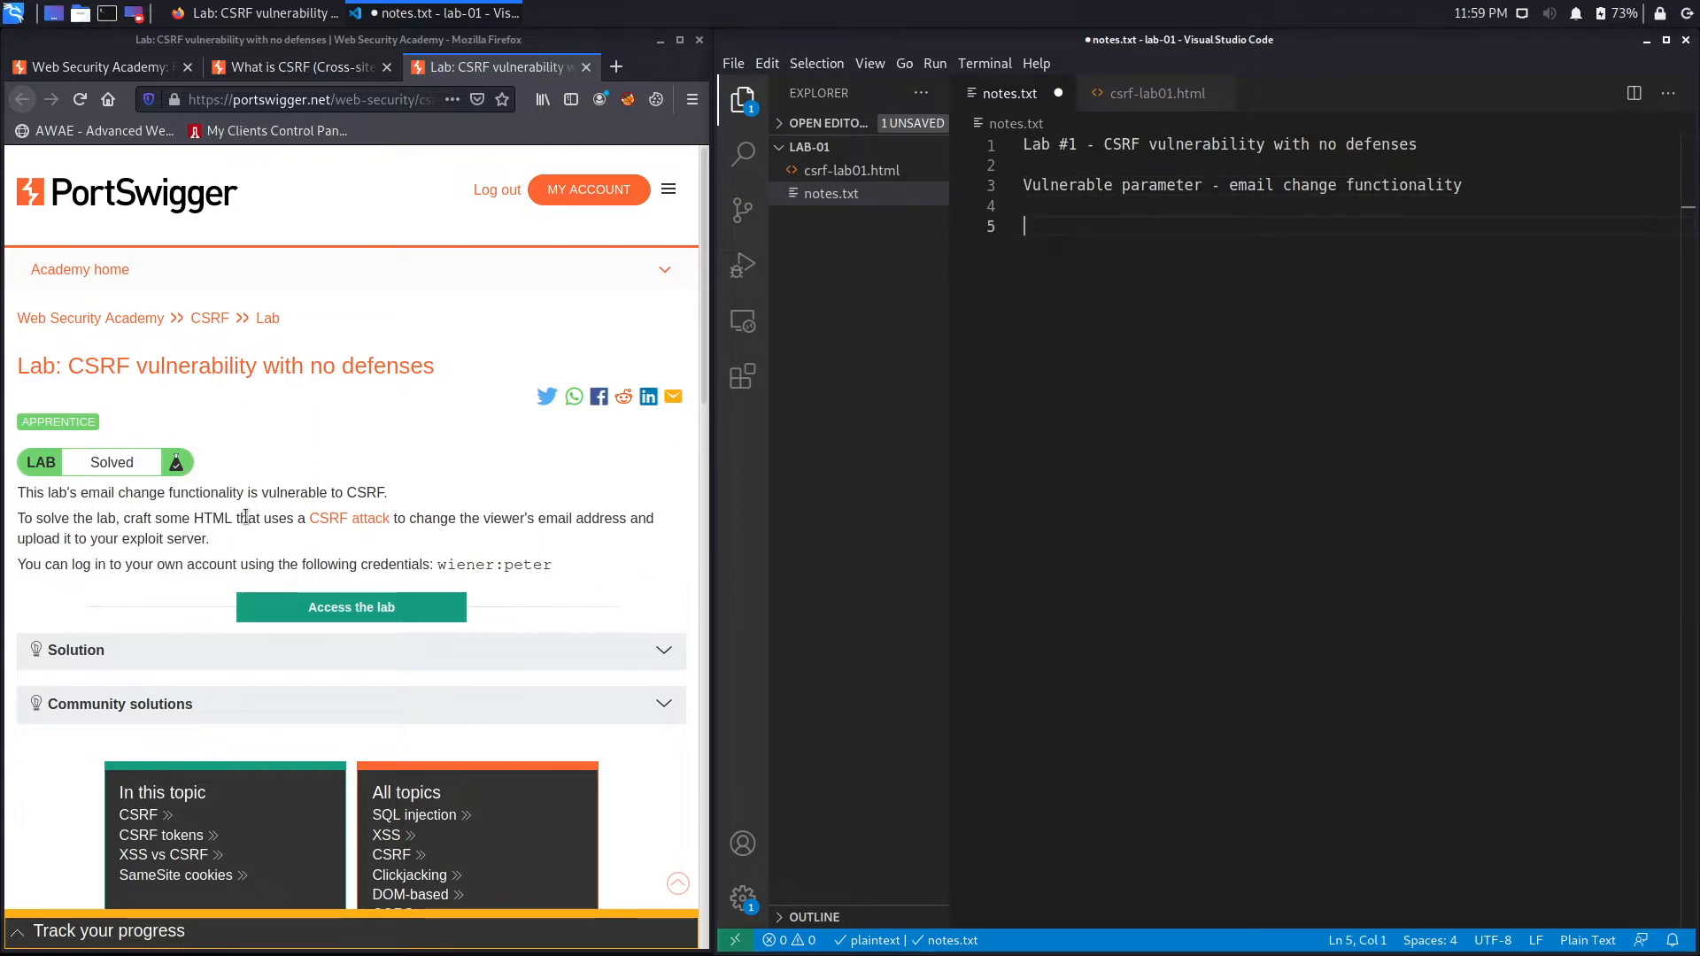
mouse_move(412, 521)
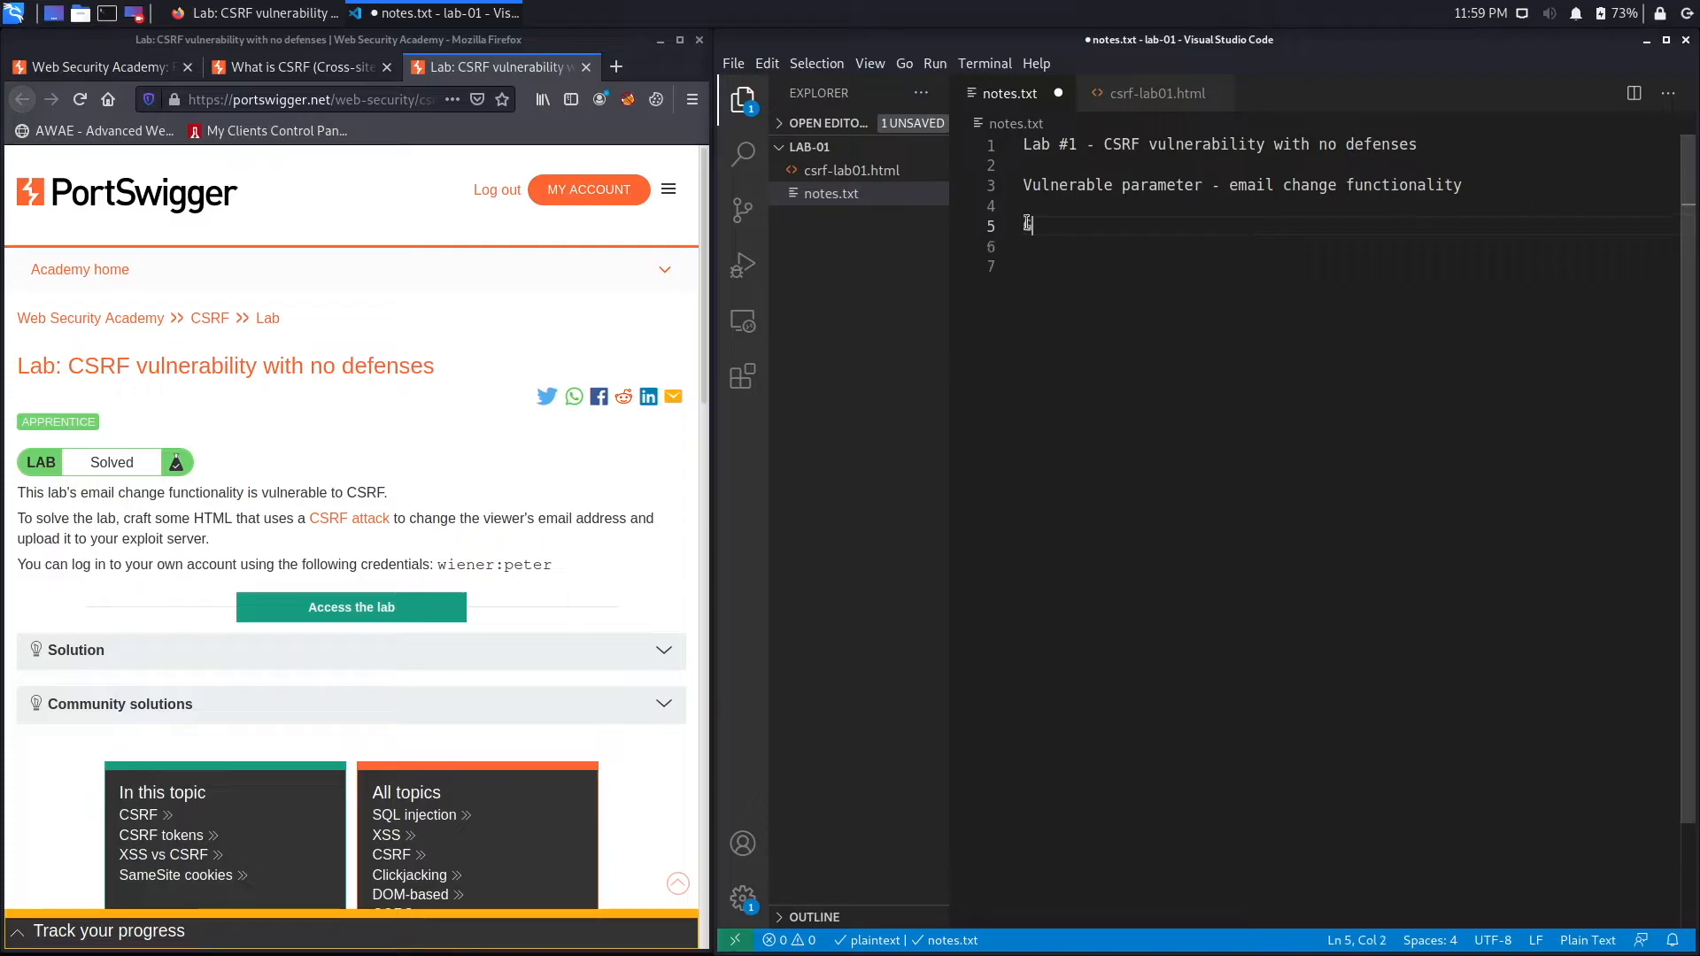
Note the goal: exploit the CSRF vulnerability to change the email address.
type("oal - e")
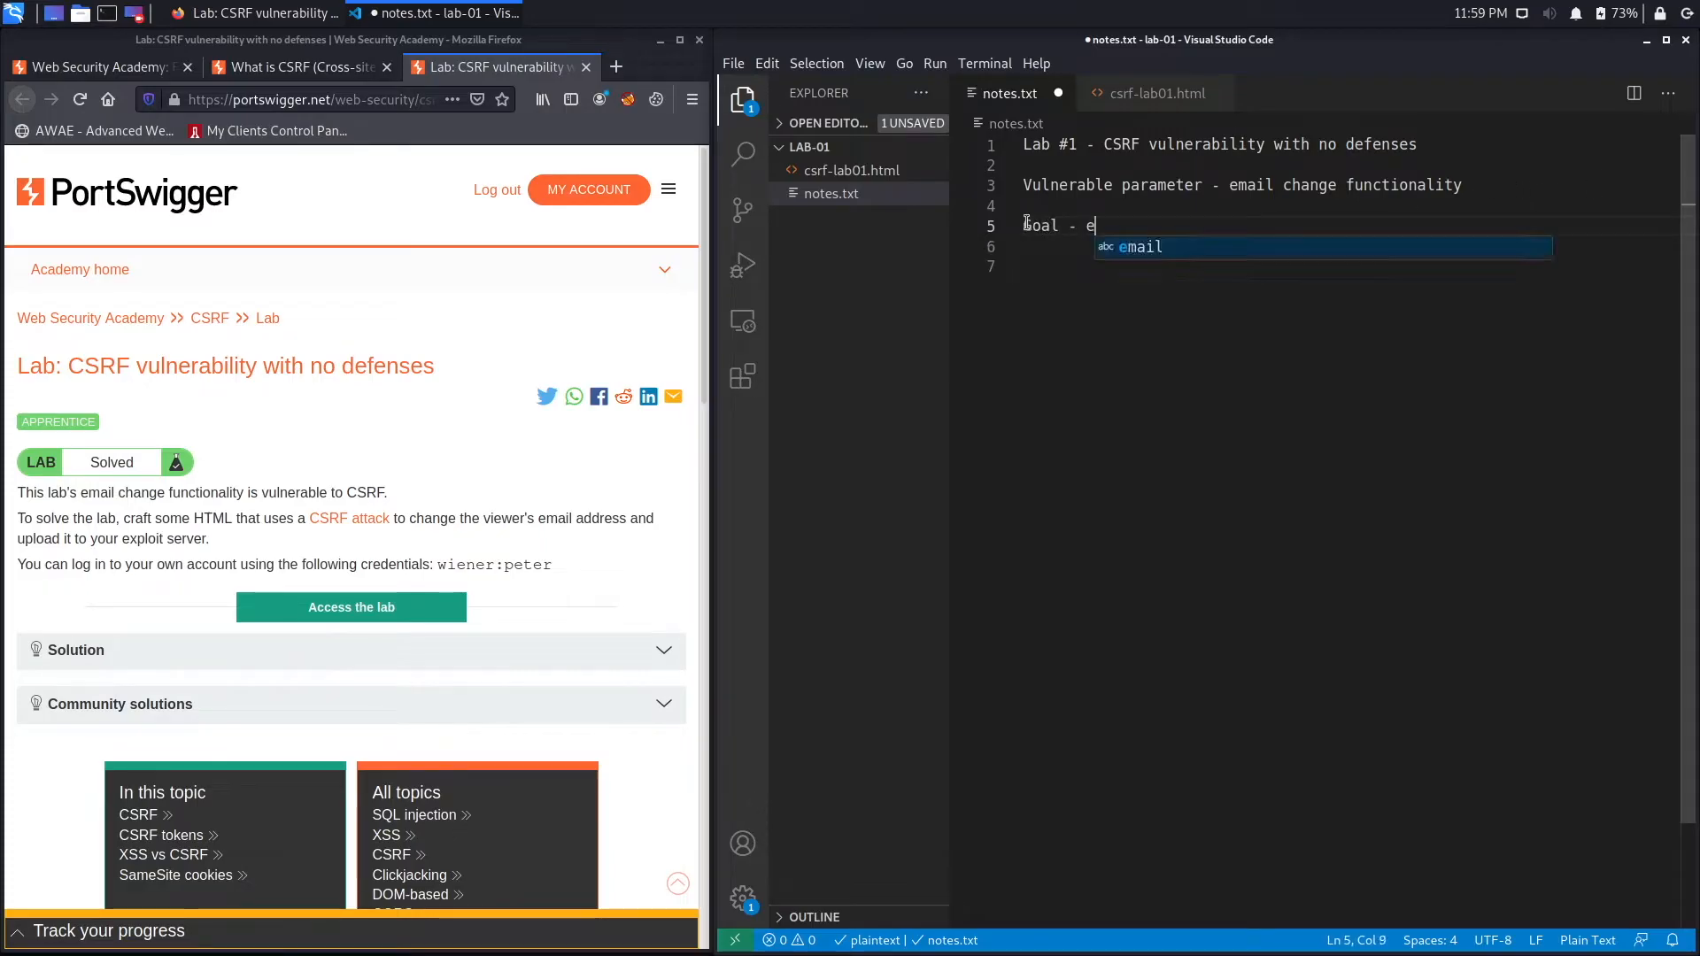
type("xploit the")
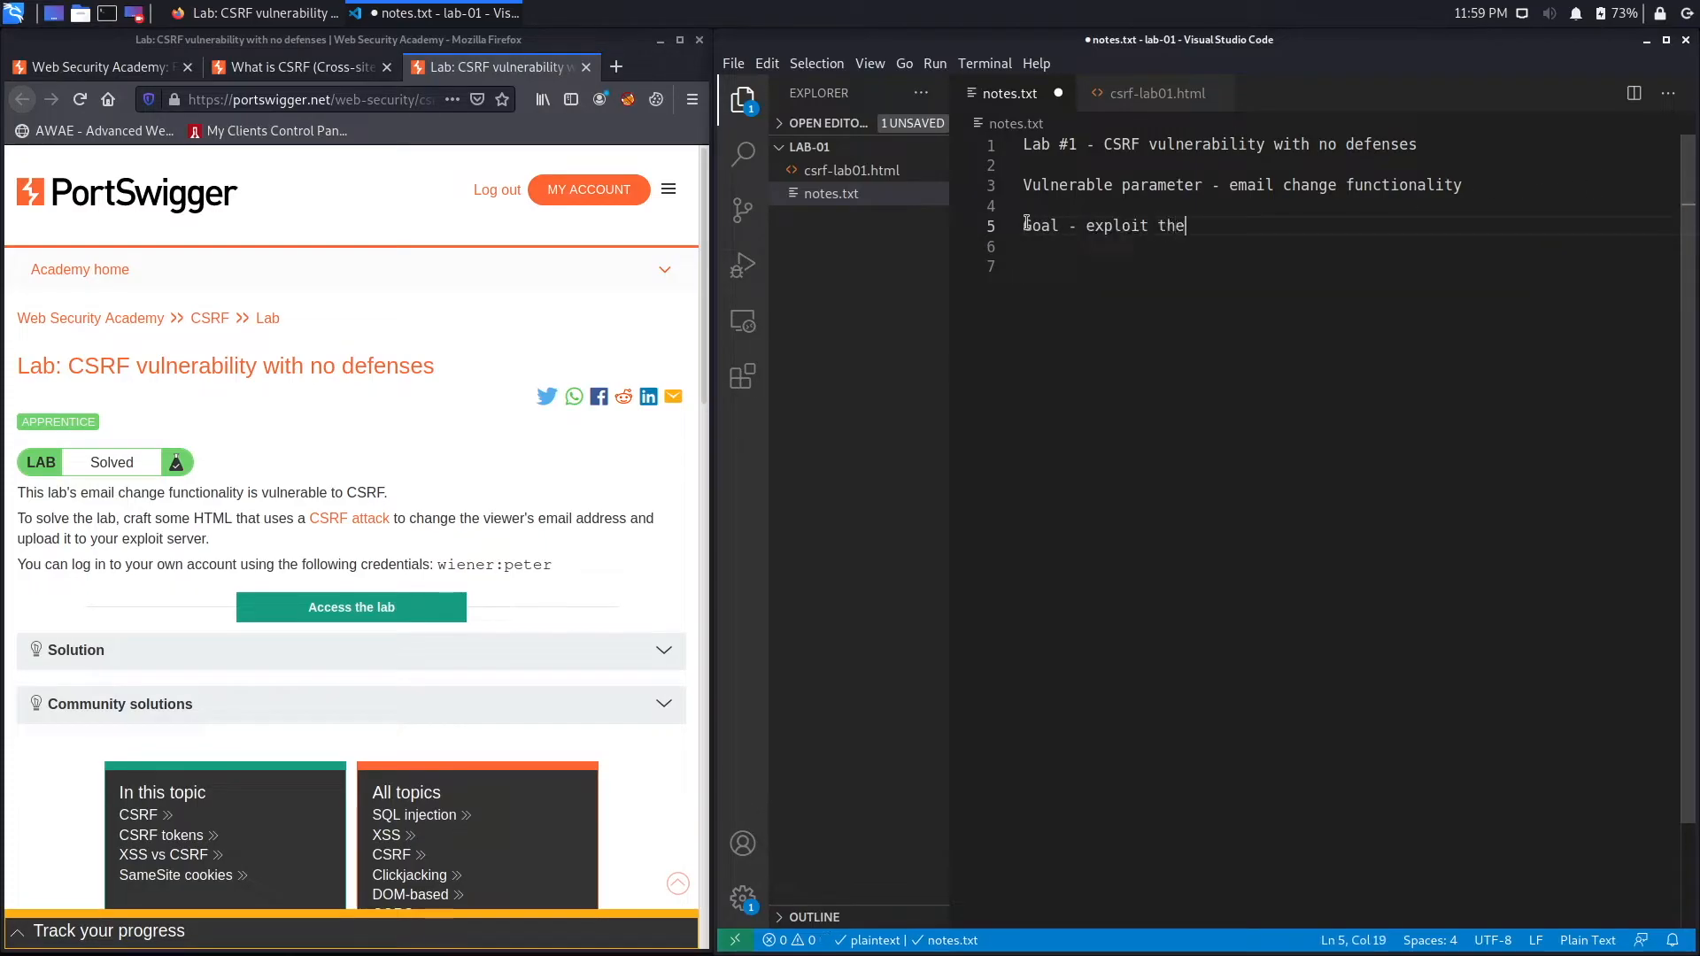
type("CSRF vulnerability and change th")
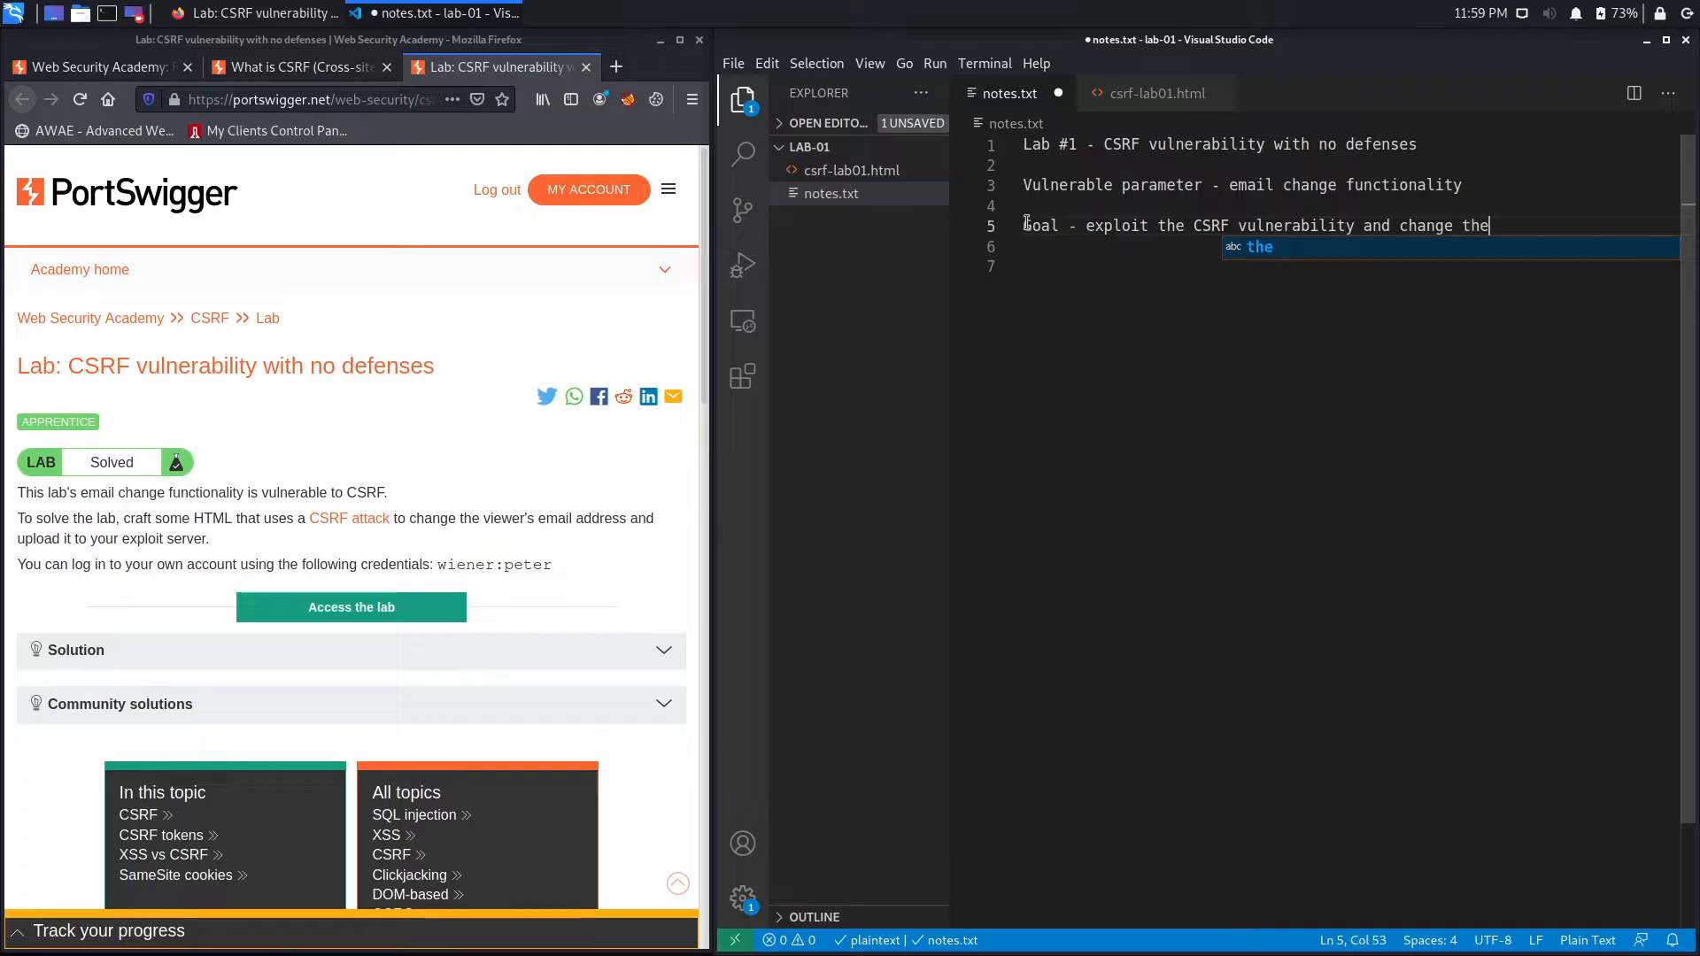
type("email addre")
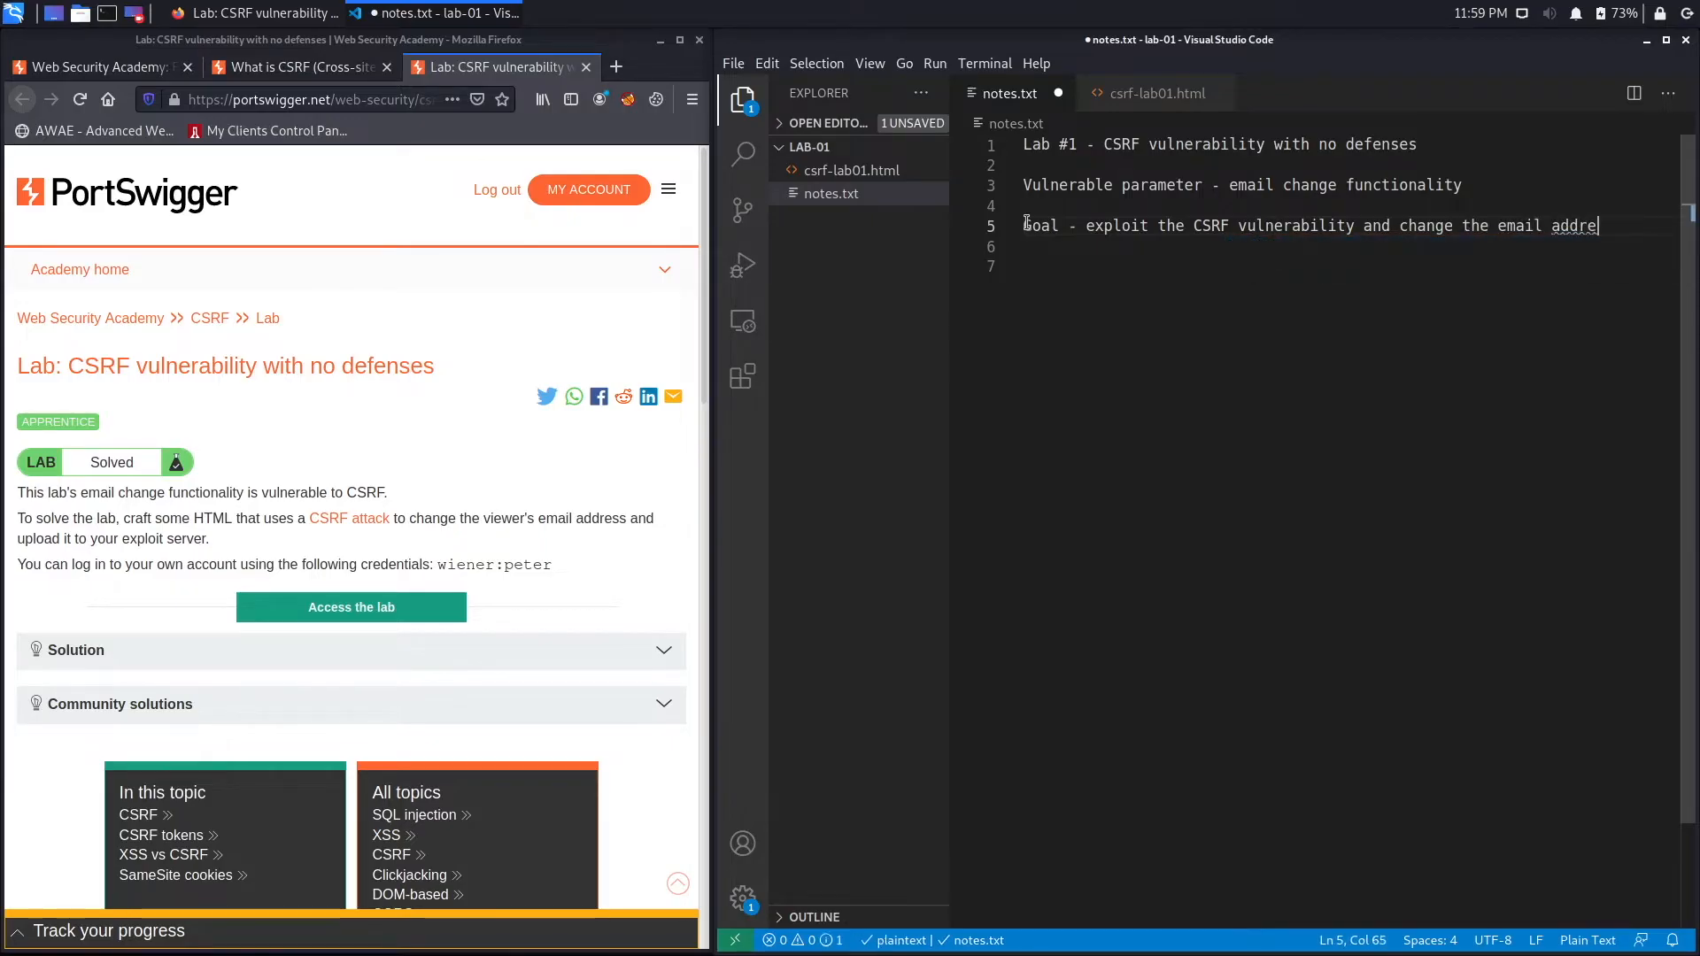
type("ss")
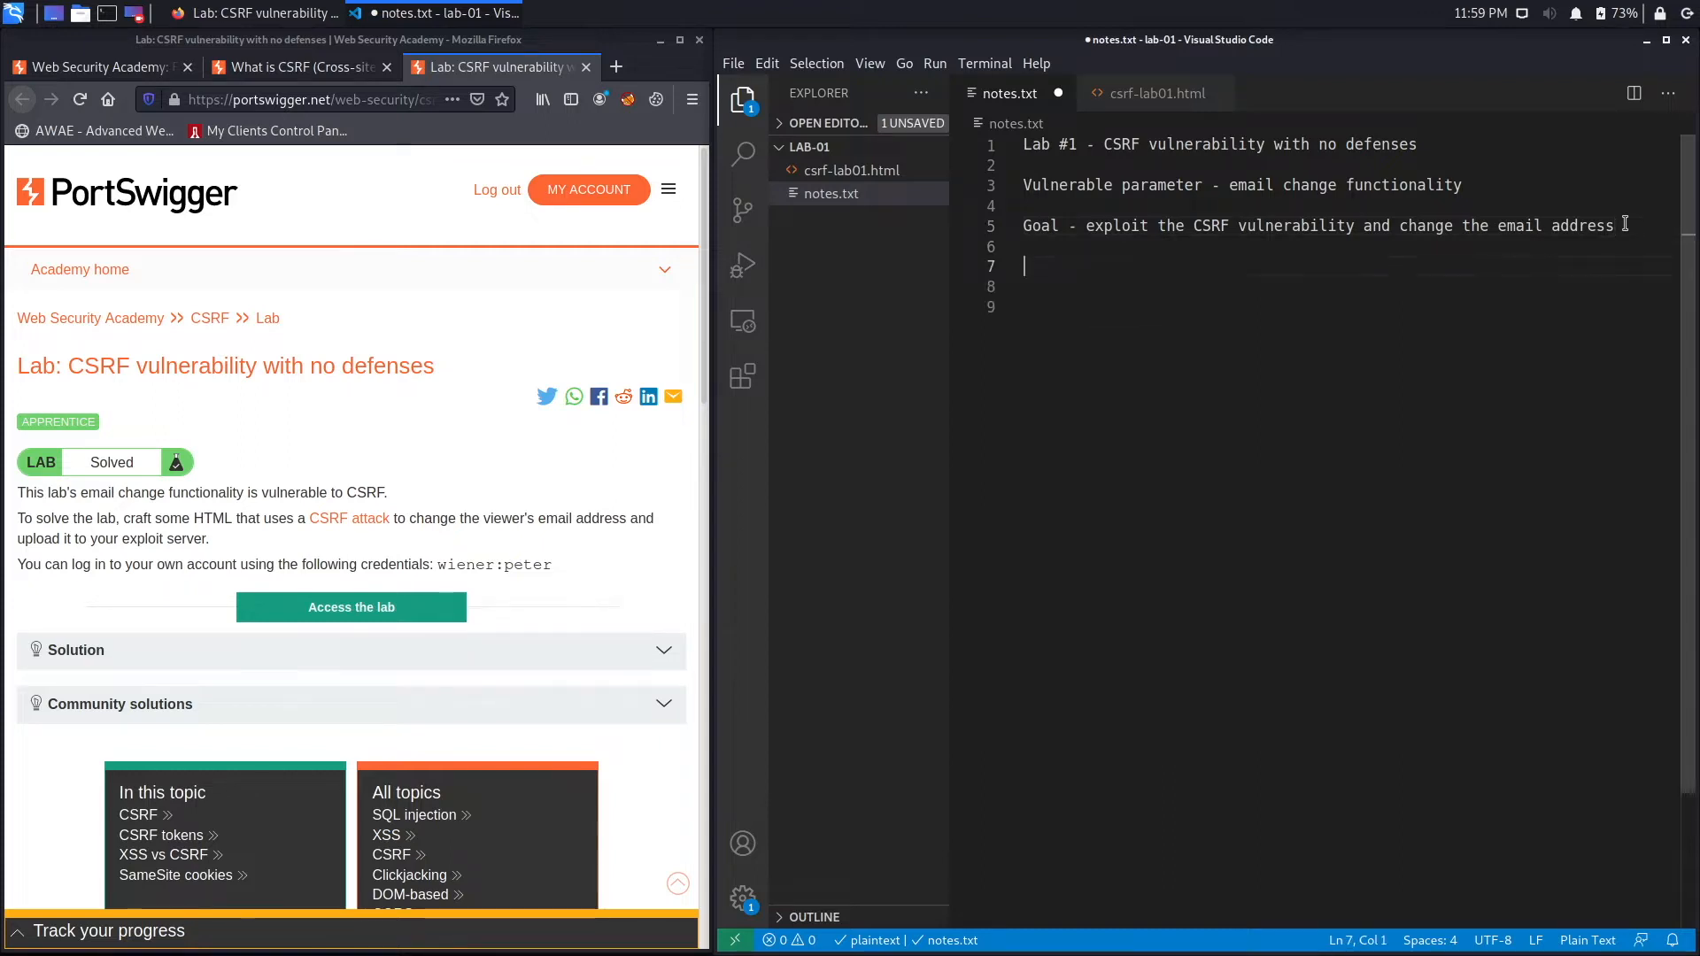
type("creds -")
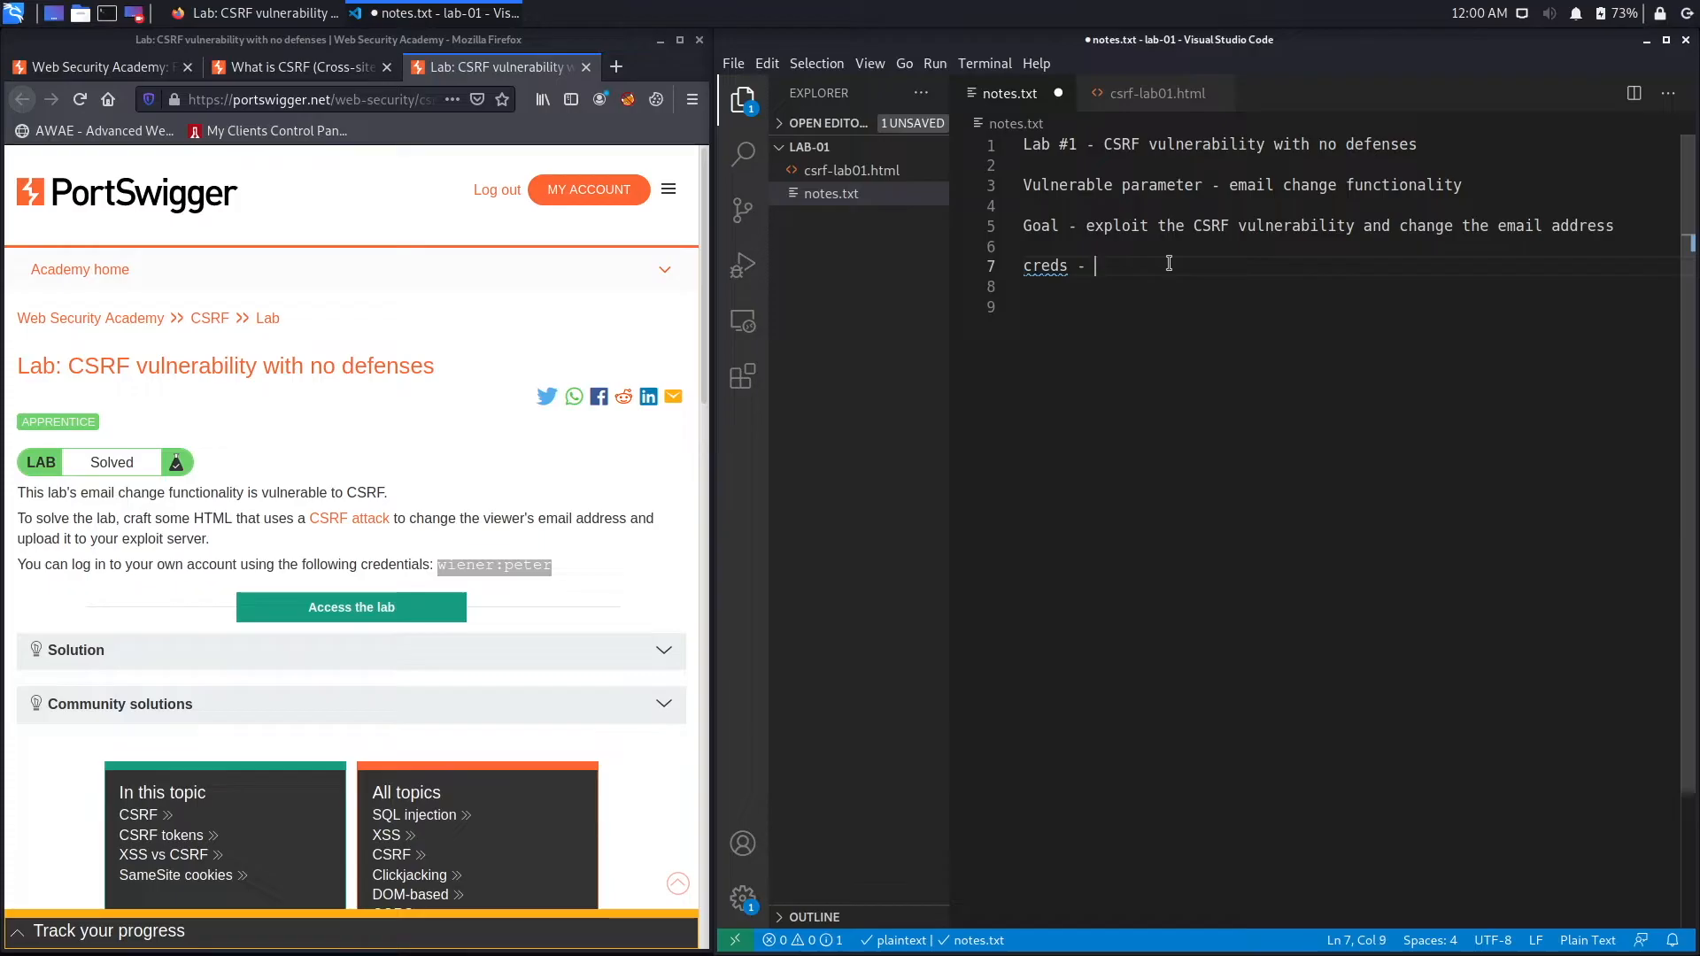
type("wiener:peter")
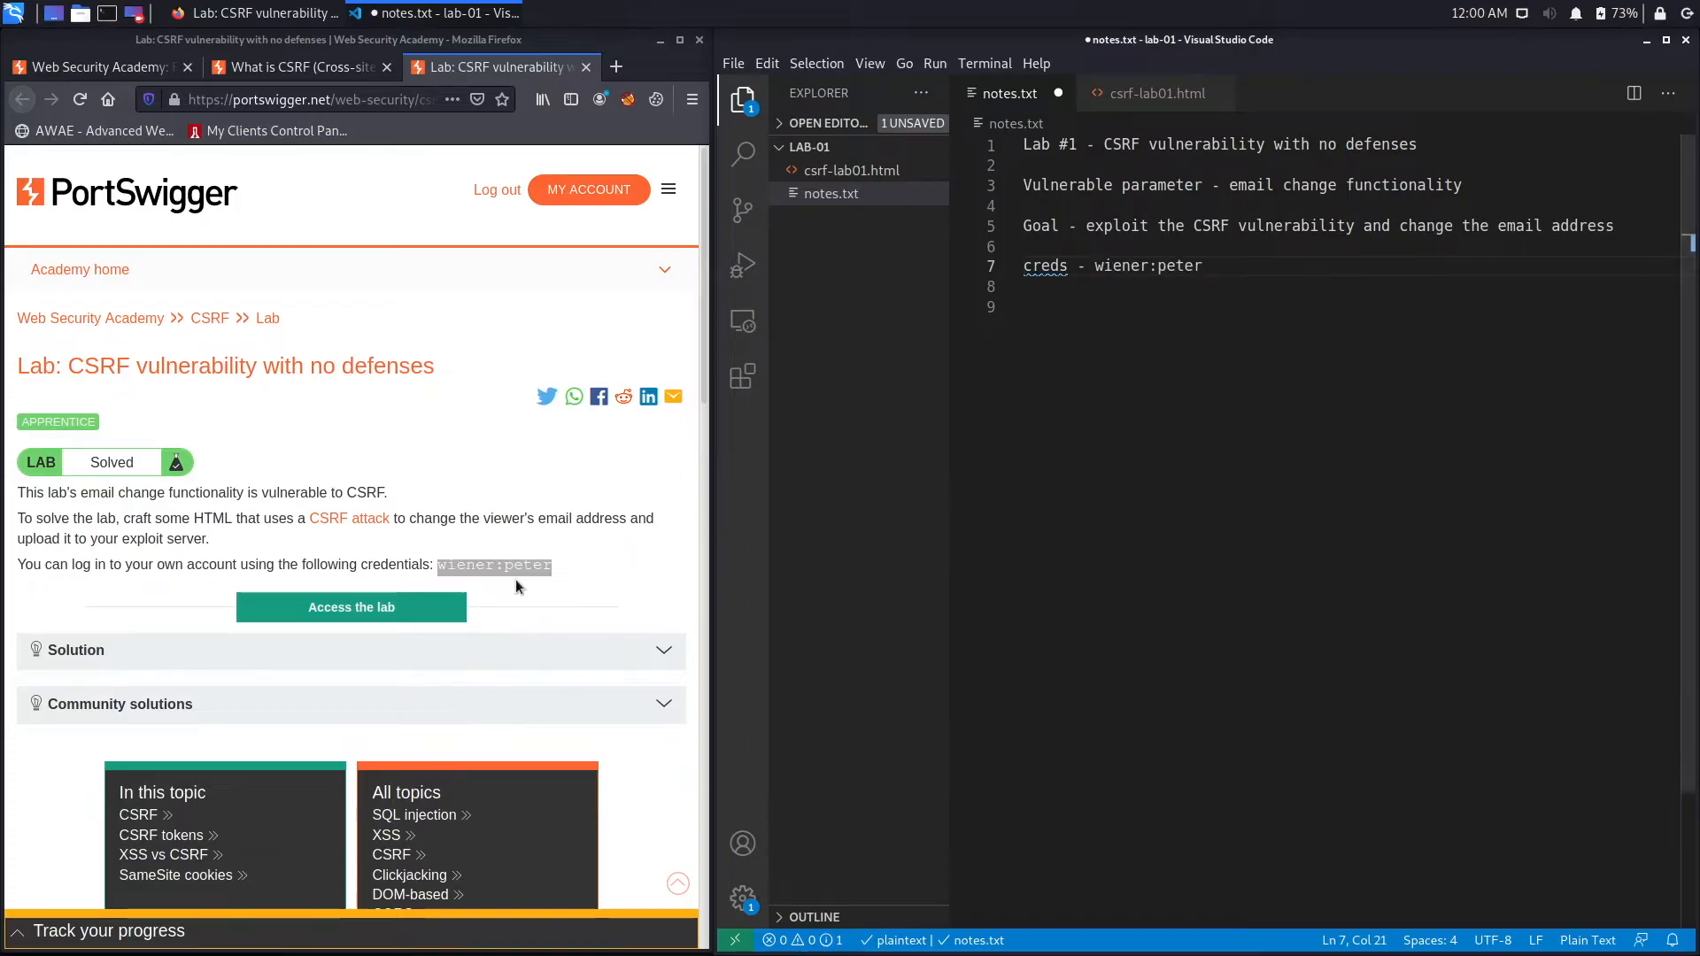
Launch the lab in a new tab and start Burp Suite with a temporary project.
right_click(350, 605)
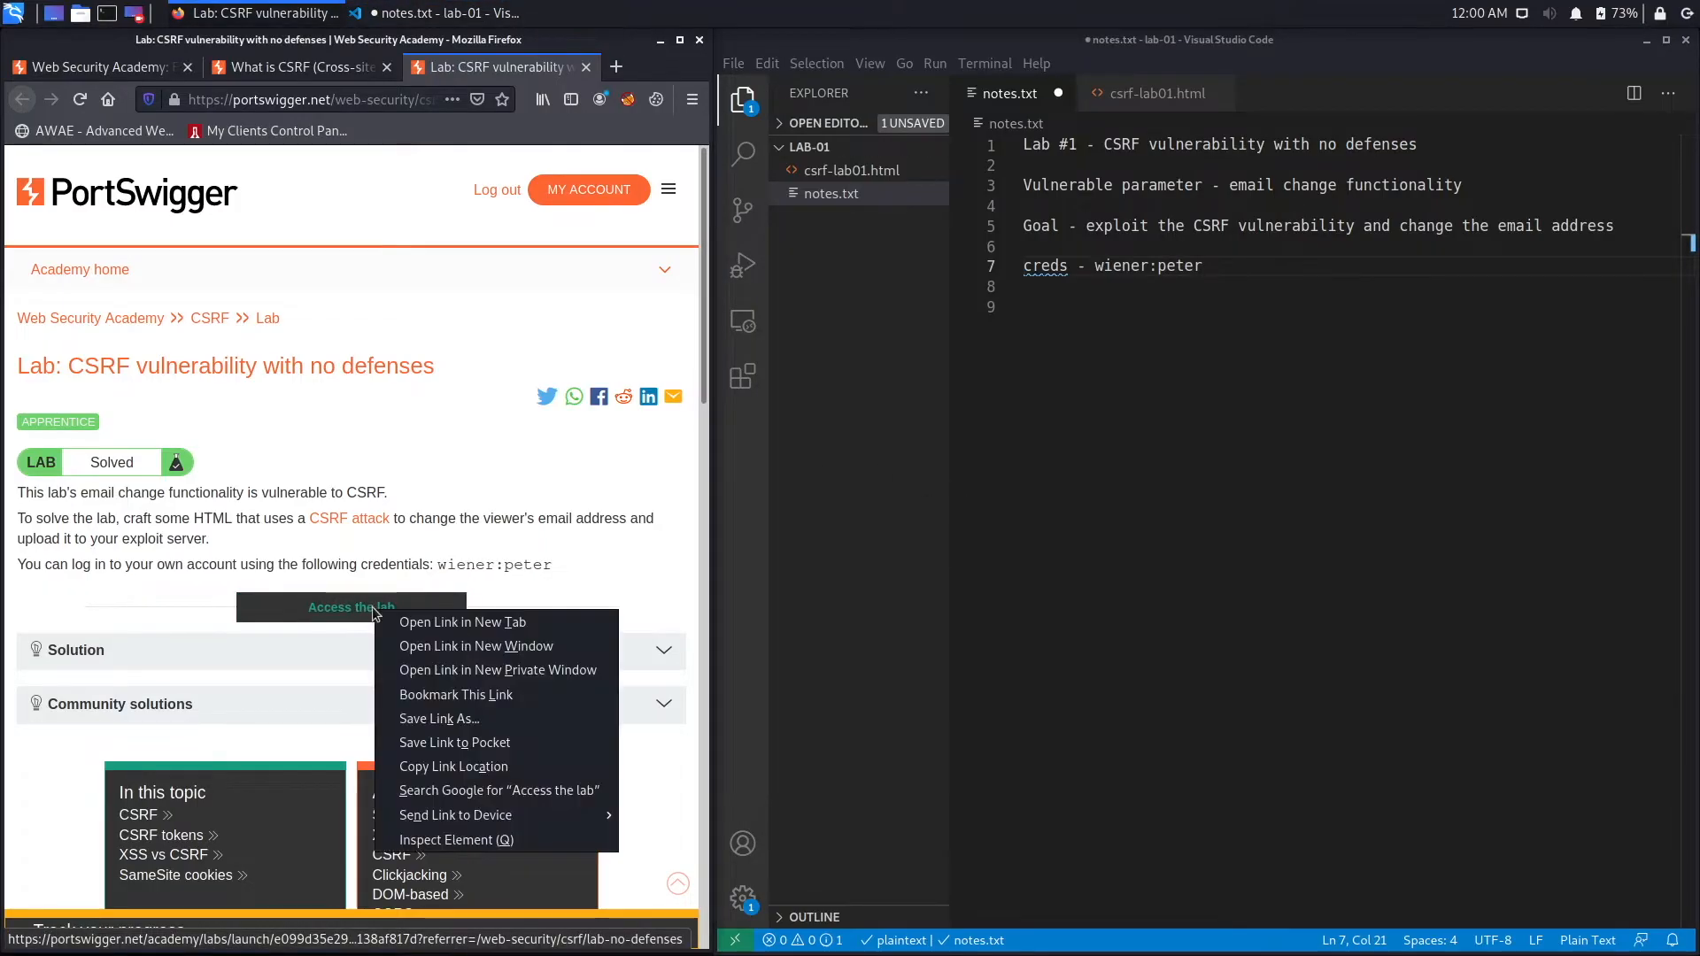
left_click(463, 622)
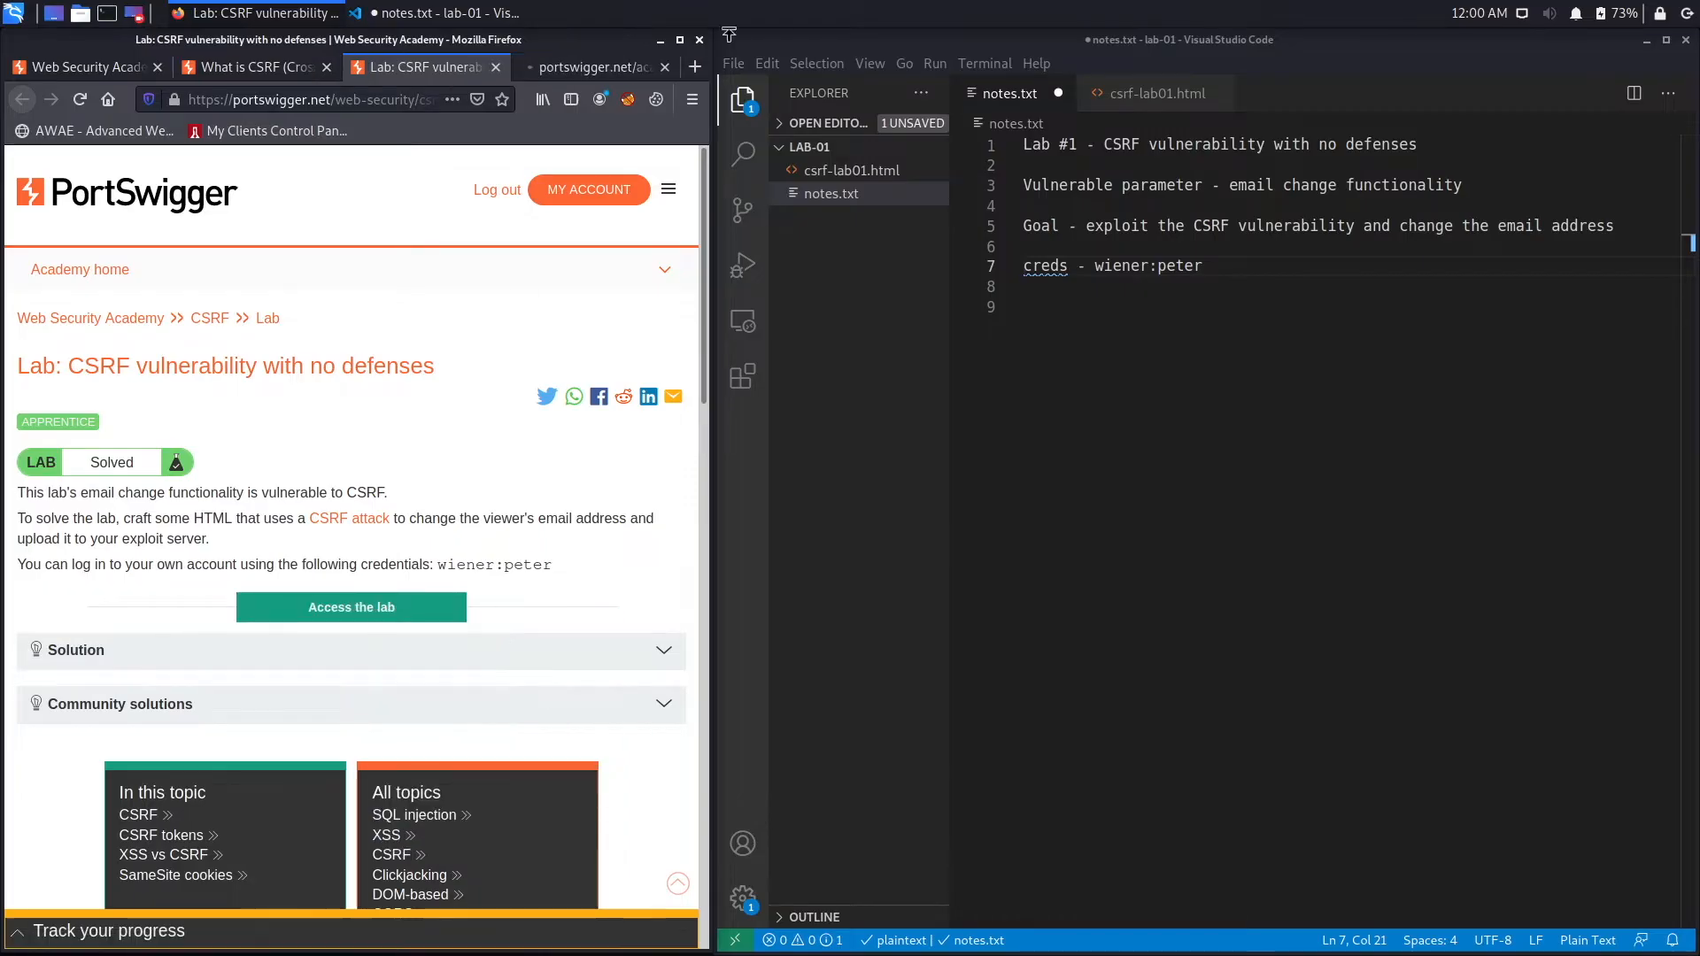
left_click(350, 607)
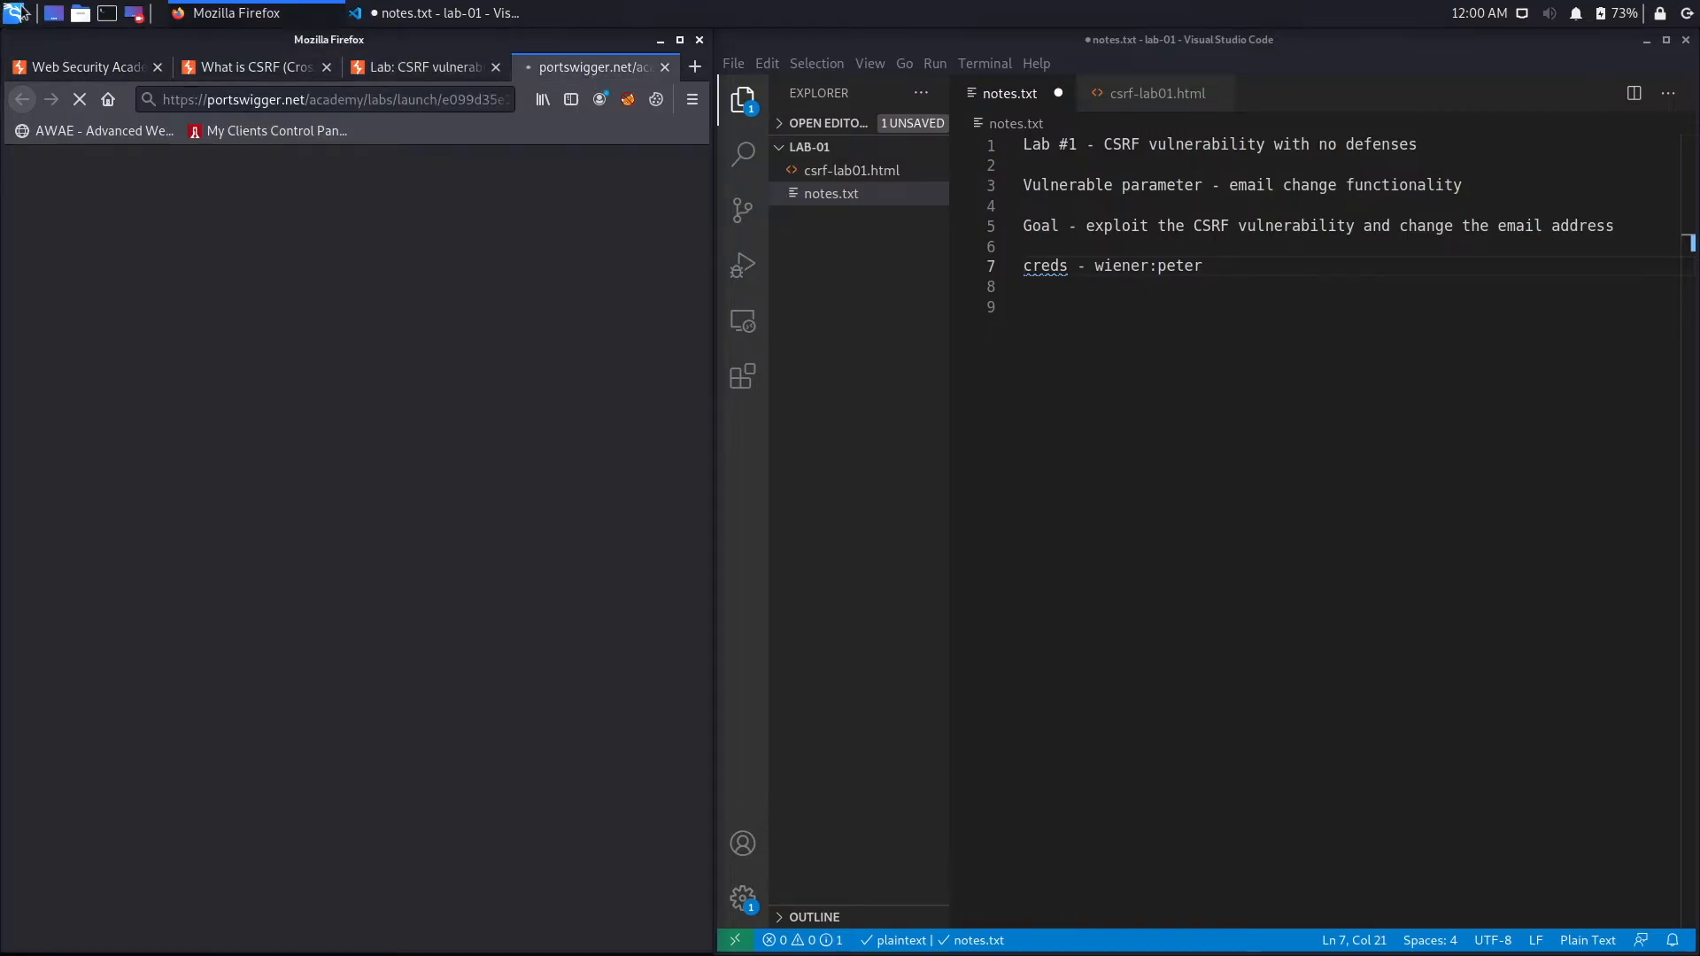
type("burp")
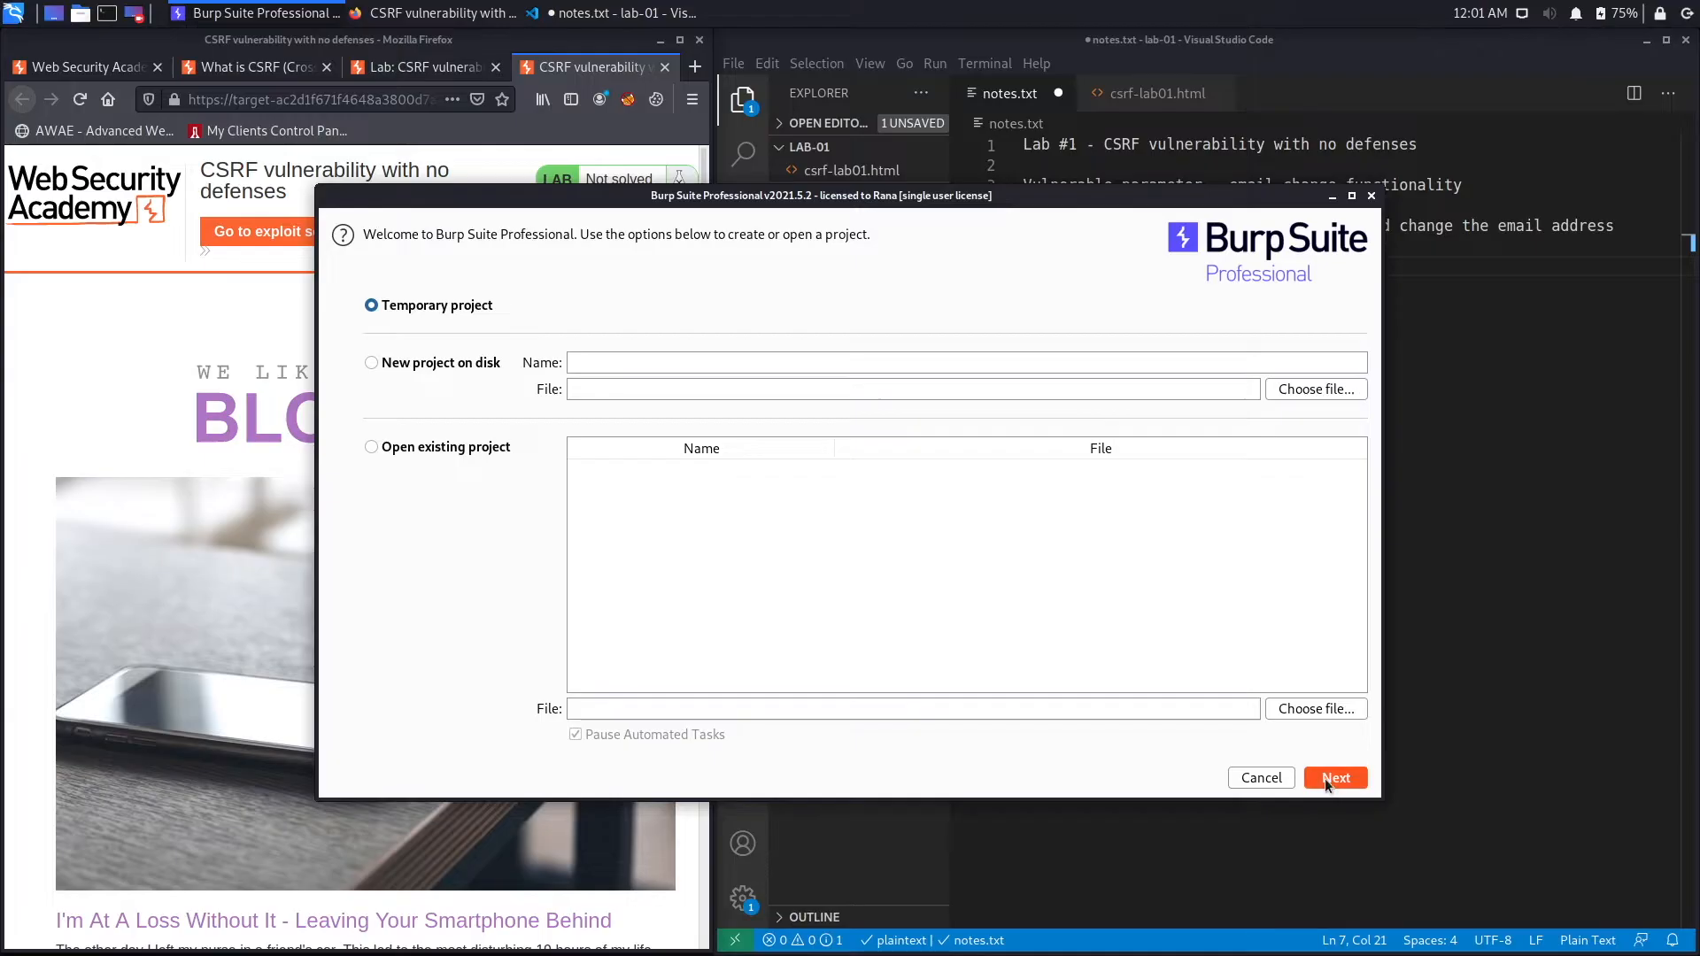
left_click(1335, 778)
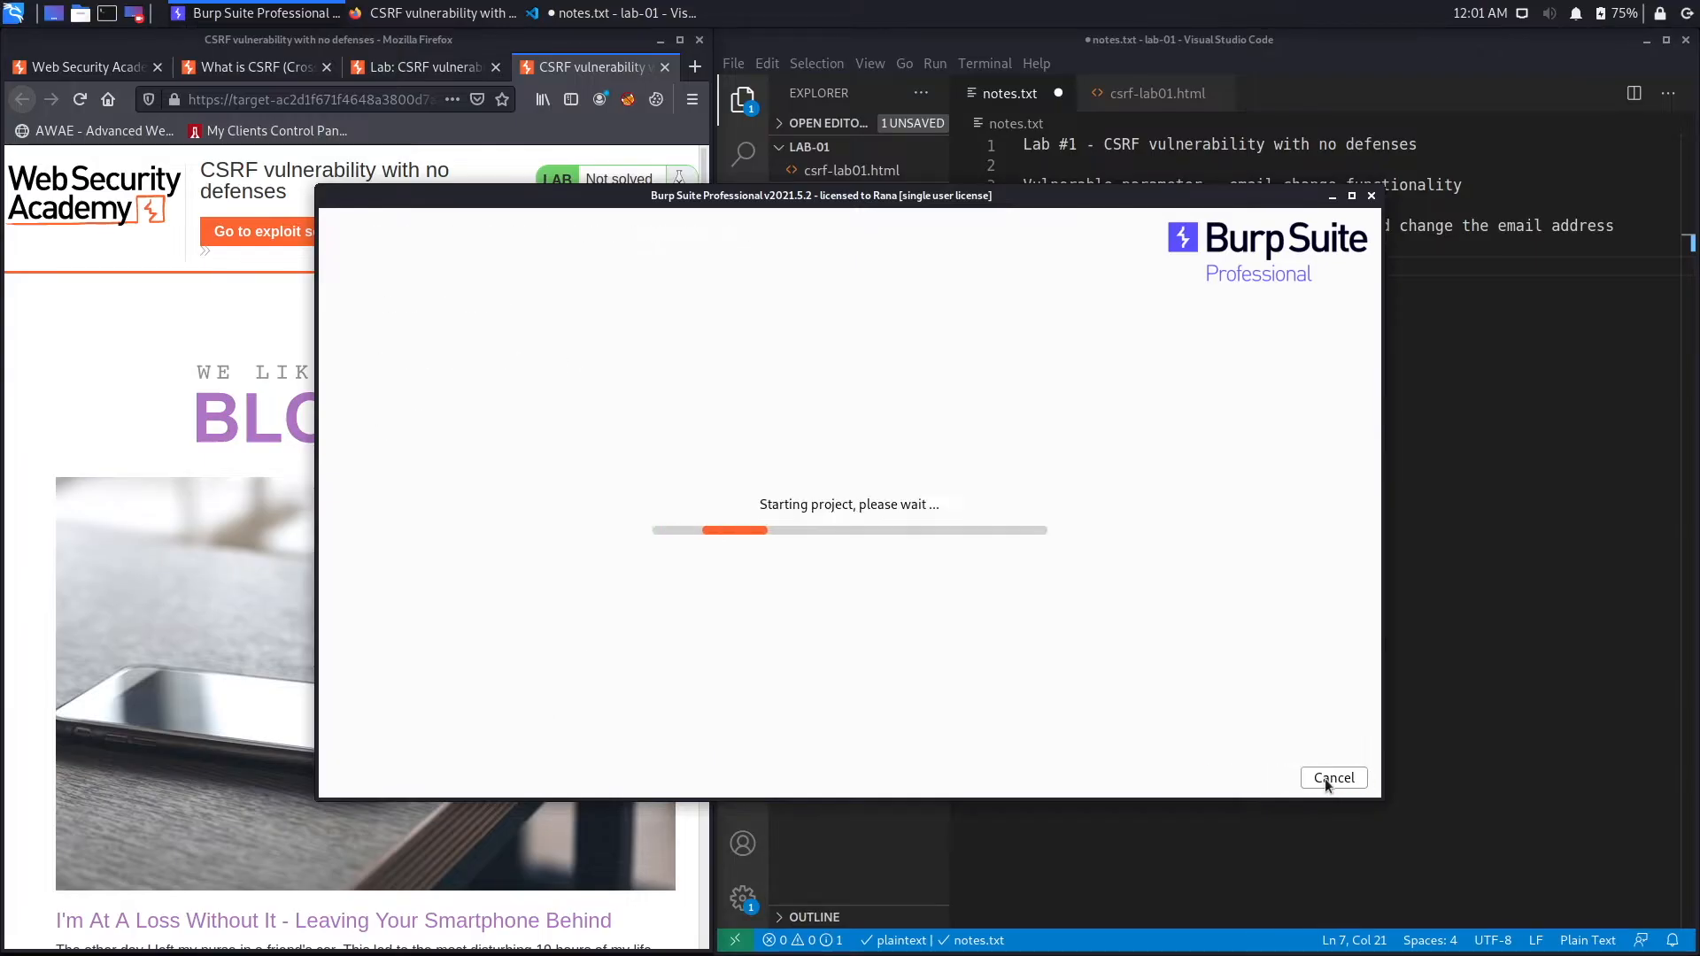
mouse_move(613, 200)
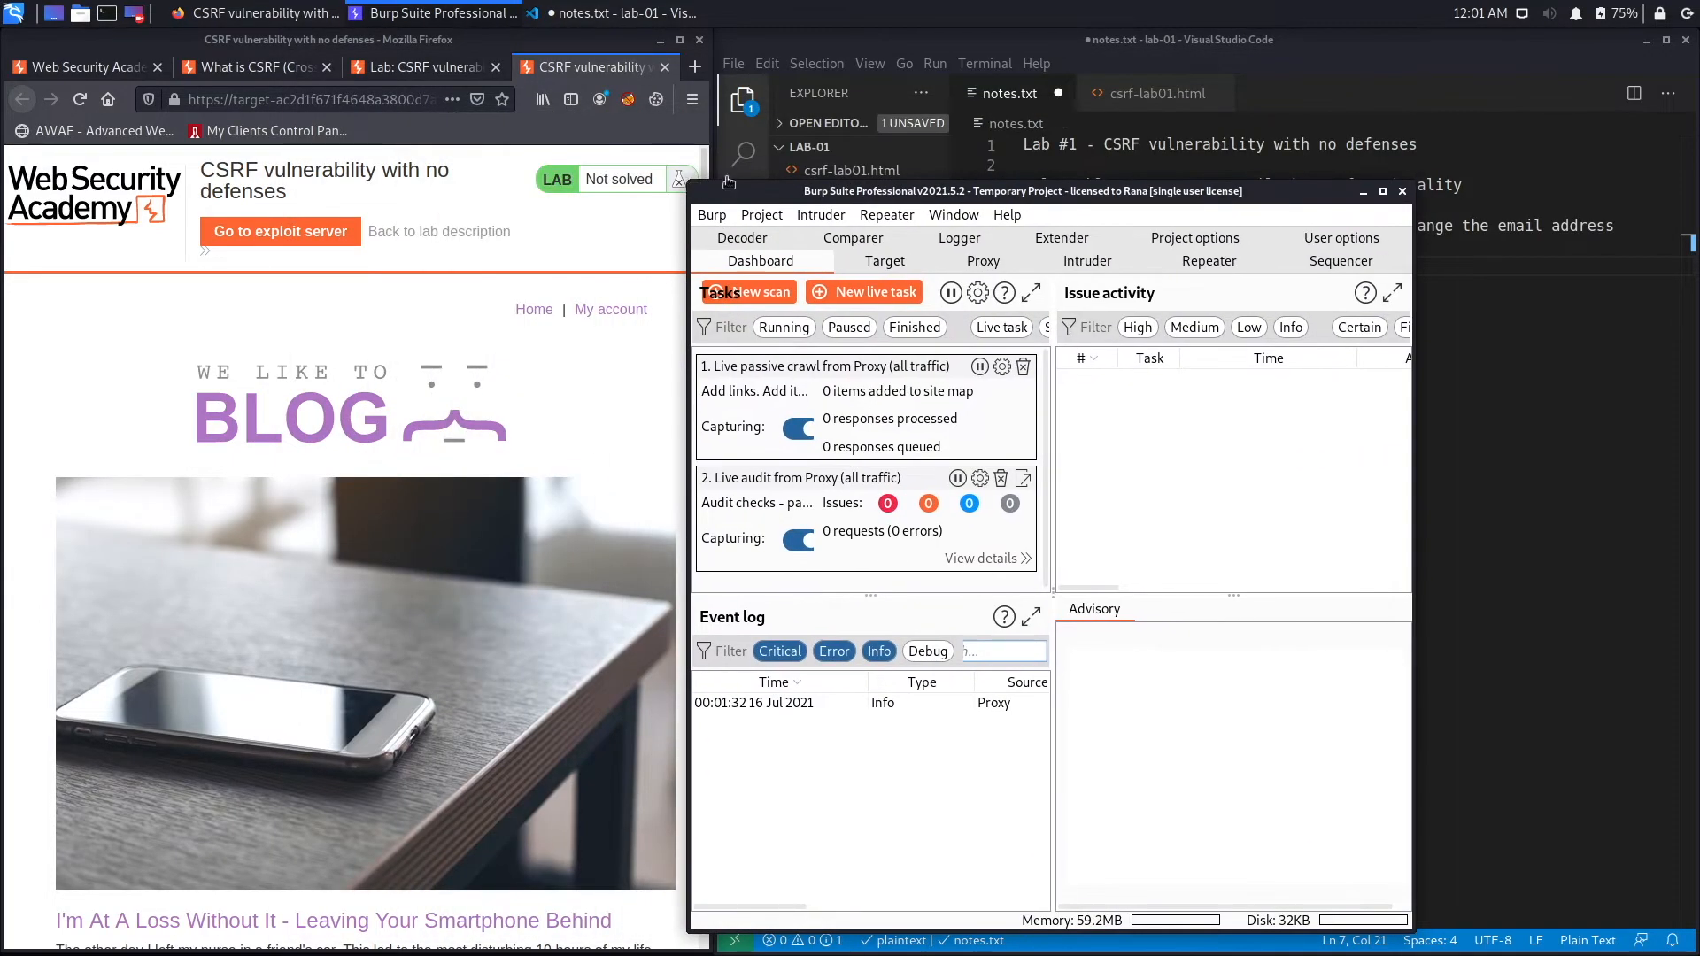
left_click_drag(1020, 191, 1155, 115)
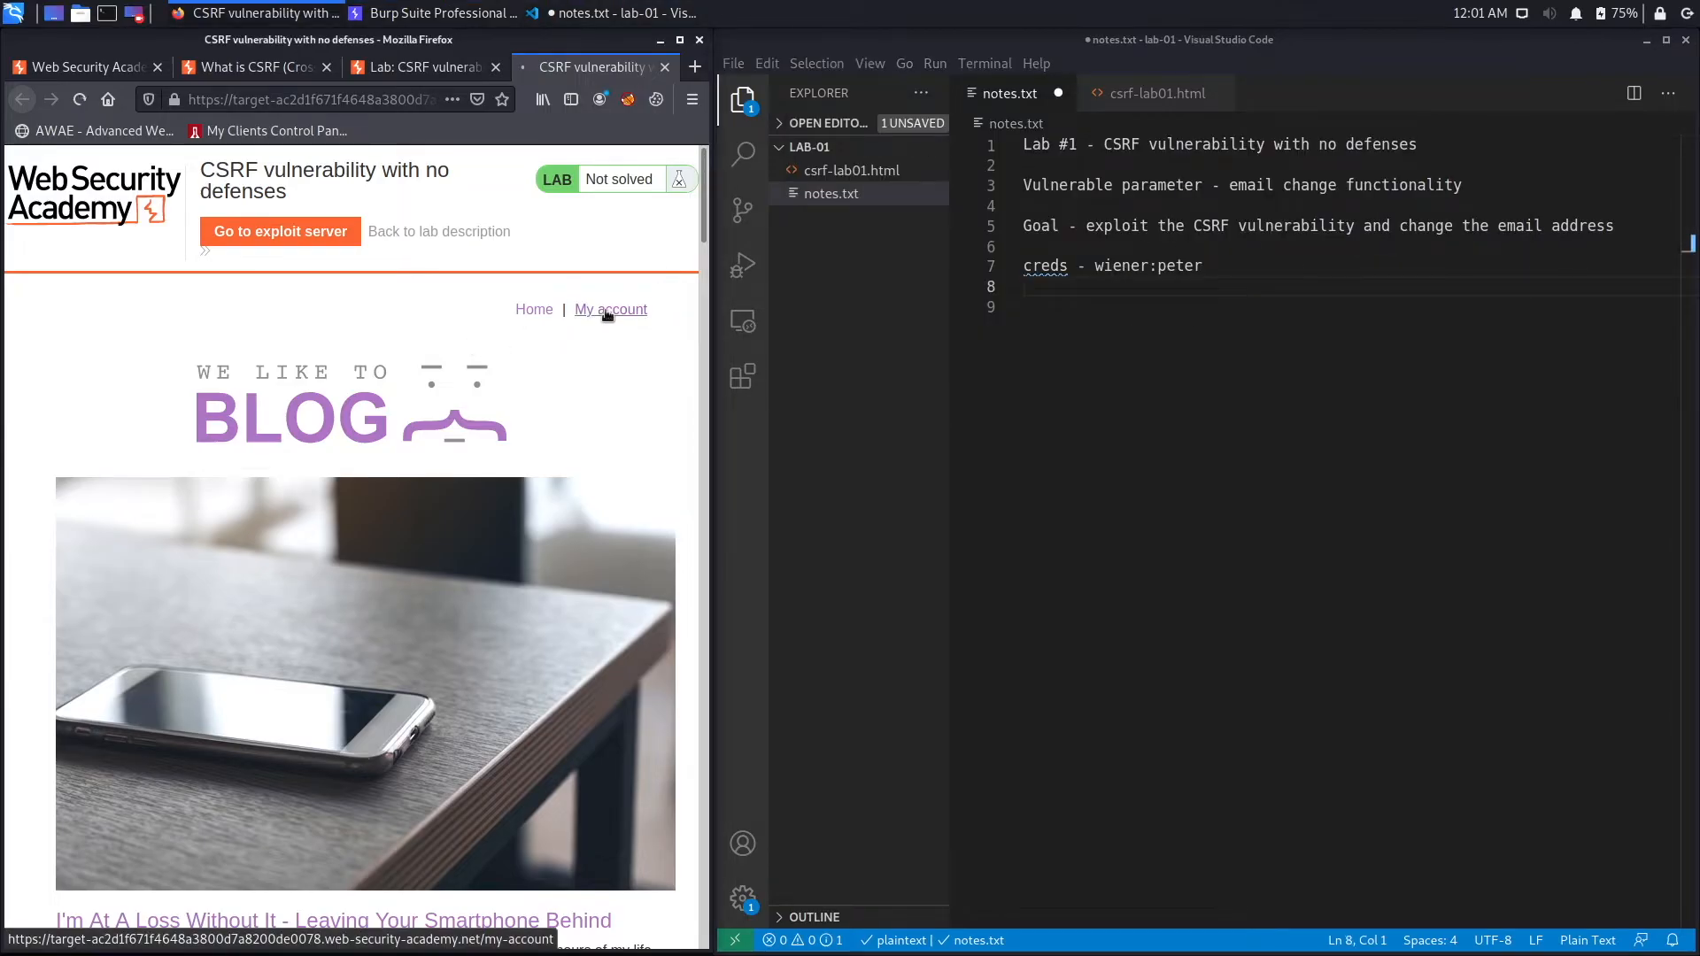
left_click(610, 308)
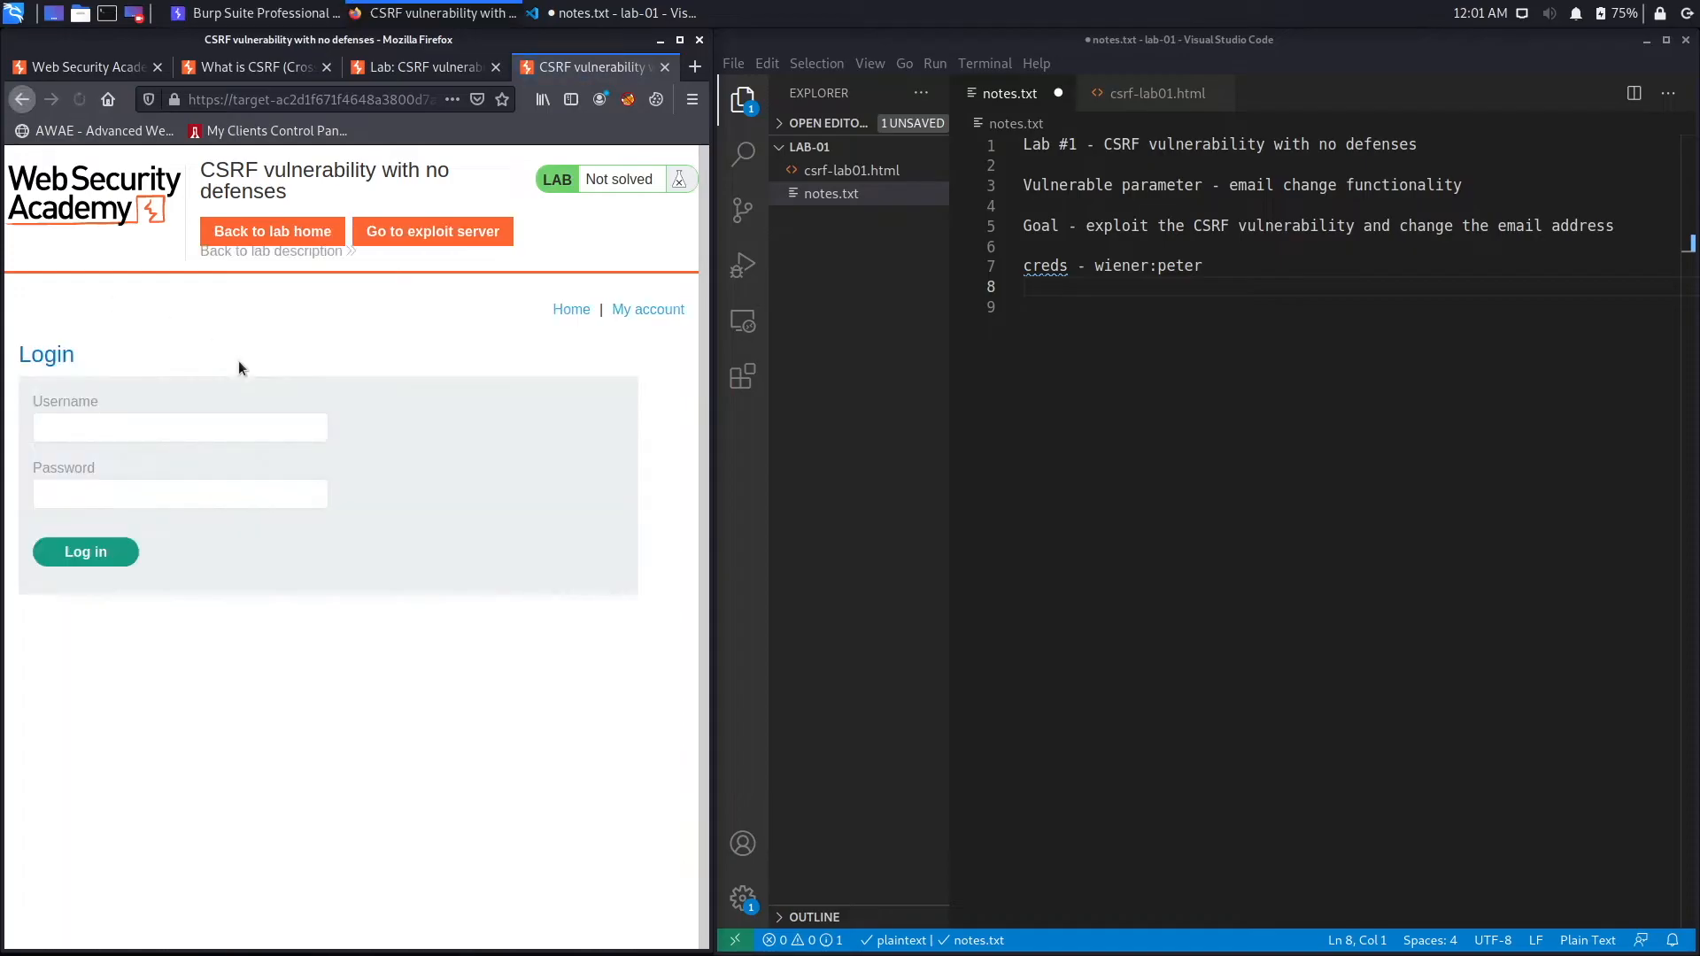
type("wi")
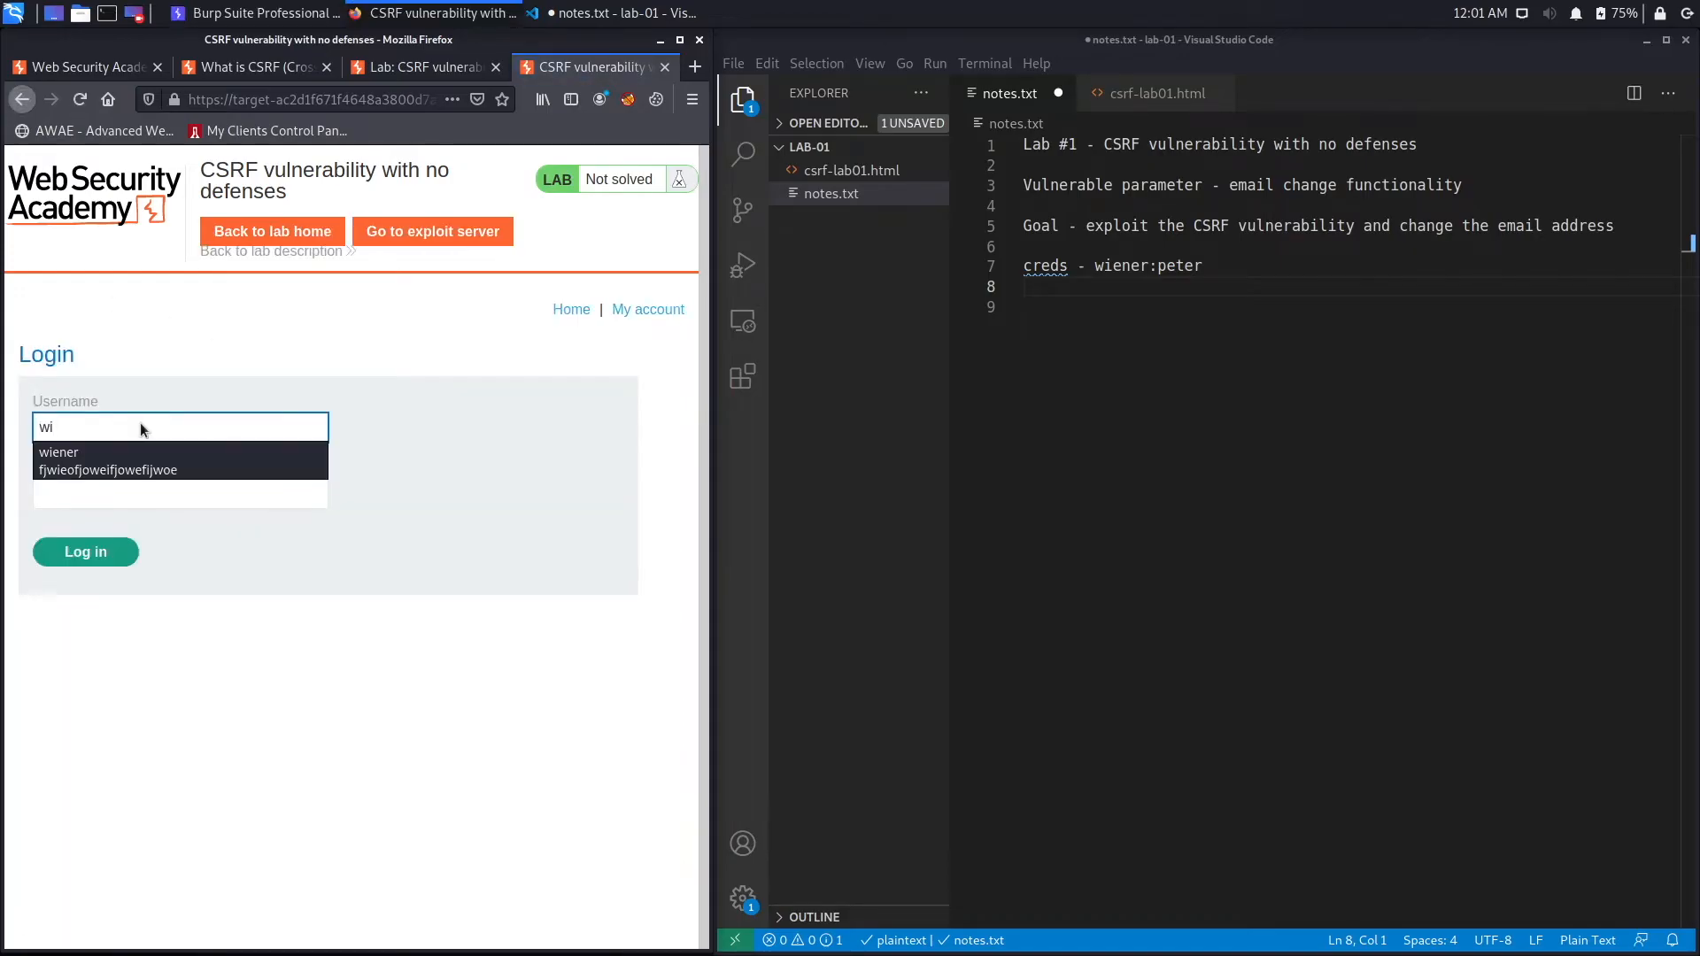
left_click(59, 452)
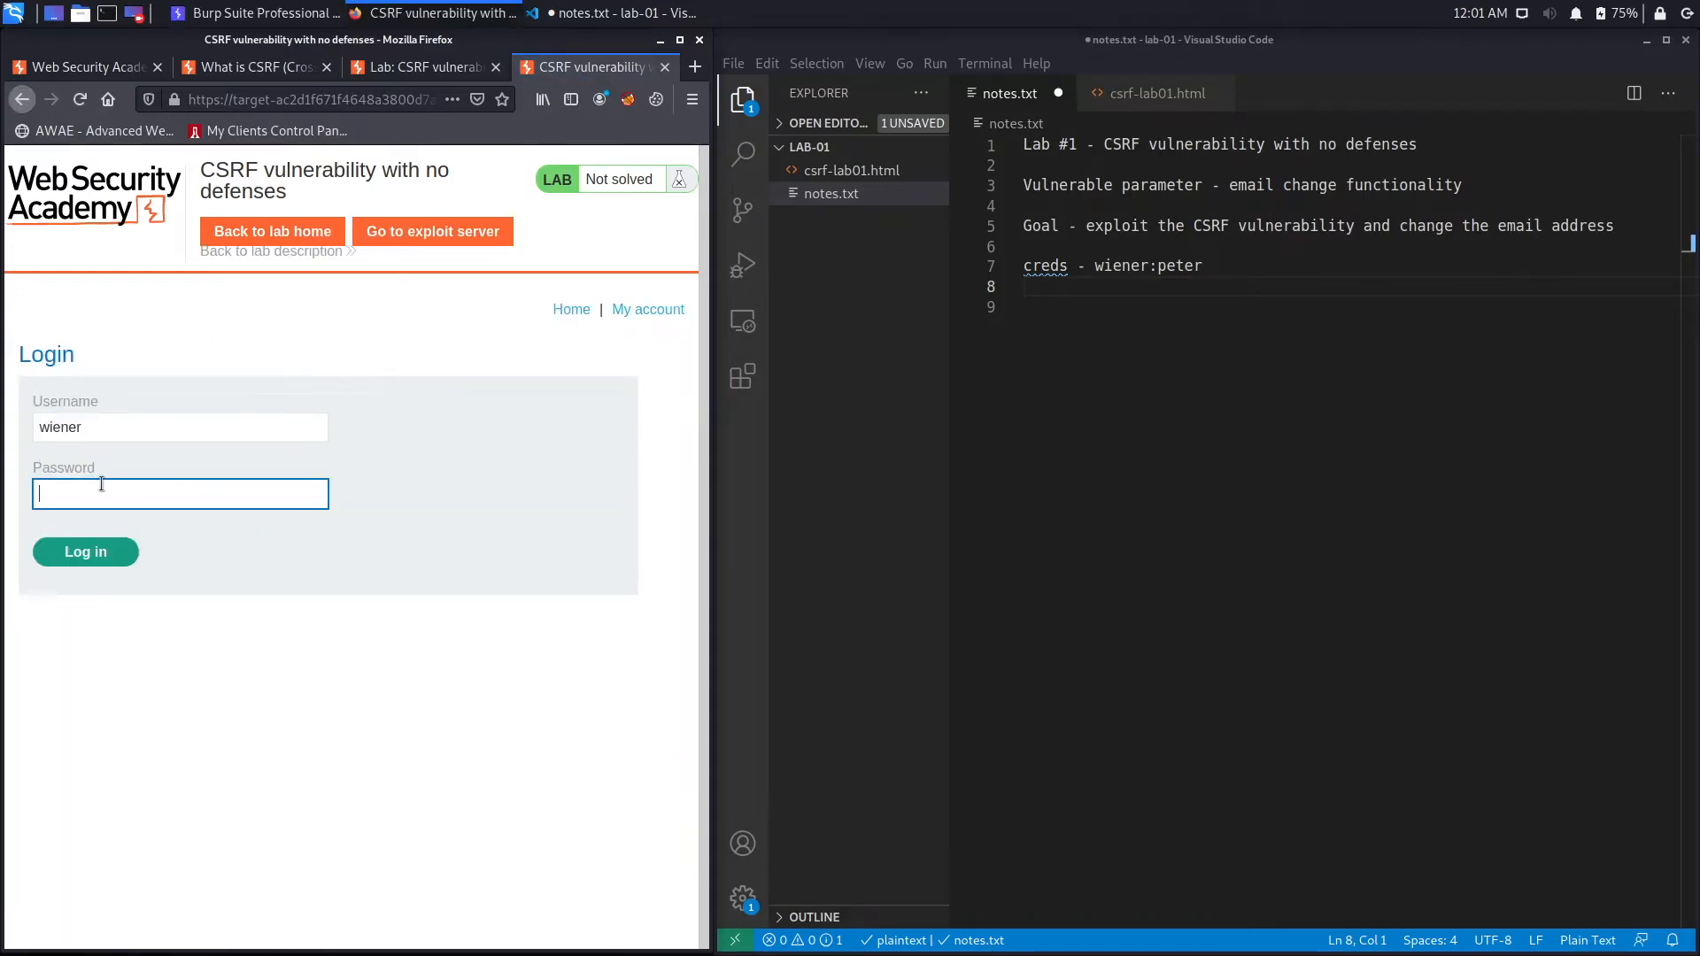
type("peter")
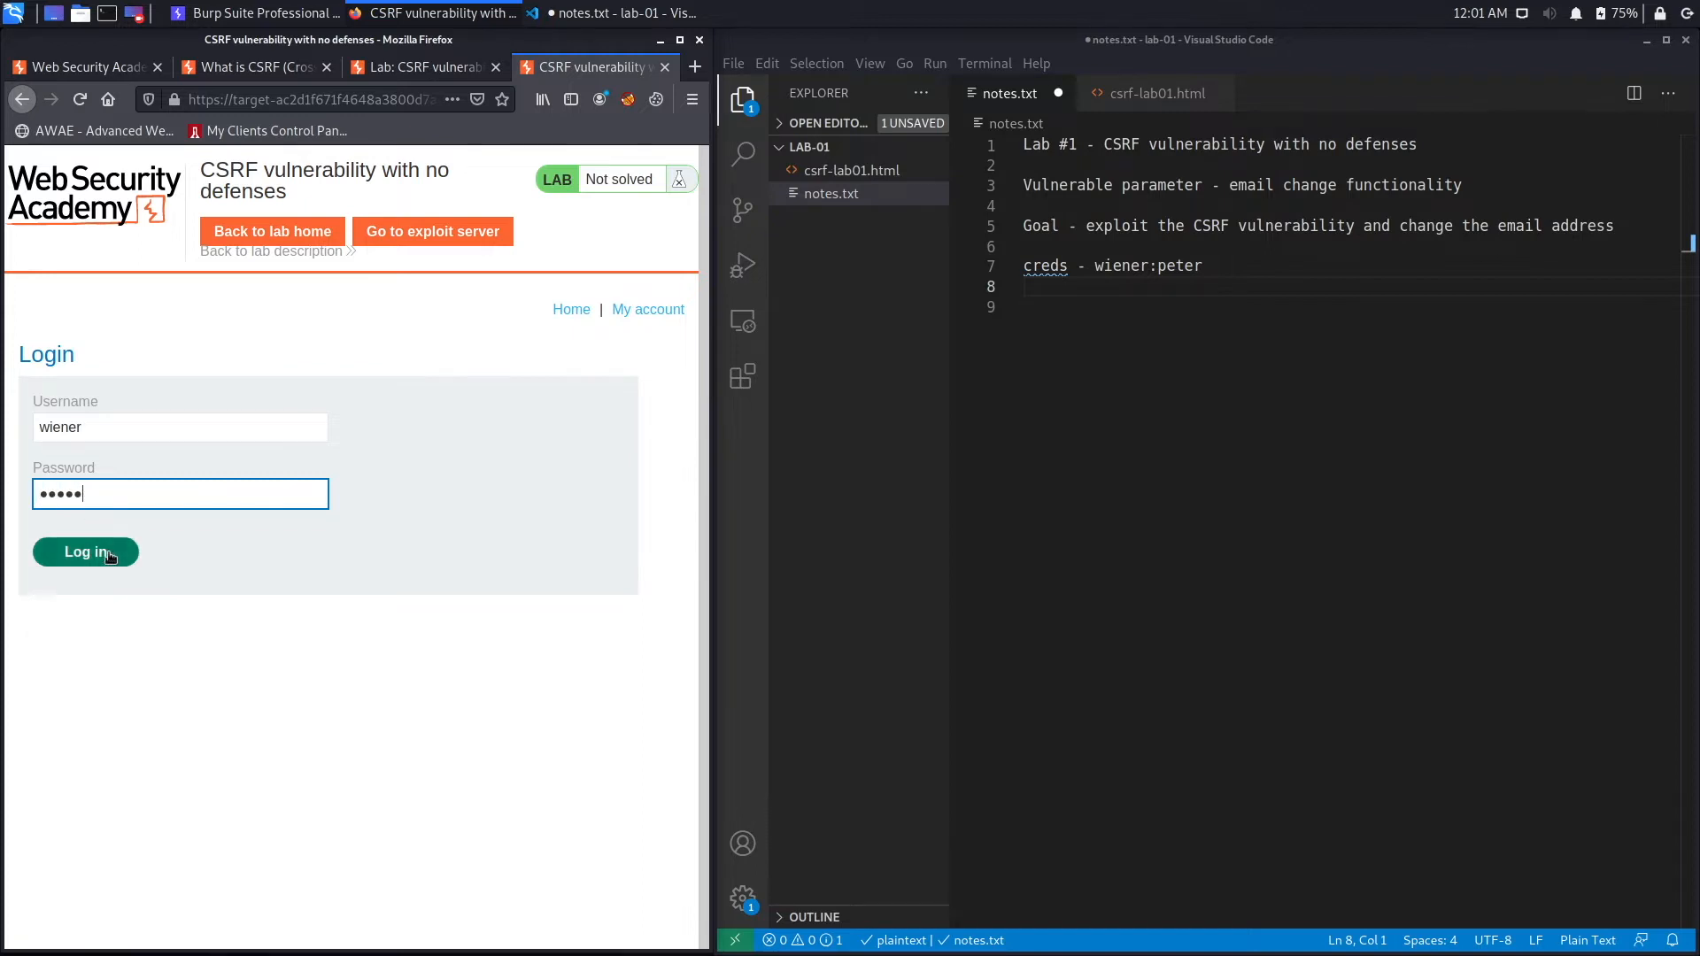
left_click(85, 553)
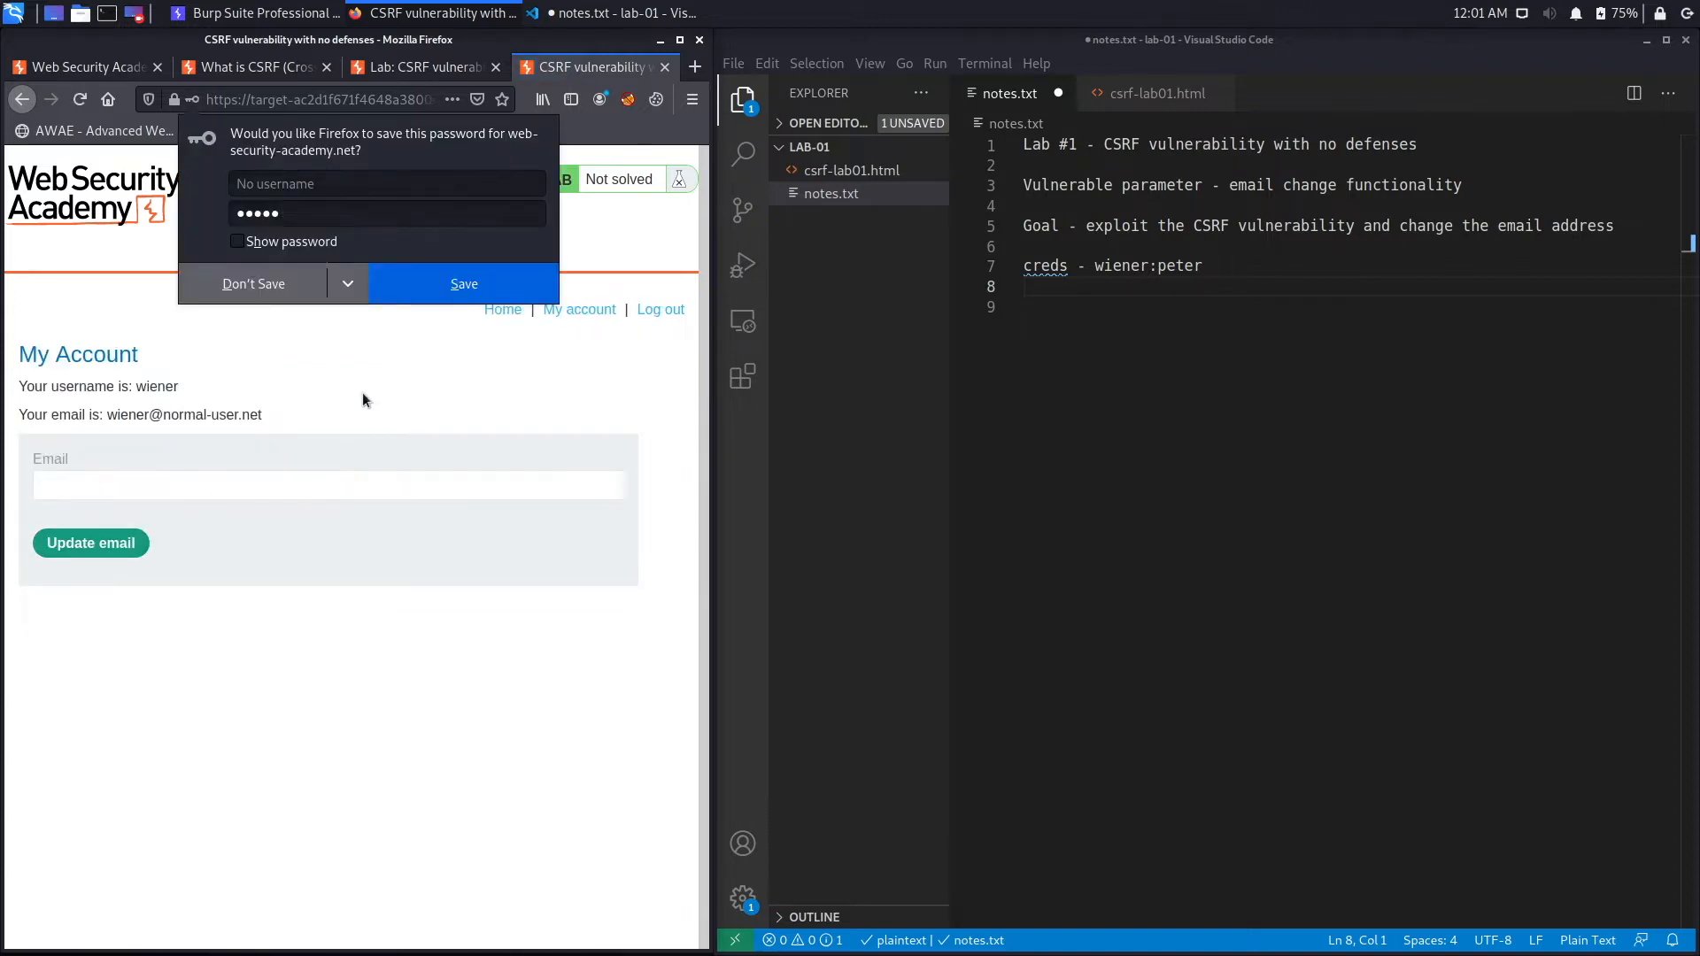
left_click(253, 283)
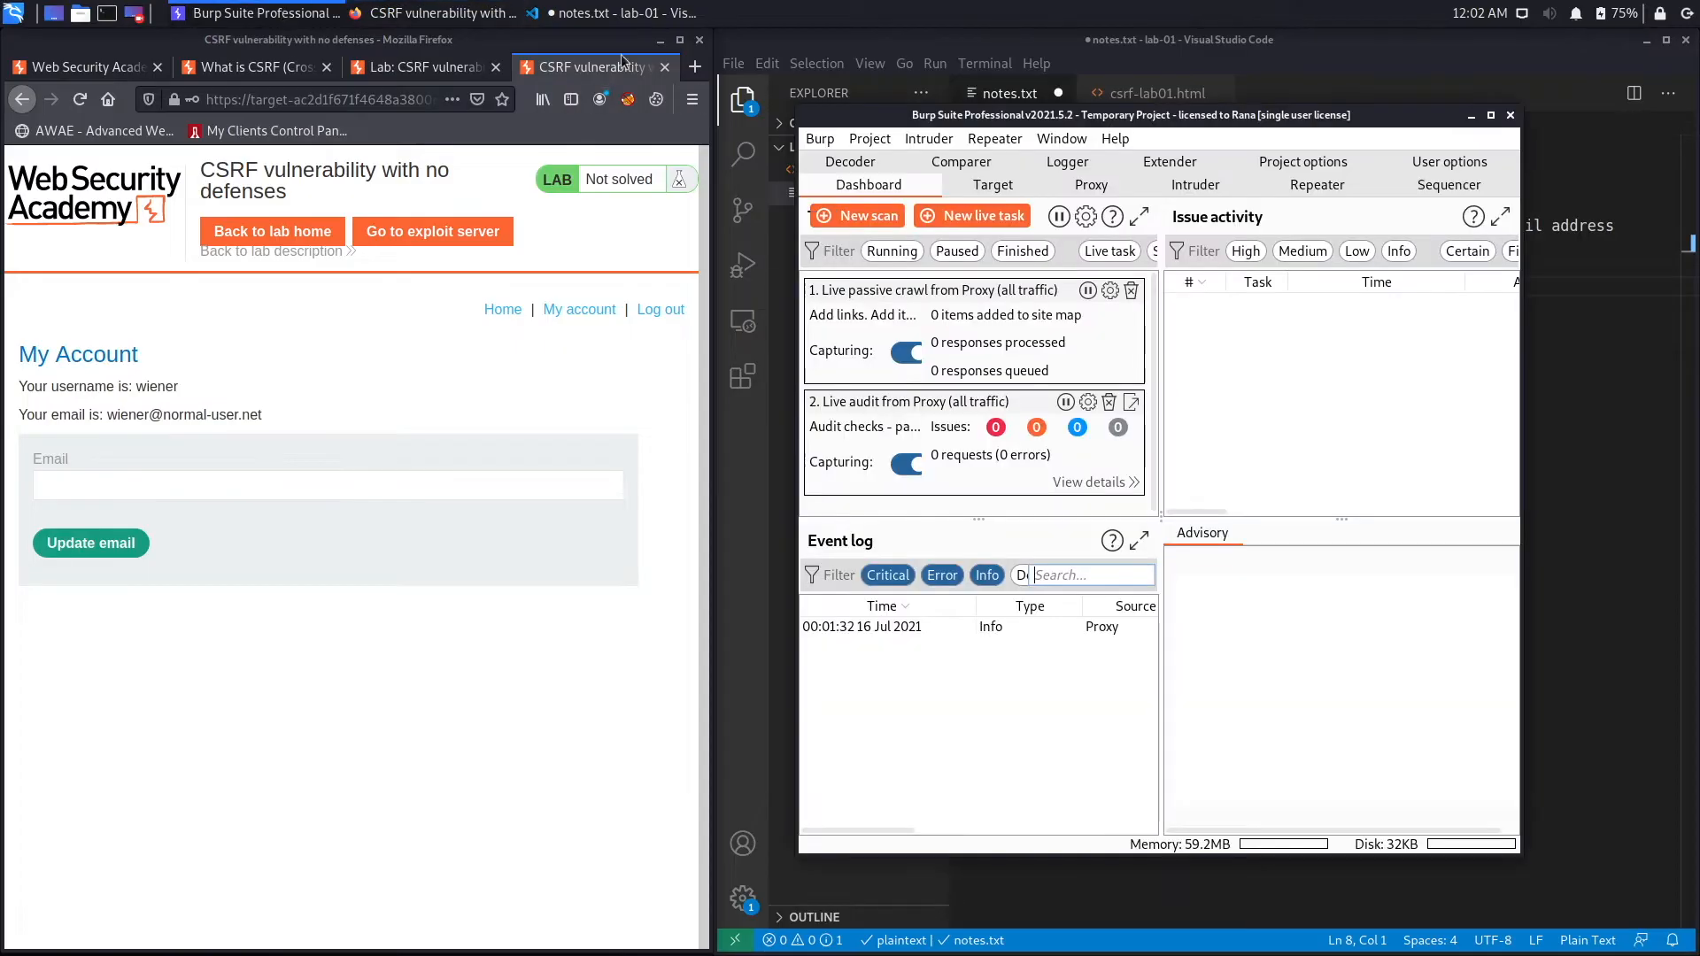
left_click(626, 99)
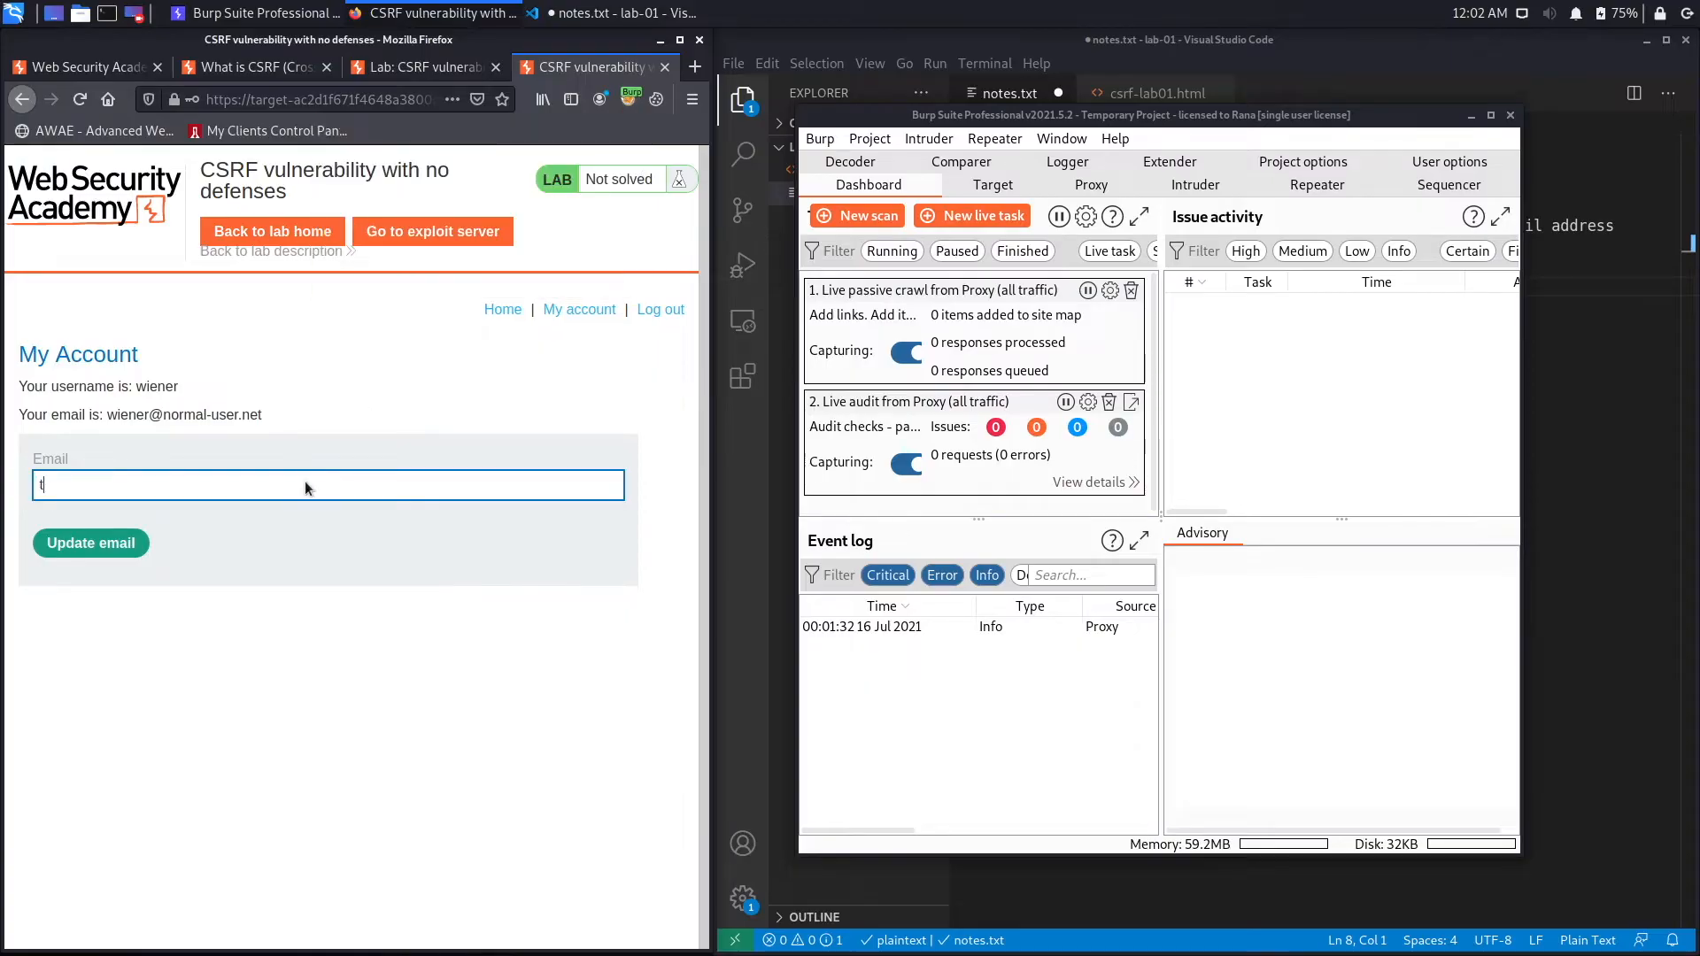
type("est")
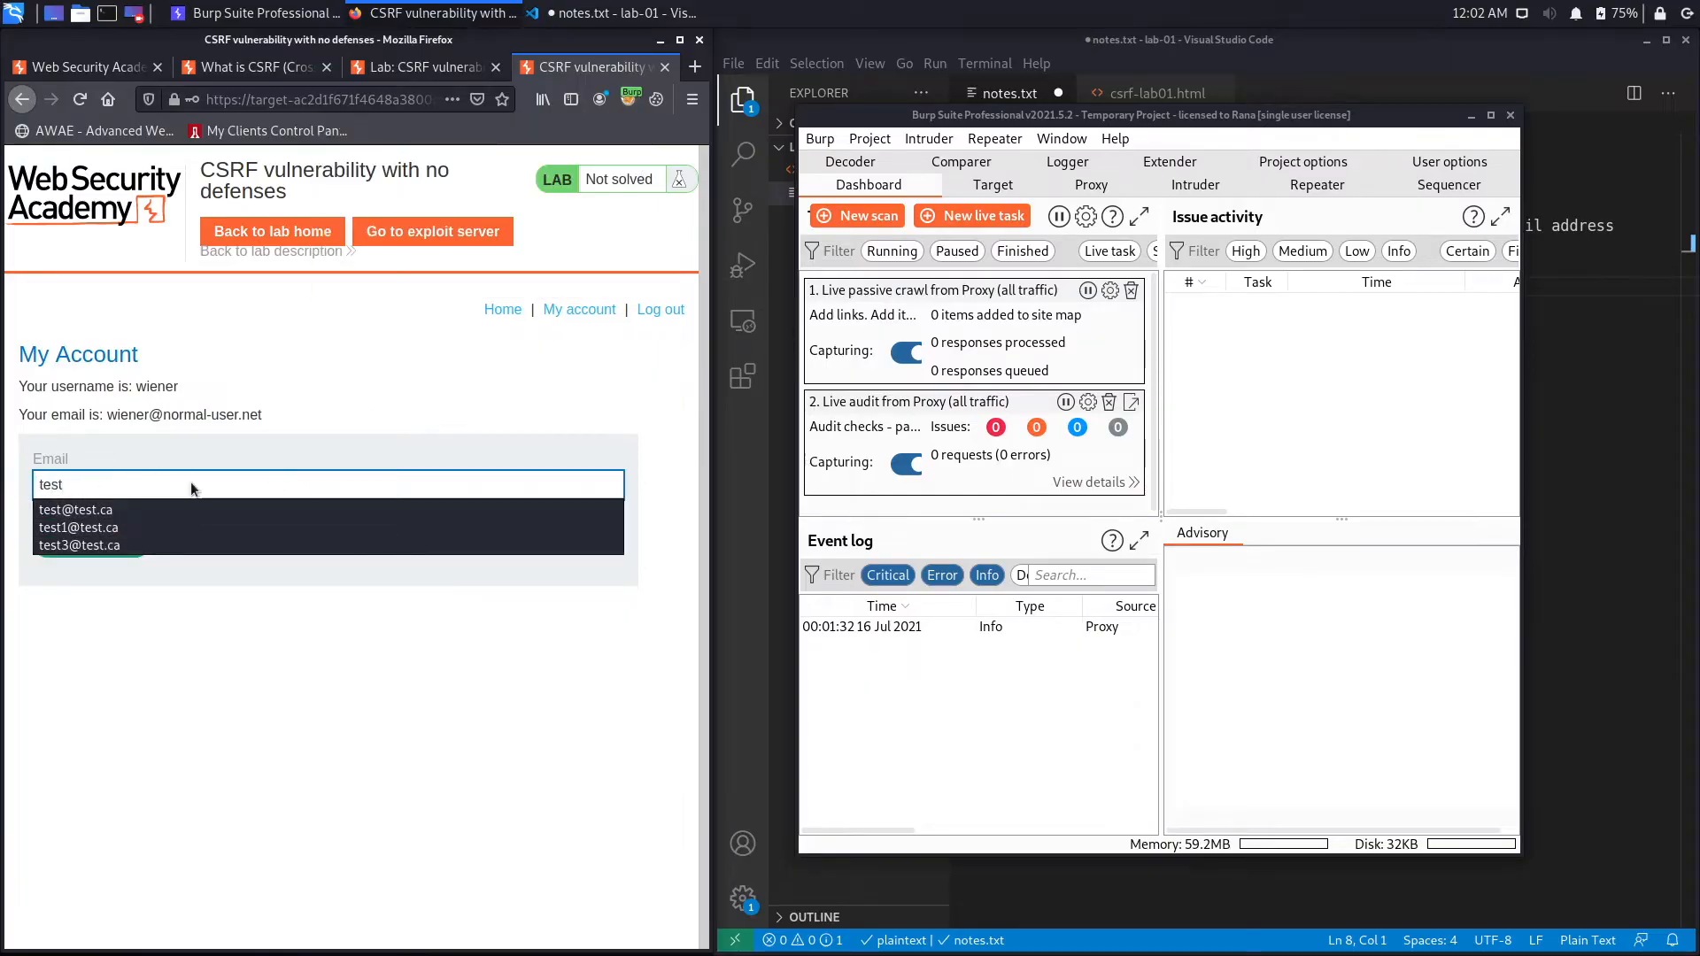
left_click(75, 510)
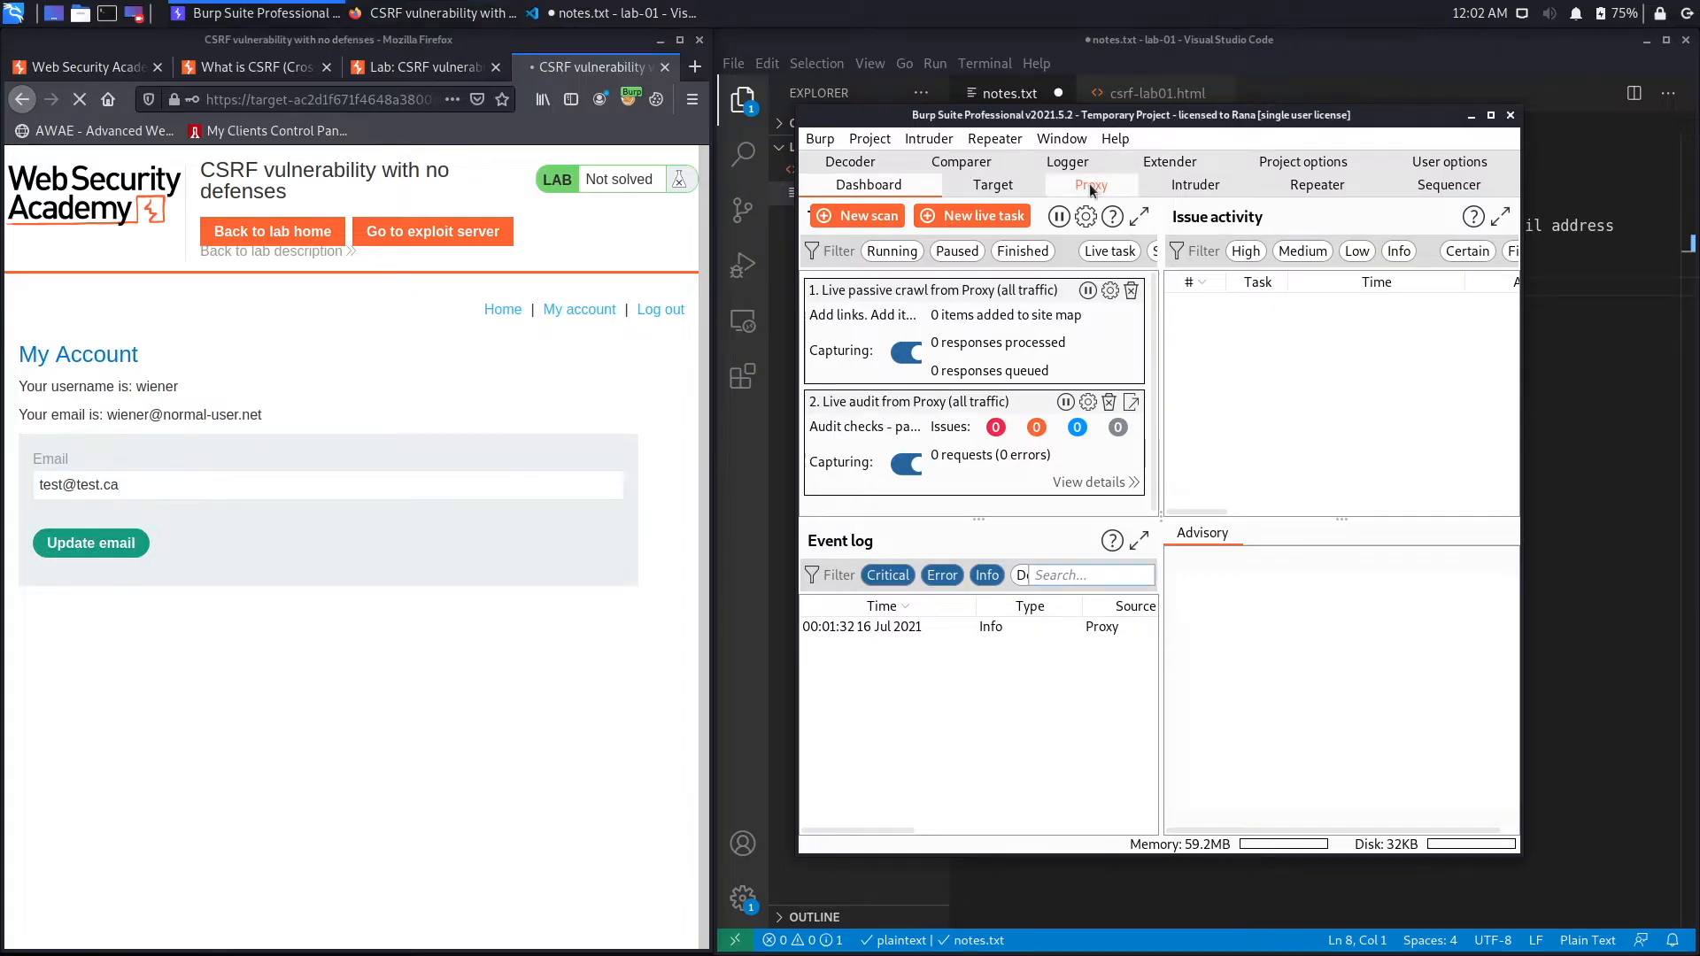
left_click(1089, 184)
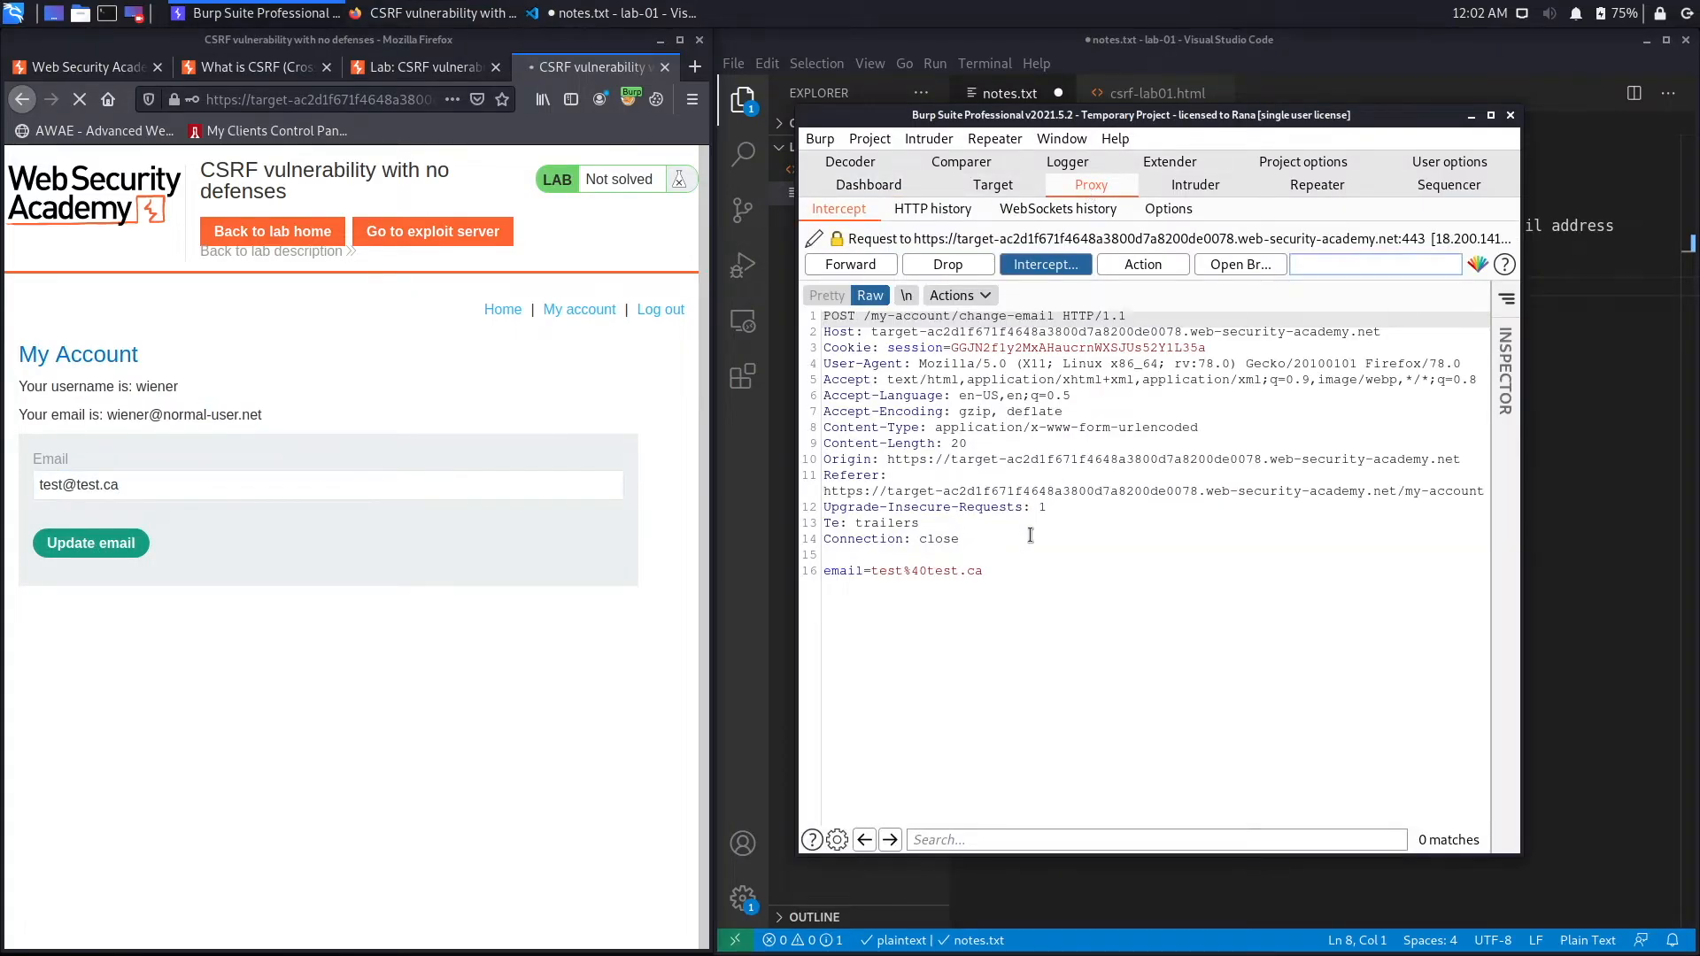
Send the intercepted POST /my-account/change-email request to Repeater.
left_click(1046, 508)
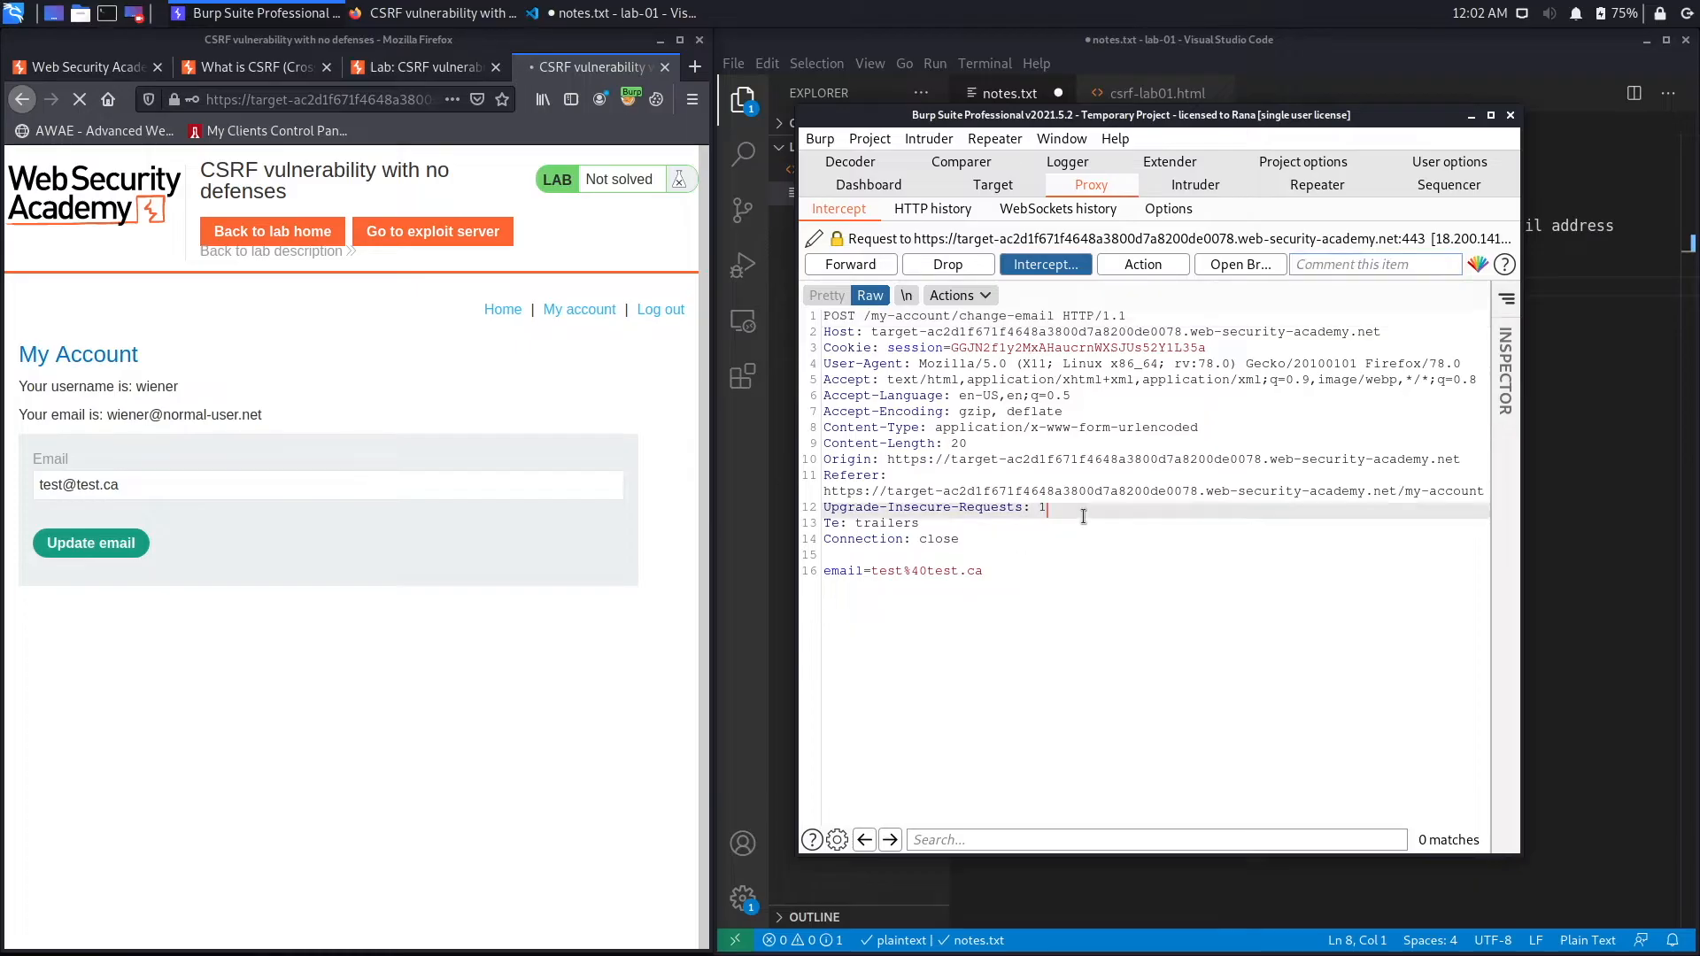
right_click(1082, 515)
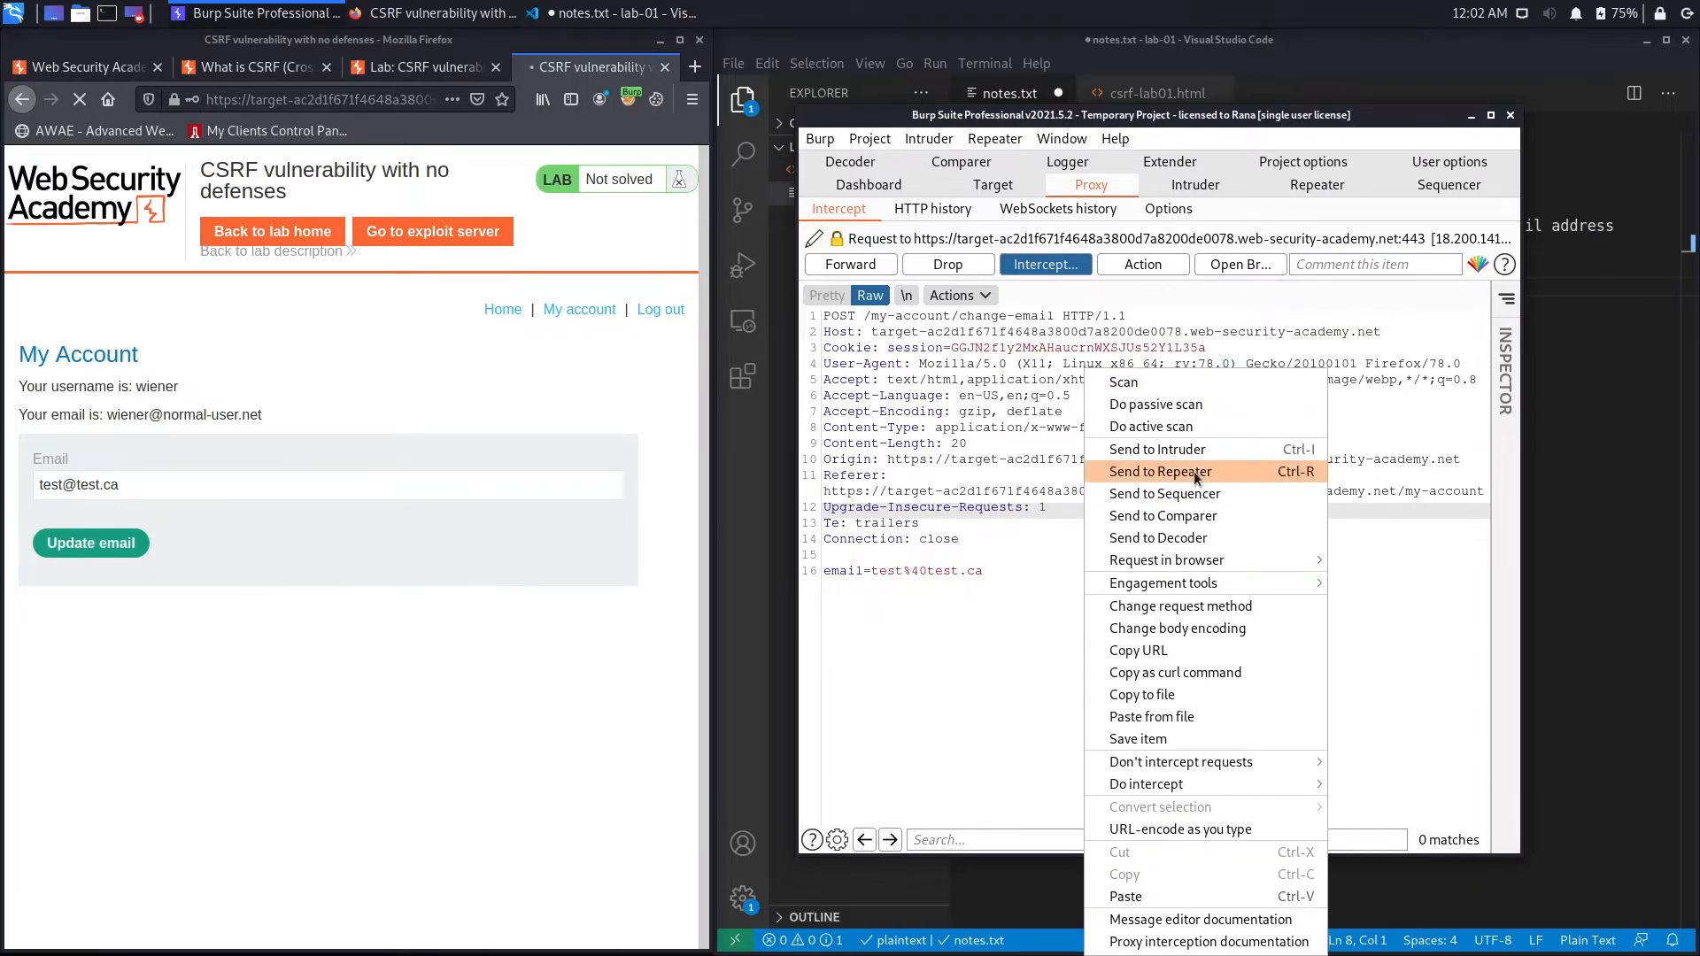
left_click(1158, 471)
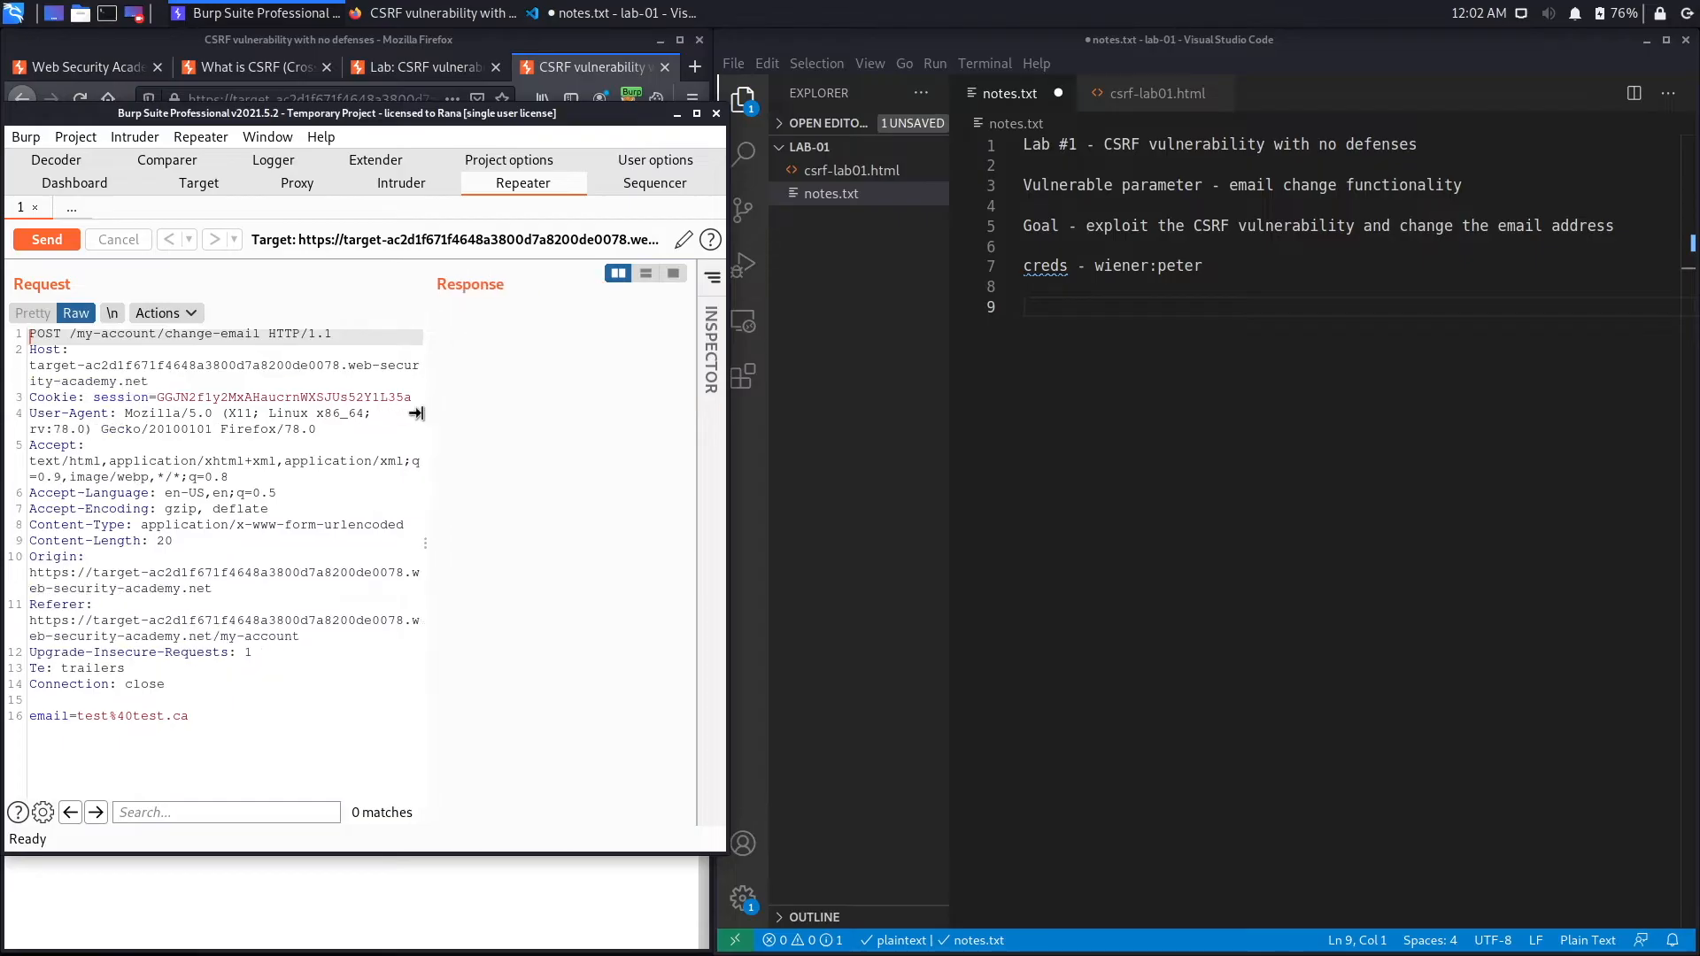
Start an Analysis section on the conditions making a CSRF attack possible.
left_click(1119, 308)
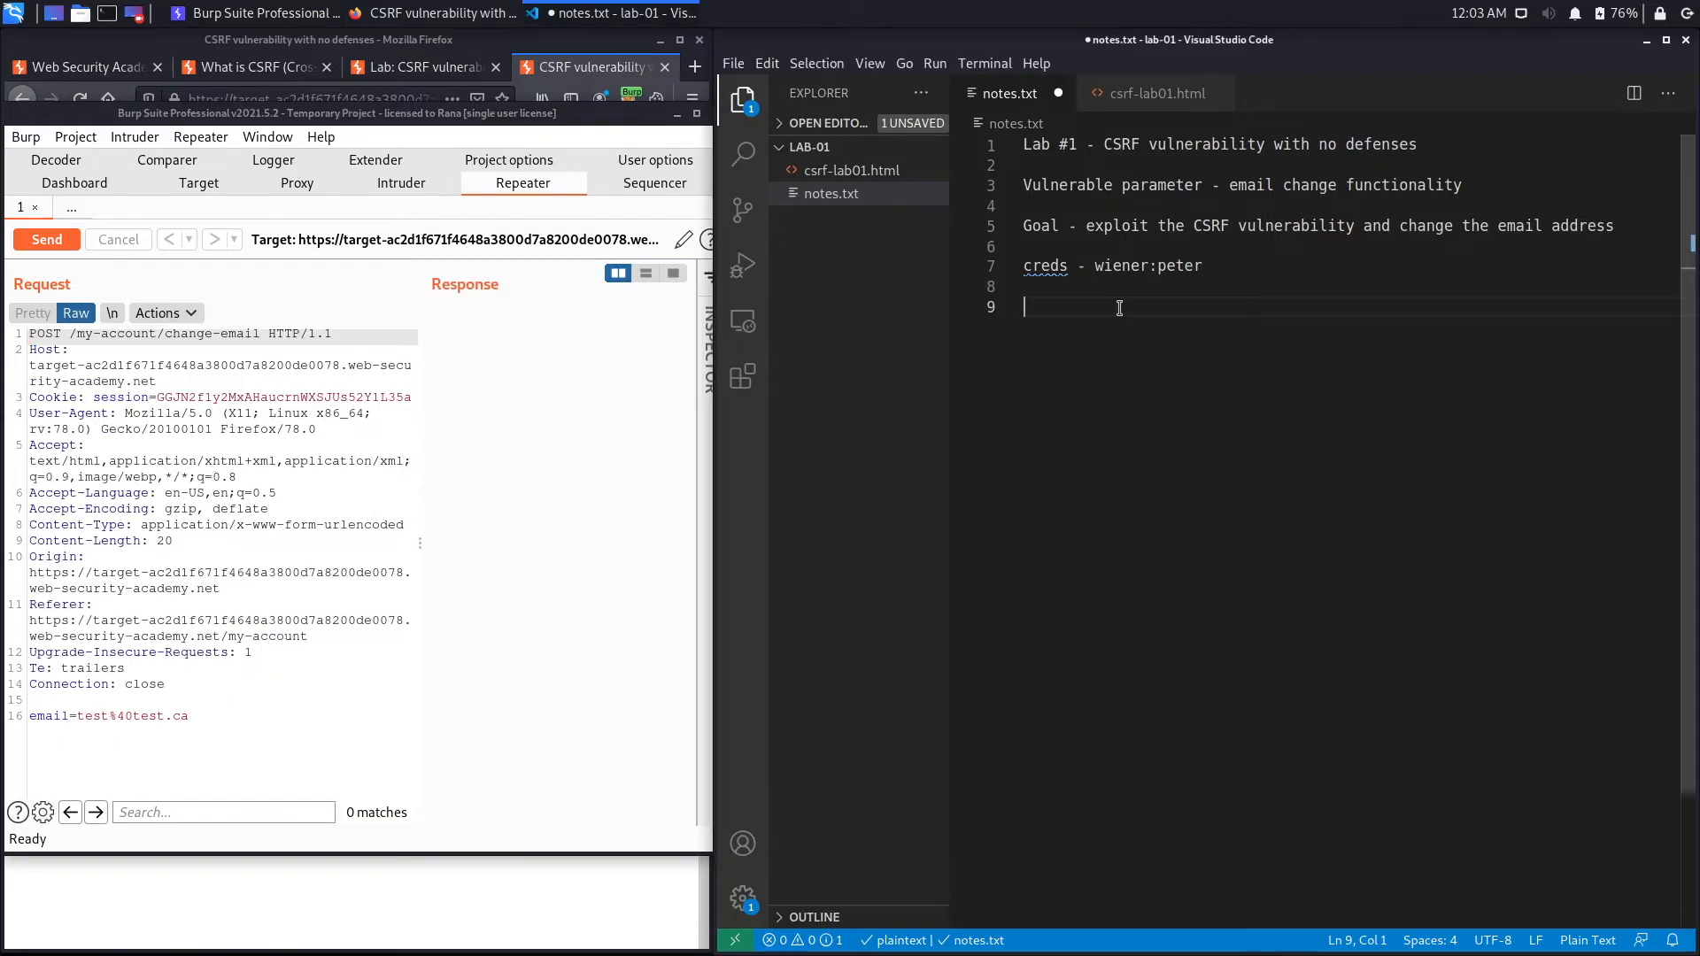
type("Analysis:")
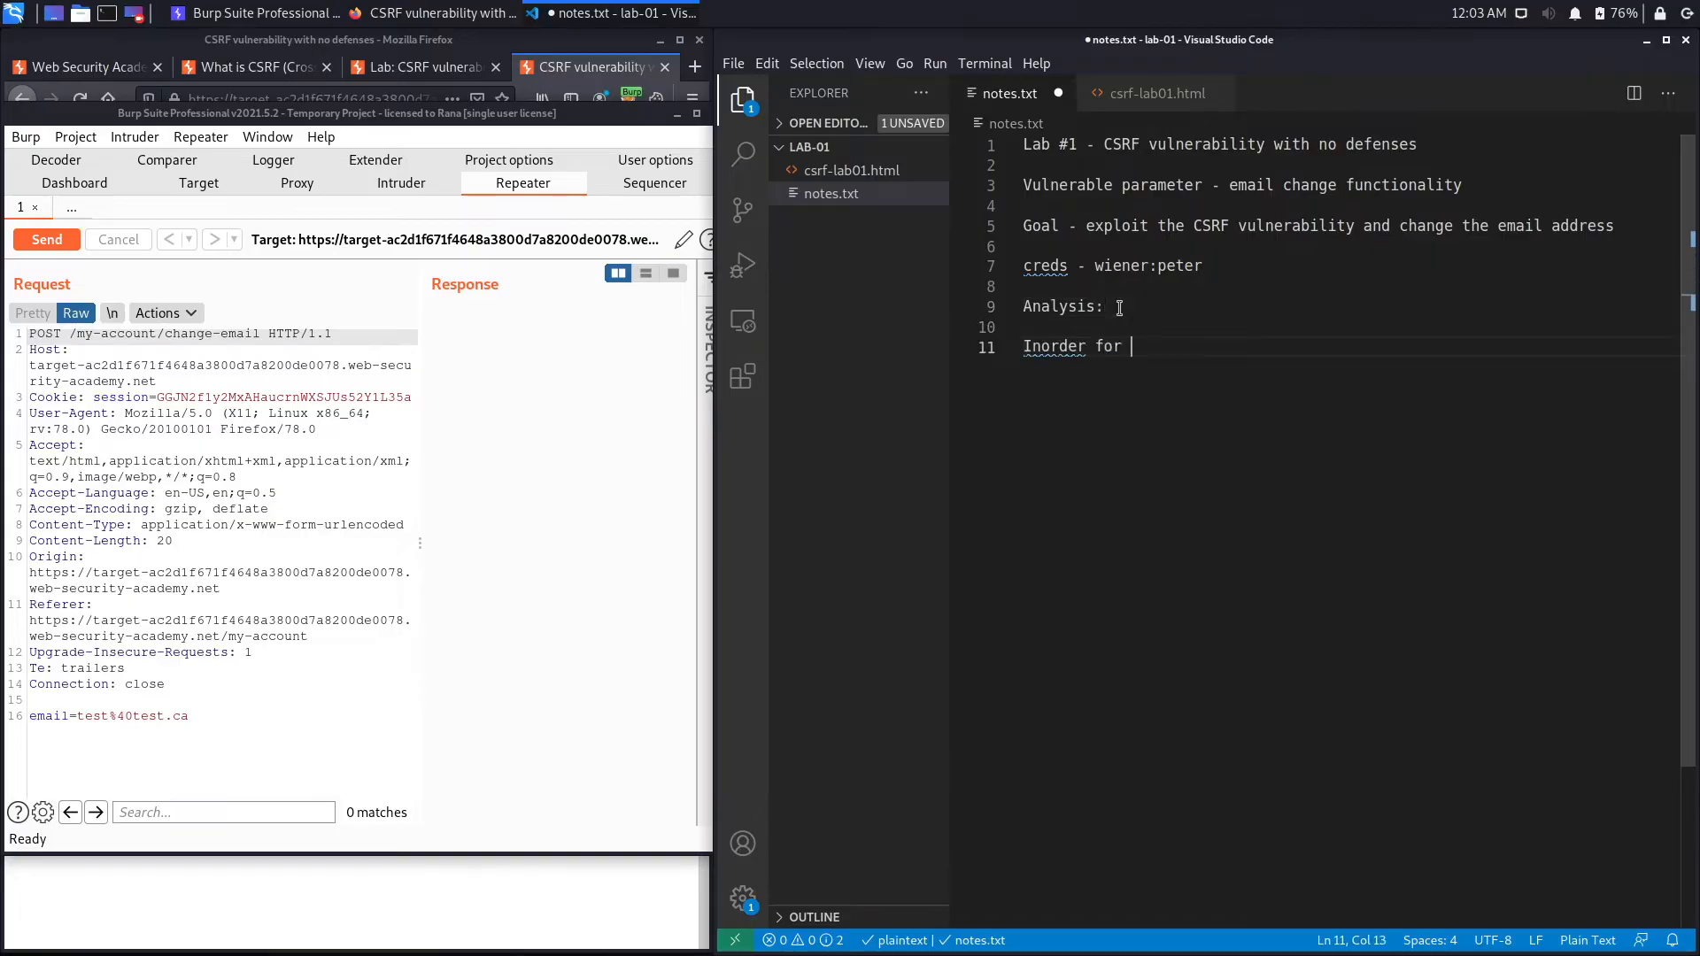
type("a CSRF")
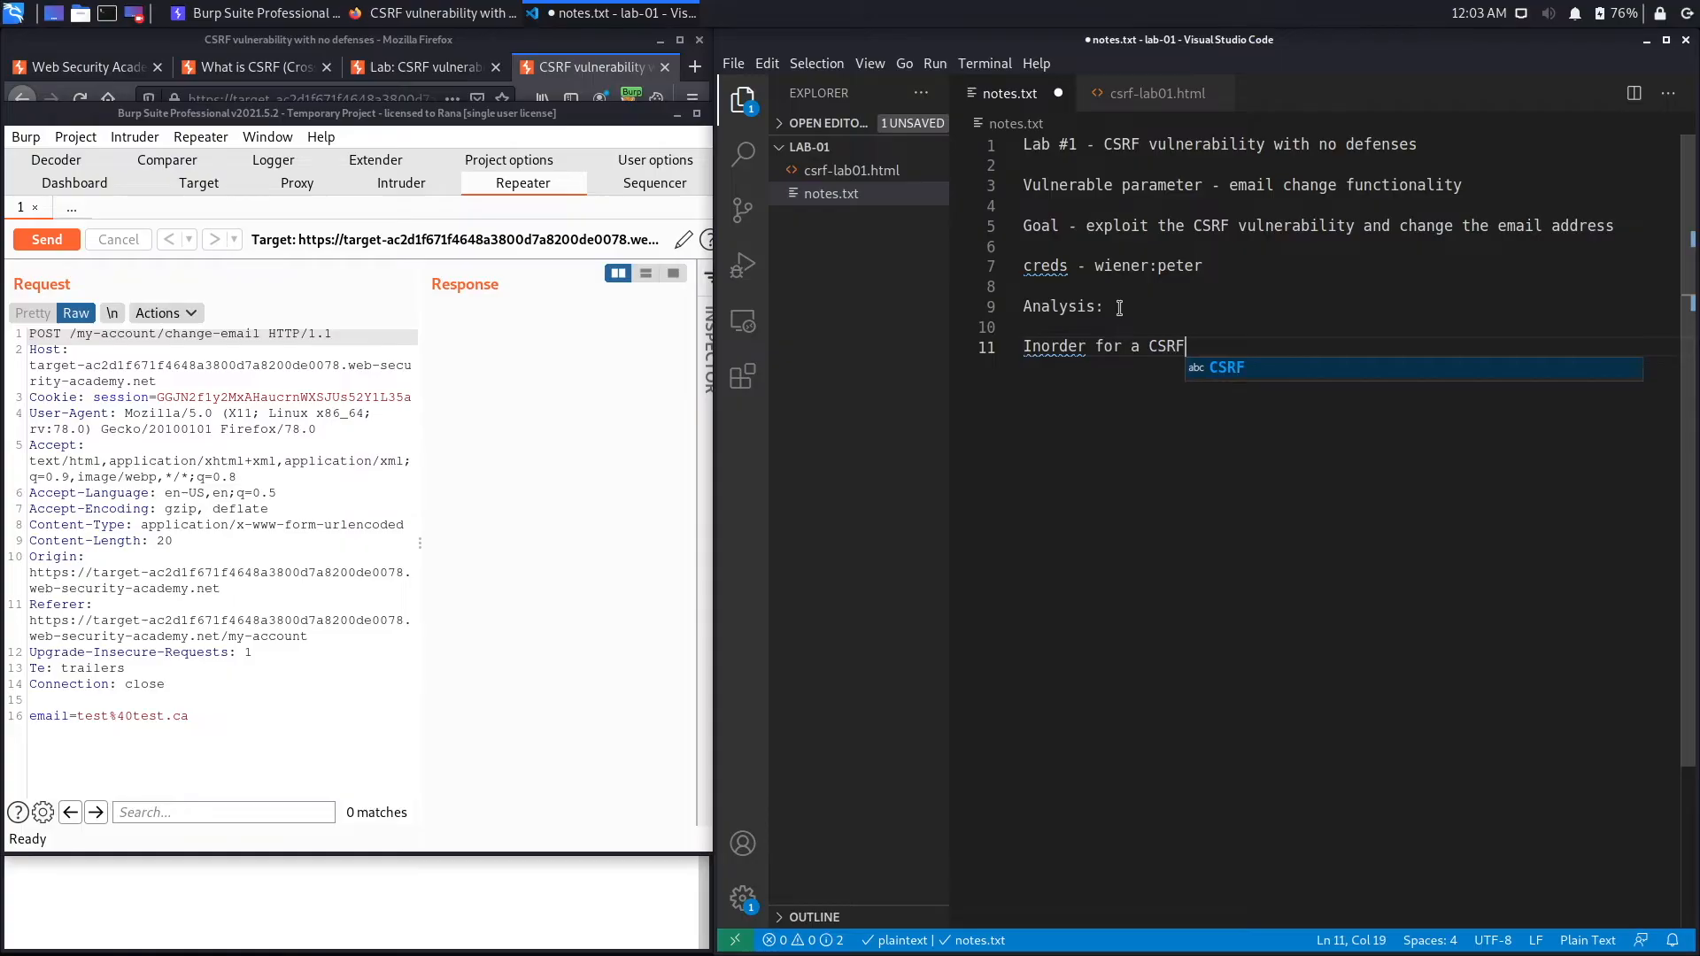
type("attack to be")
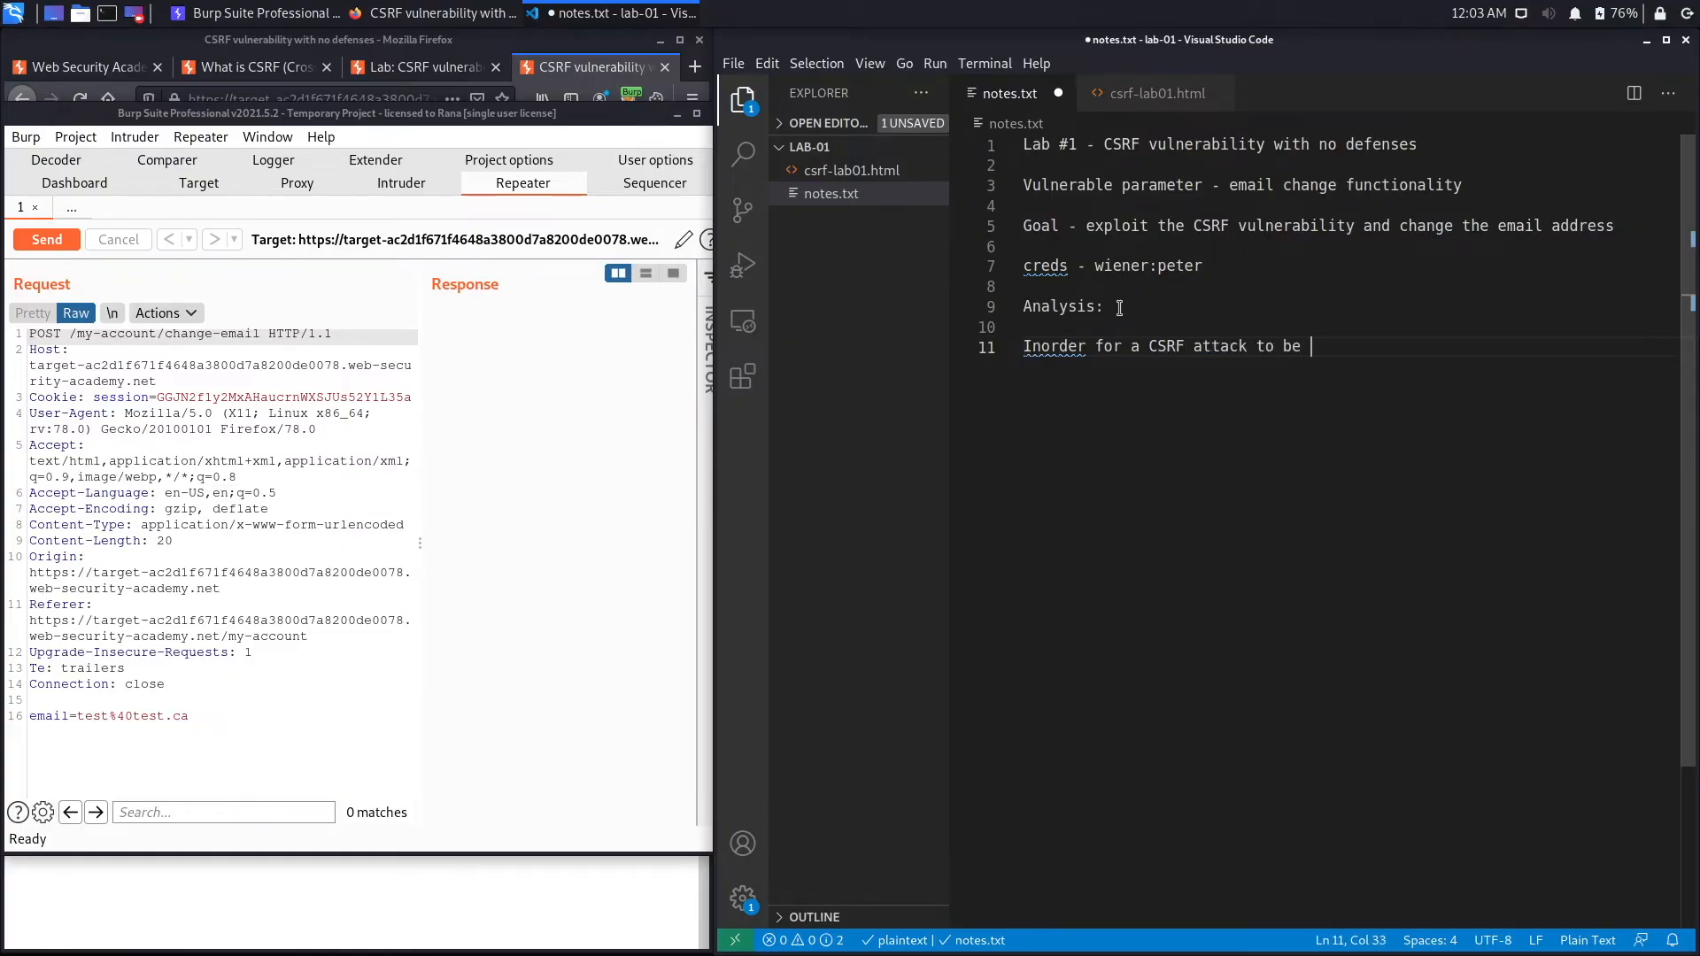
type("possible:")
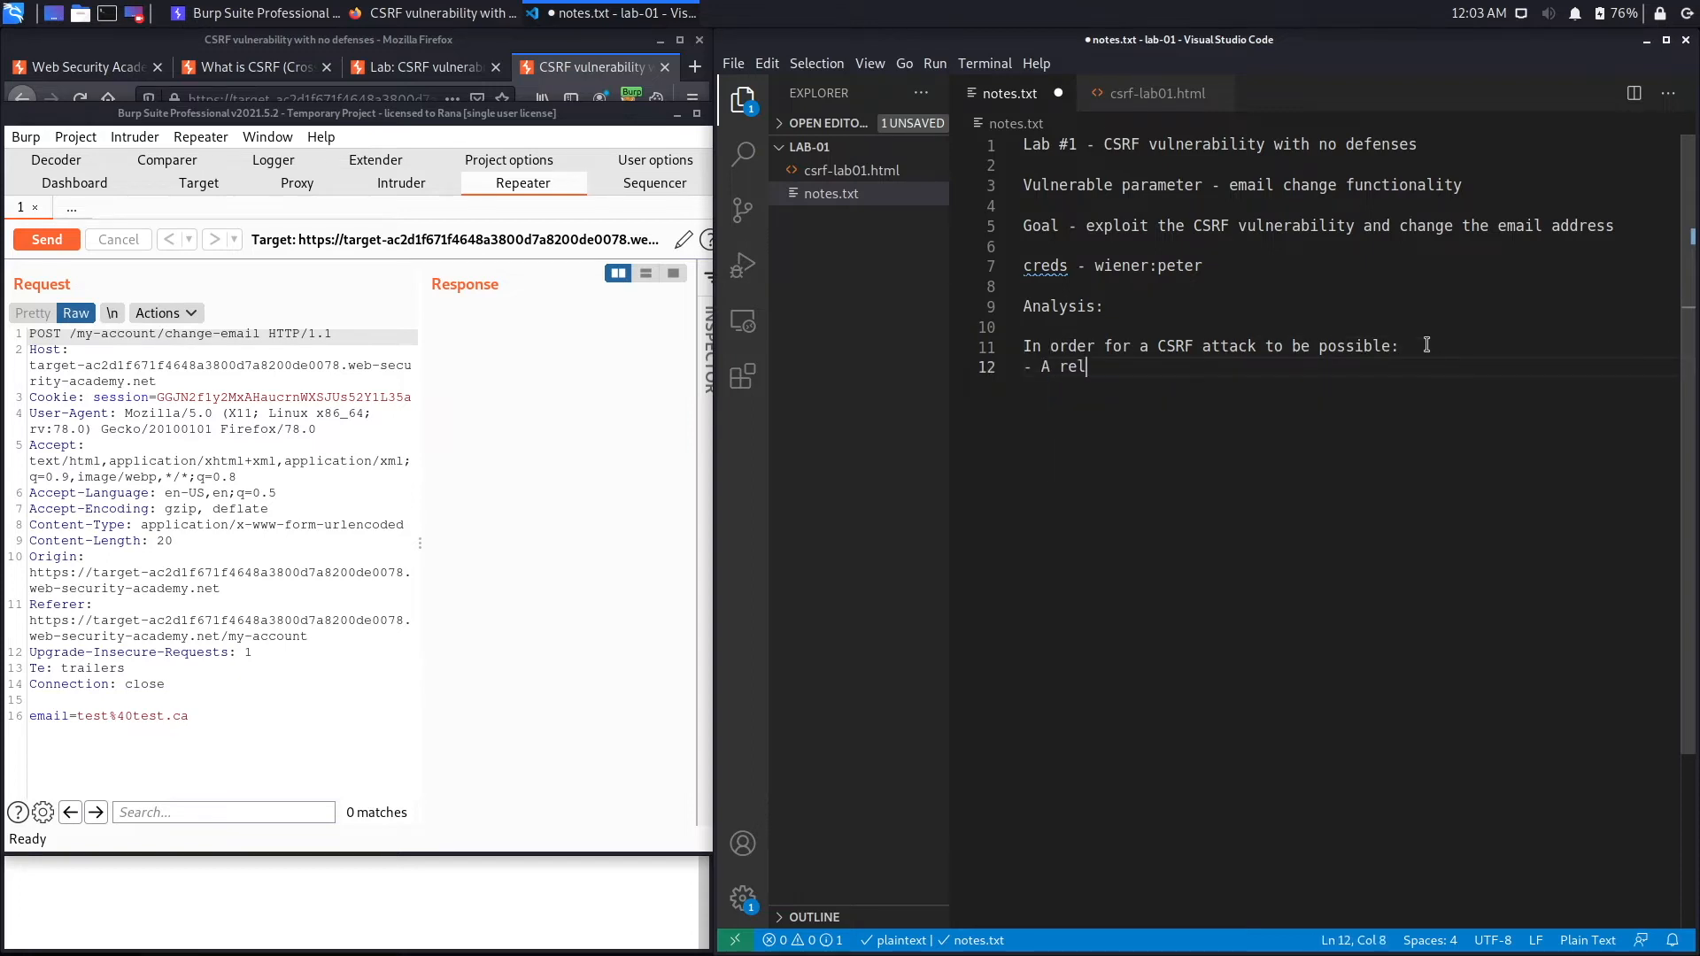
List the preconditions: relevant action, cookie based session handling, no unpredictable request parameters.
type("evant act")
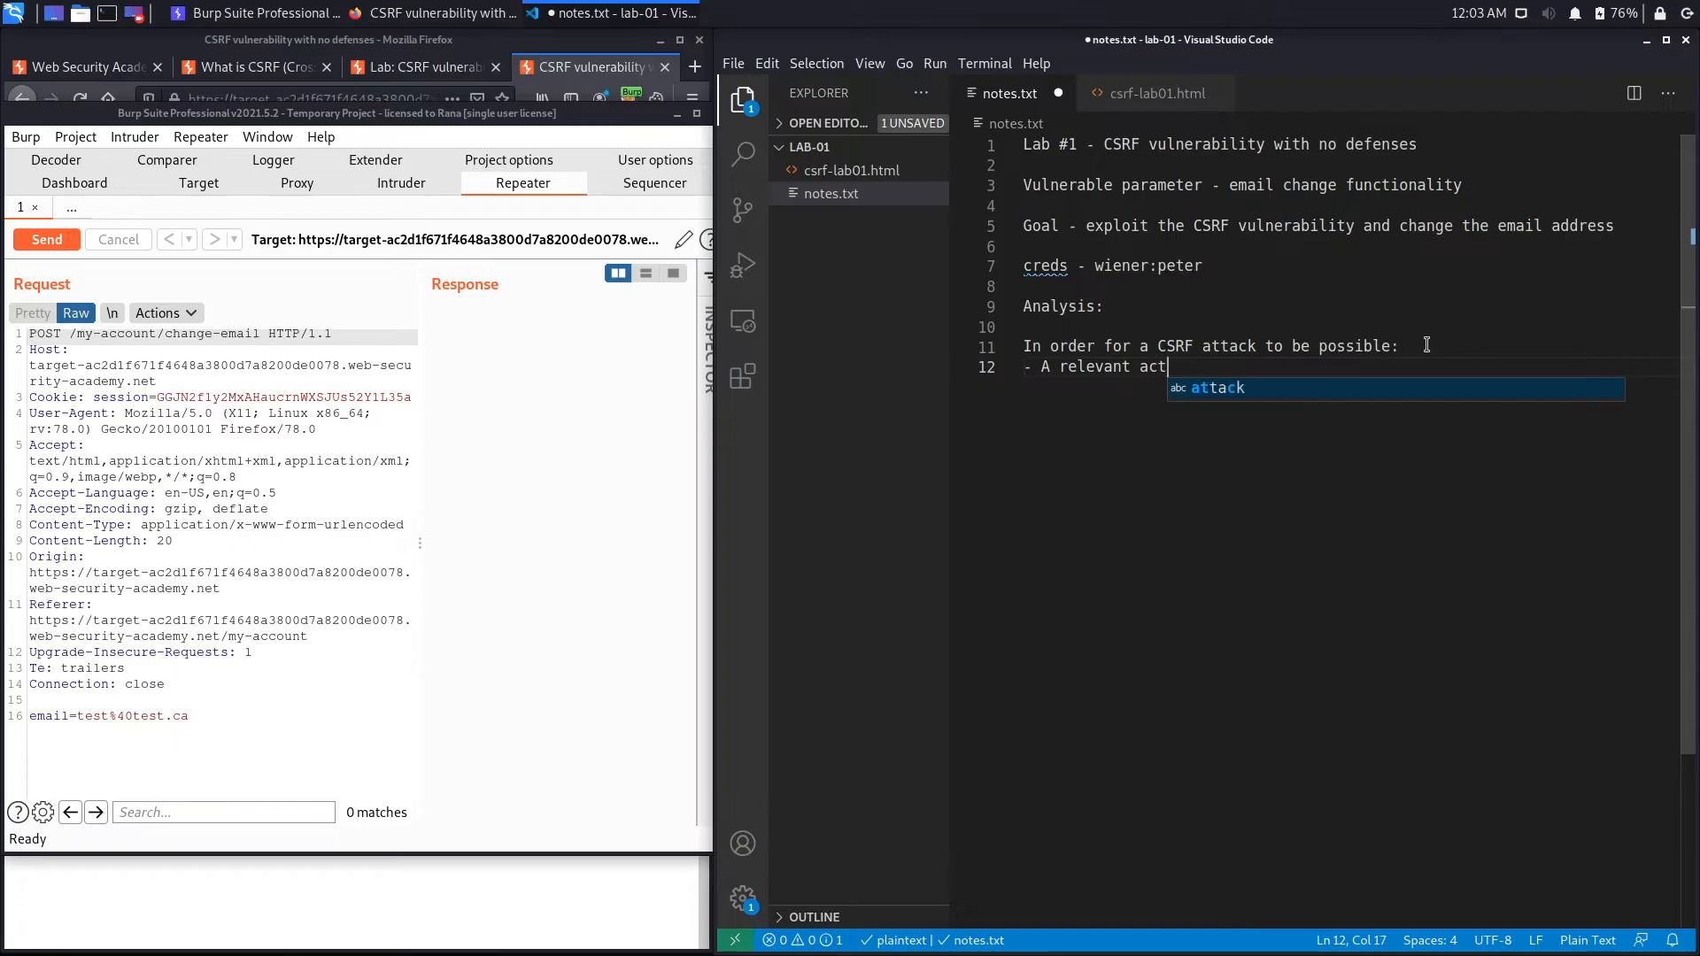
type("ion")
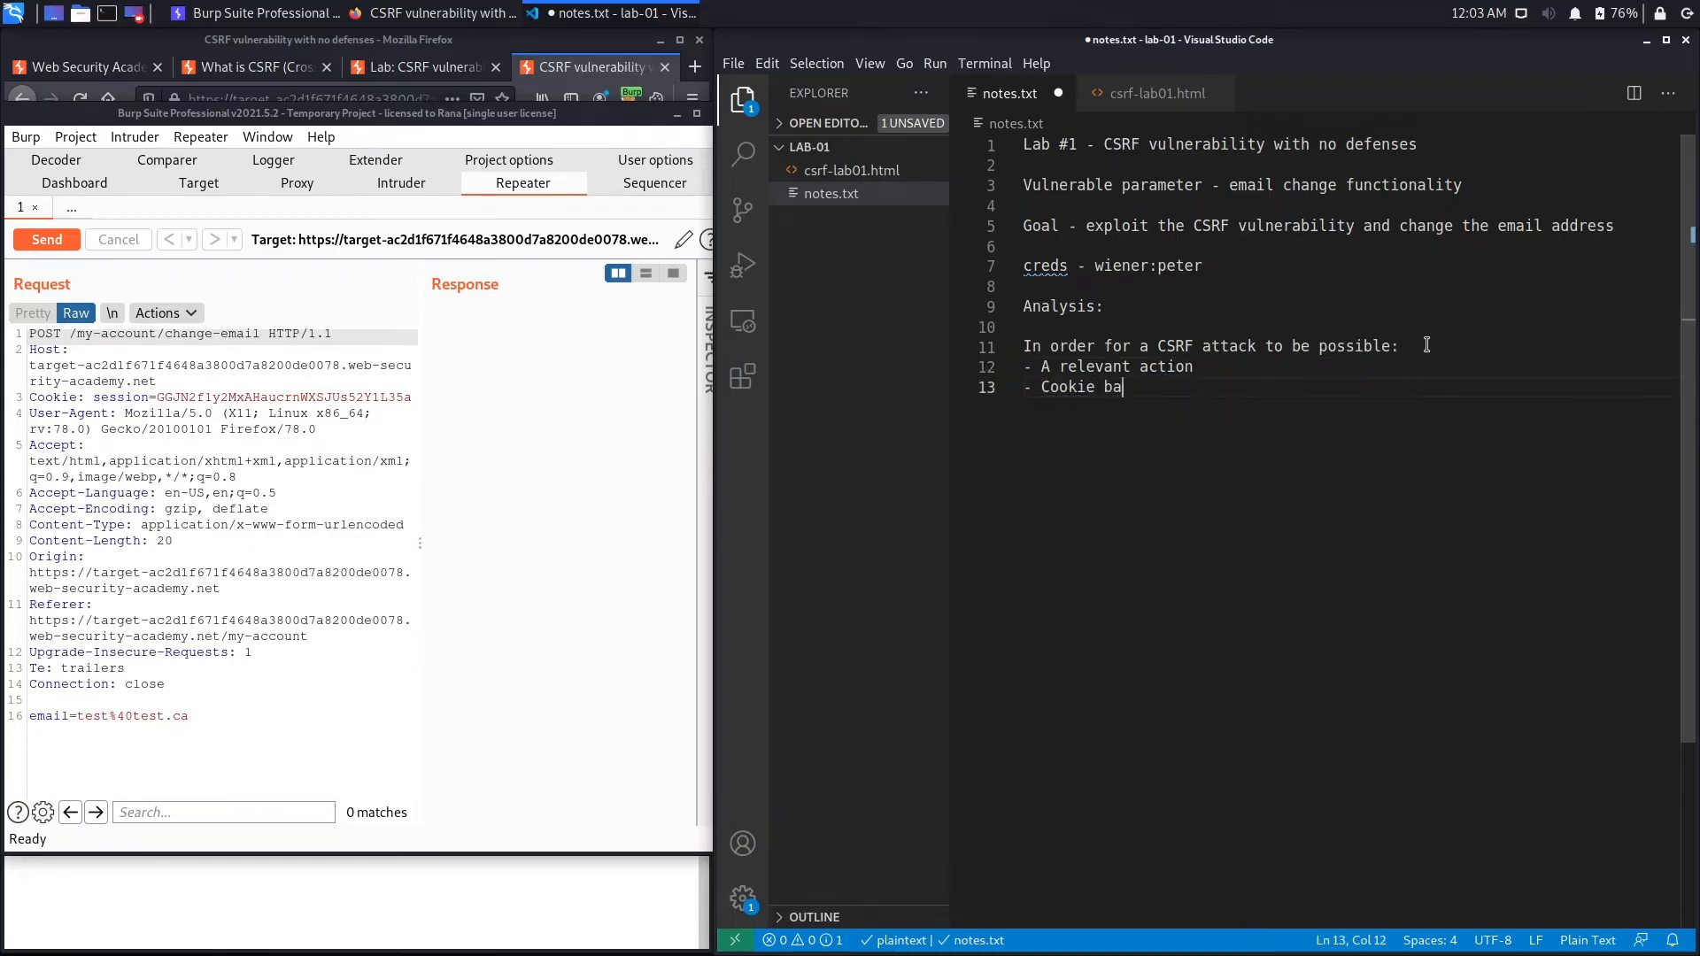
type("sed session handl")
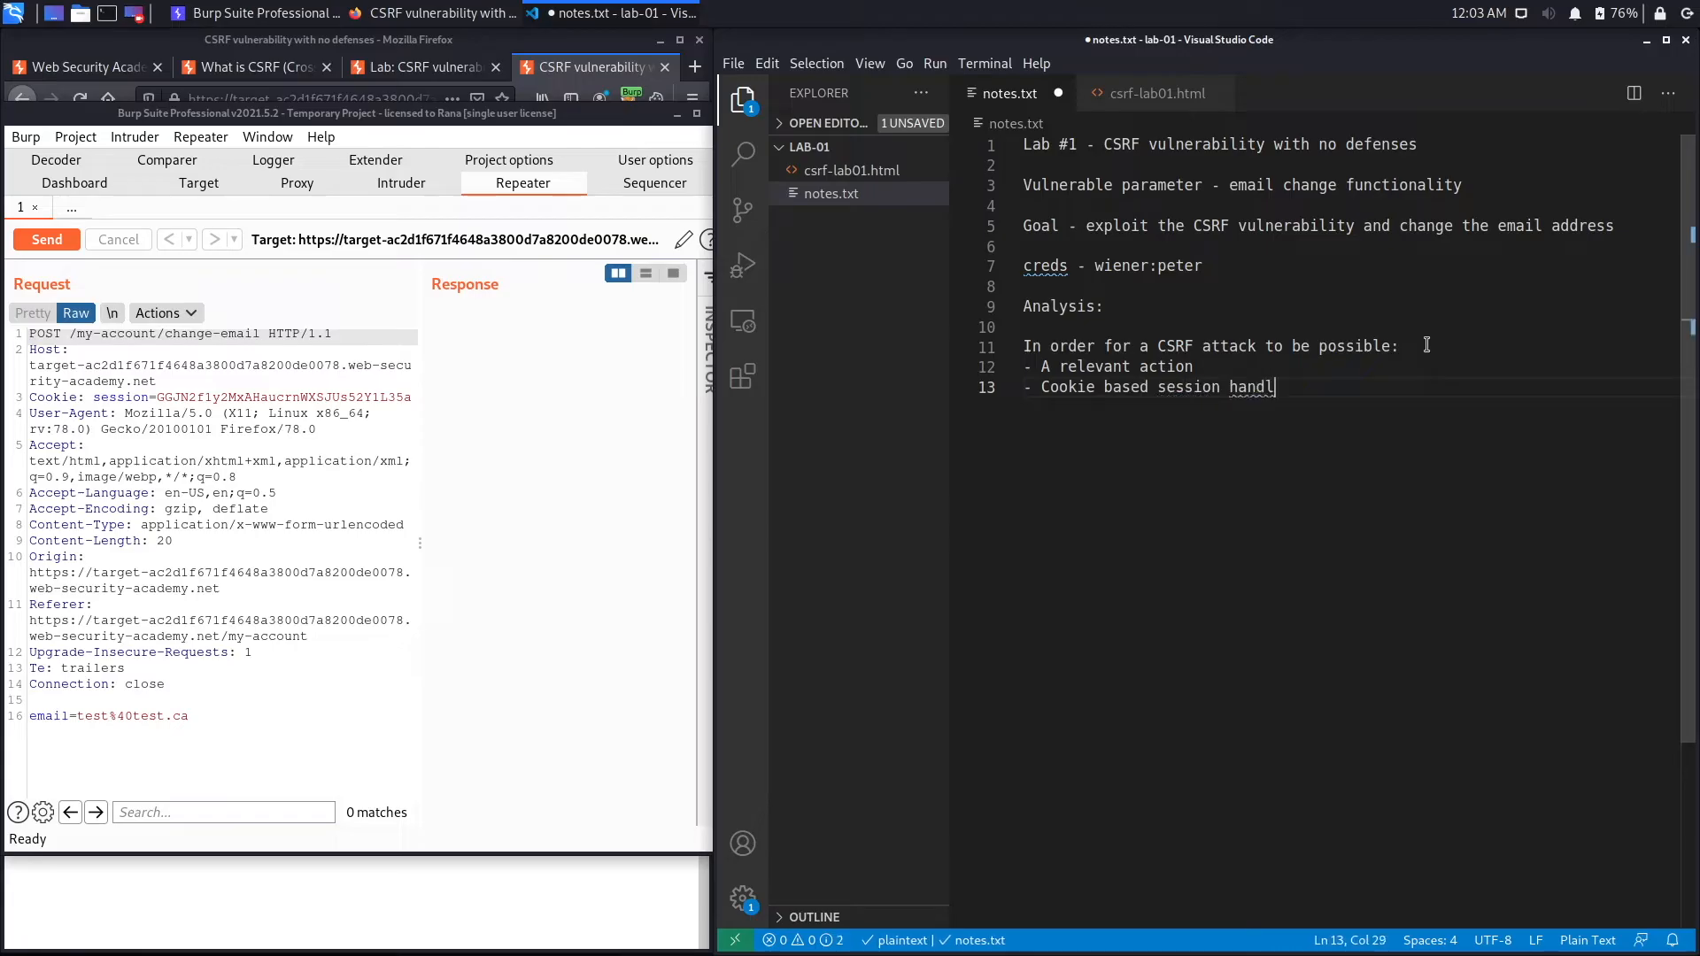
type("ing")
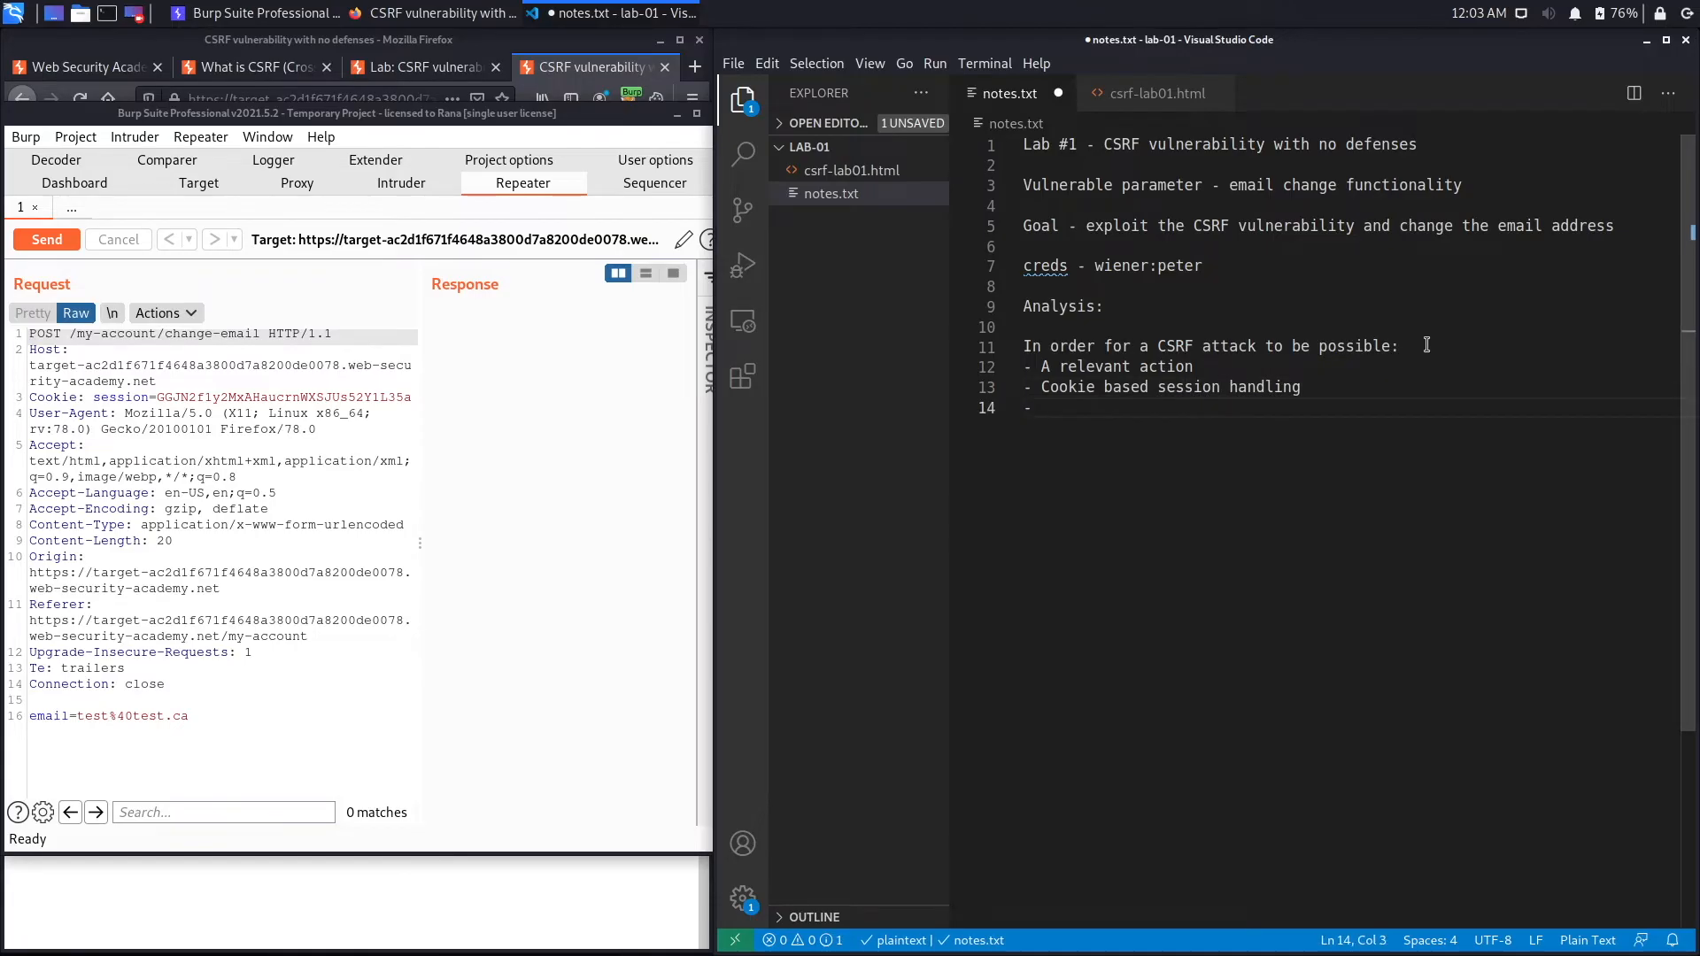
type("No upn")
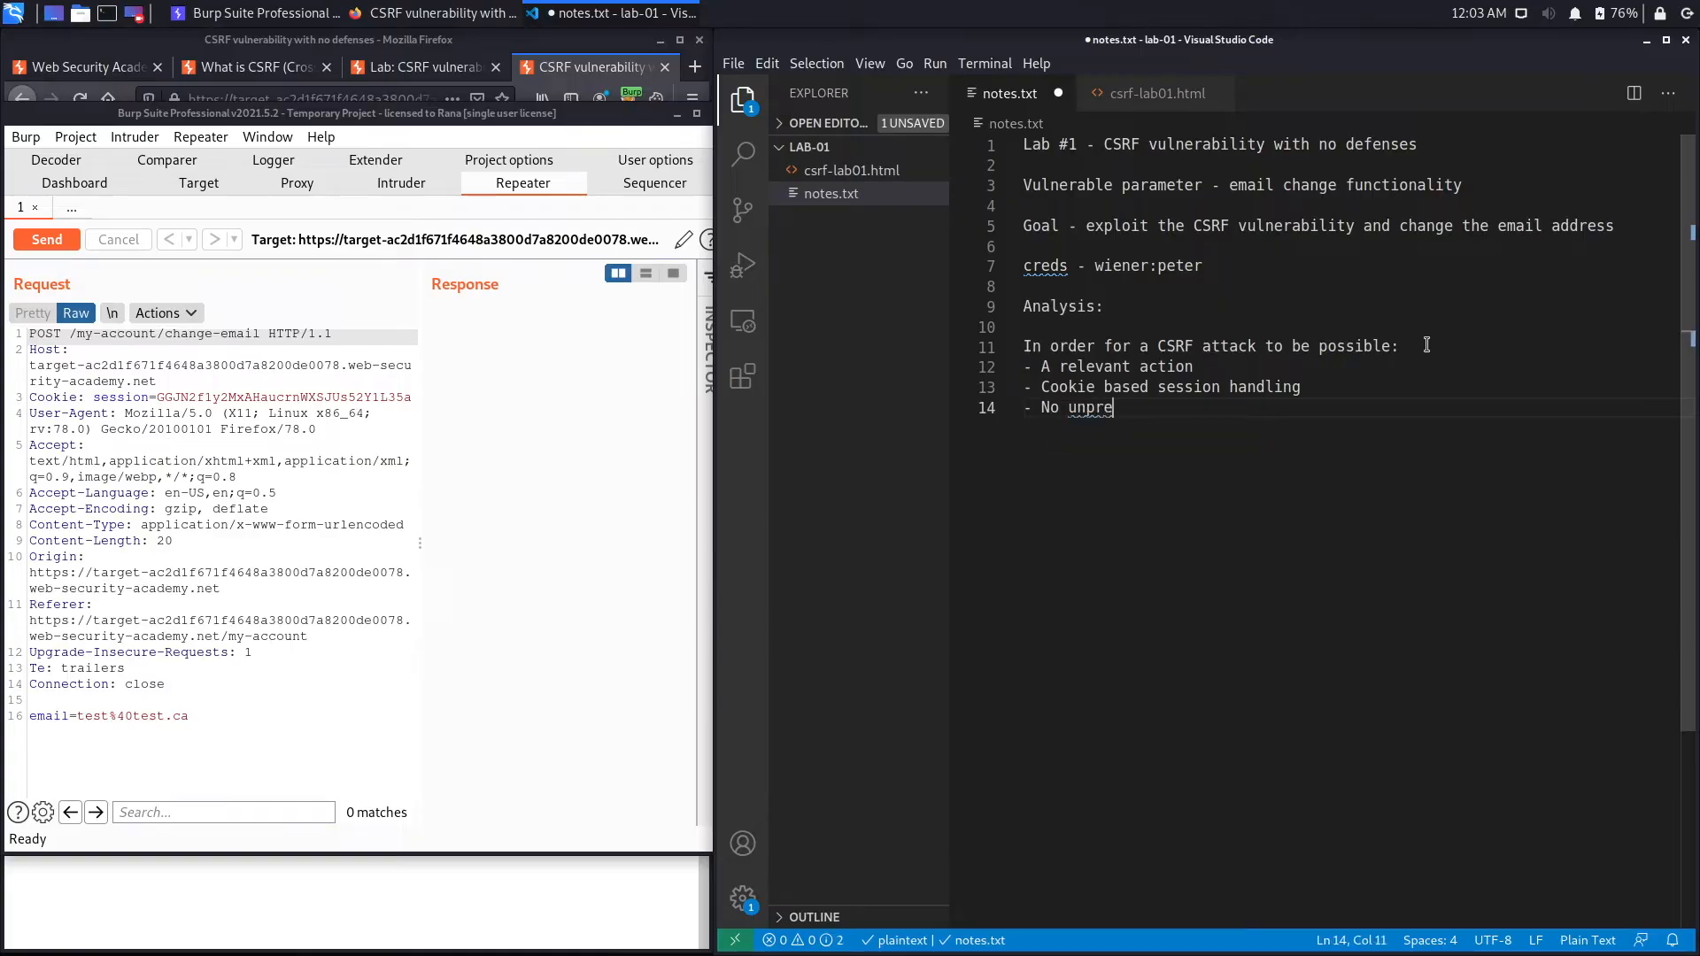
type("dictable request param")
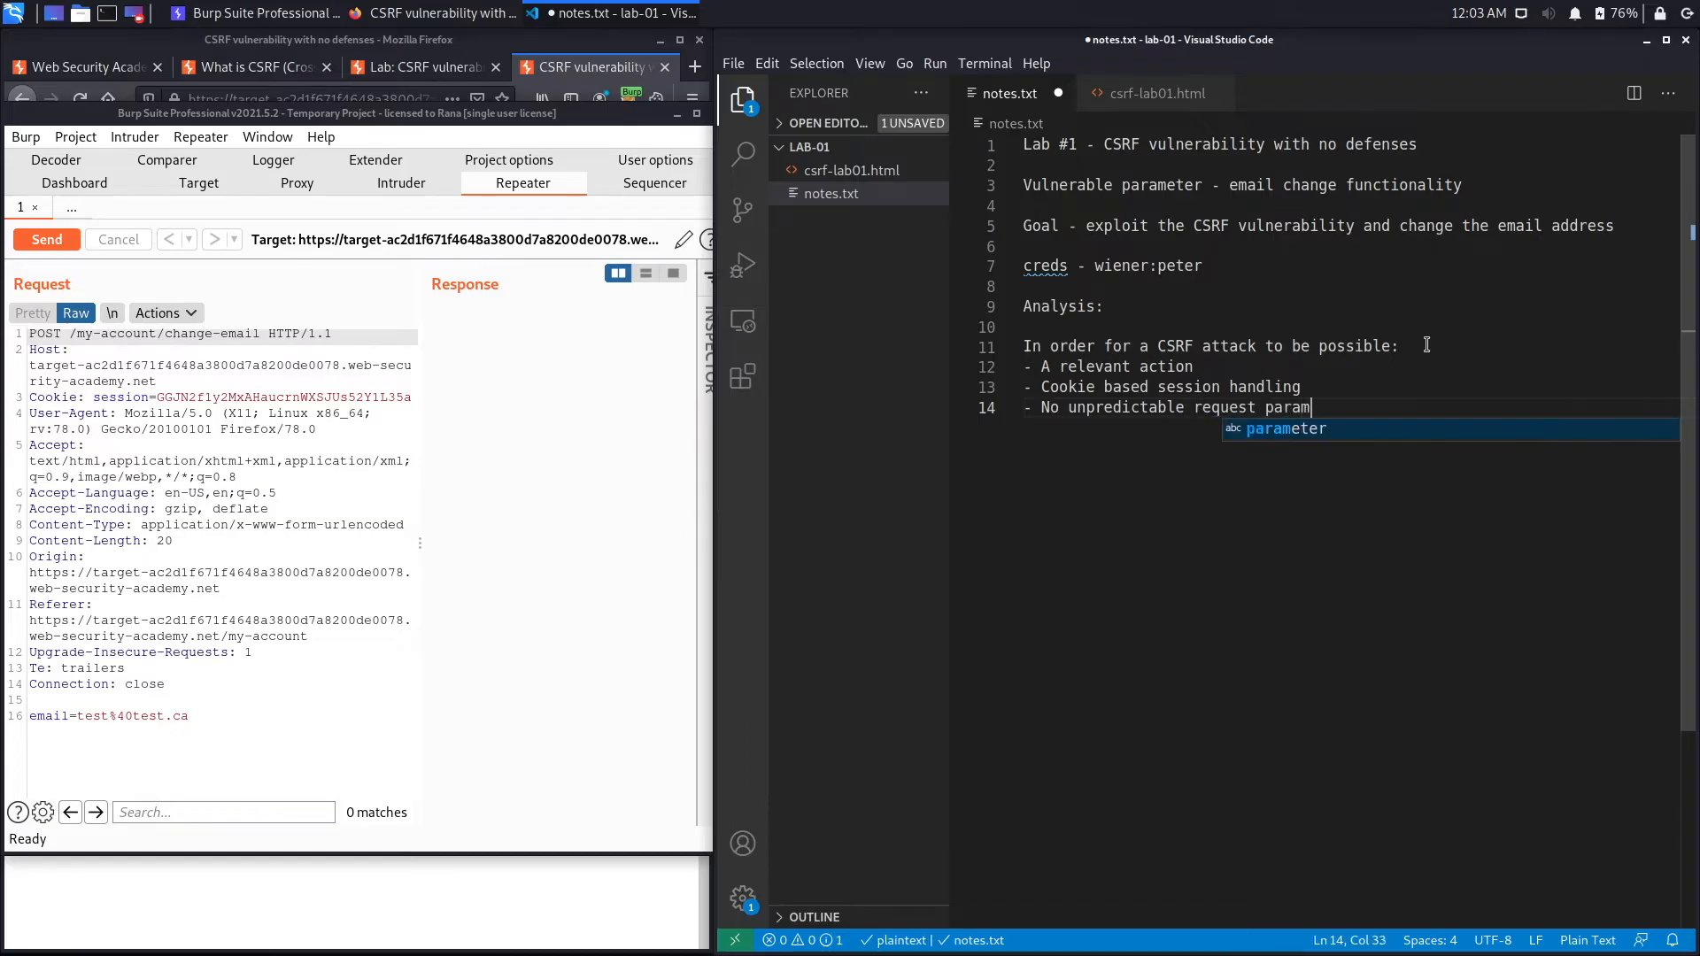
type("eters")
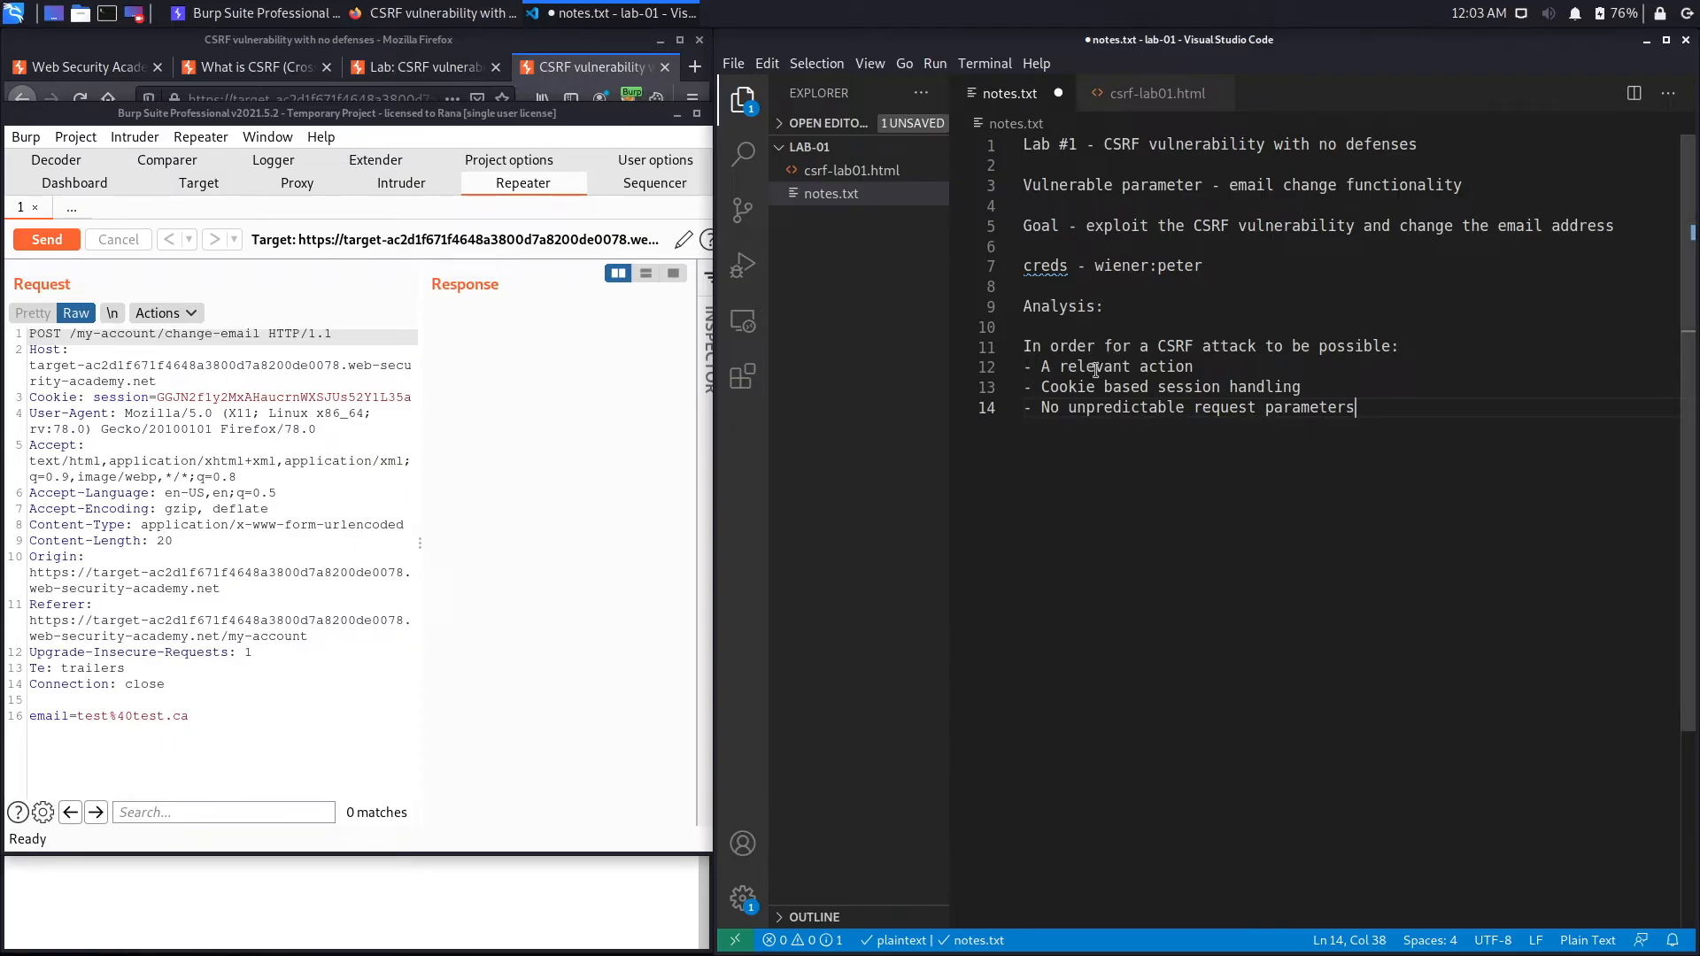
Annotate the relevant action condition with '- email change functionality'.
double_click(1092, 366)
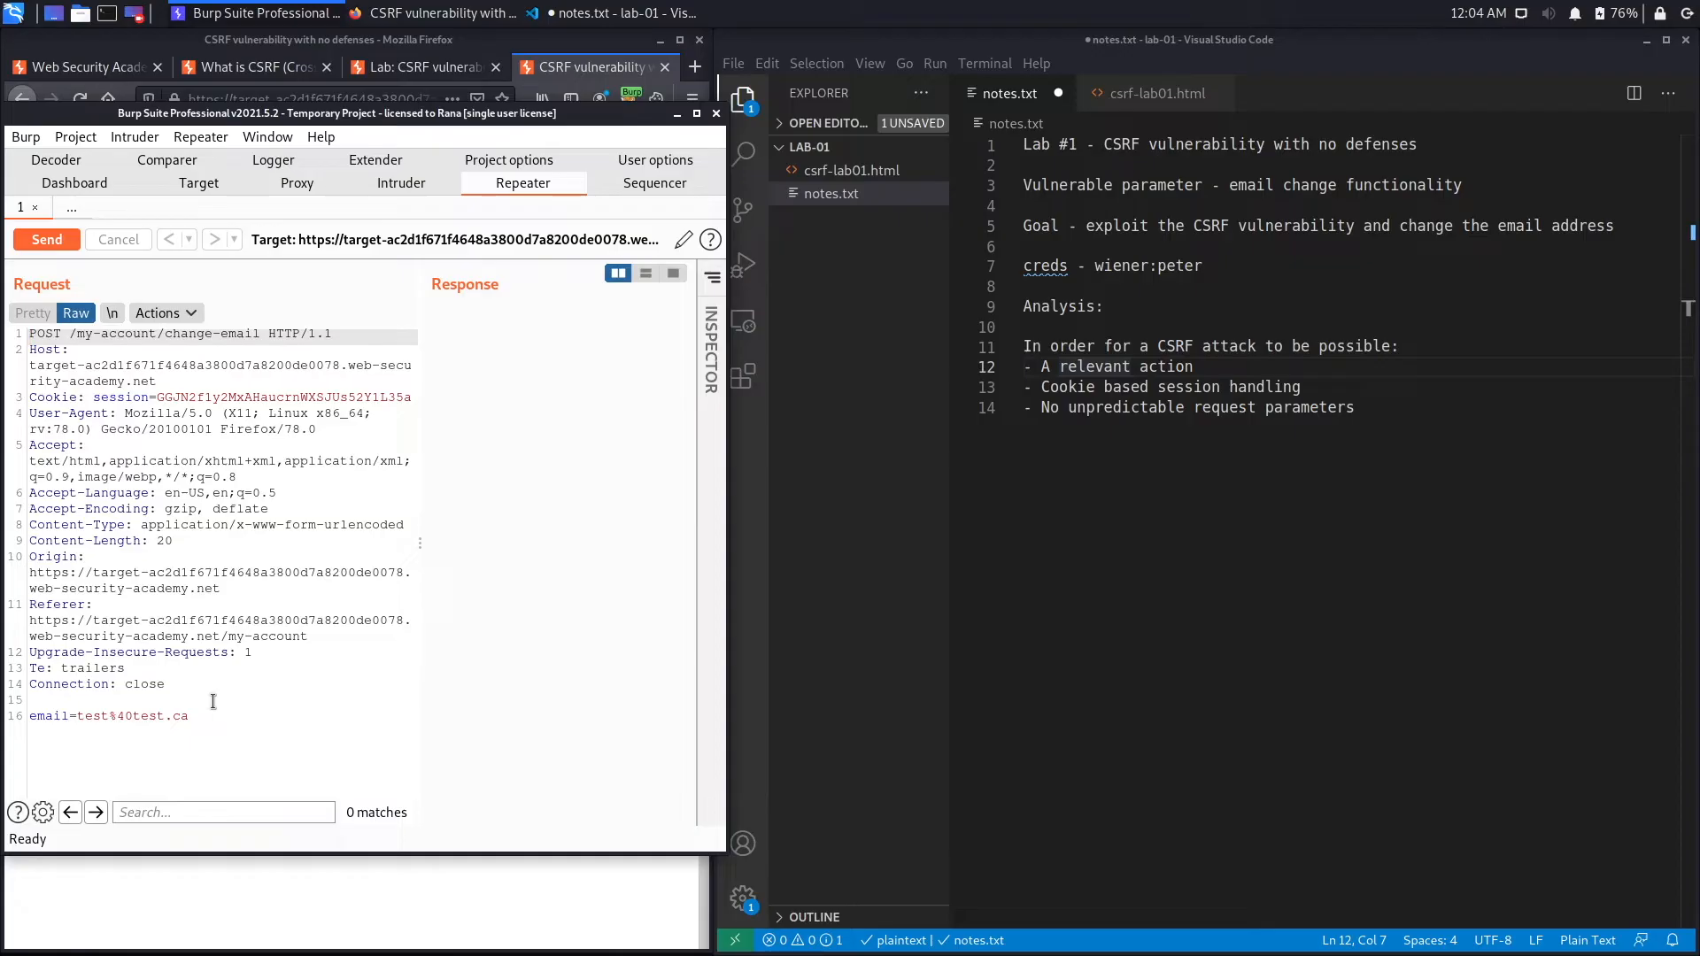
mouse_move(199, 720)
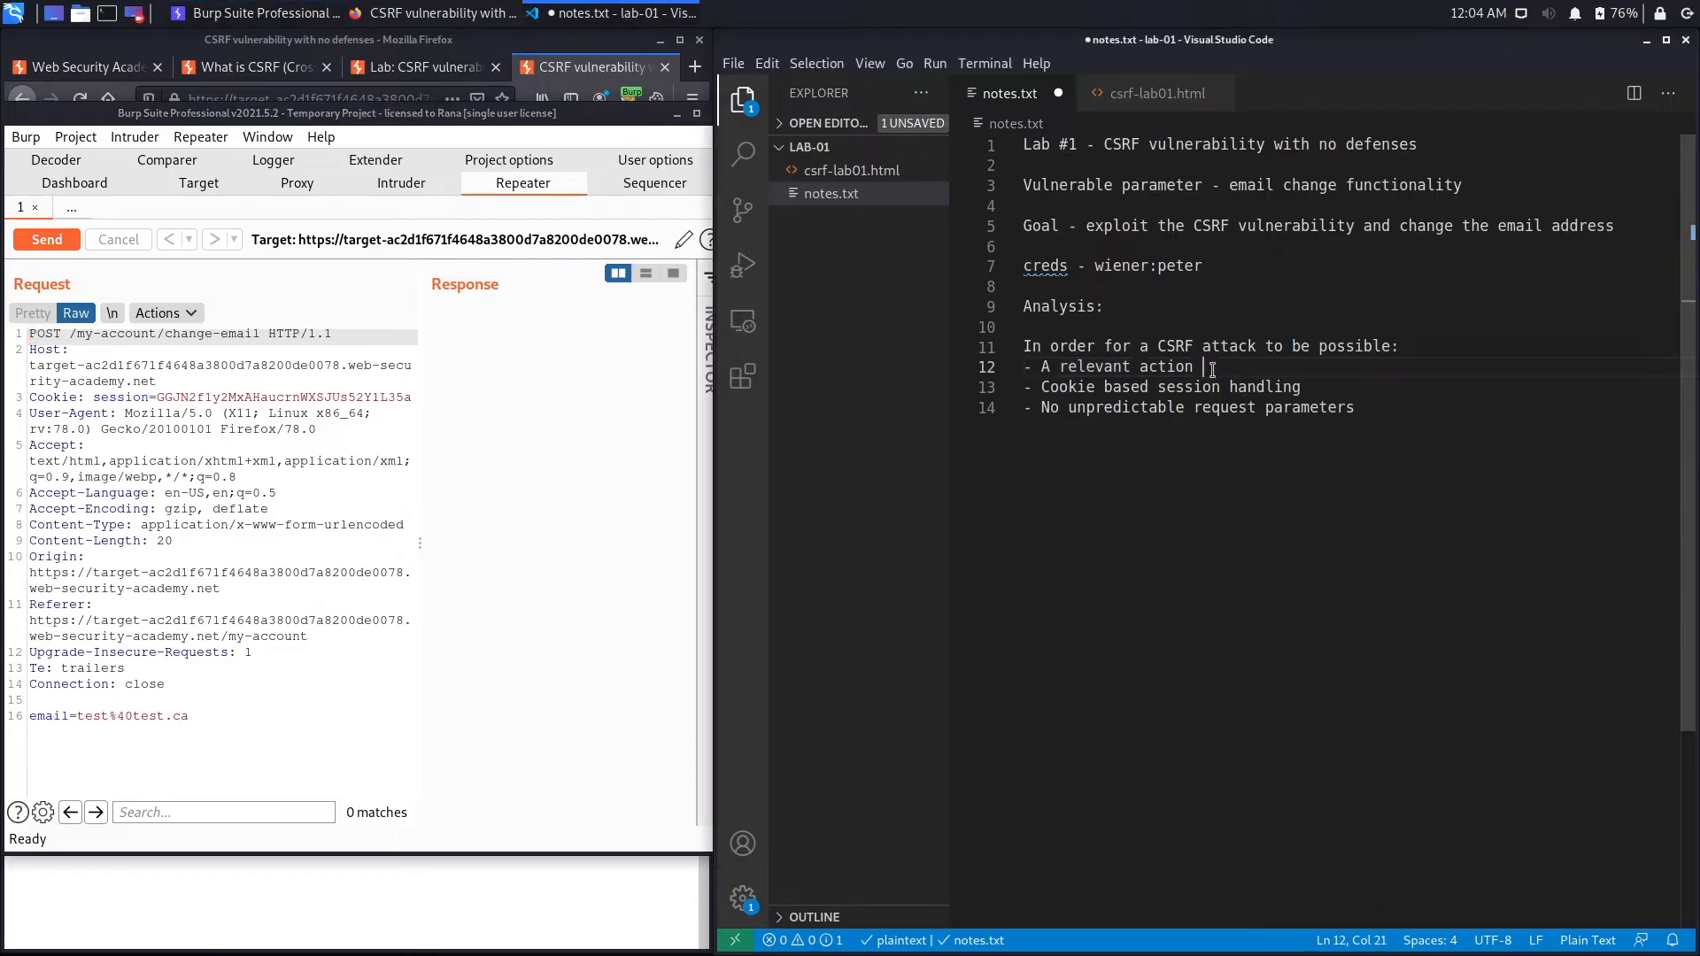
type("email change functionality")
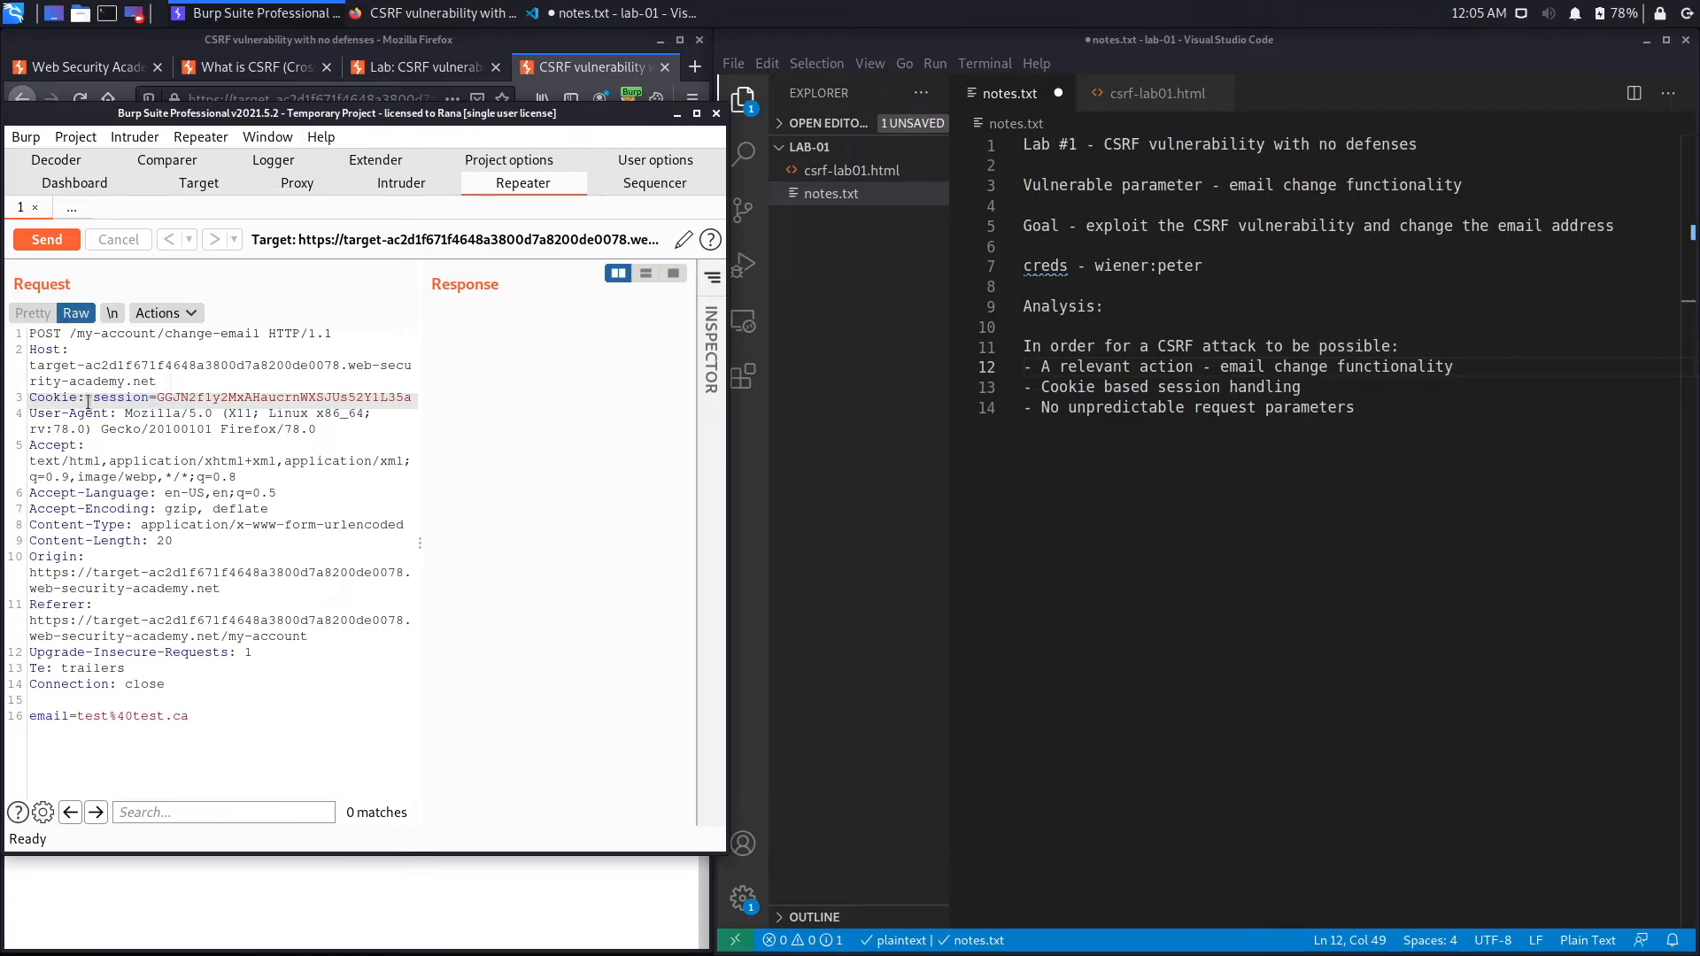
Annotate the session handling condition with '- session cookie'.
double_click(122, 396)
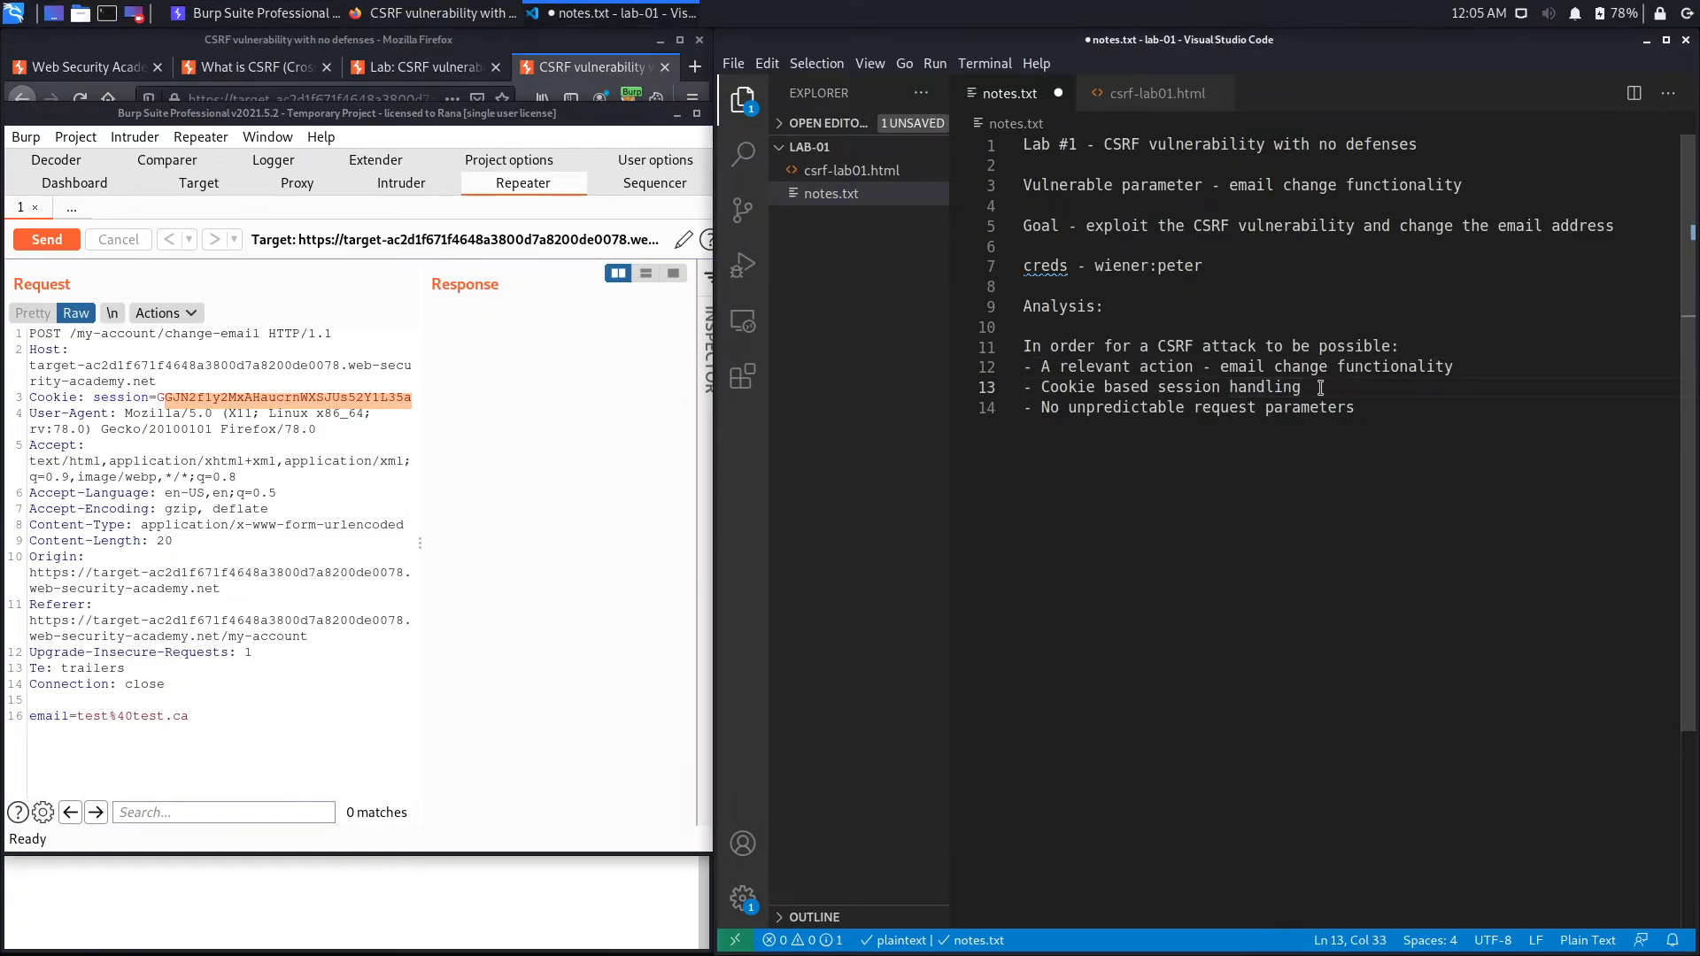
type("-s")
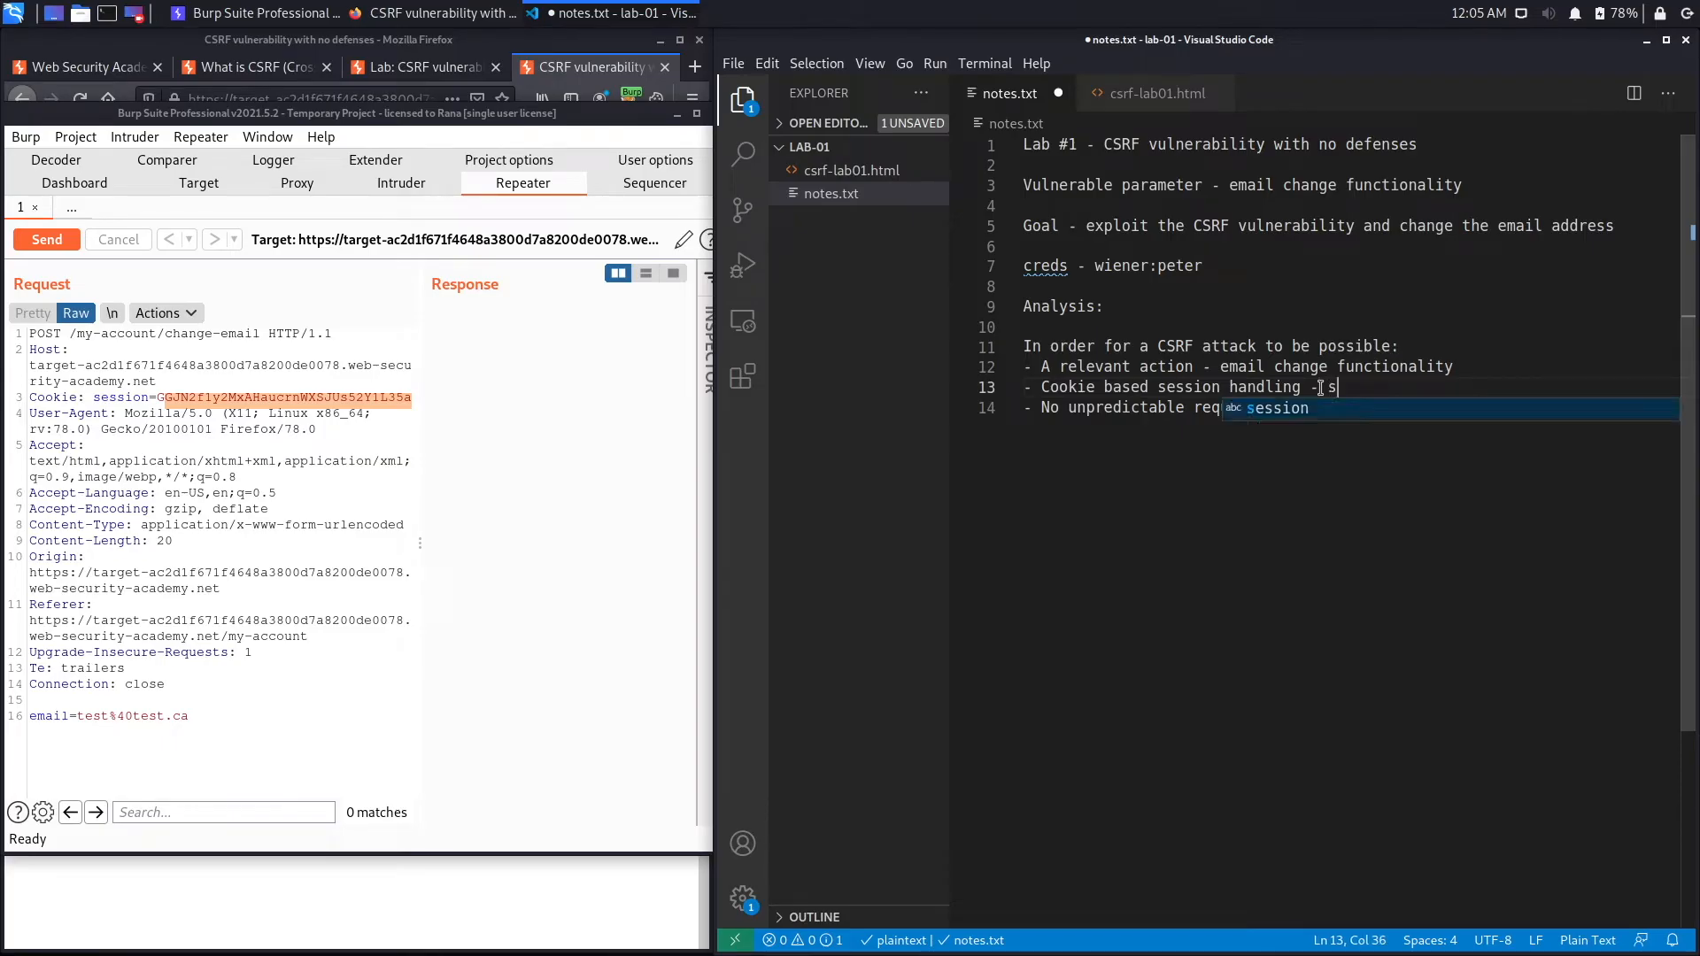
type("session cookie")
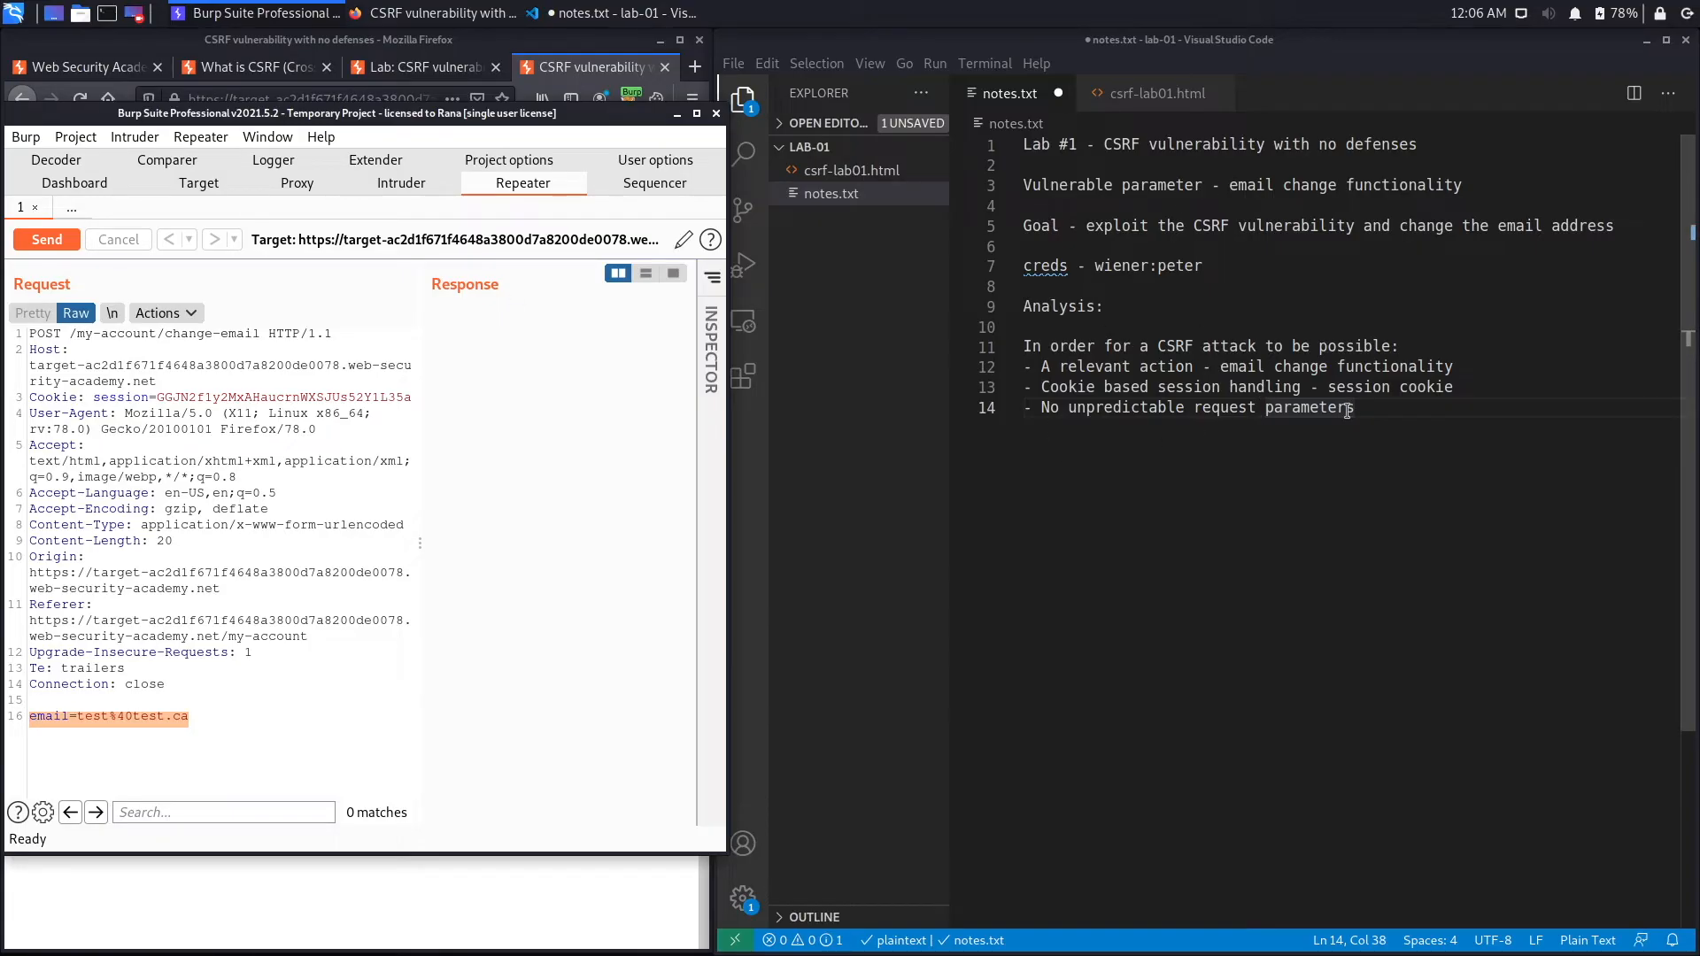
Mark the no unpredictable parameters condition as '- satisfied'.
left_click(195, 717)
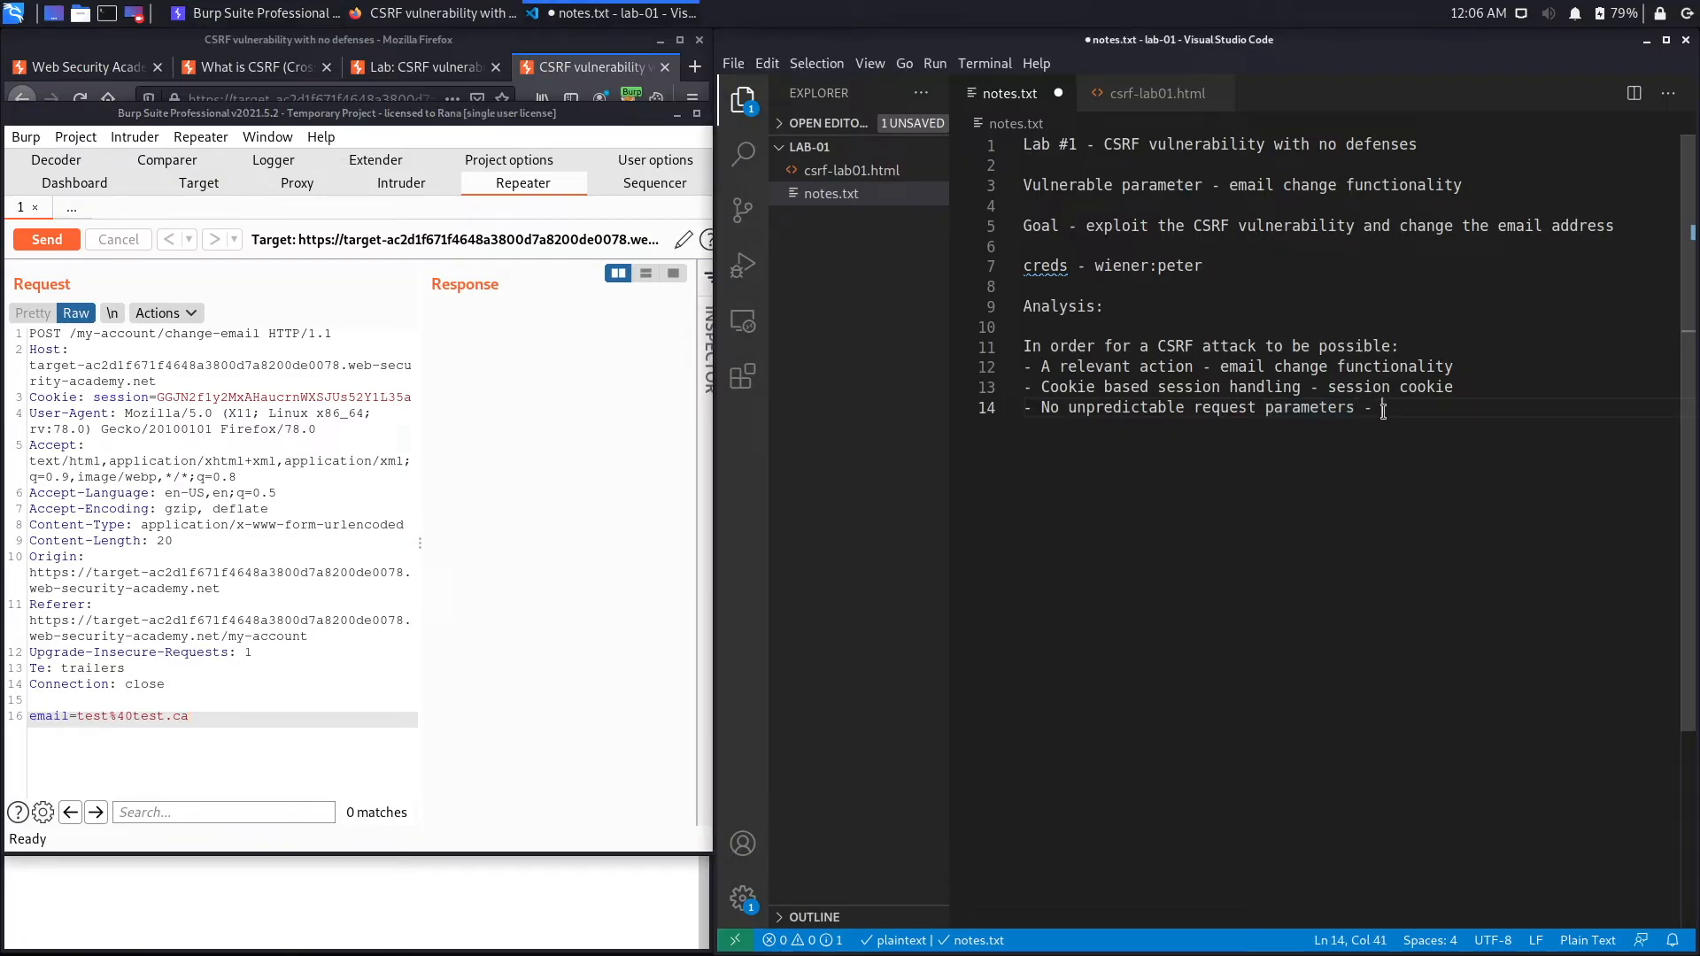
type("satisf")
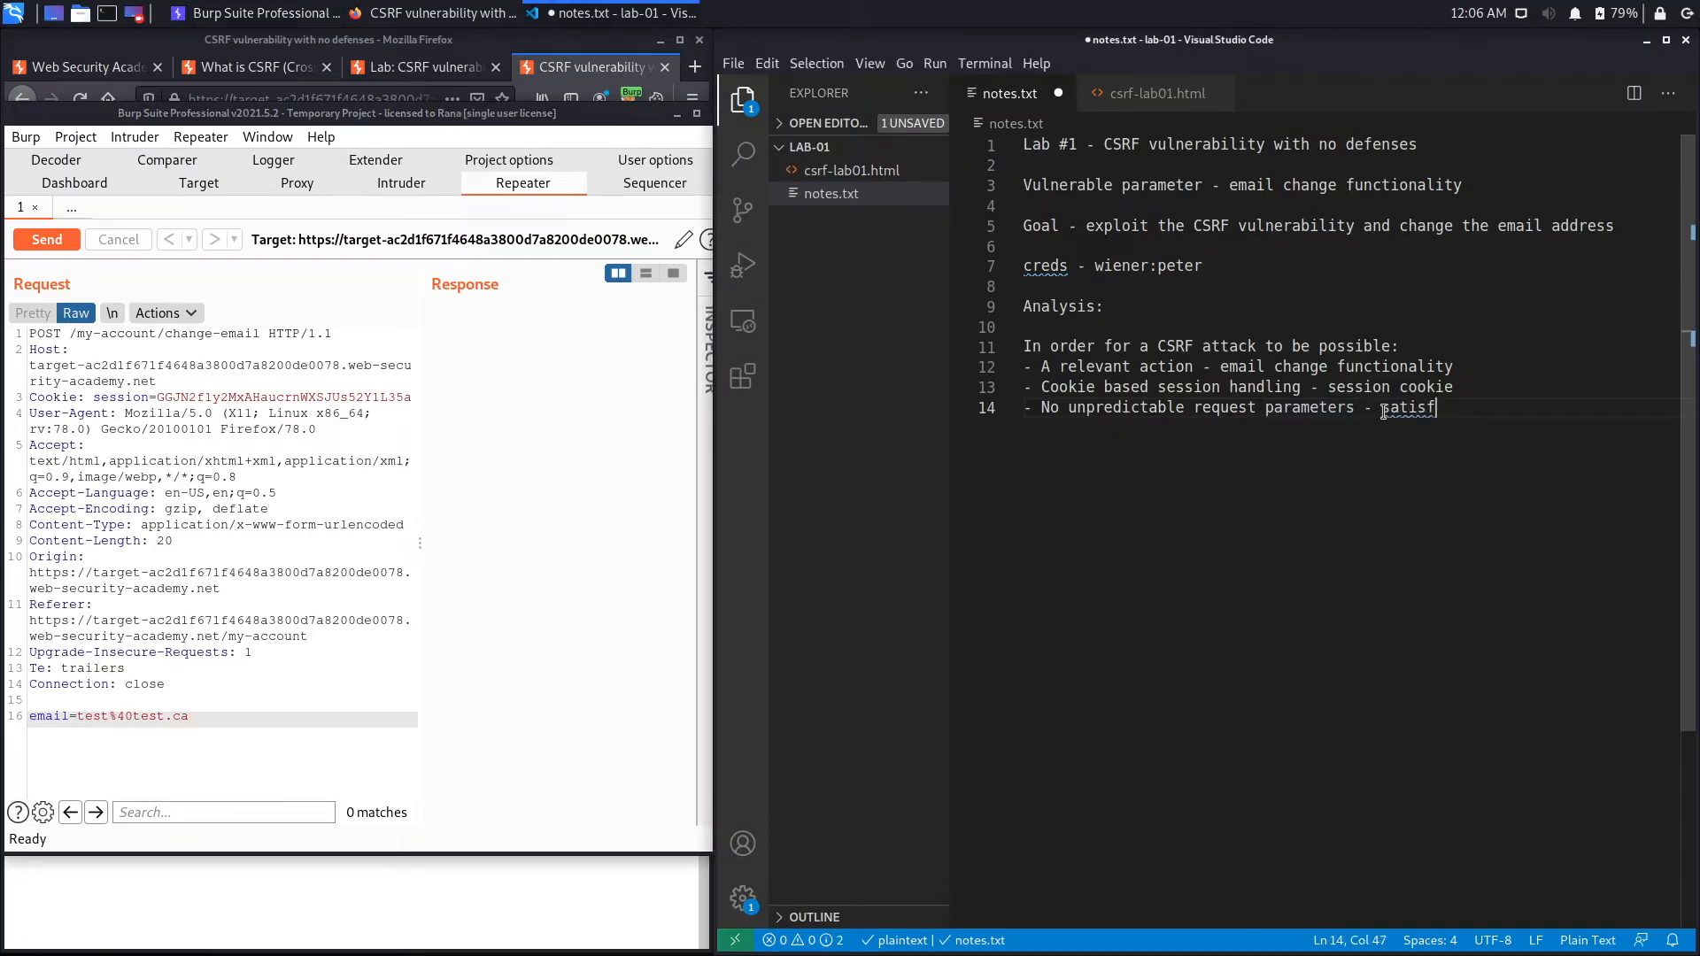
type("ied")
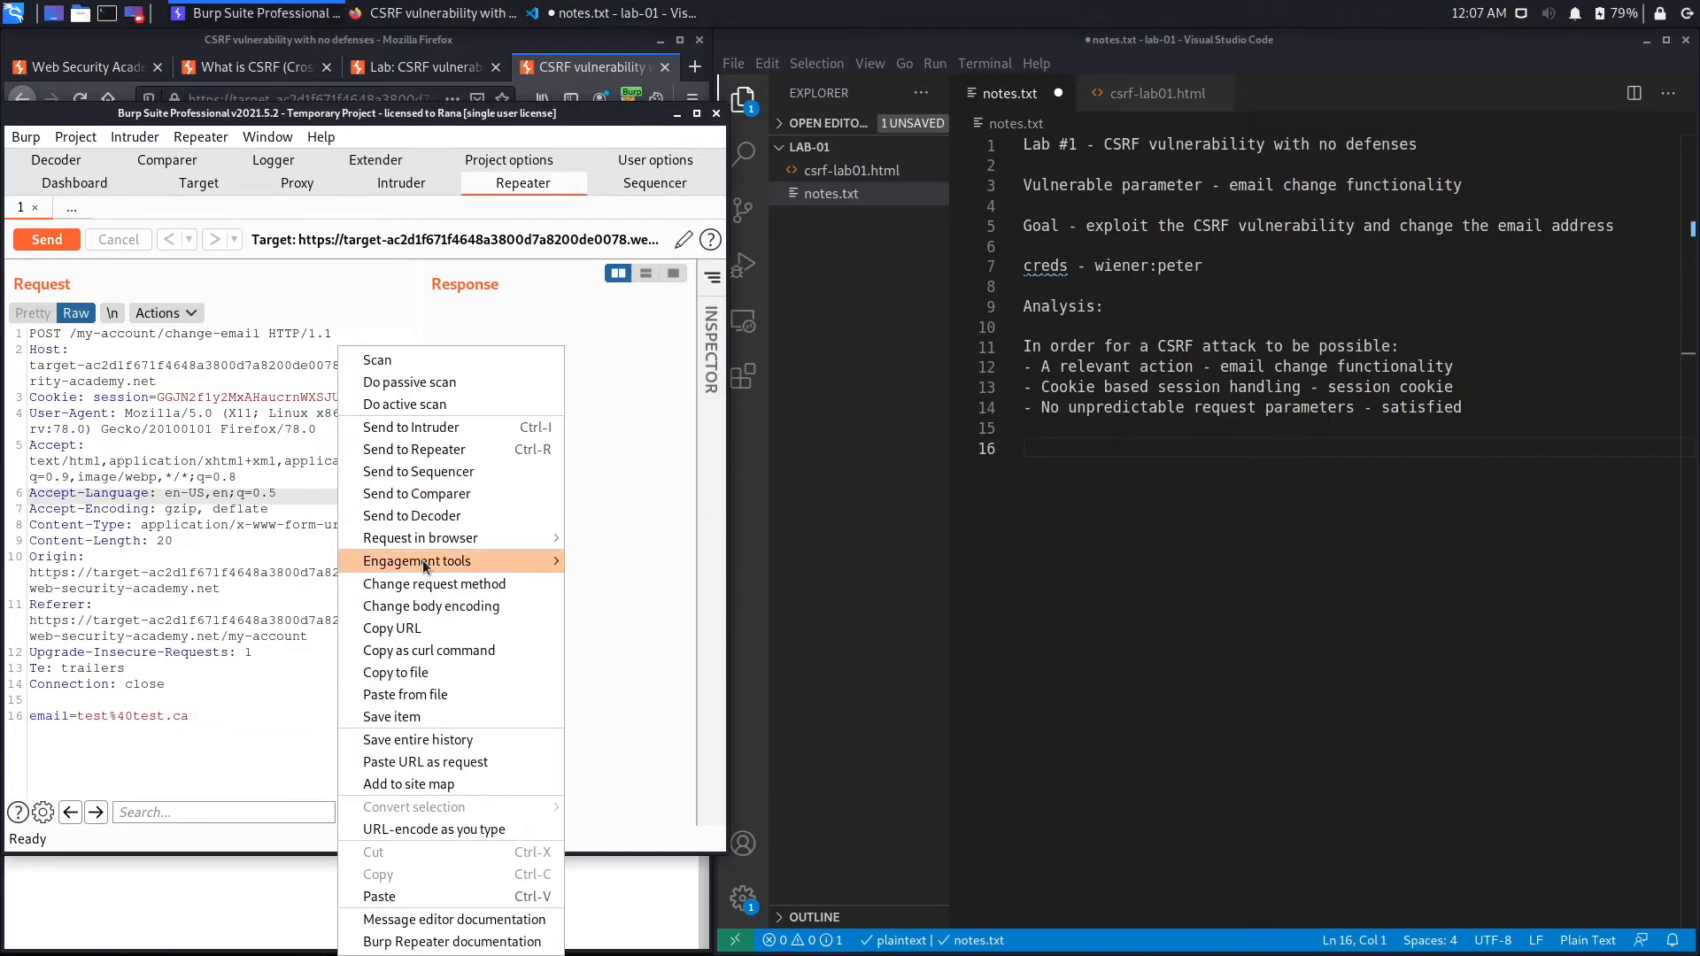
mouse_move(416, 561)
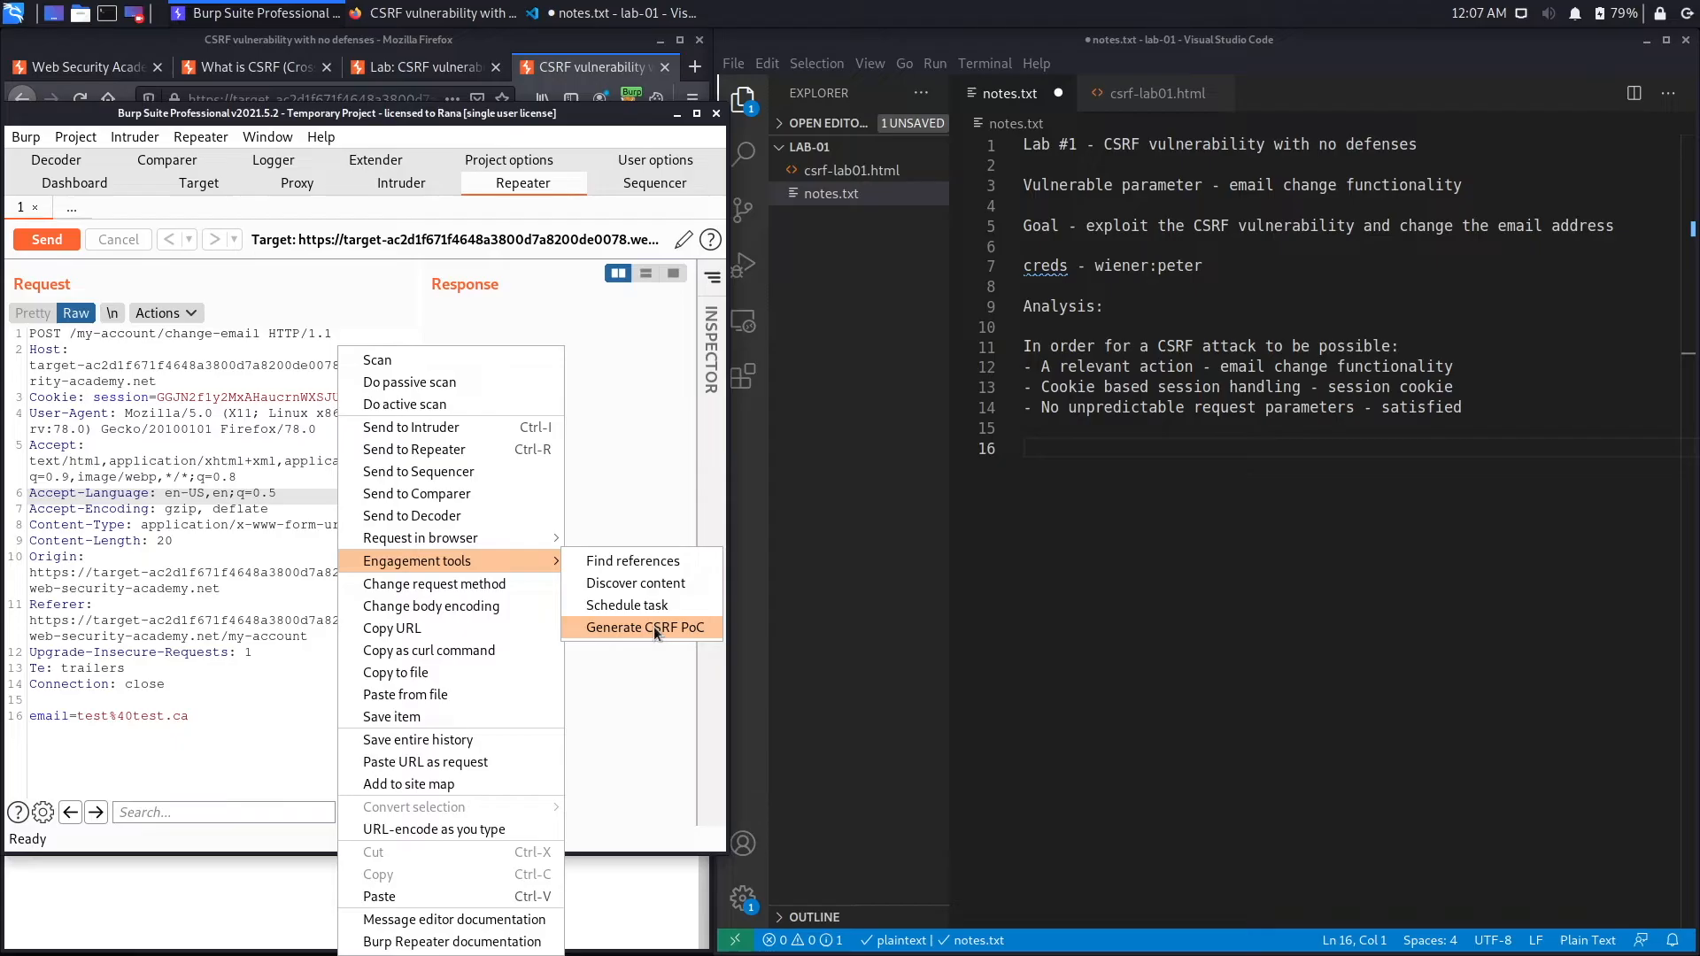
Generate a CSRF PoC for the email-change request via Engagement tools.
left_click(642, 627)
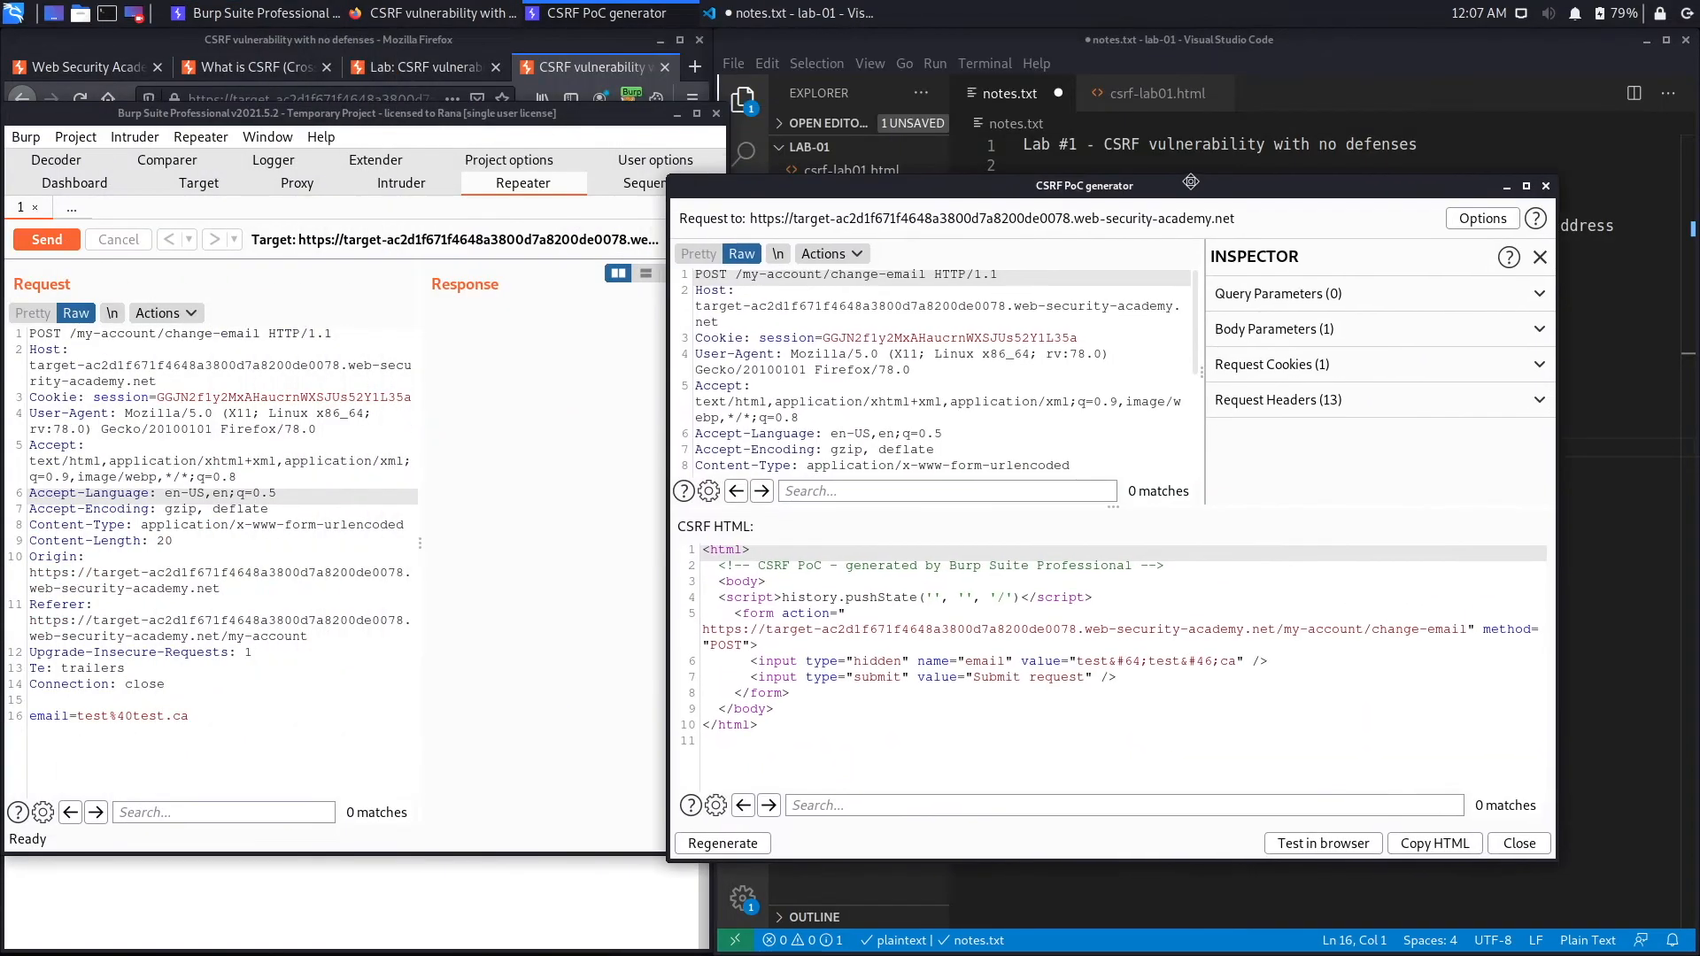
Regenerate the PoC HTML with the auto-submit script option included.
left_click(1414, 104)
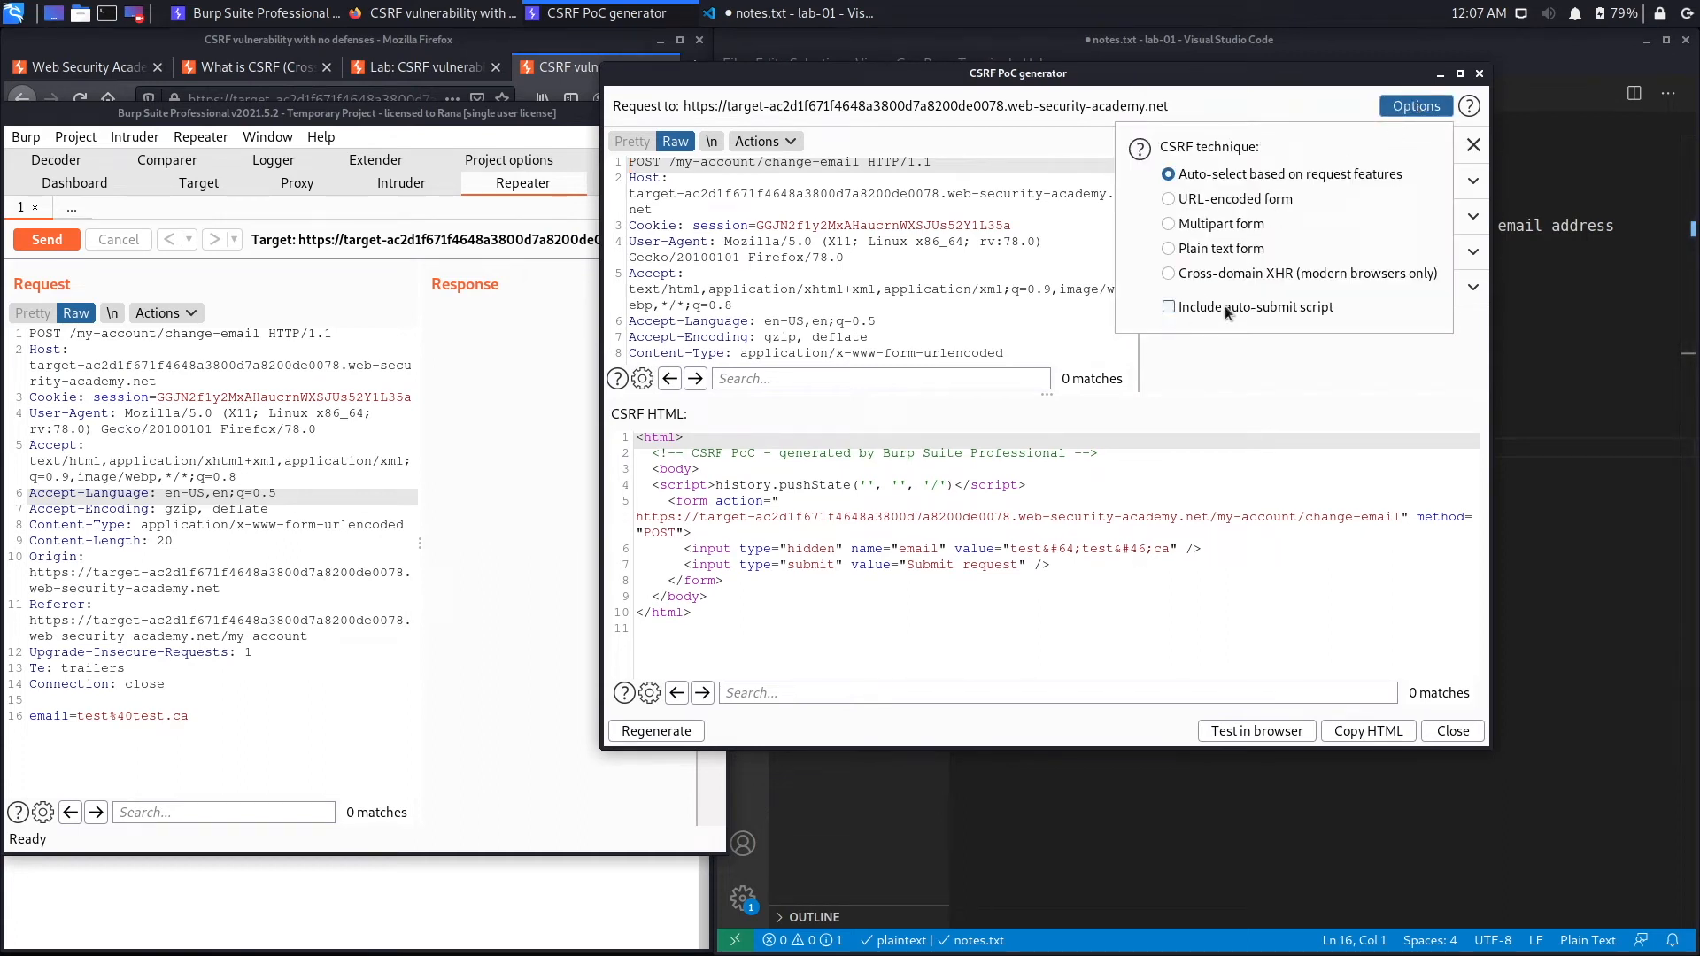
left_click(1167, 306)
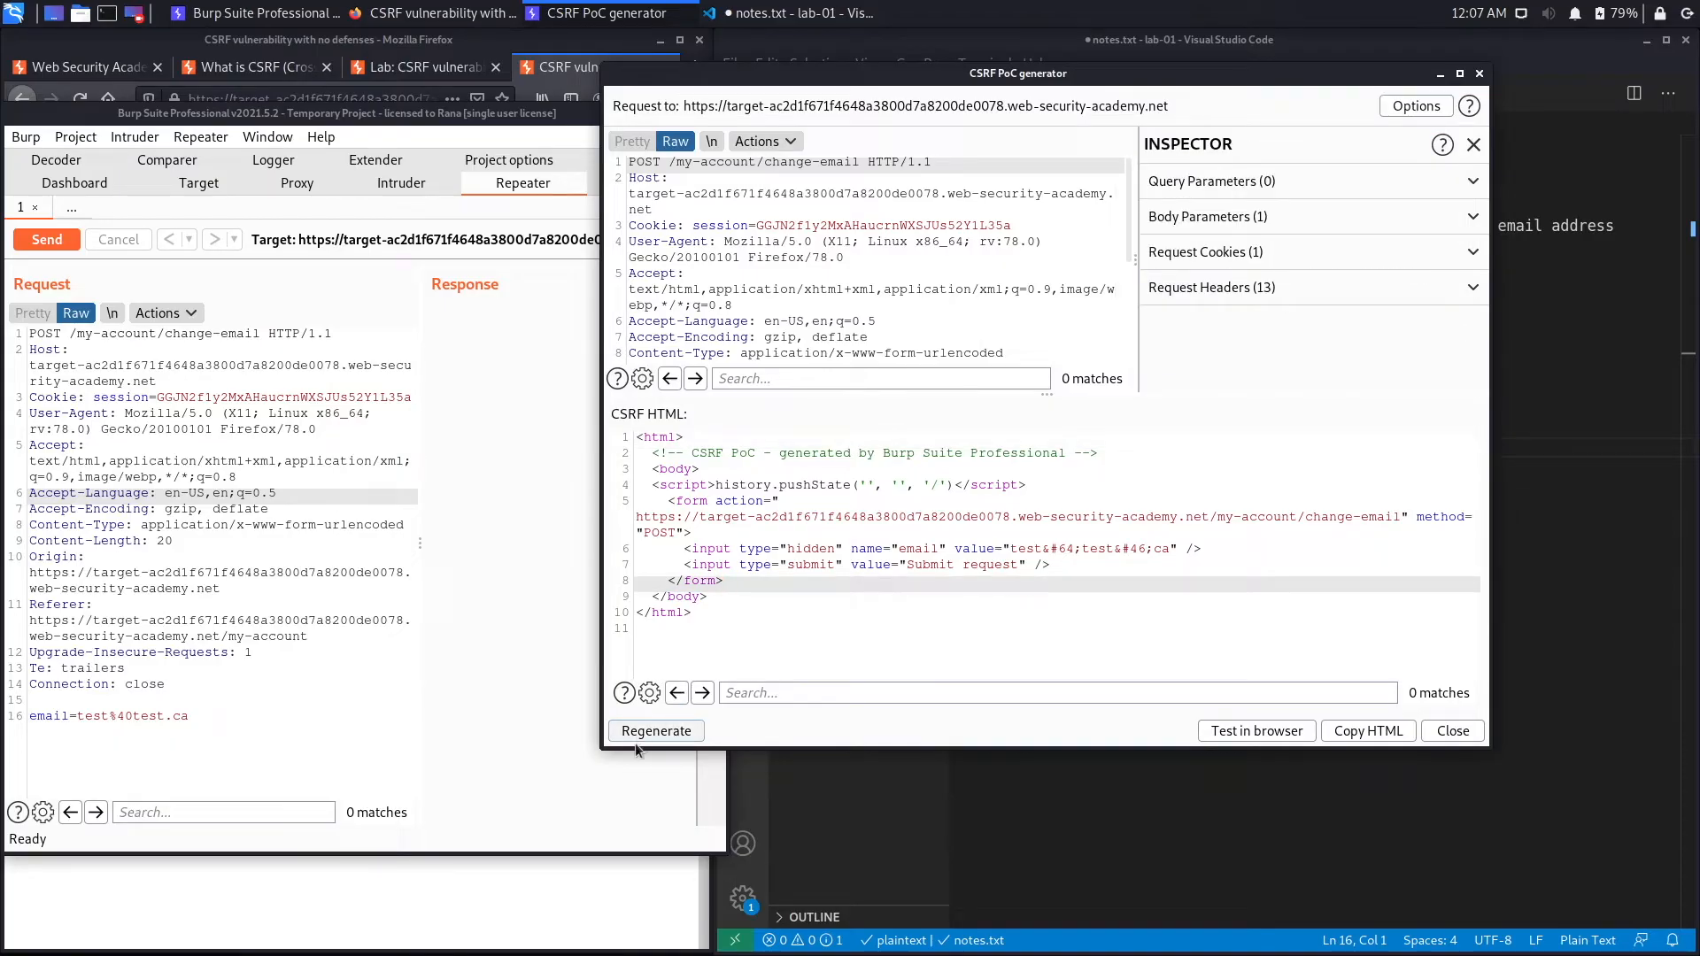
mouse_move(655, 751)
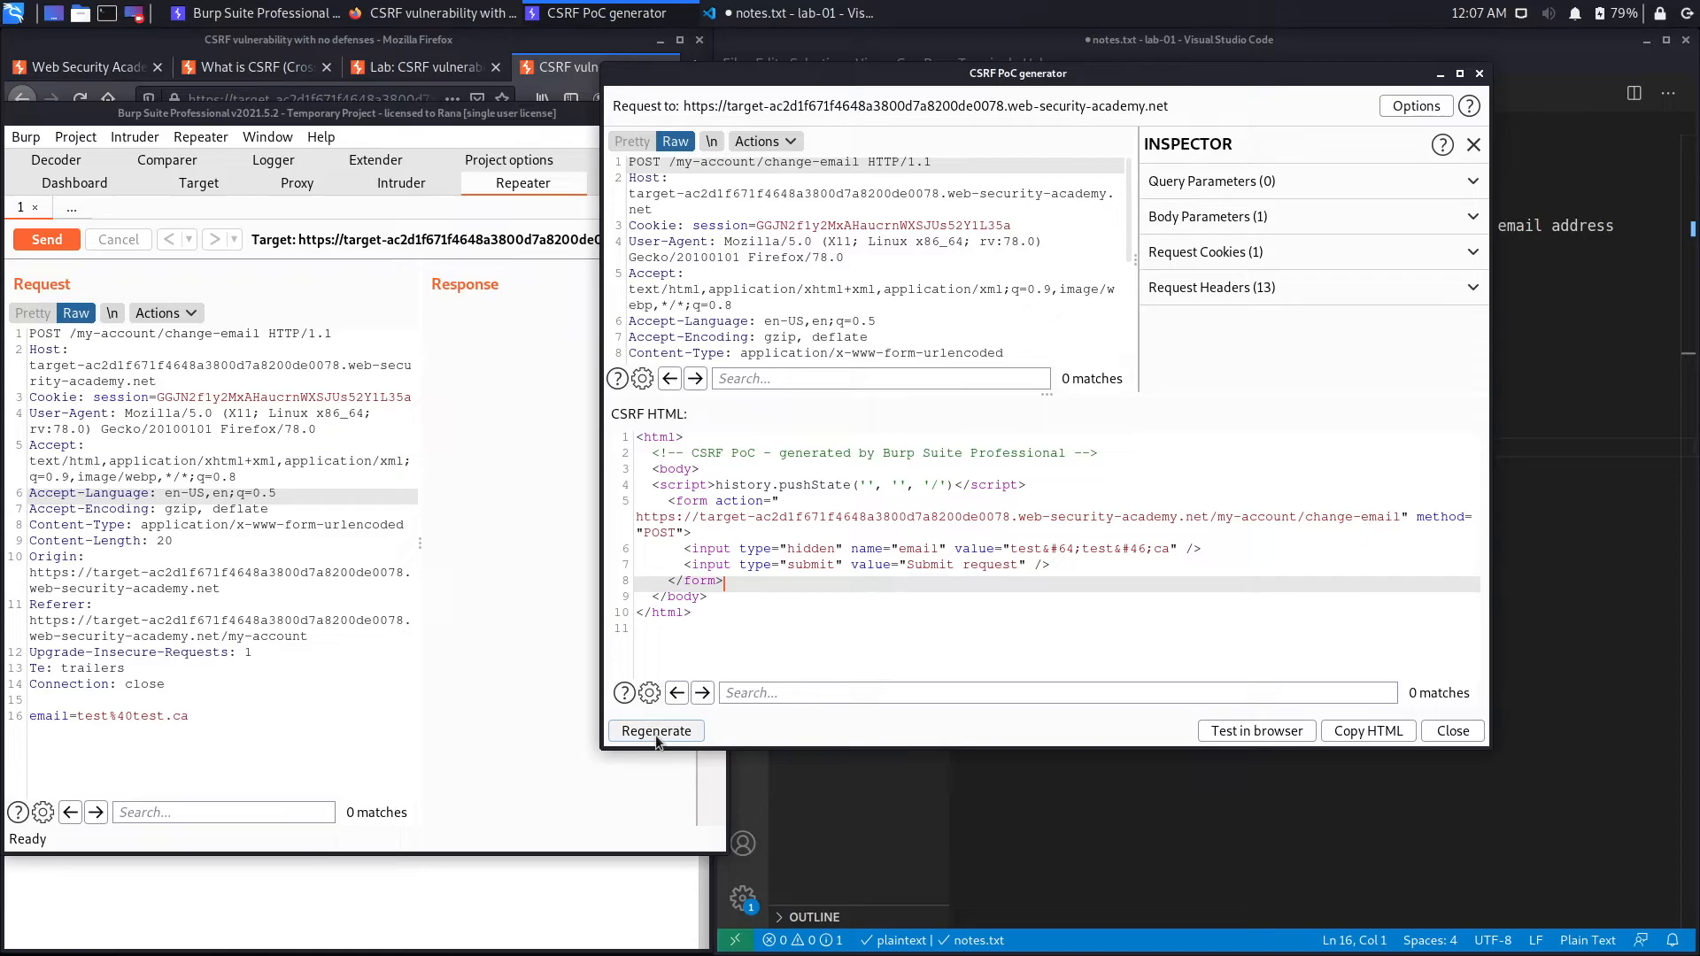
left_click(655, 732)
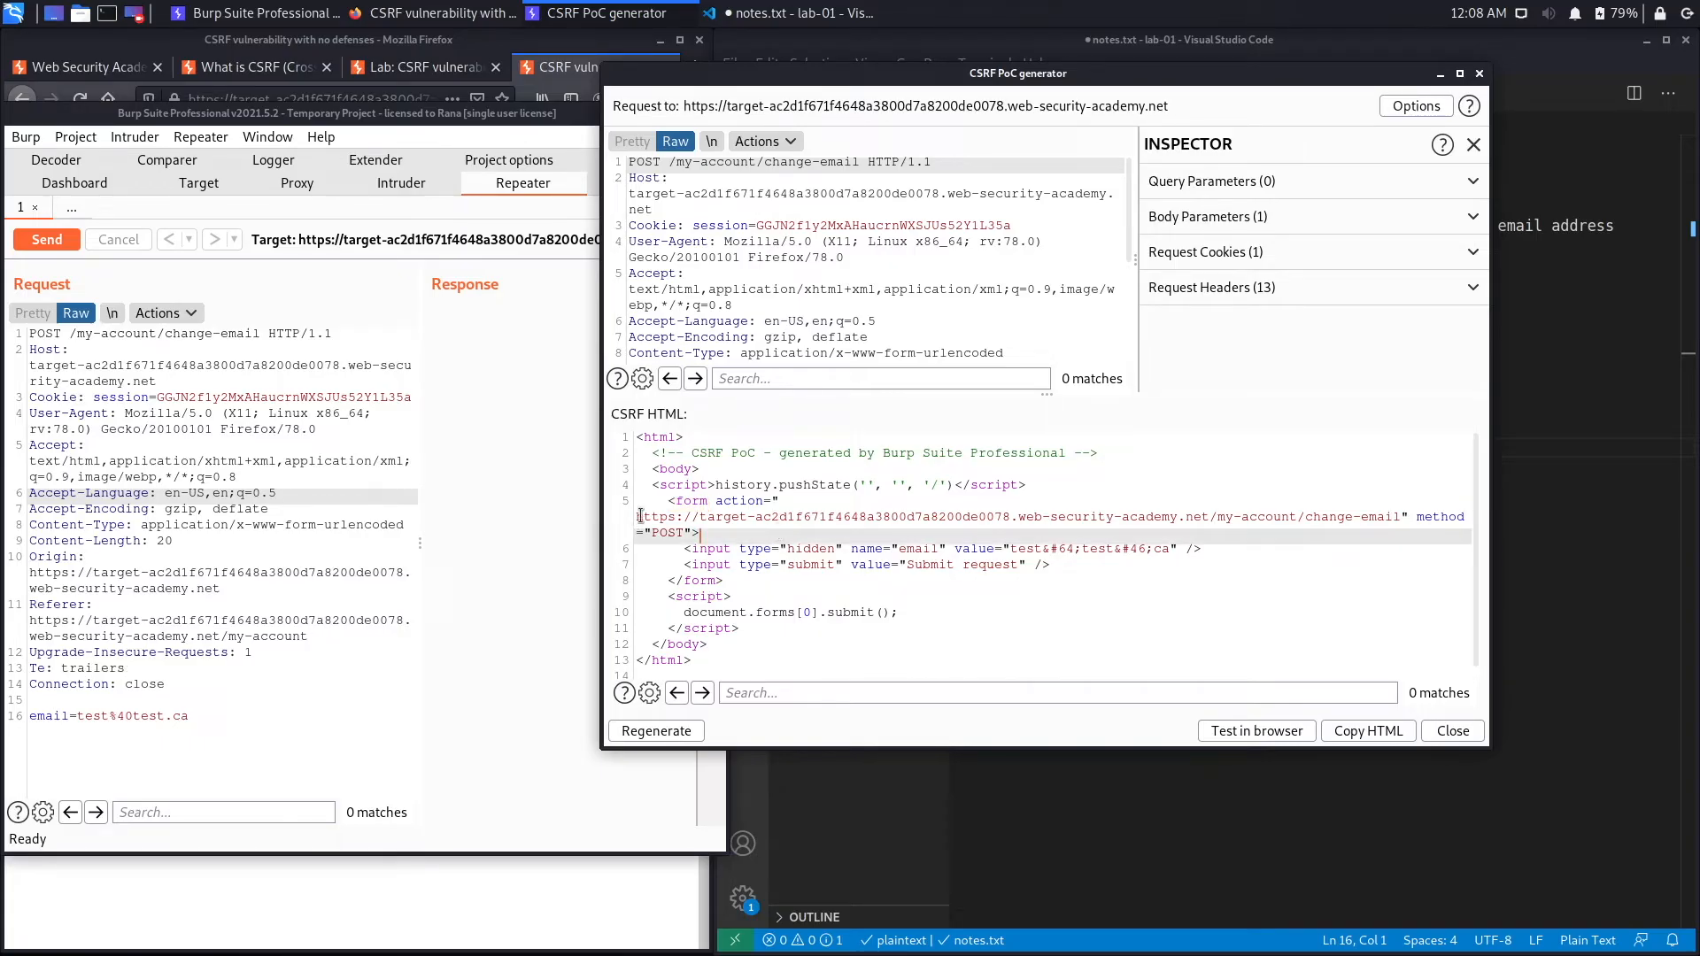
left_click_drag(640, 517, 1399, 517)
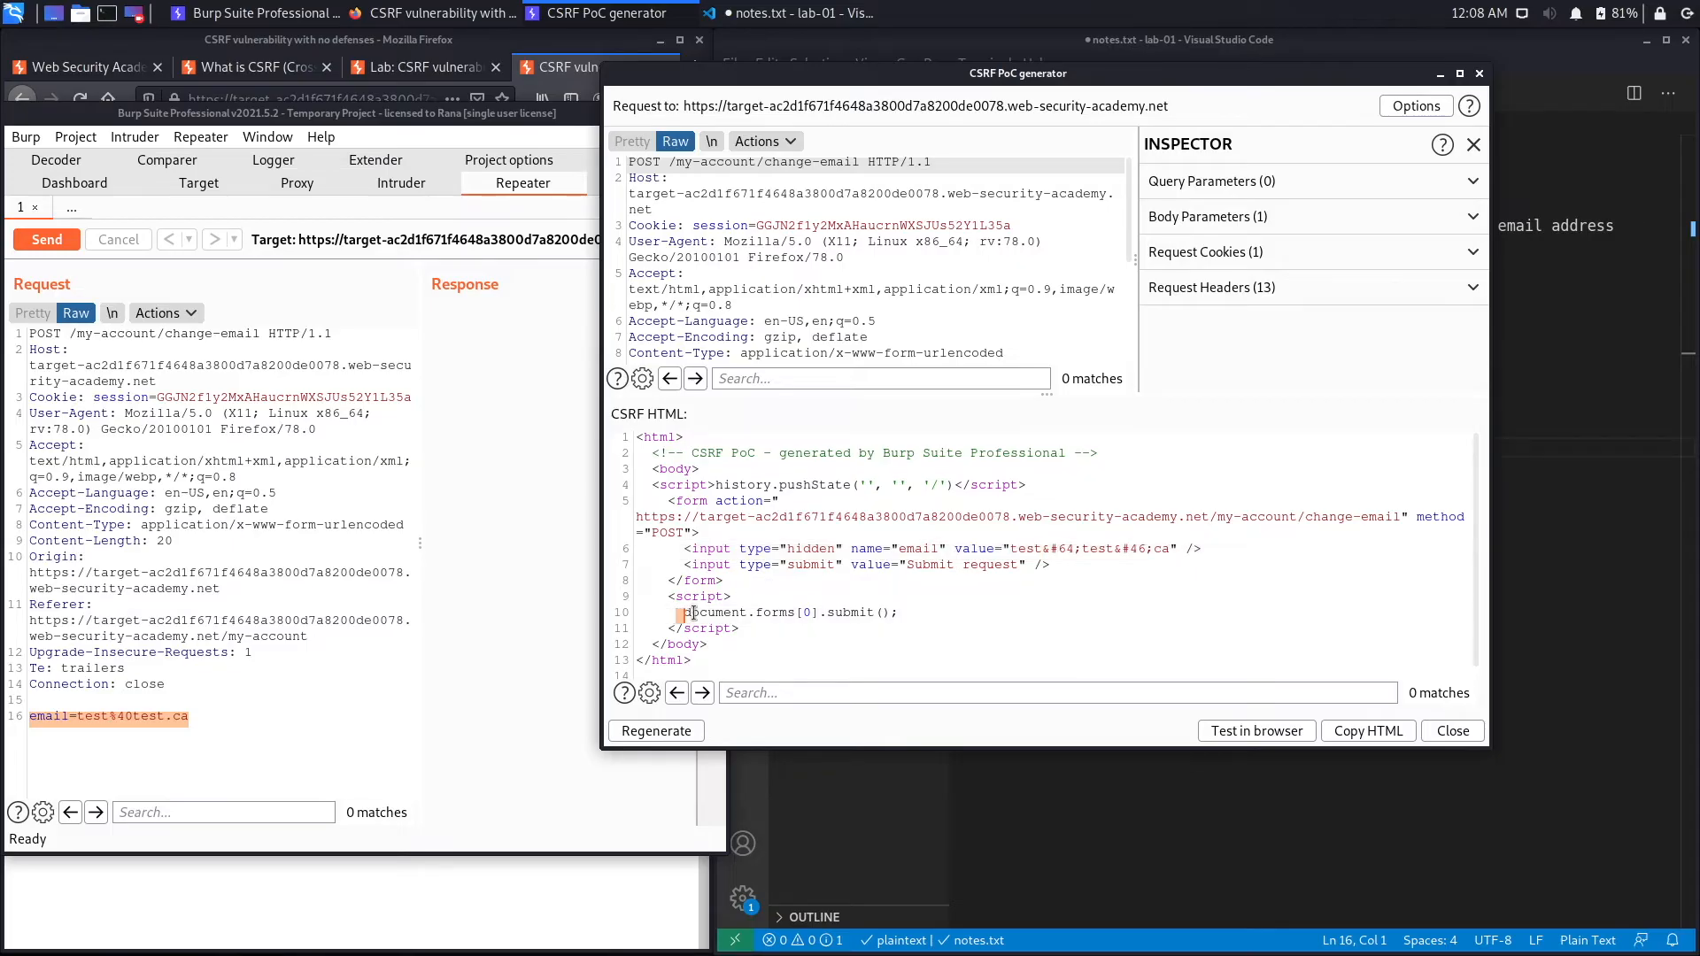
triple_click(789, 612)
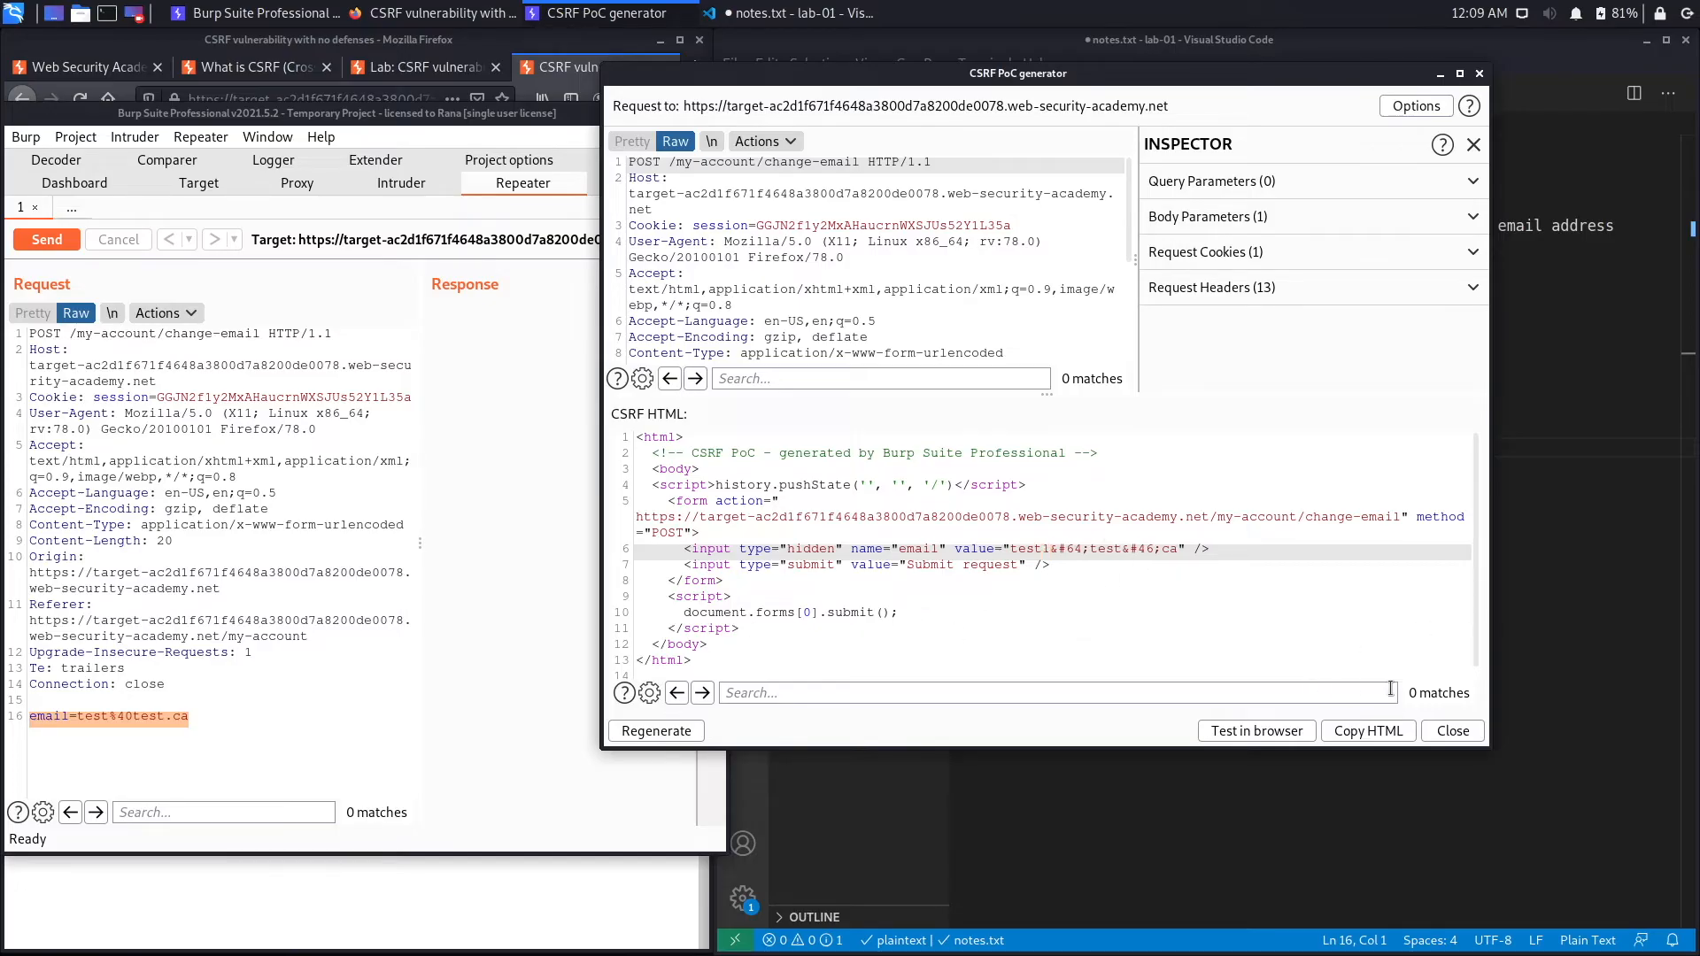
left_click(1367, 729)
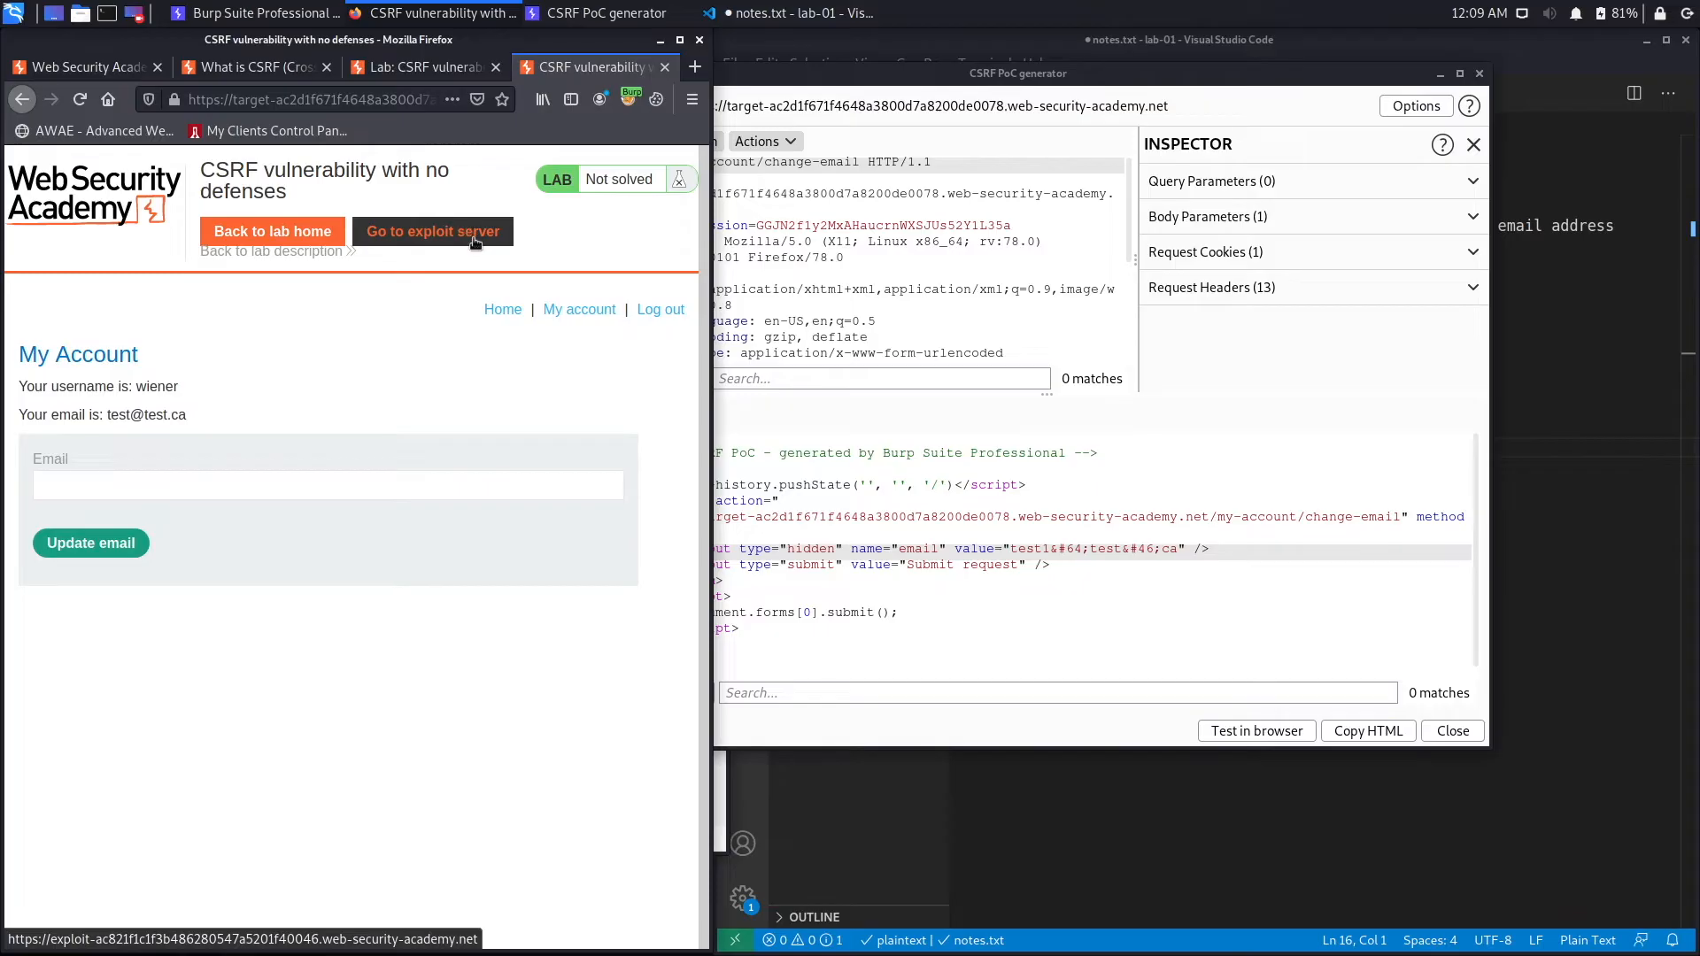
Paste the PoC HTML into the exploit server body and deliver it to the victim.
left_click(432, 230)
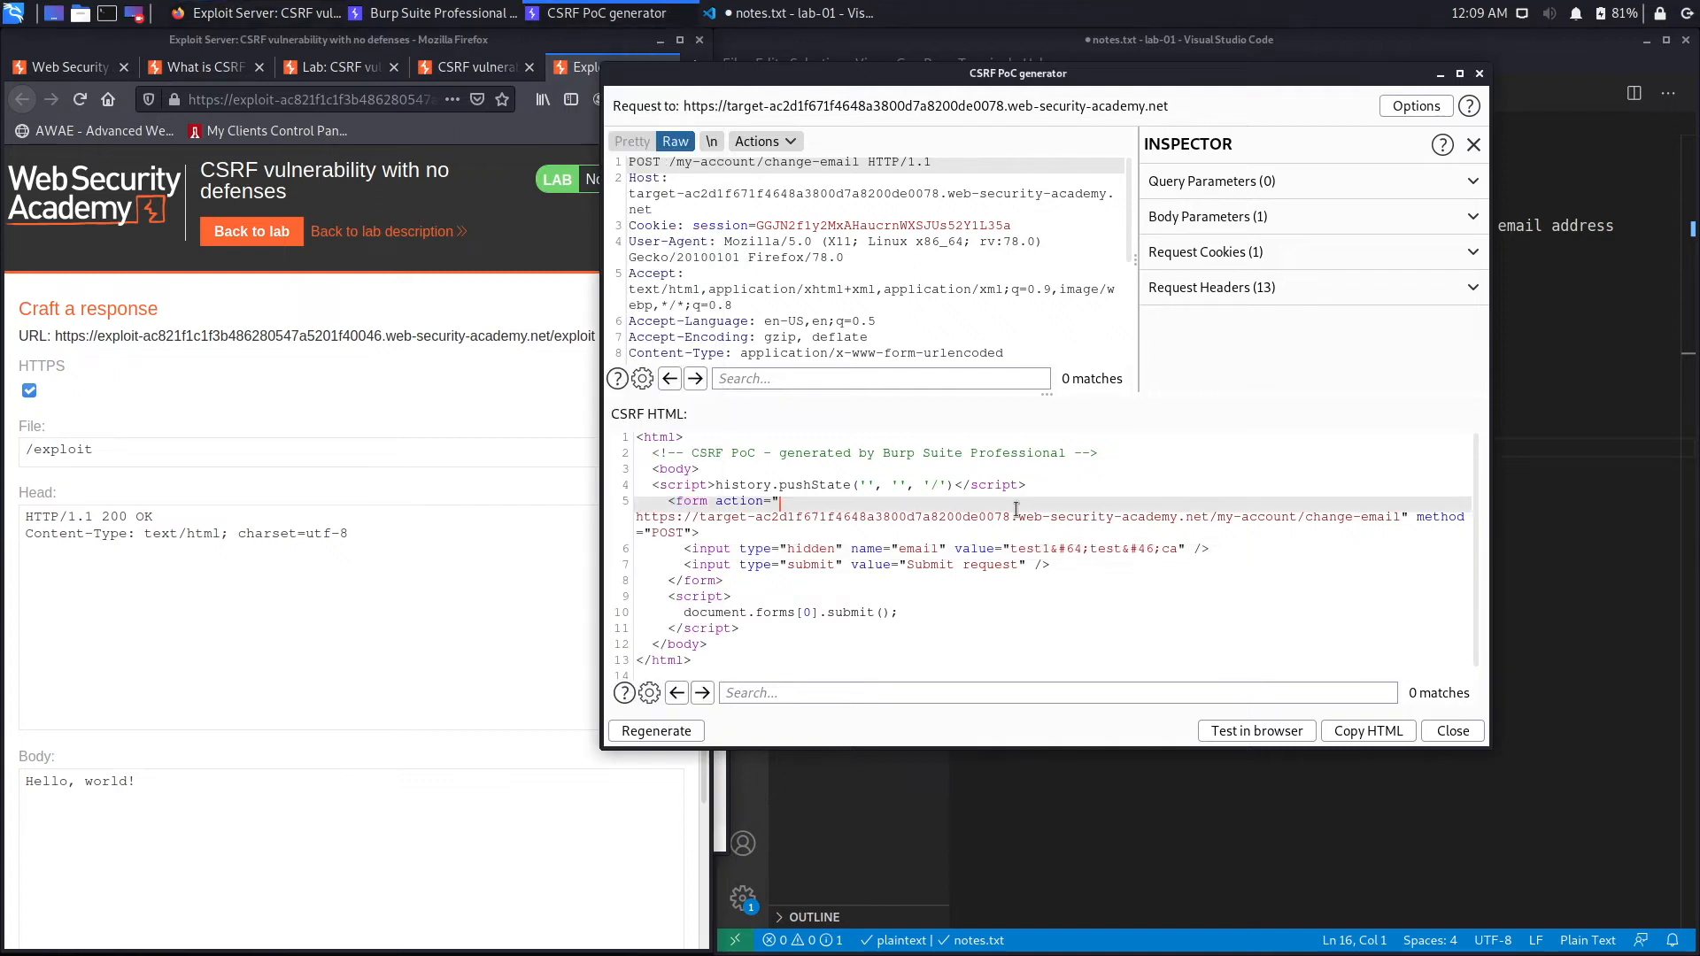
mouse_move(848, 485)
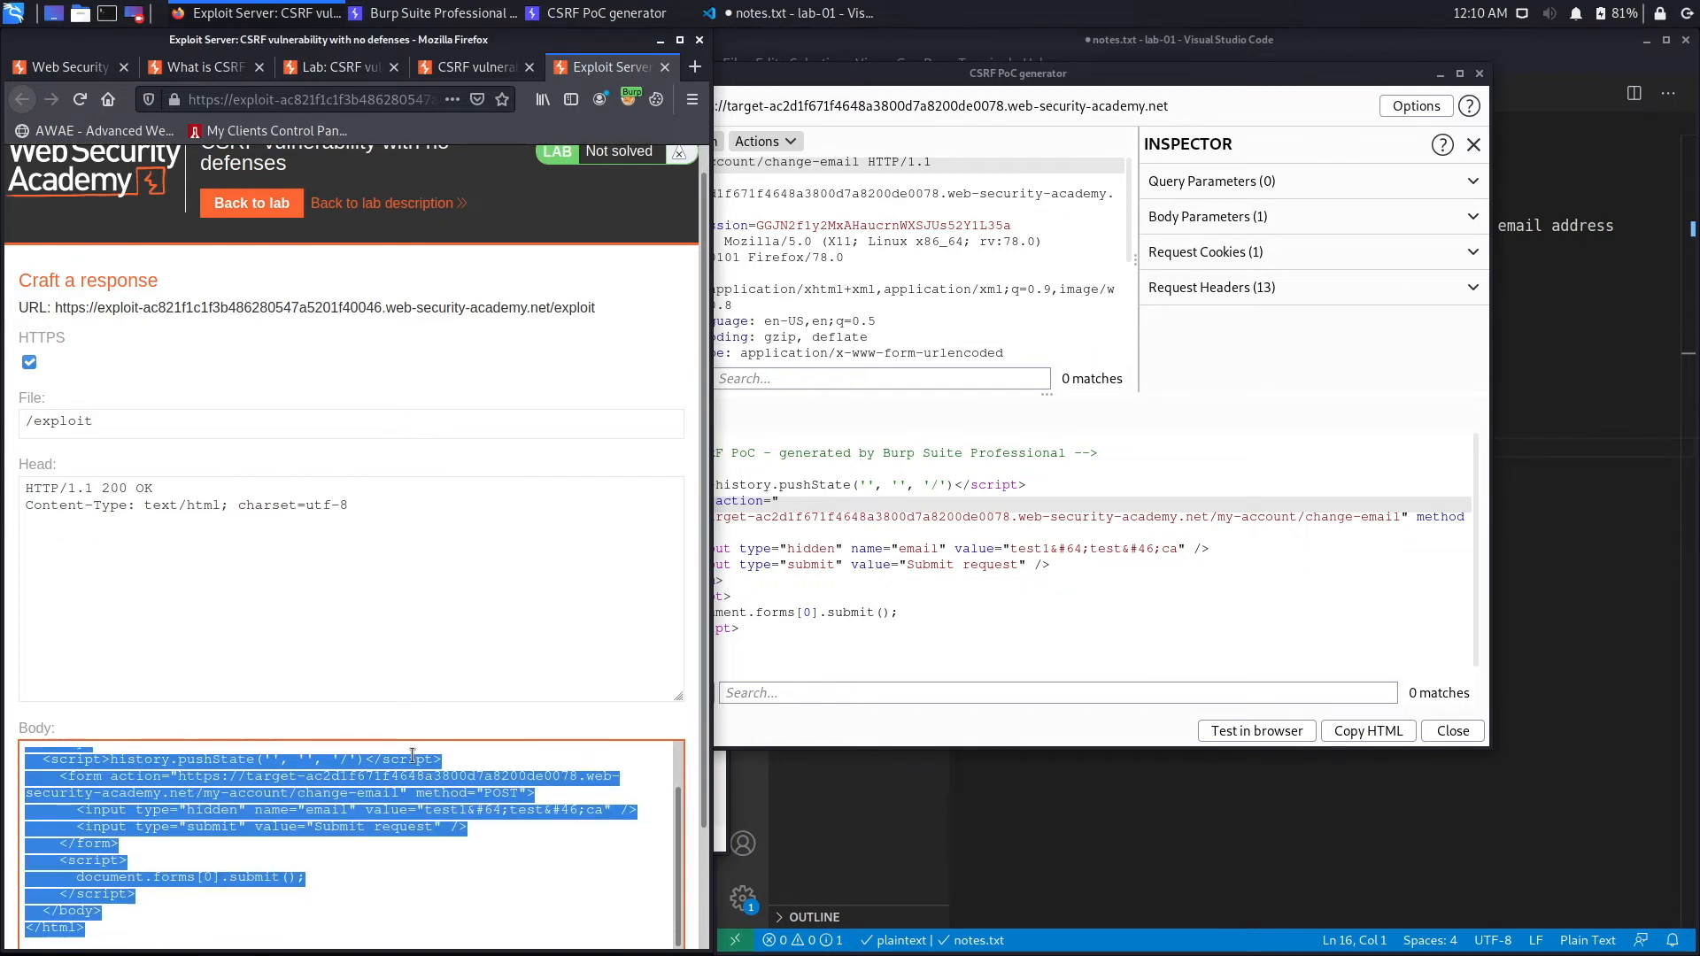
scroll("down", 3)
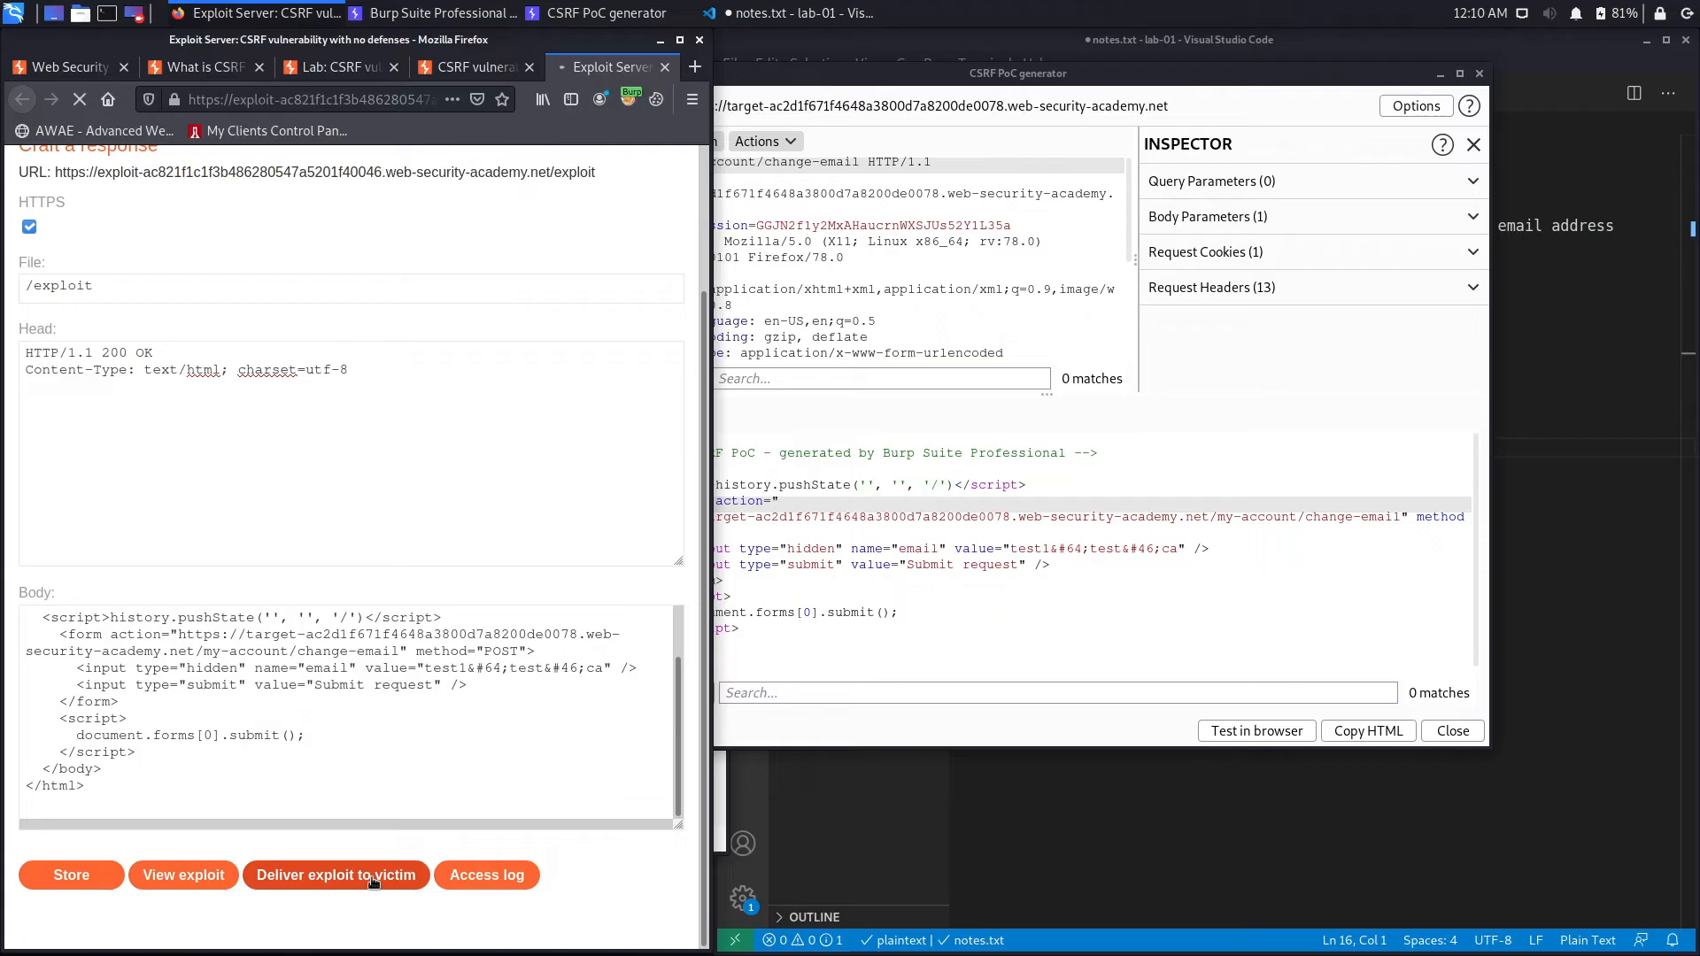
left_click(335, 874)
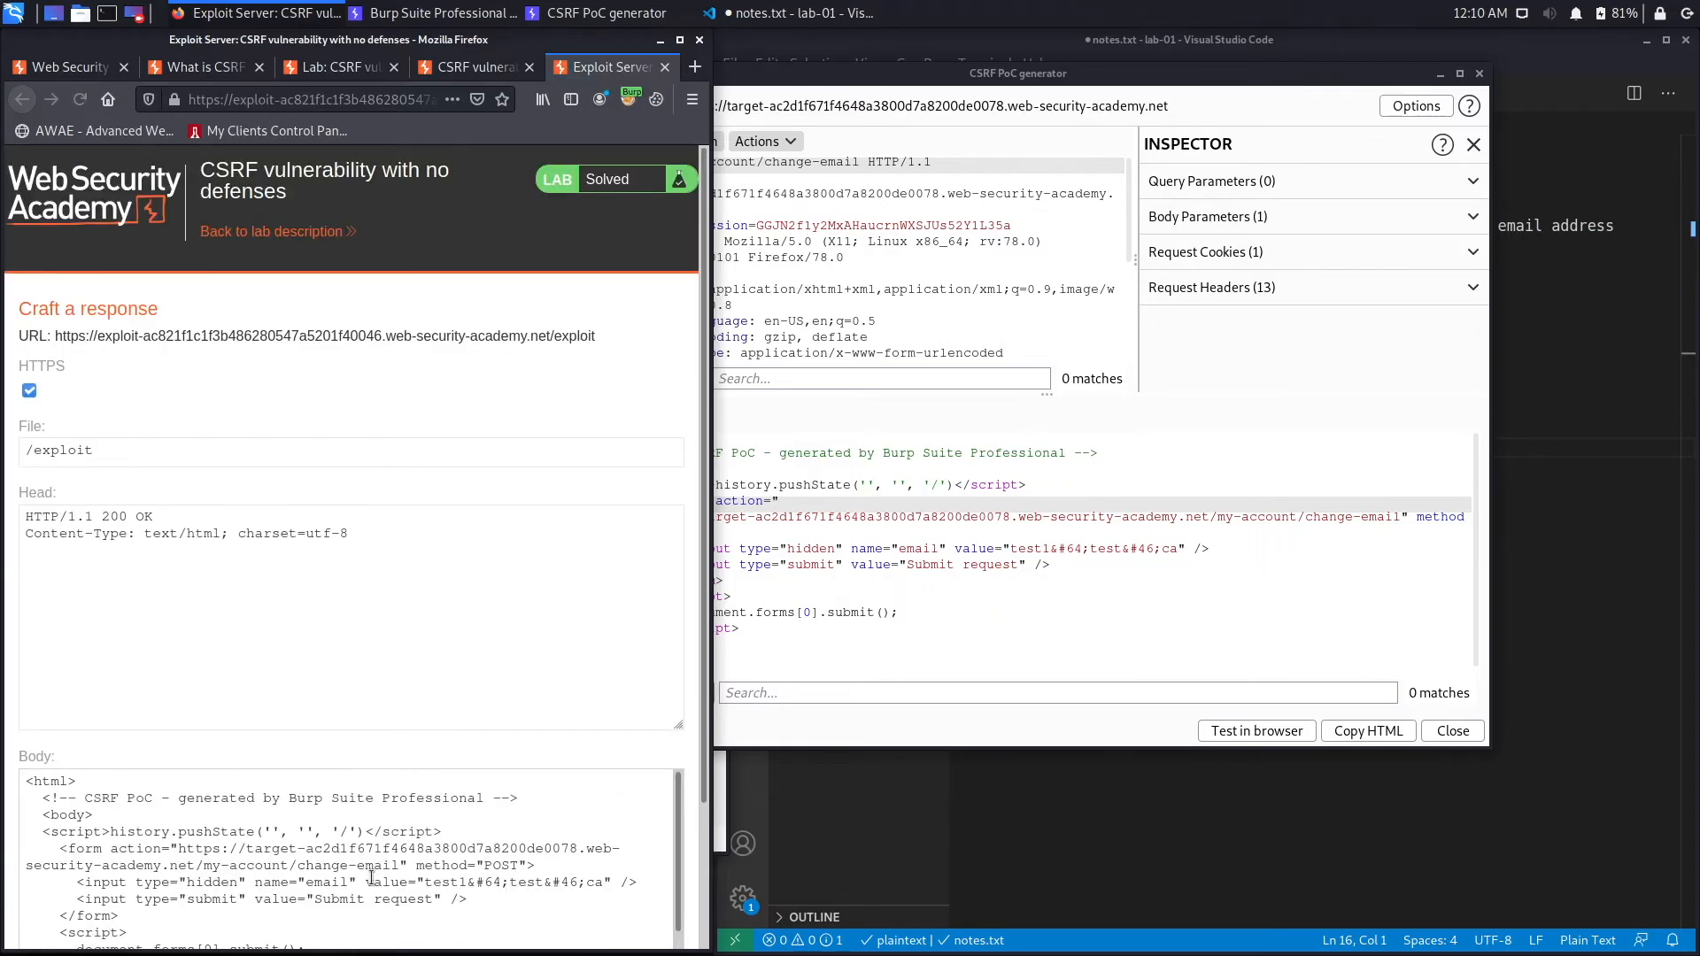
left_click(471, 65)
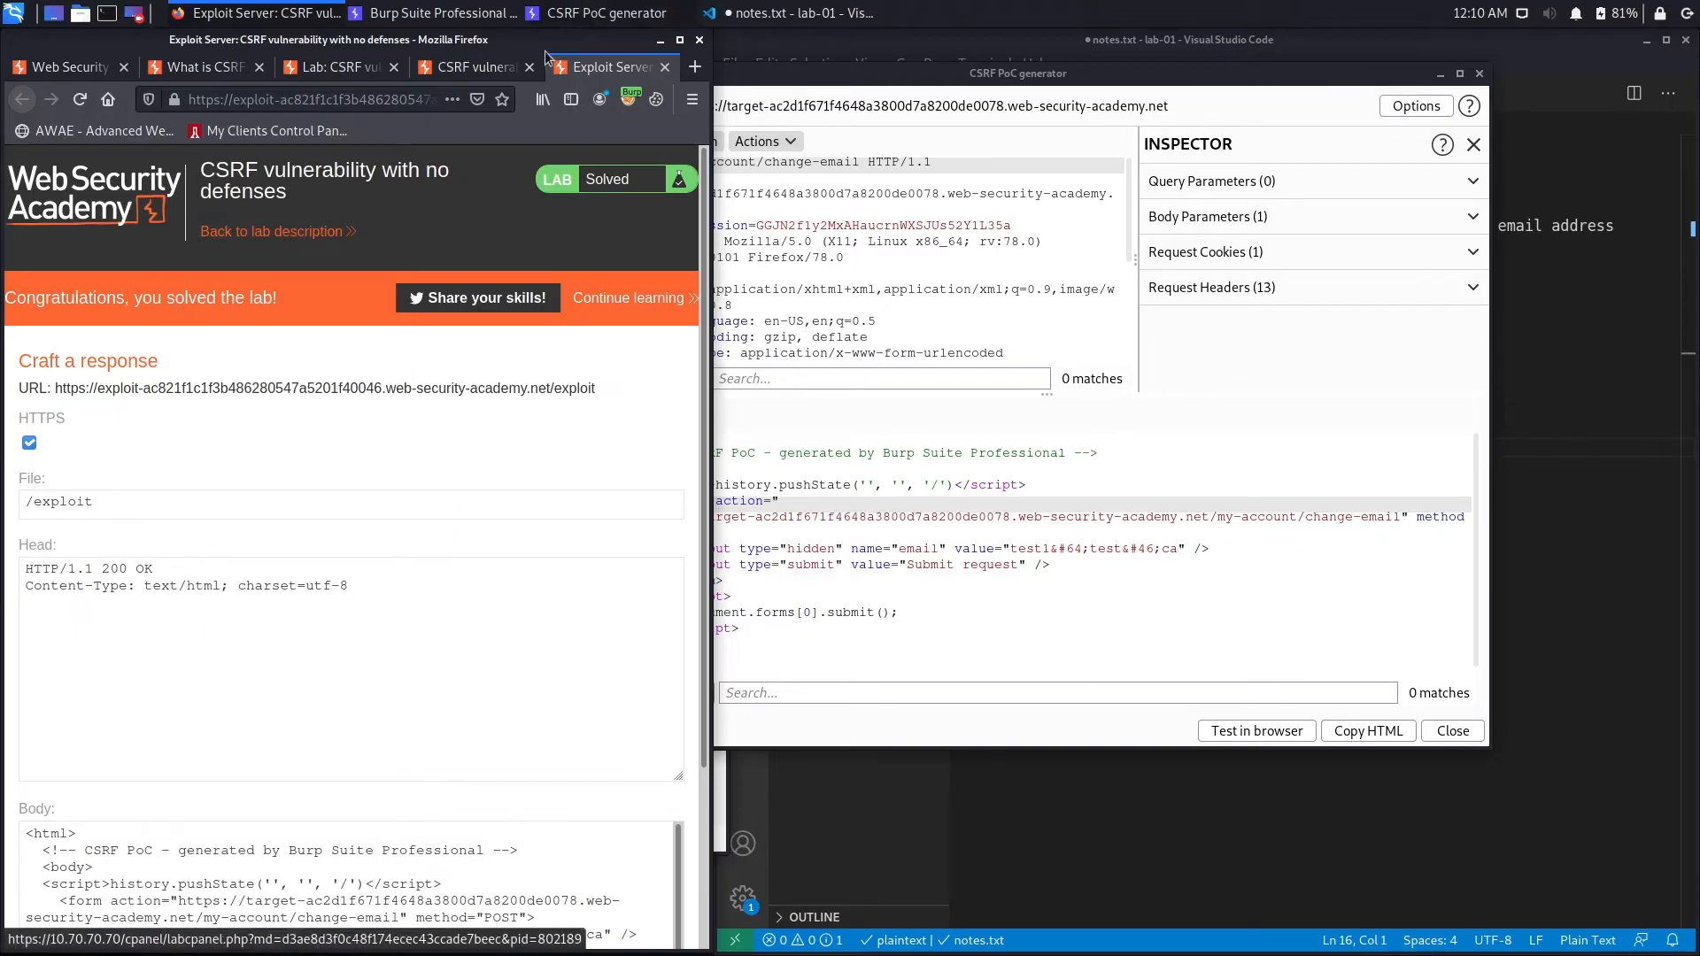
left_click(471, 66)
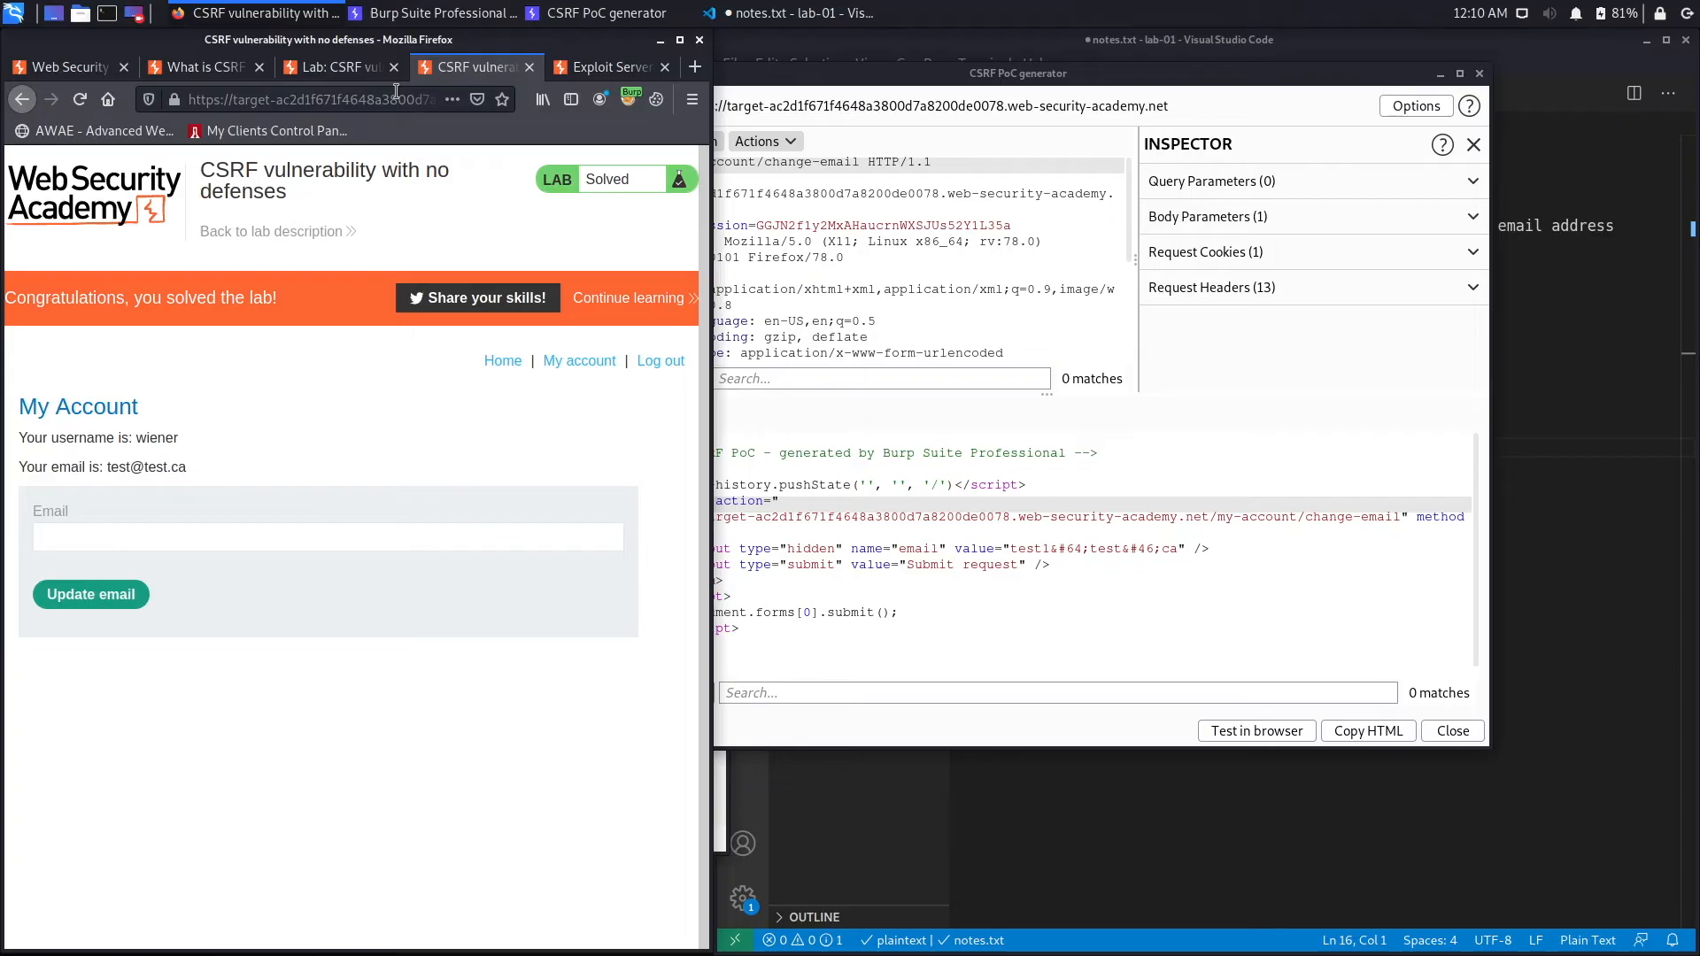
left_click(311, 99)
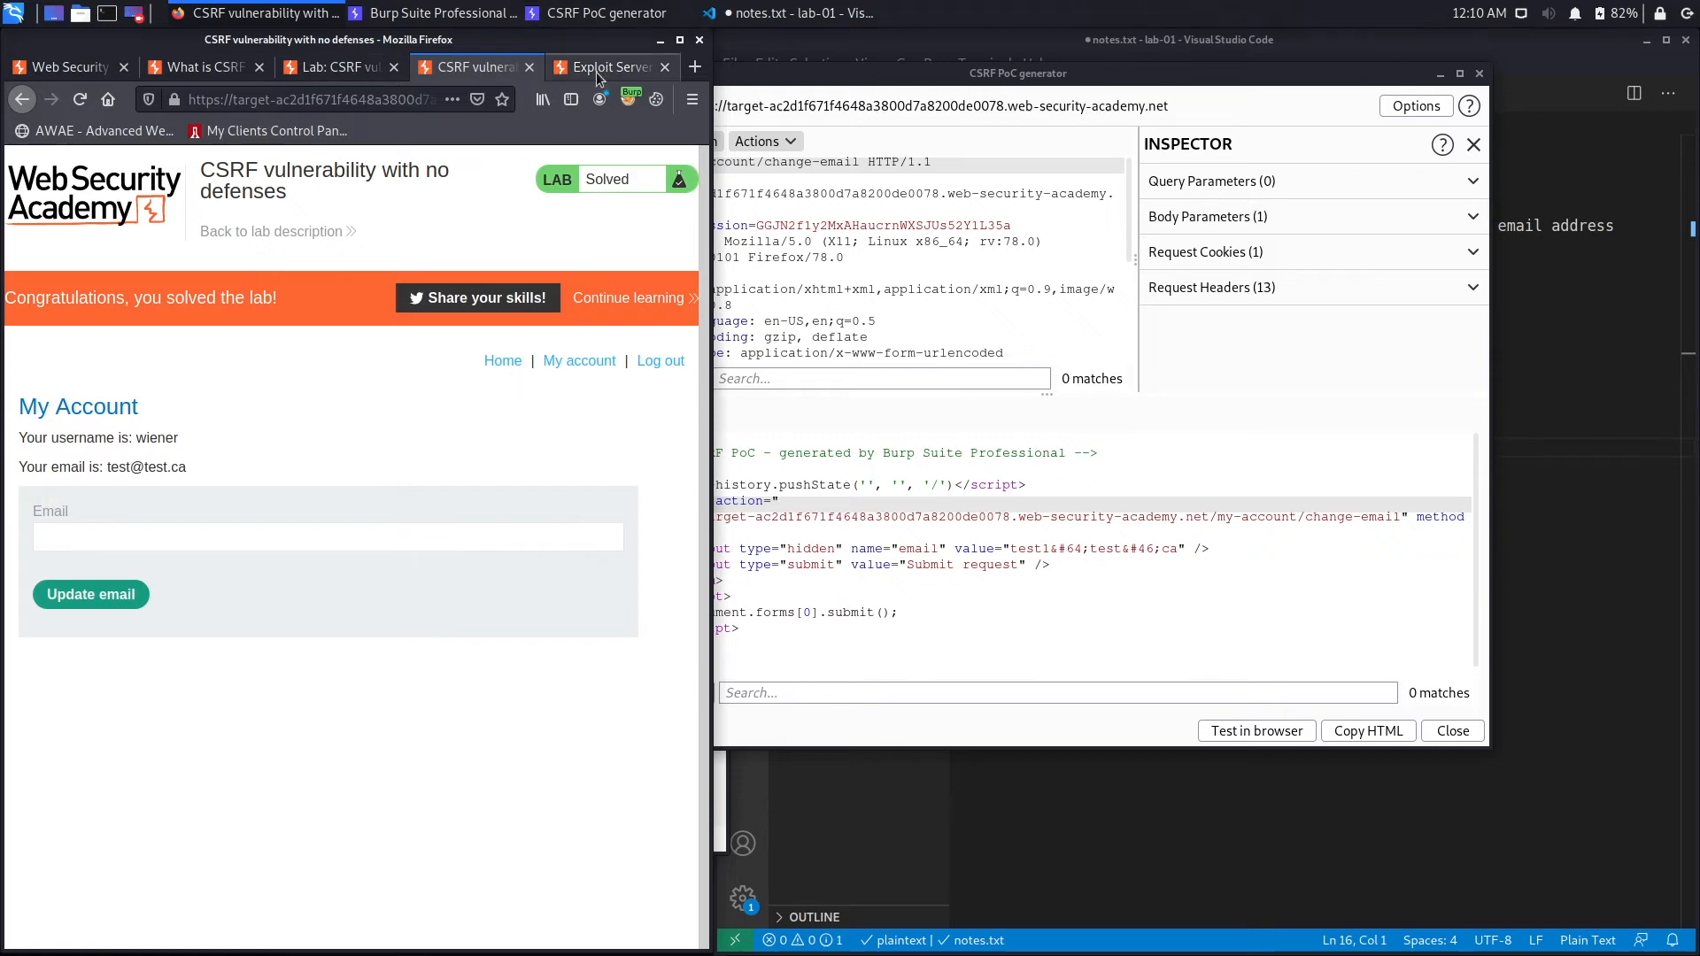
left_click(611, 65)
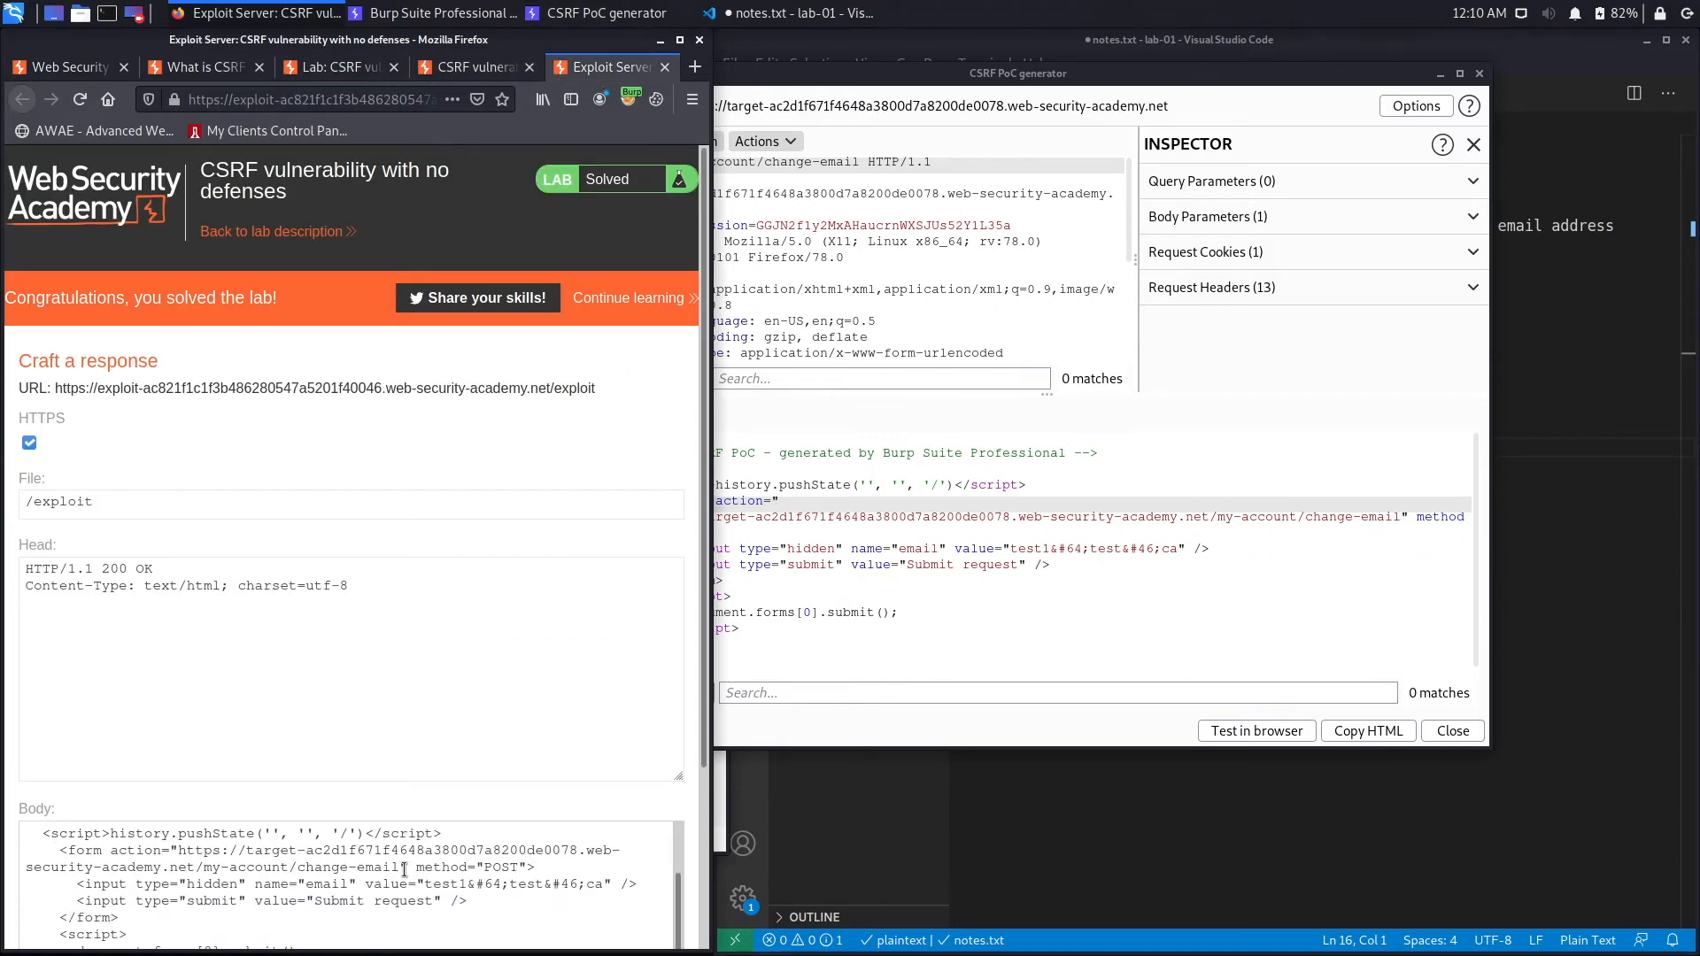
scroll("down", 3)
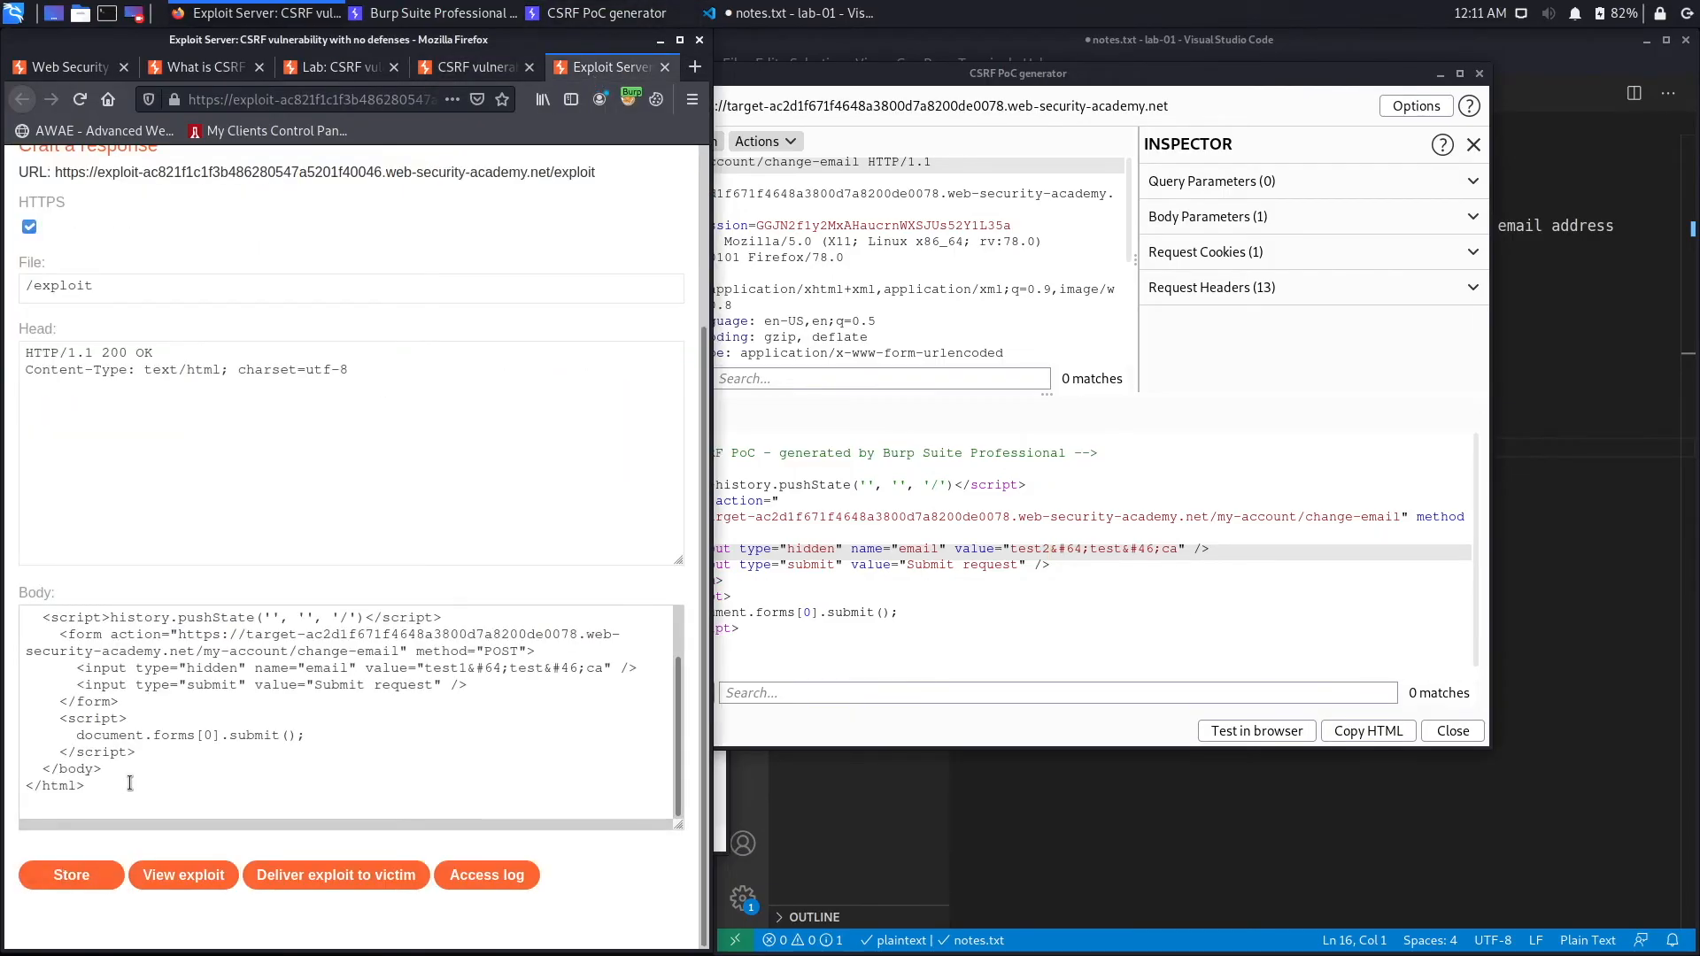
key("ctrl+a")
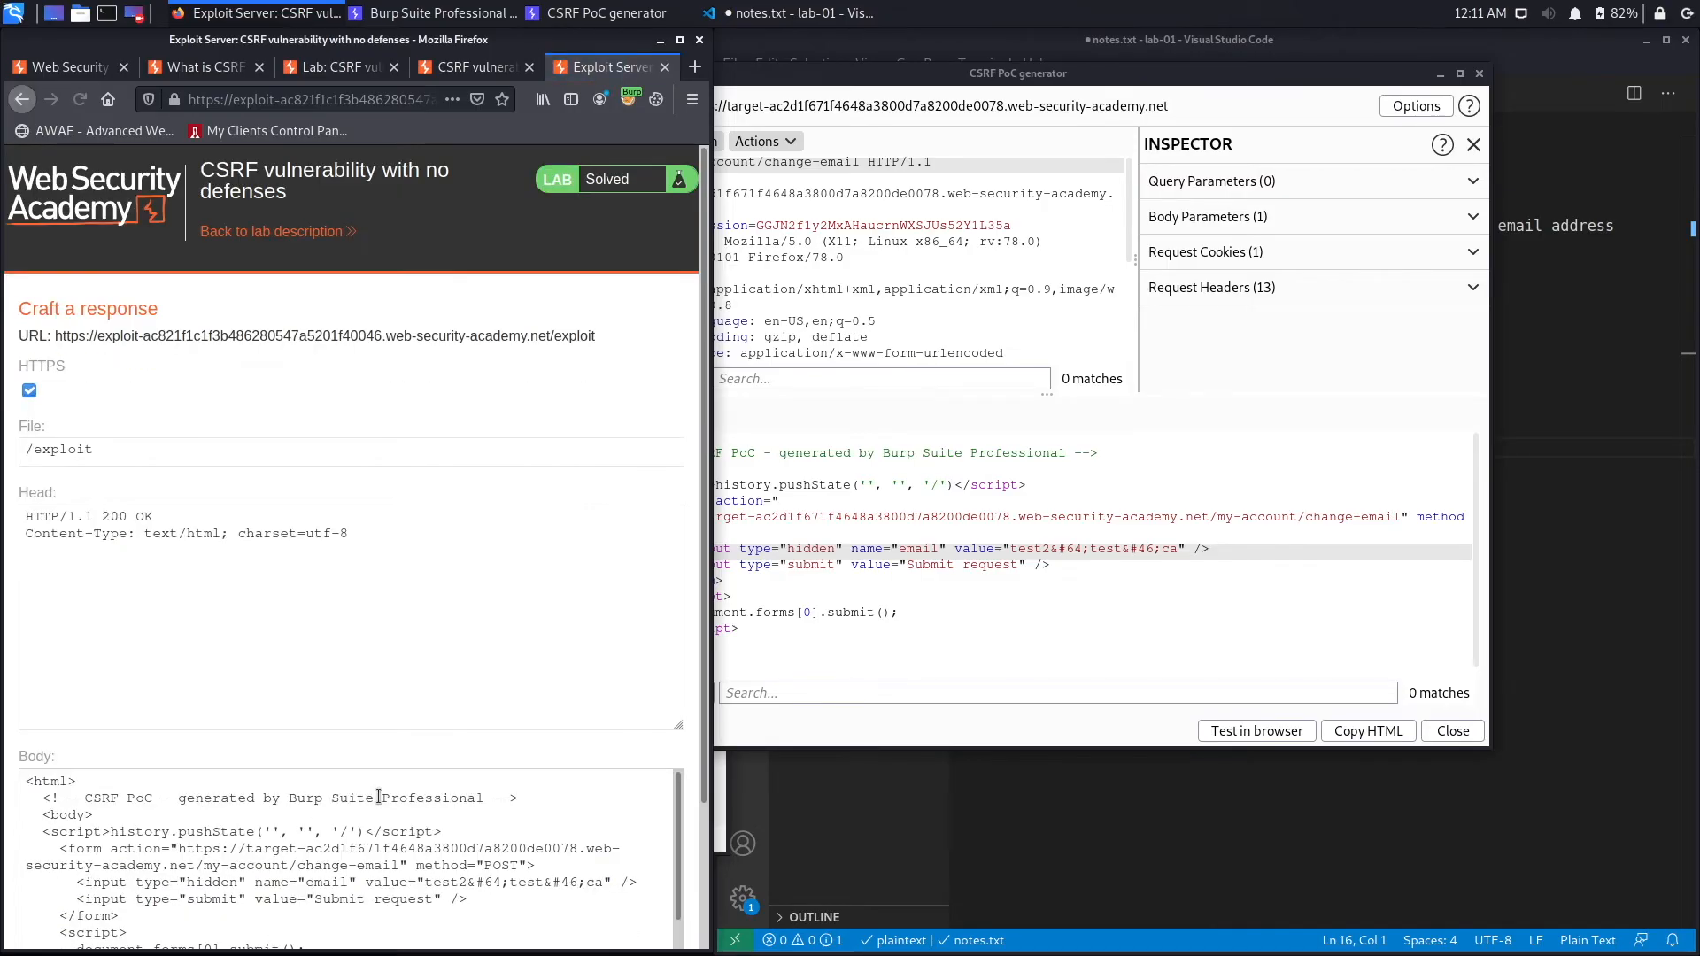
scroll("down", 3)
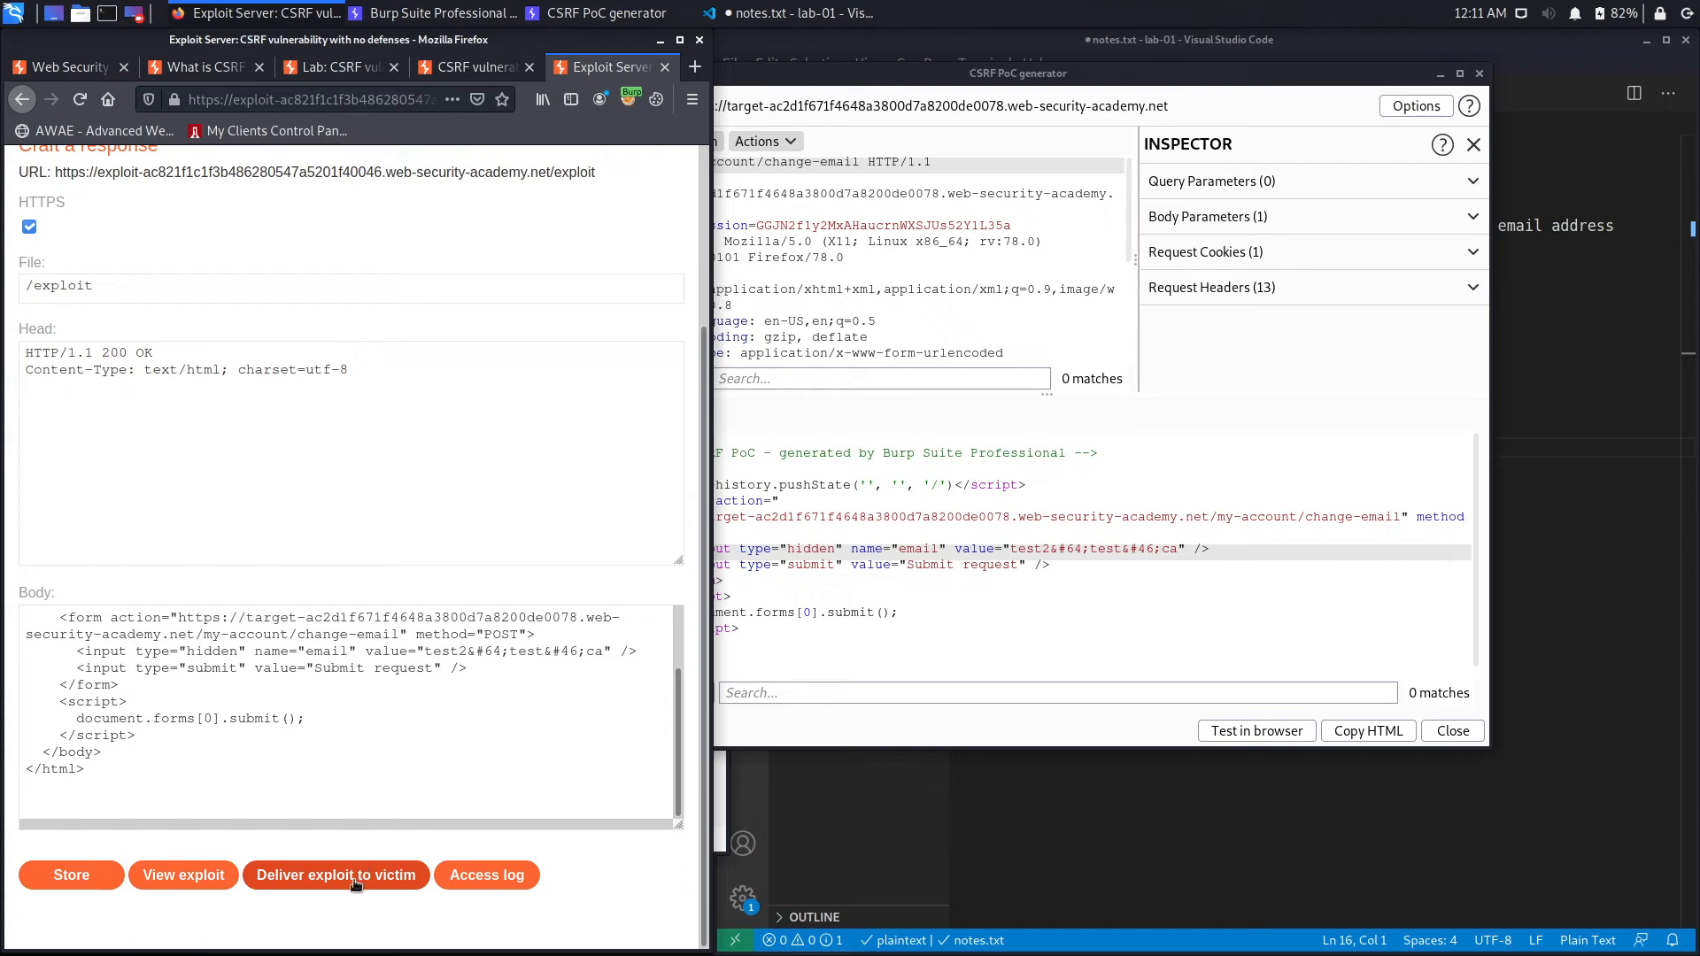
left_click(335, 874)
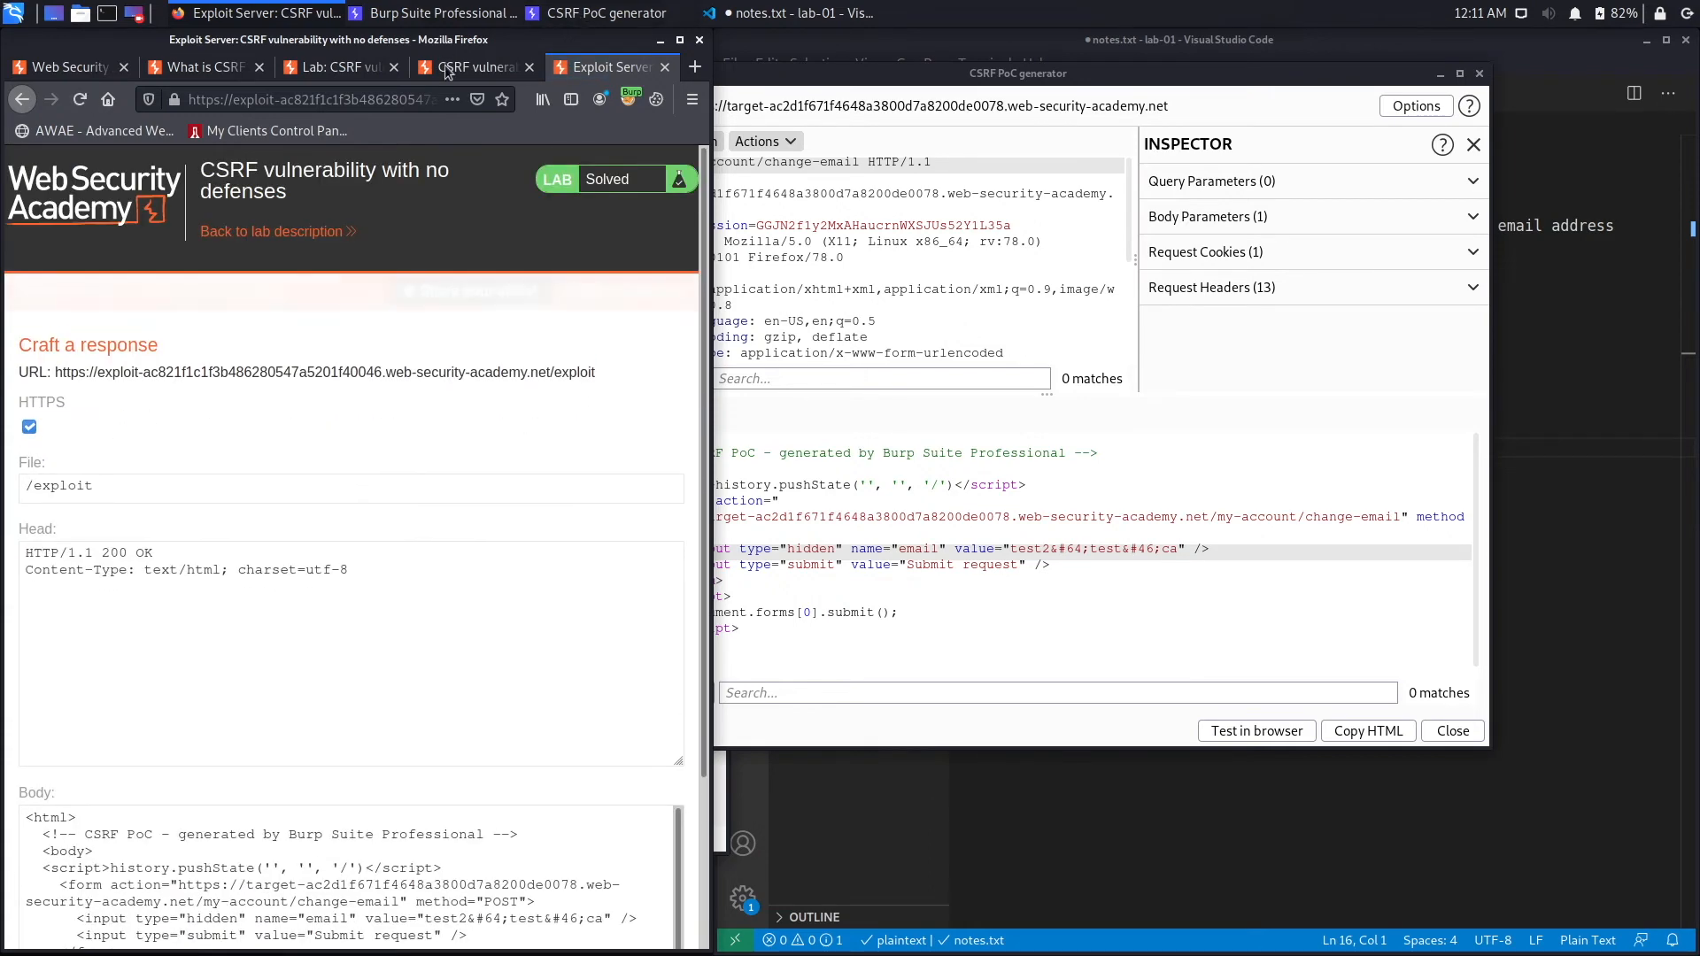
left_click(471, 65)
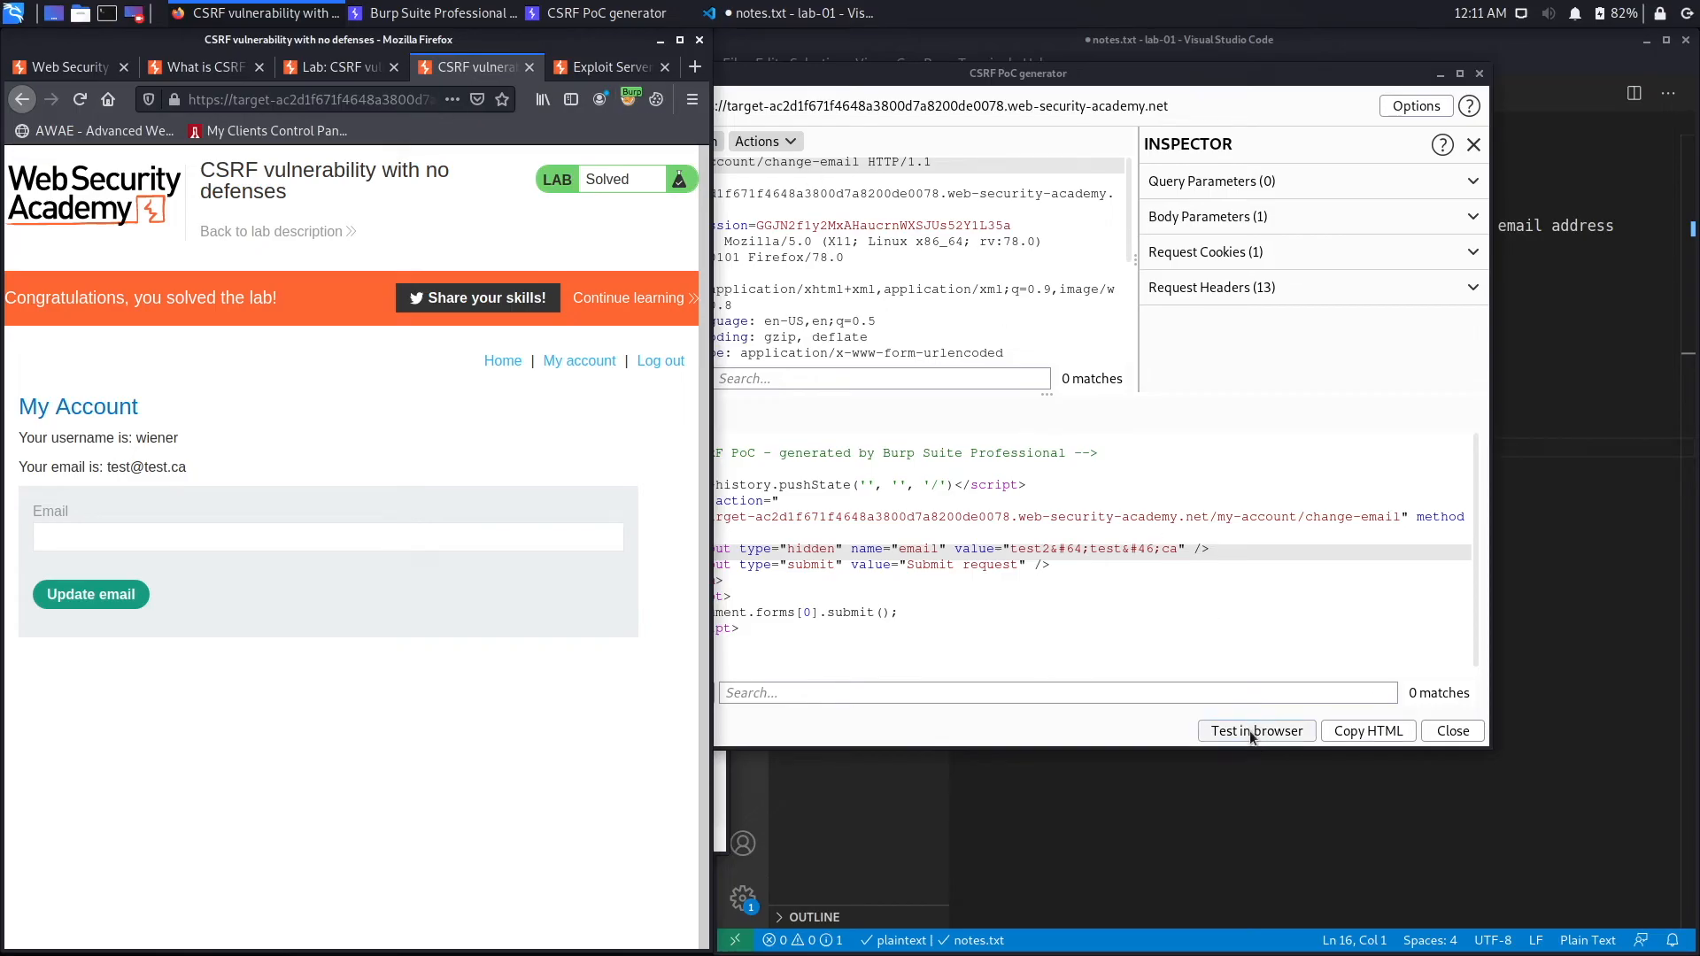
left_click(1256, 730)
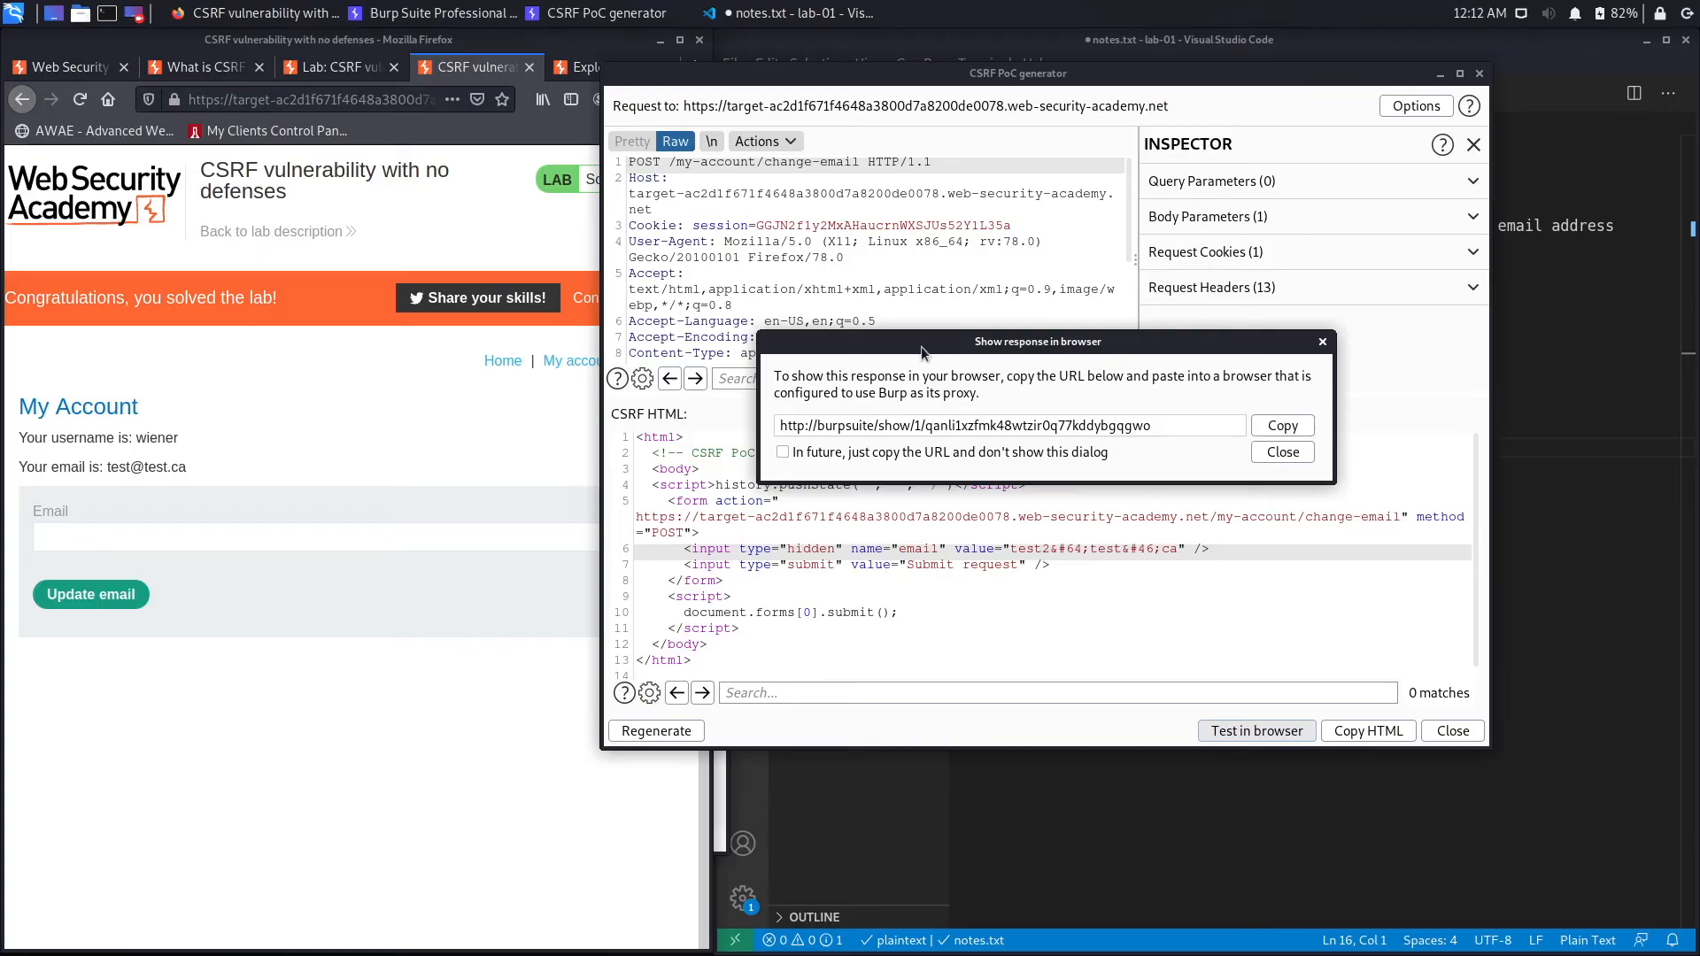
mouse_move(867, 434)
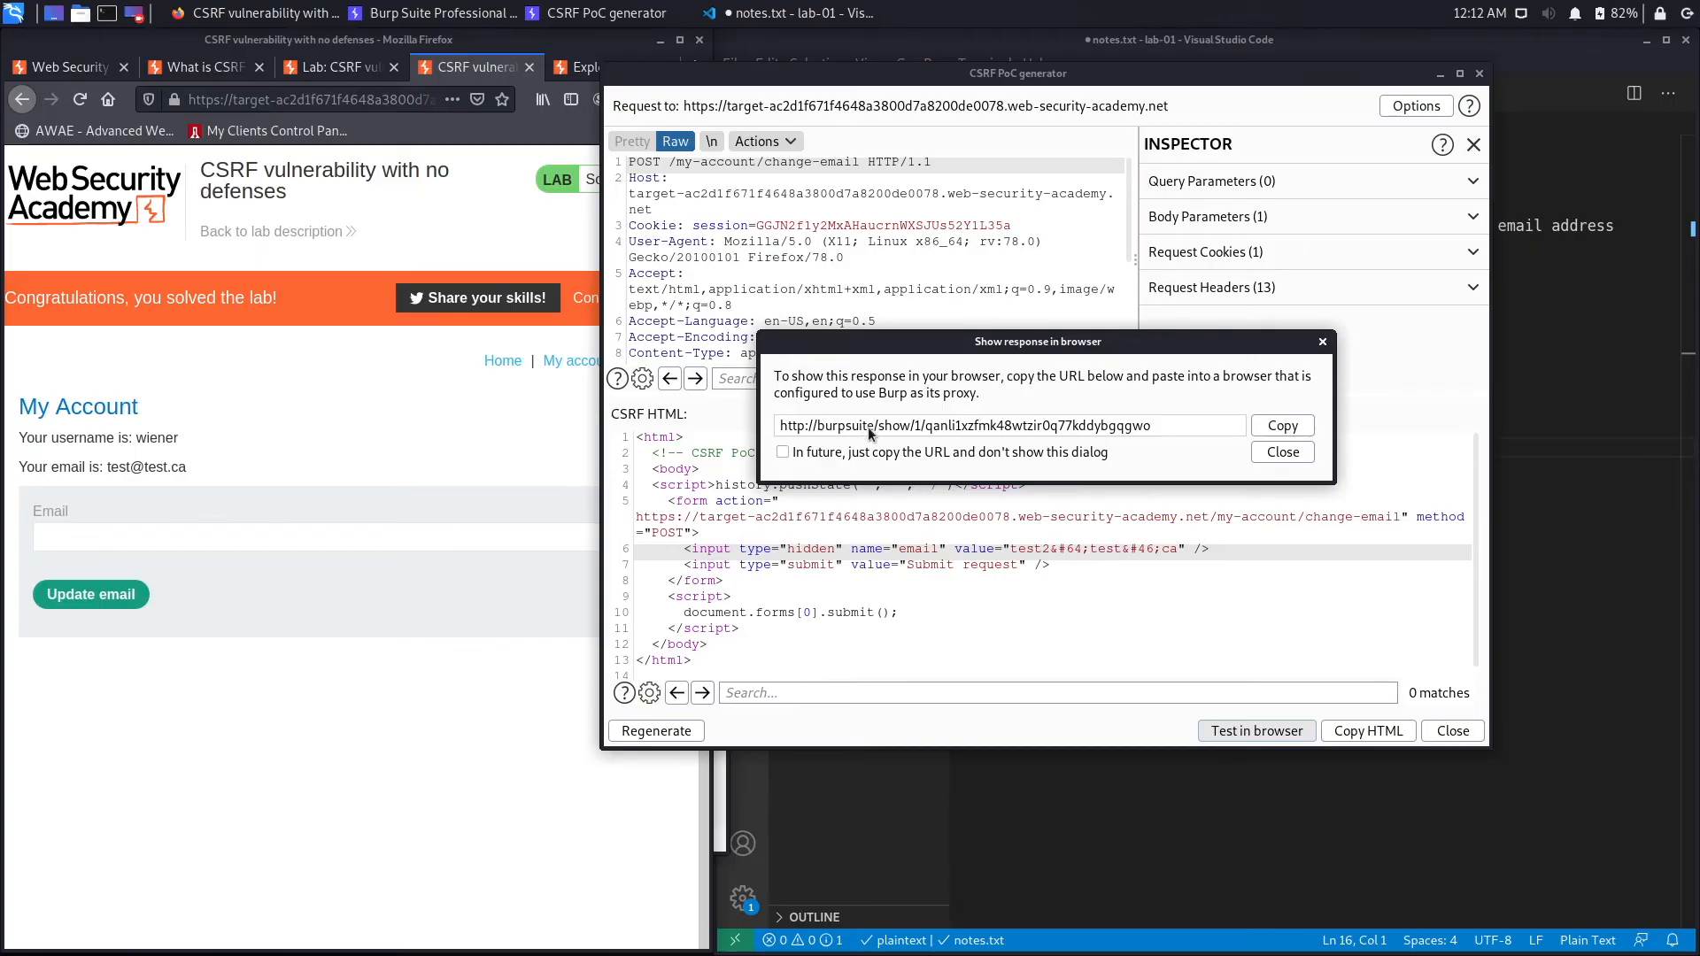
left_click(1282, 452)
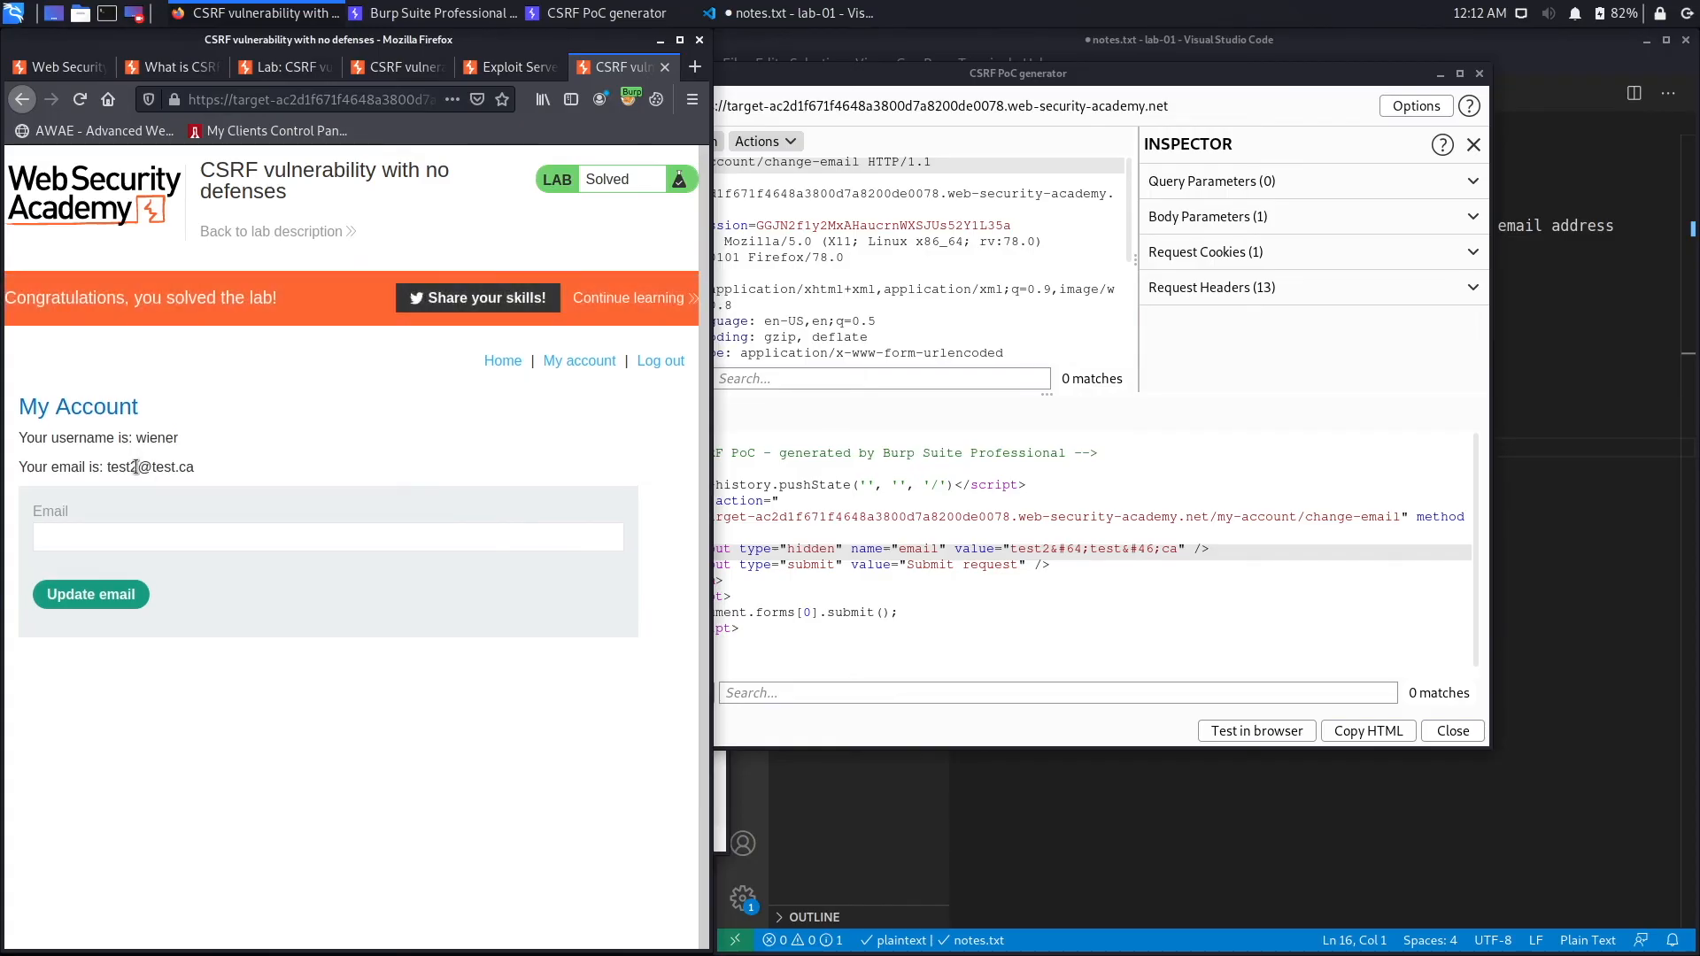
double_click(123, 466)
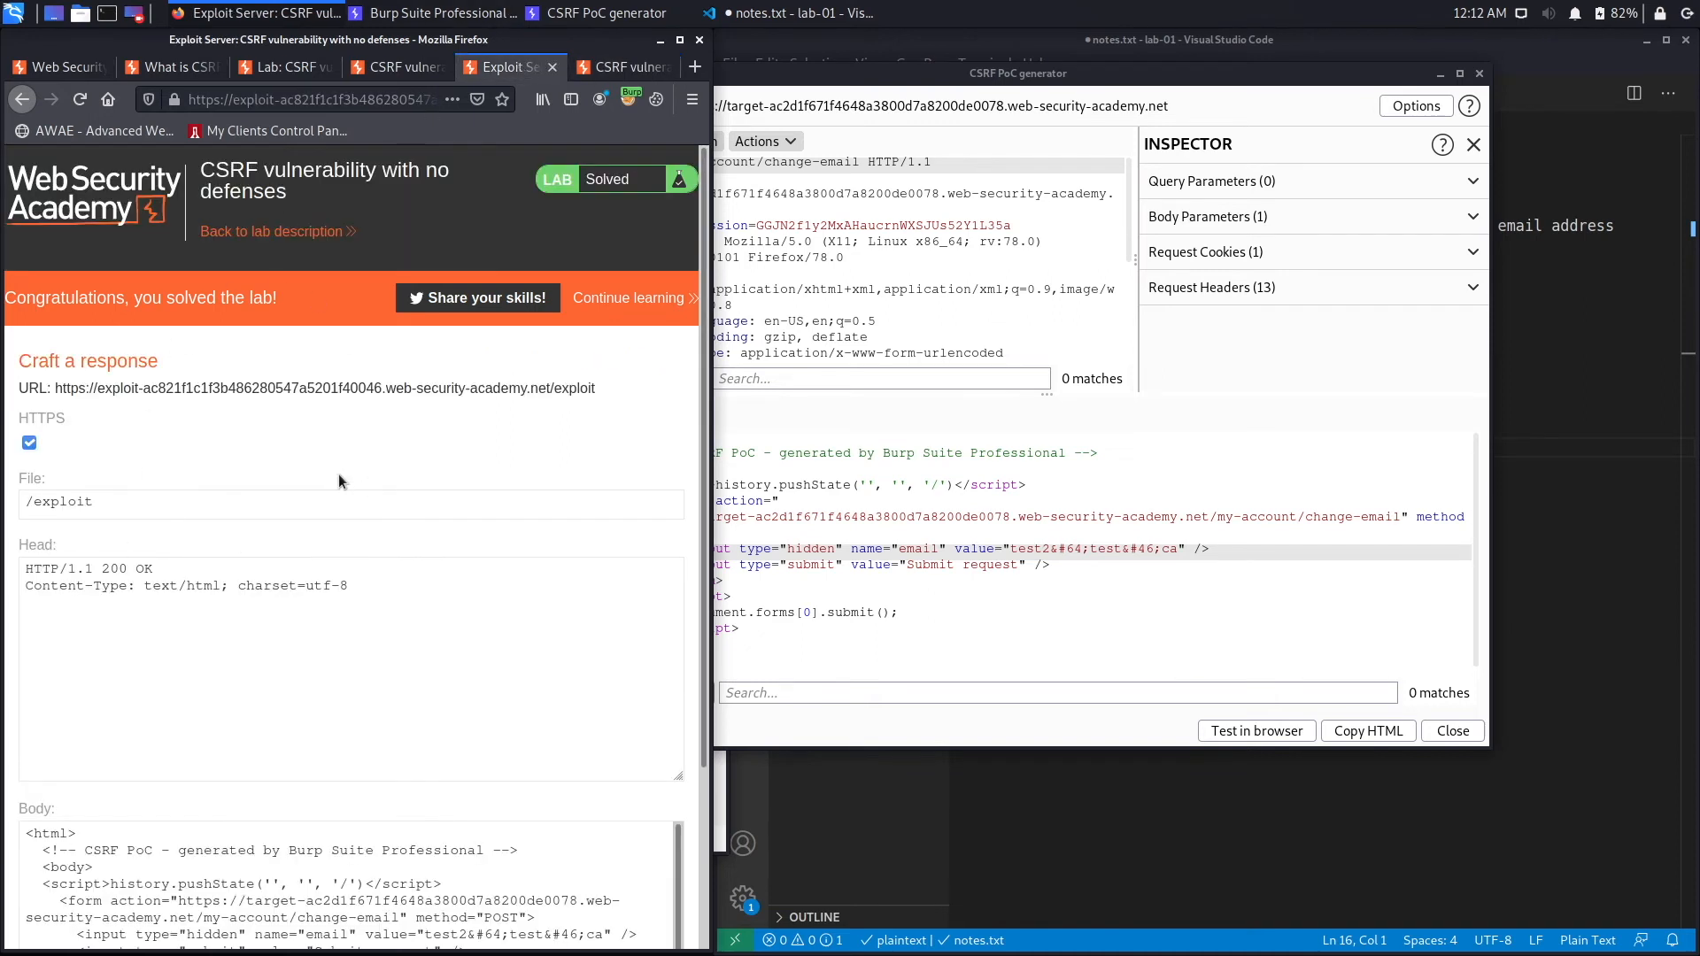
mouse_move(368, 708)
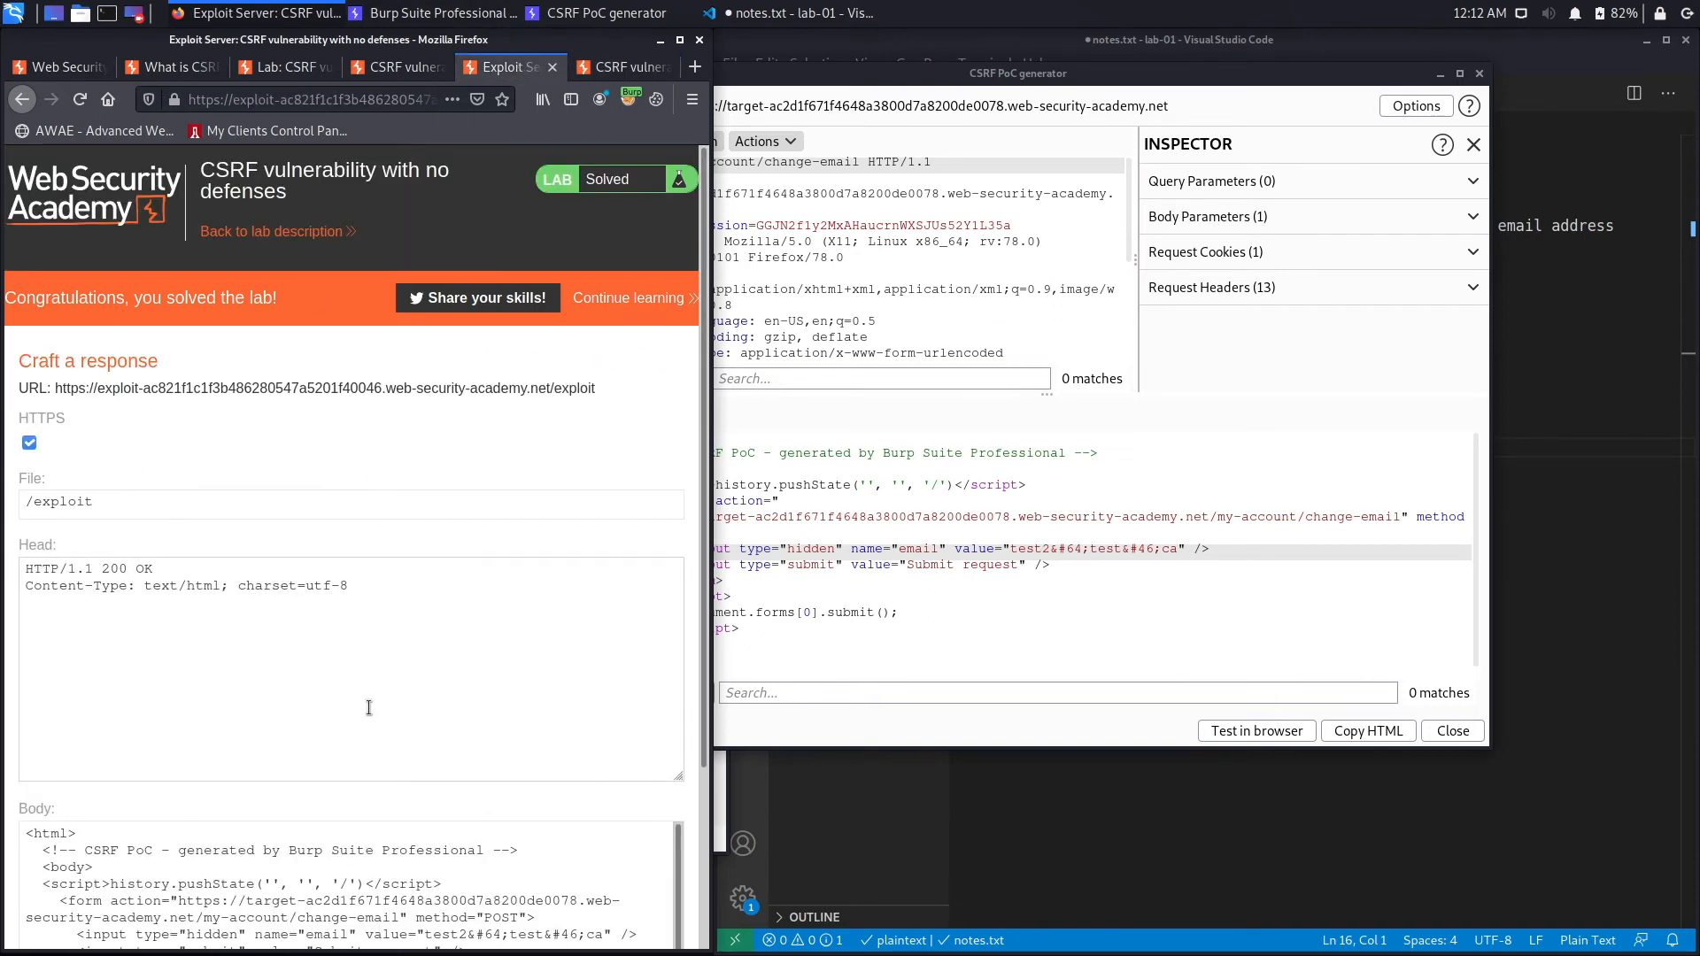
scroll("down", 3)
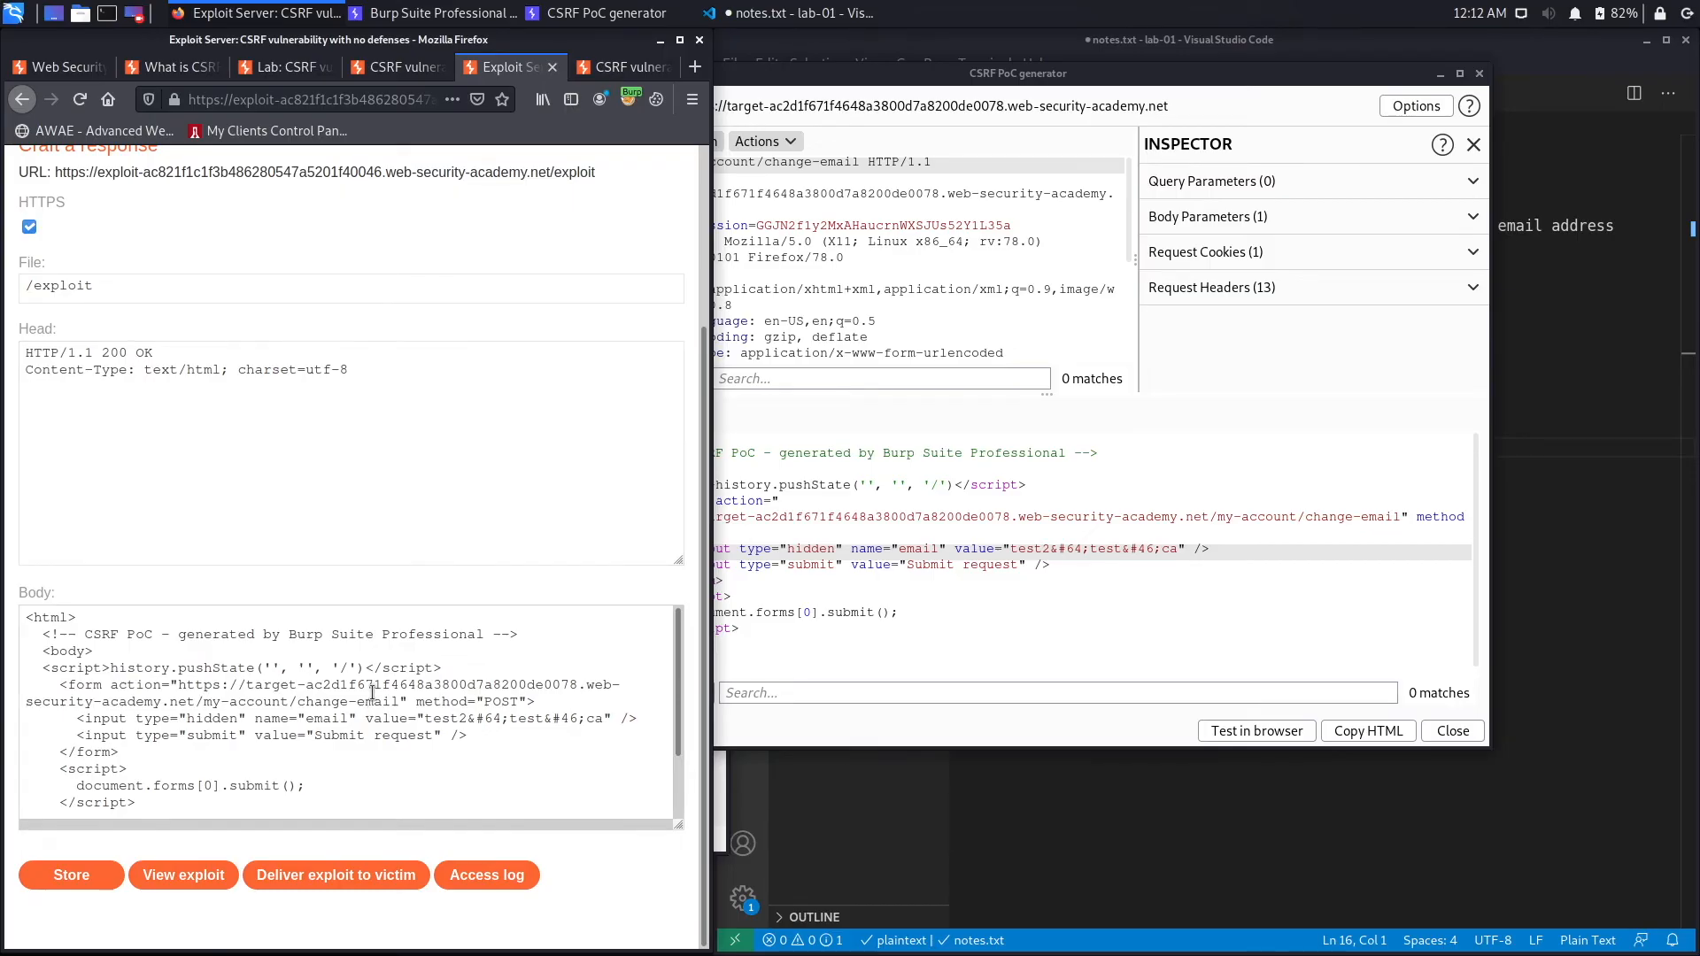
mouse_move(190, 907)
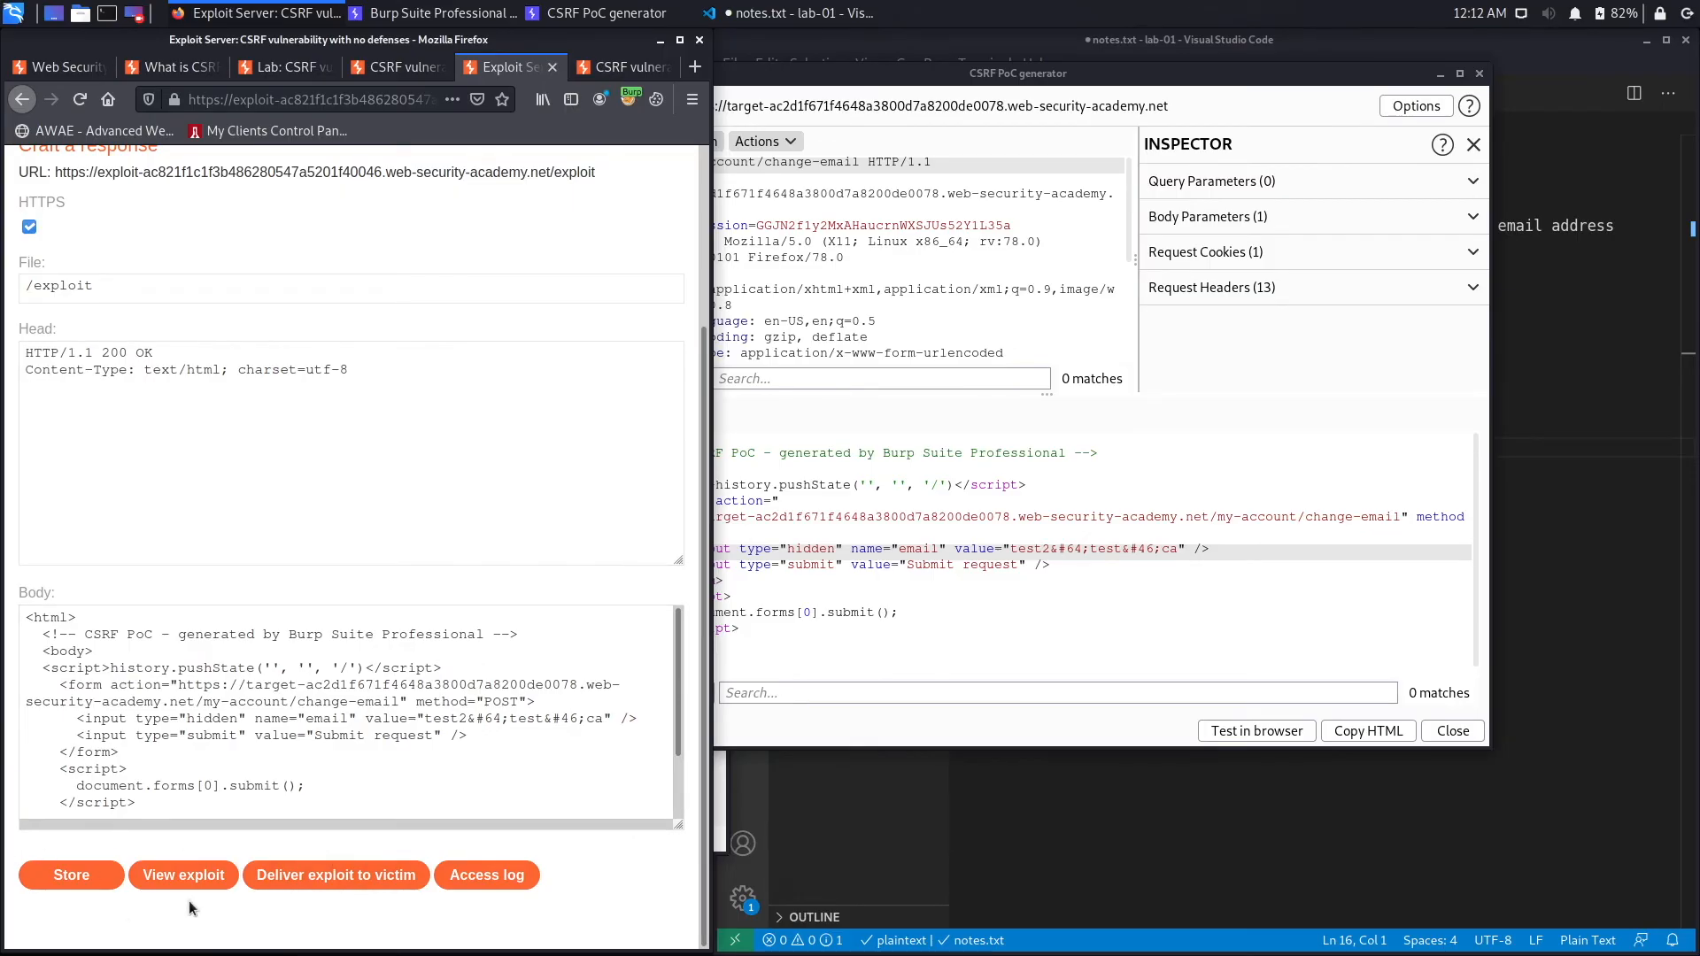
left_click(183, 875)
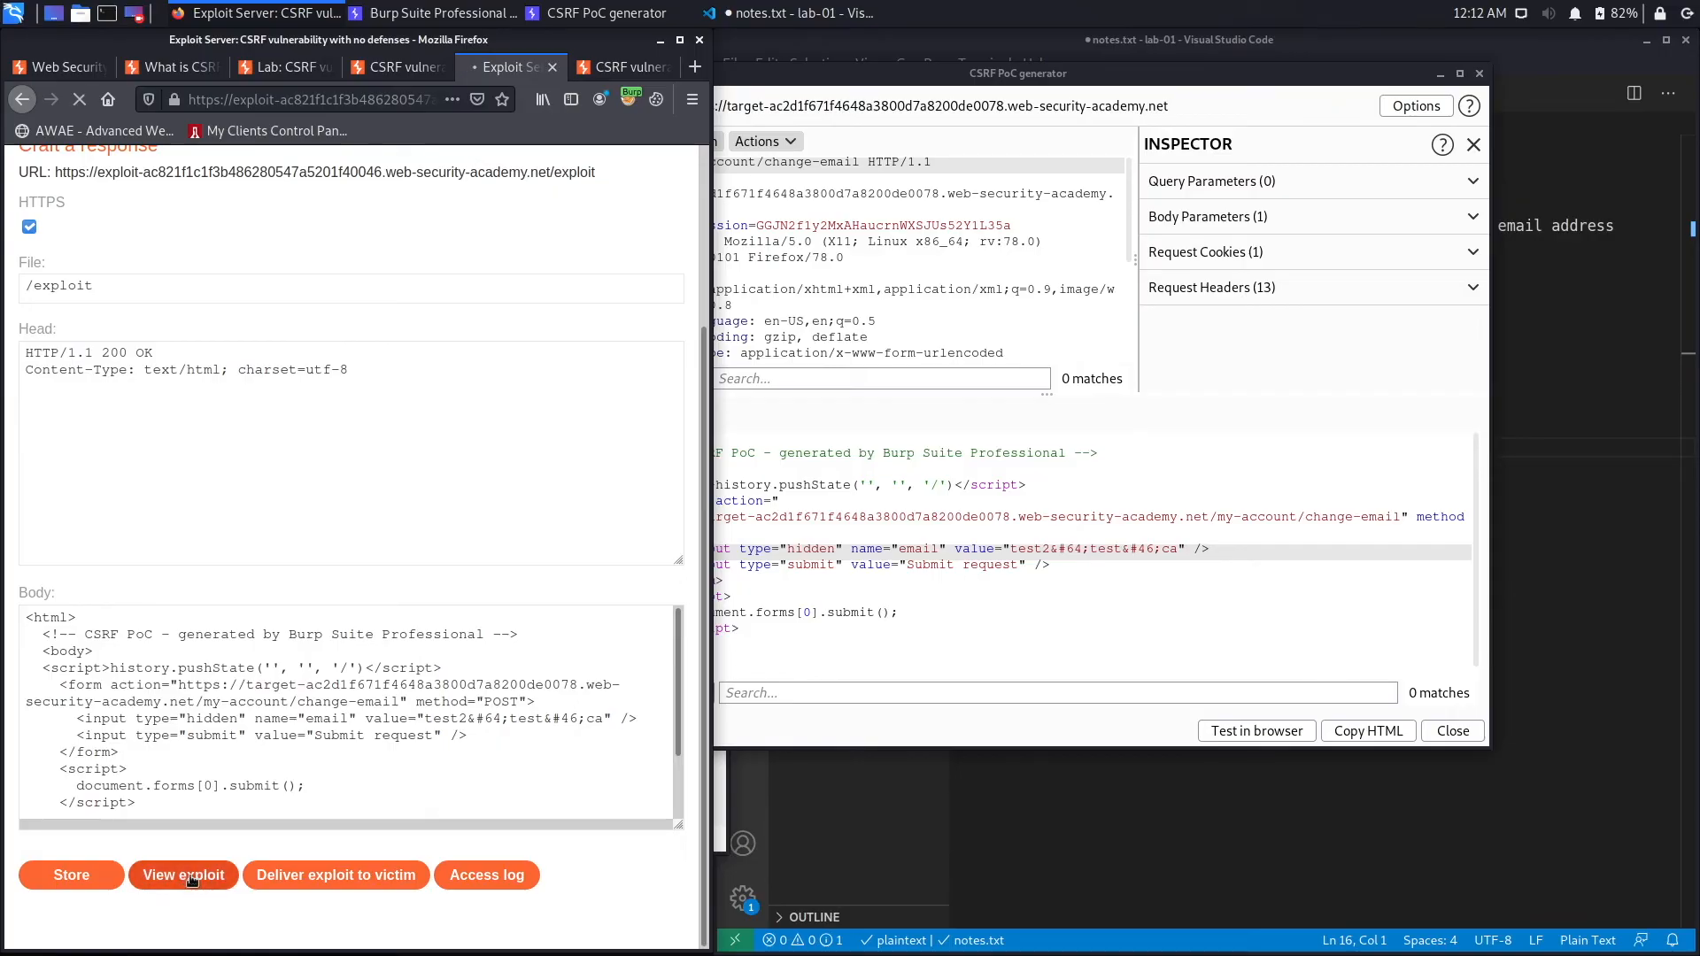
left_click(182, 875)
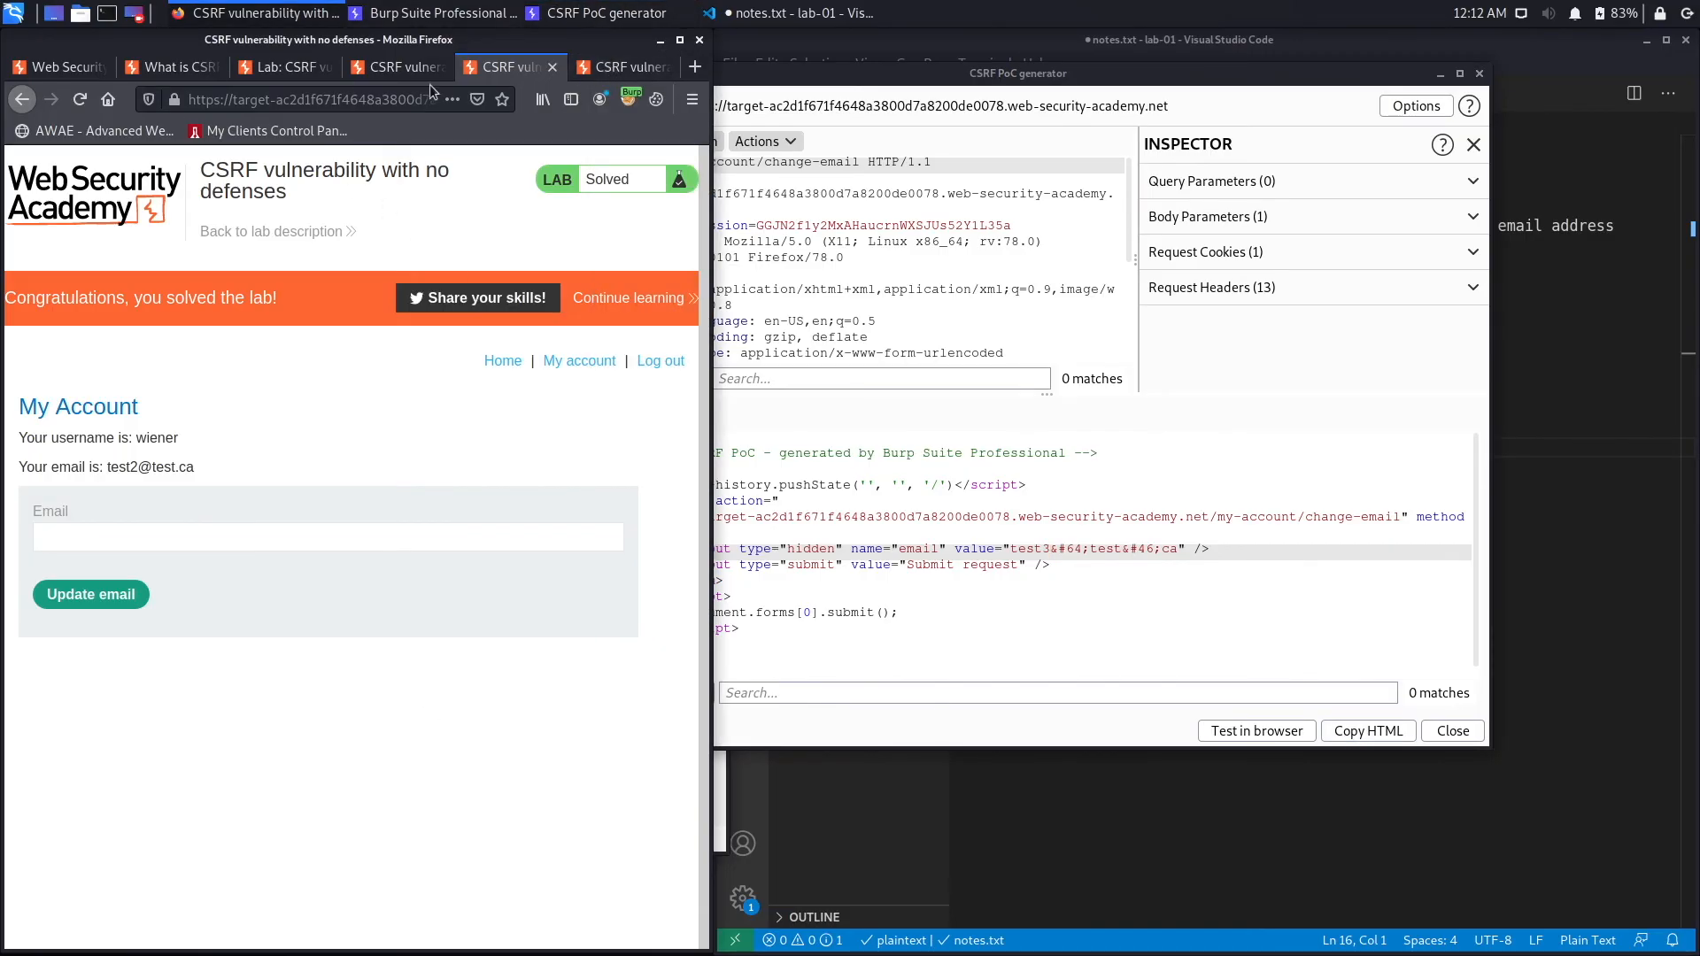
left_click(501, 66)
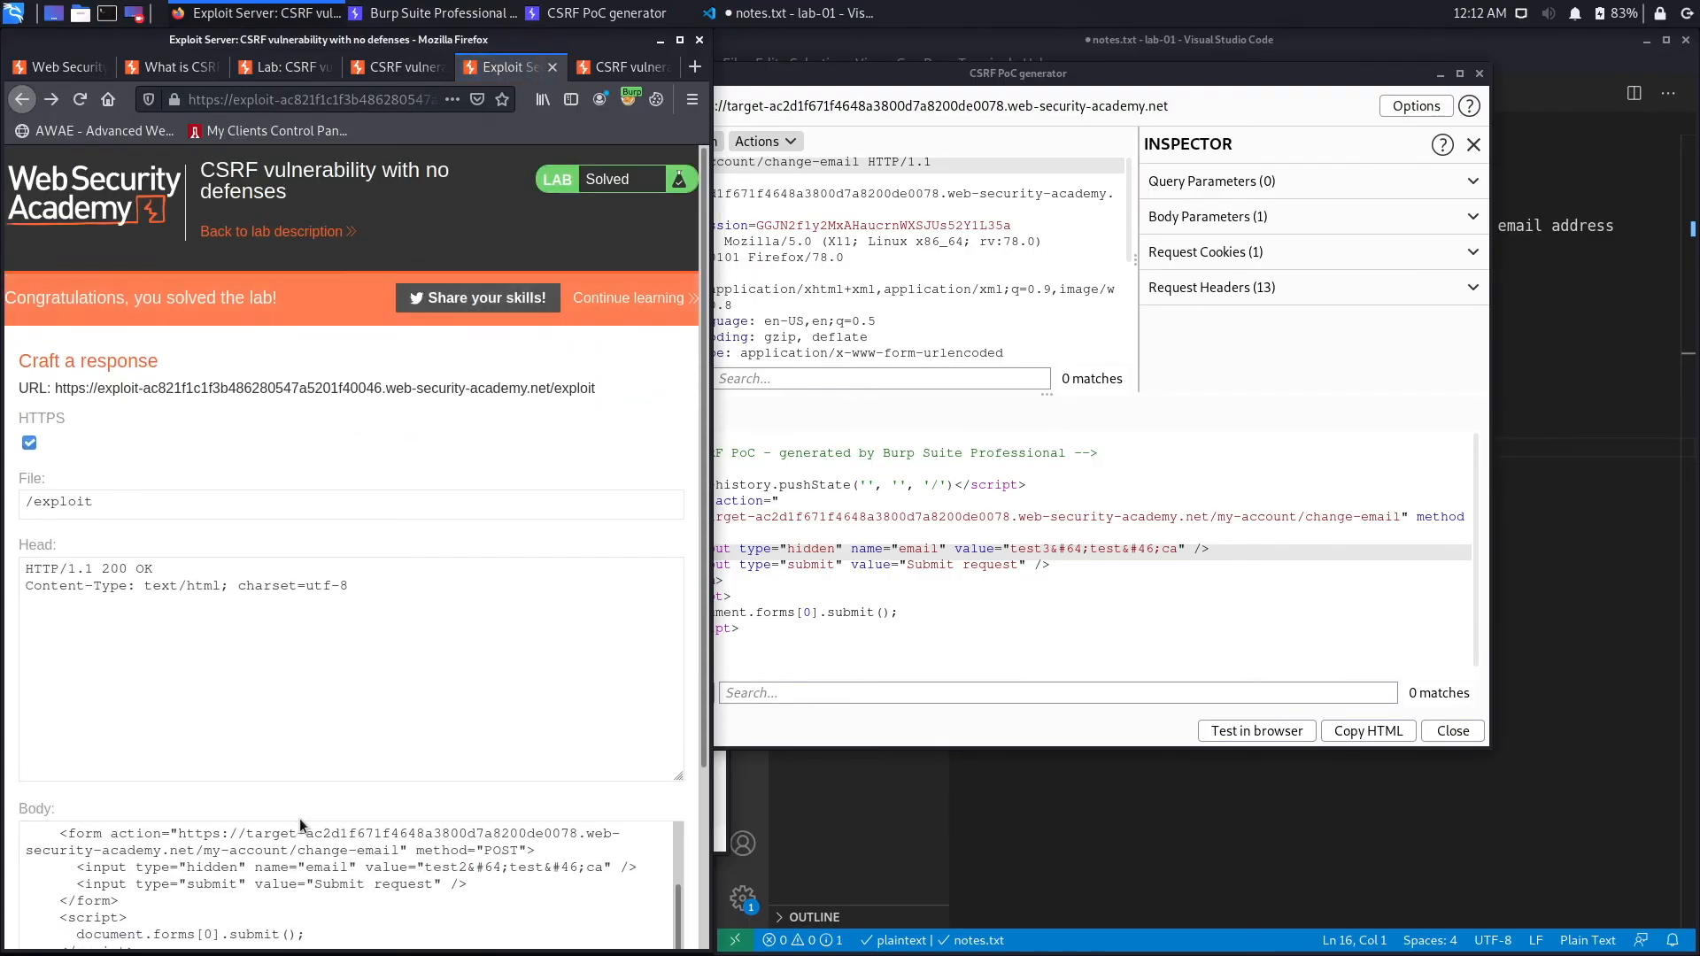
scroll("down", 3)
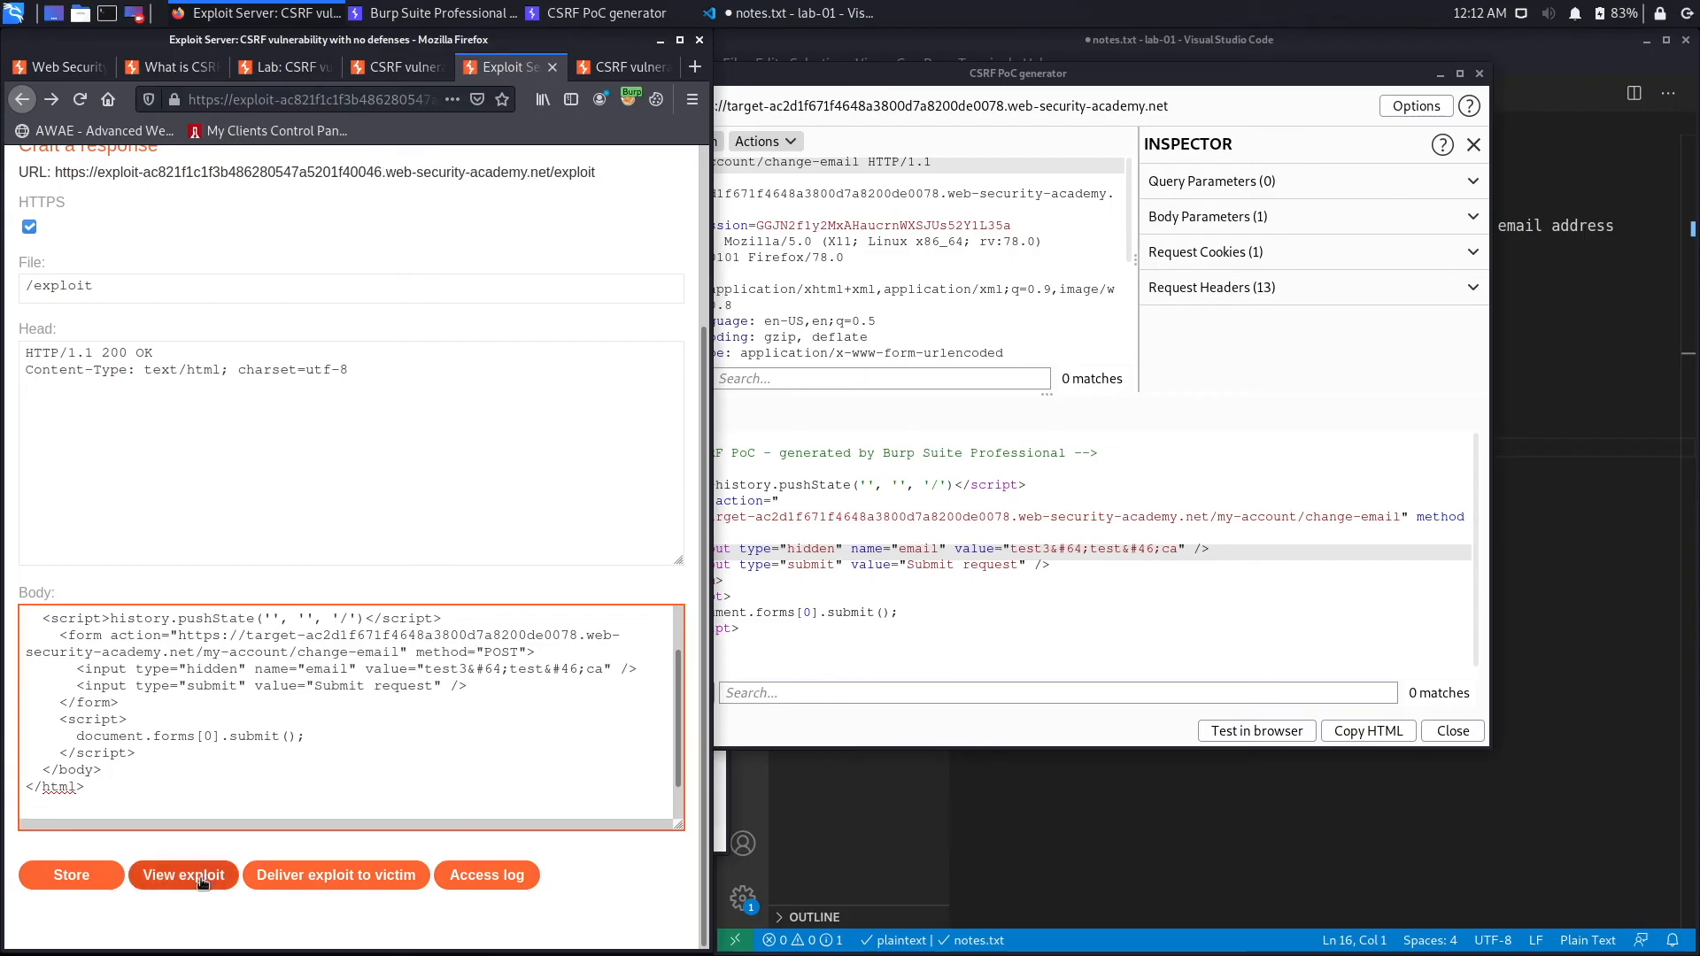
left_click(183, 875)
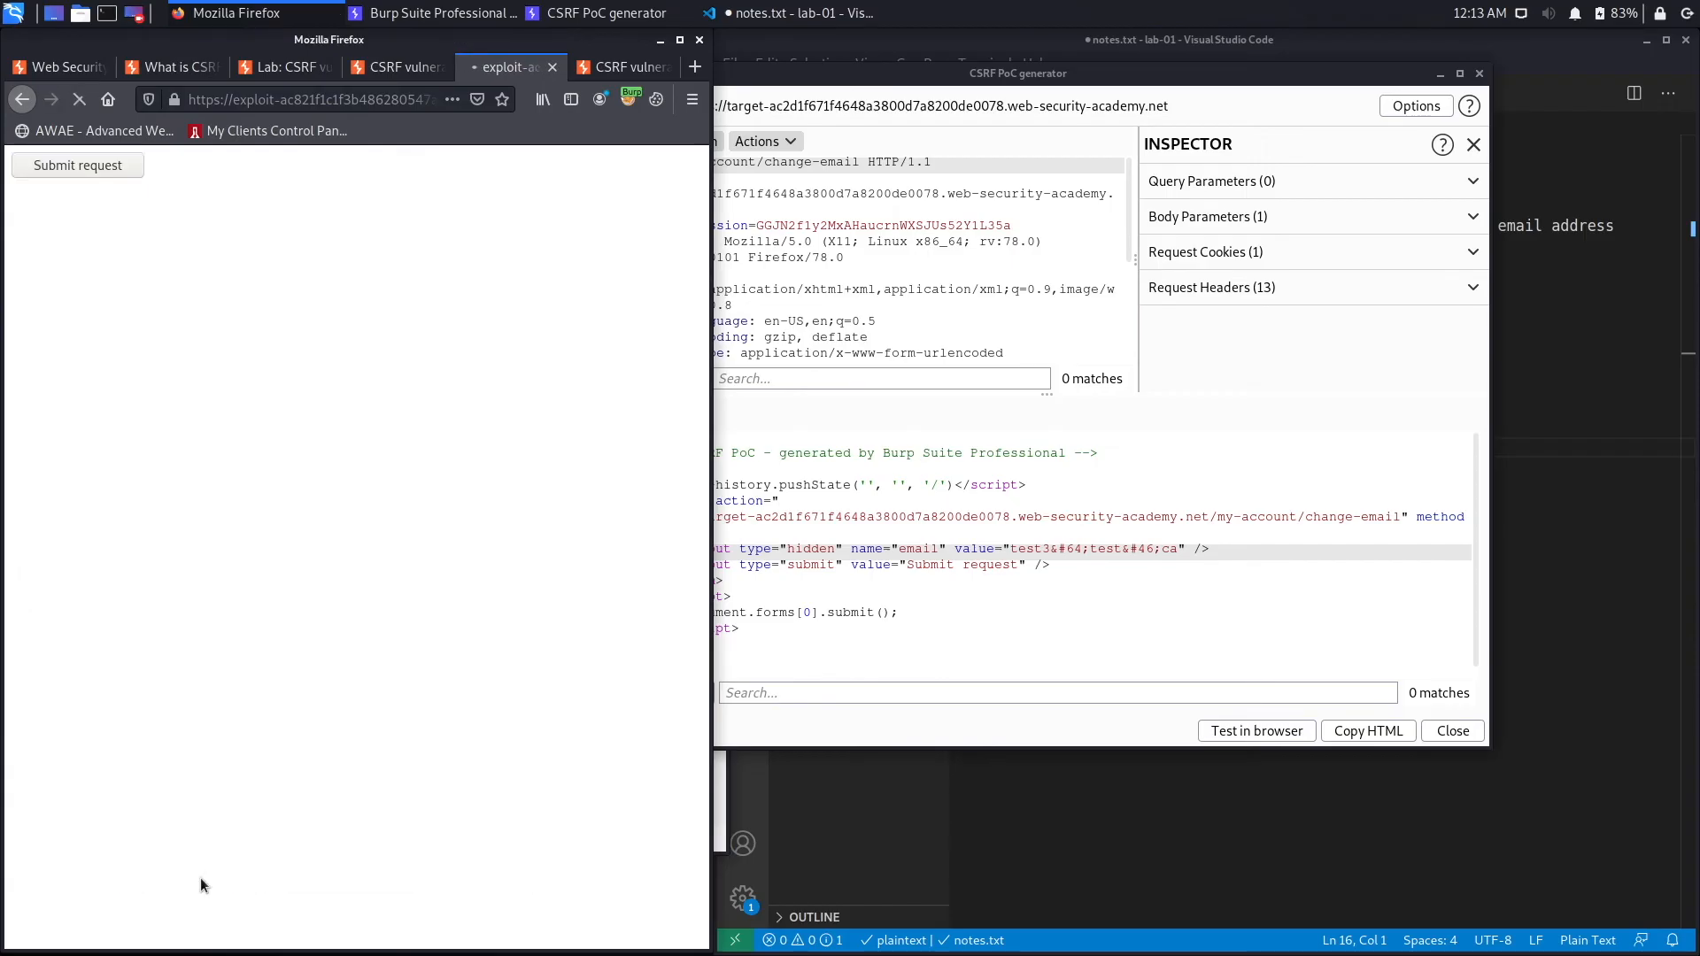
left_click(76, 164)
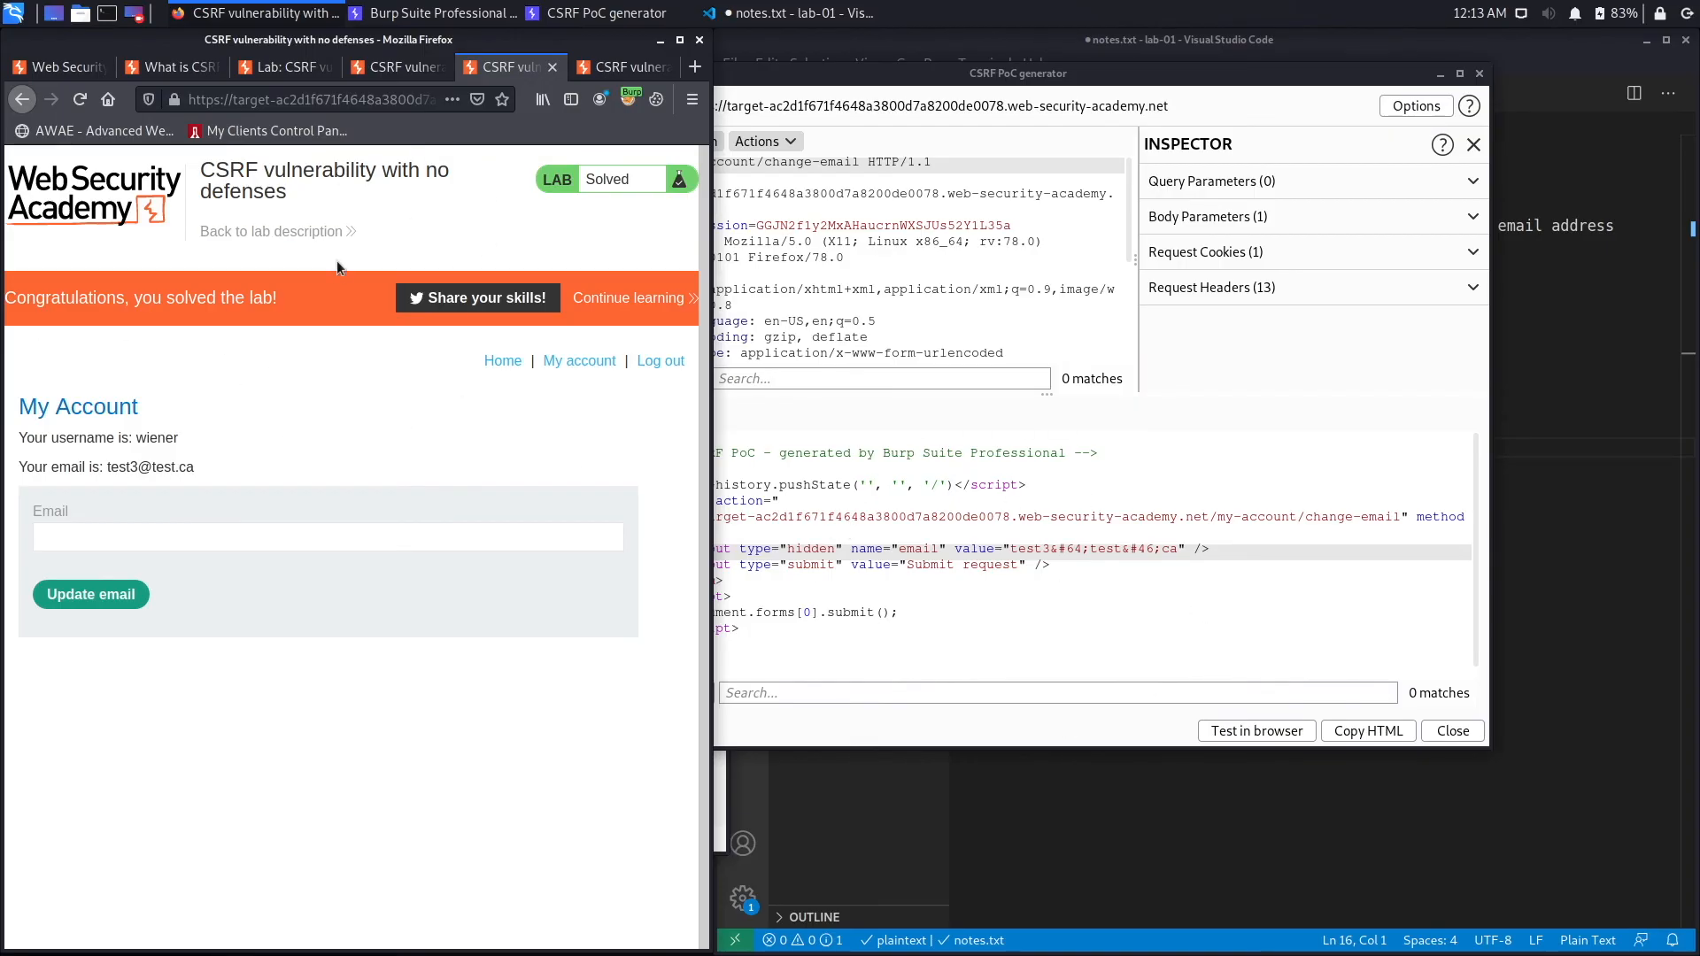
mouse_move(152, 471)
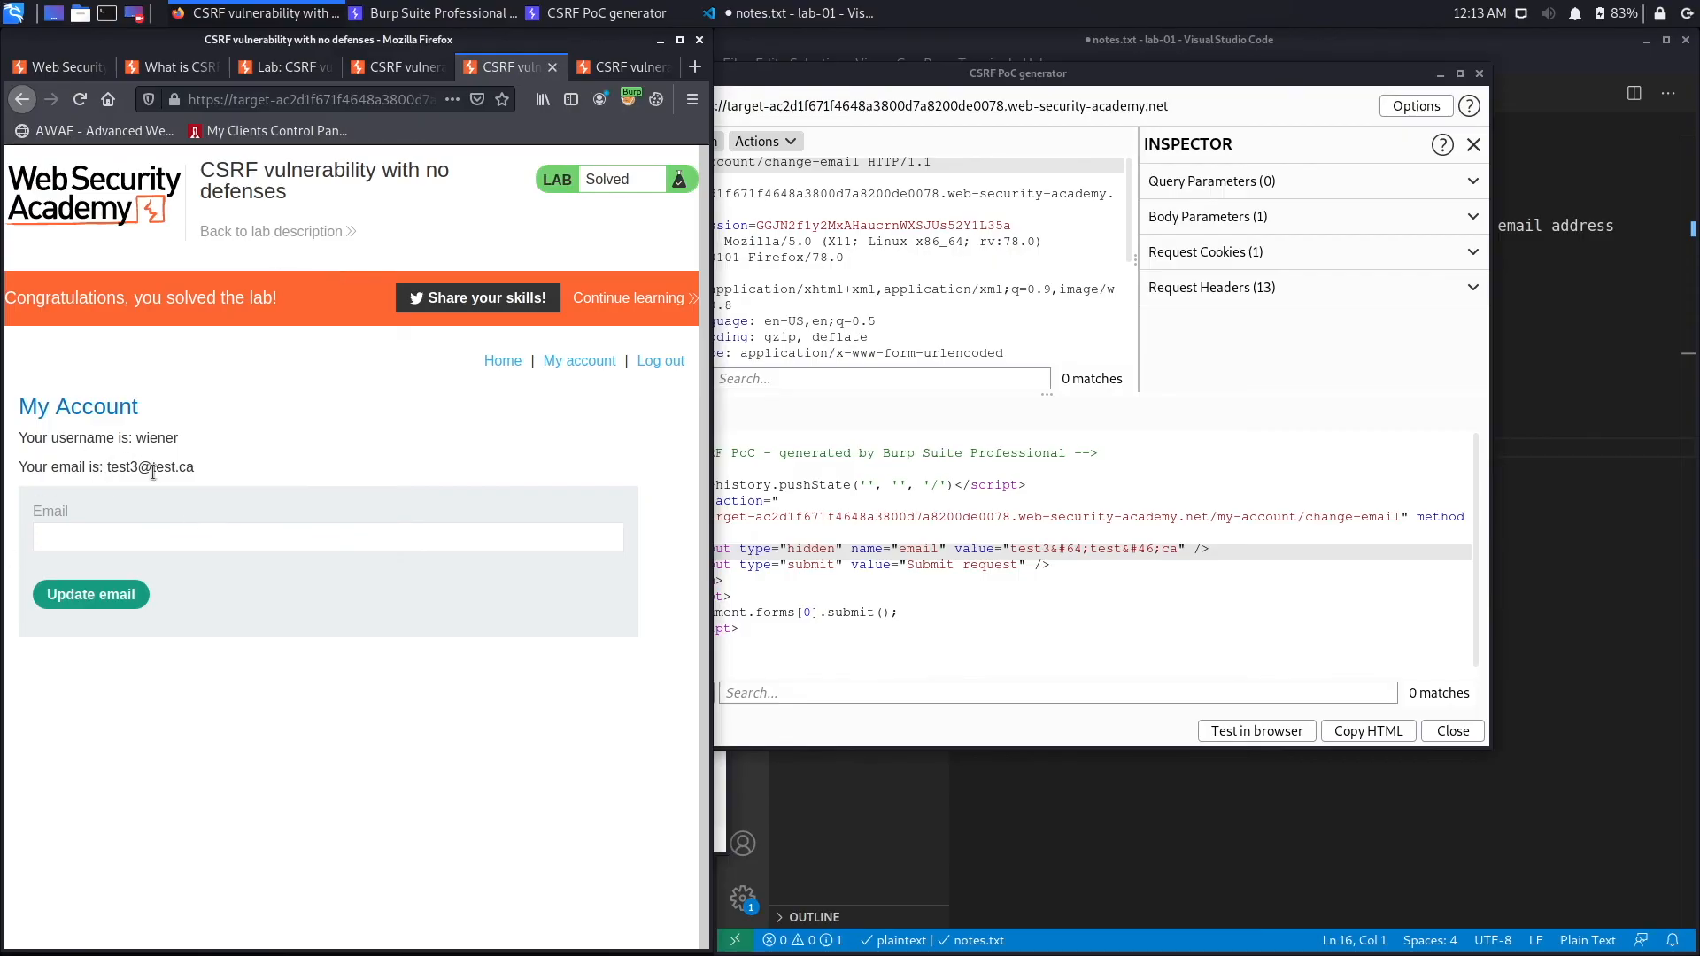